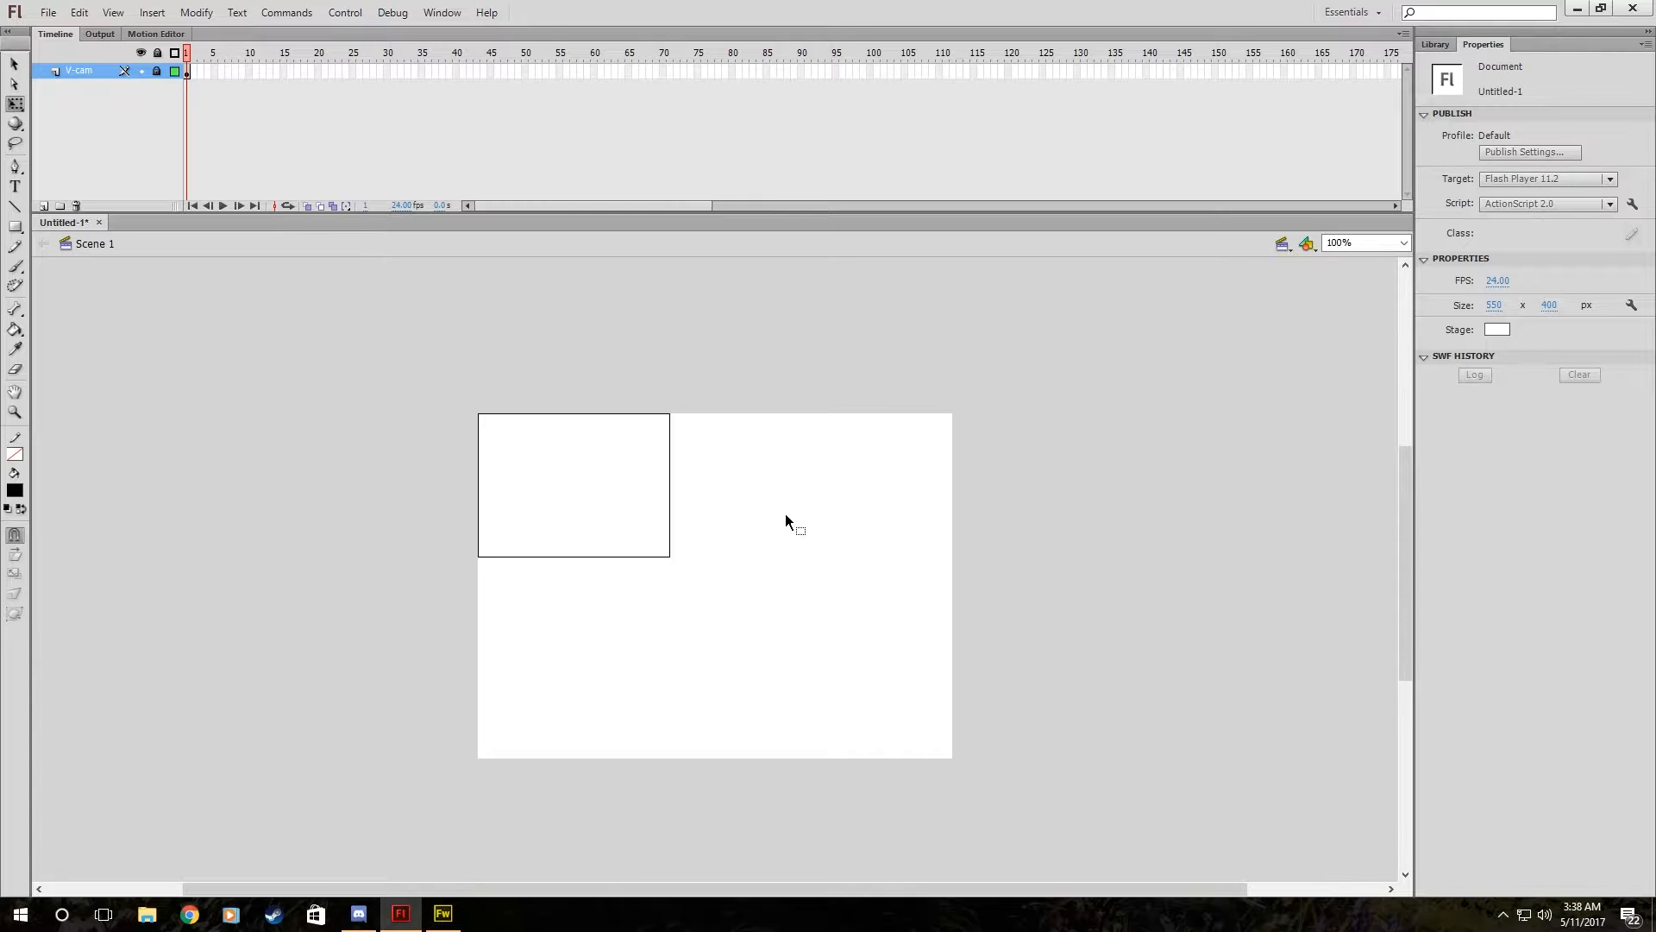
mouse_move(736, 418)
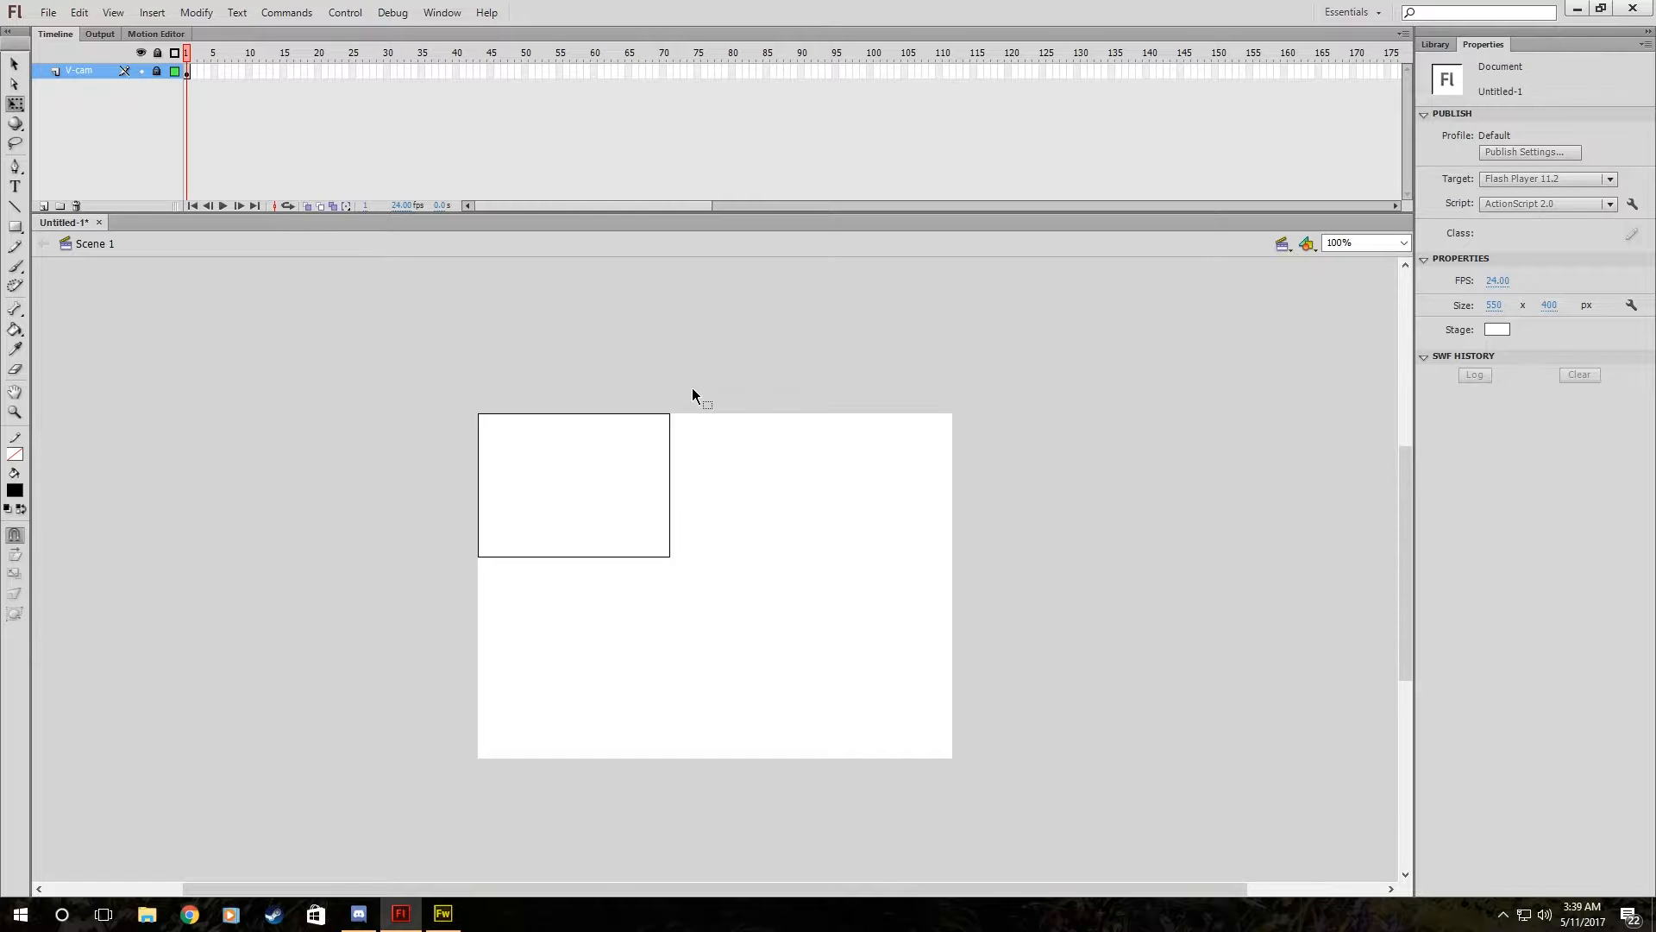
mouse_move(401, 912)
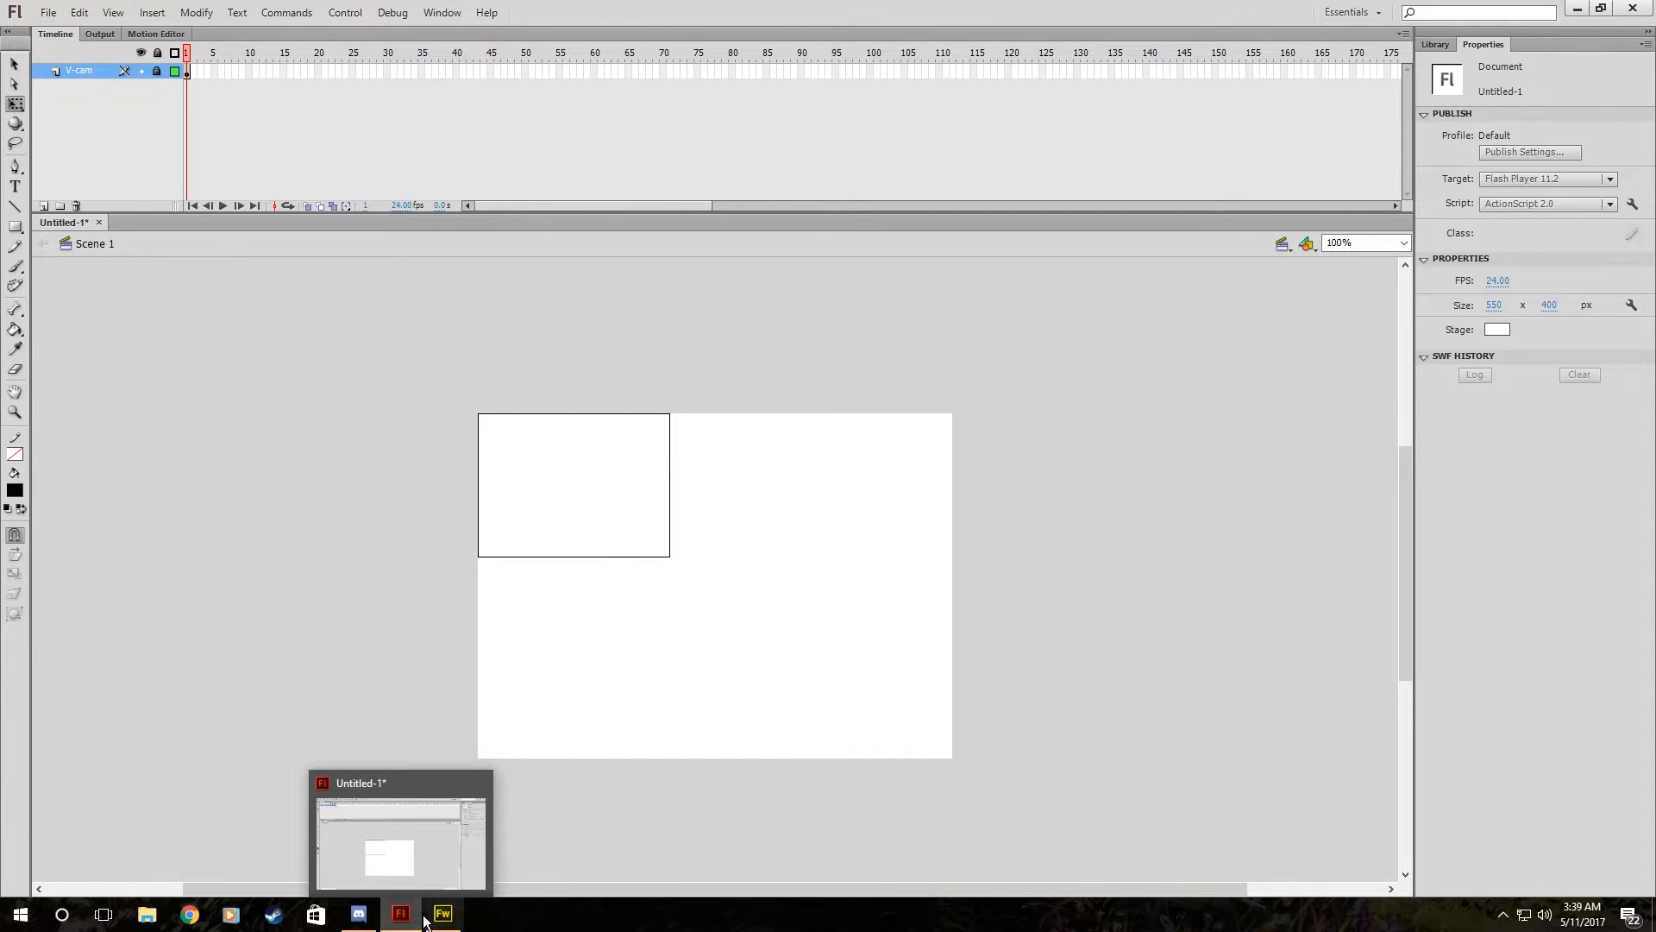
mouse_move(442, 912)
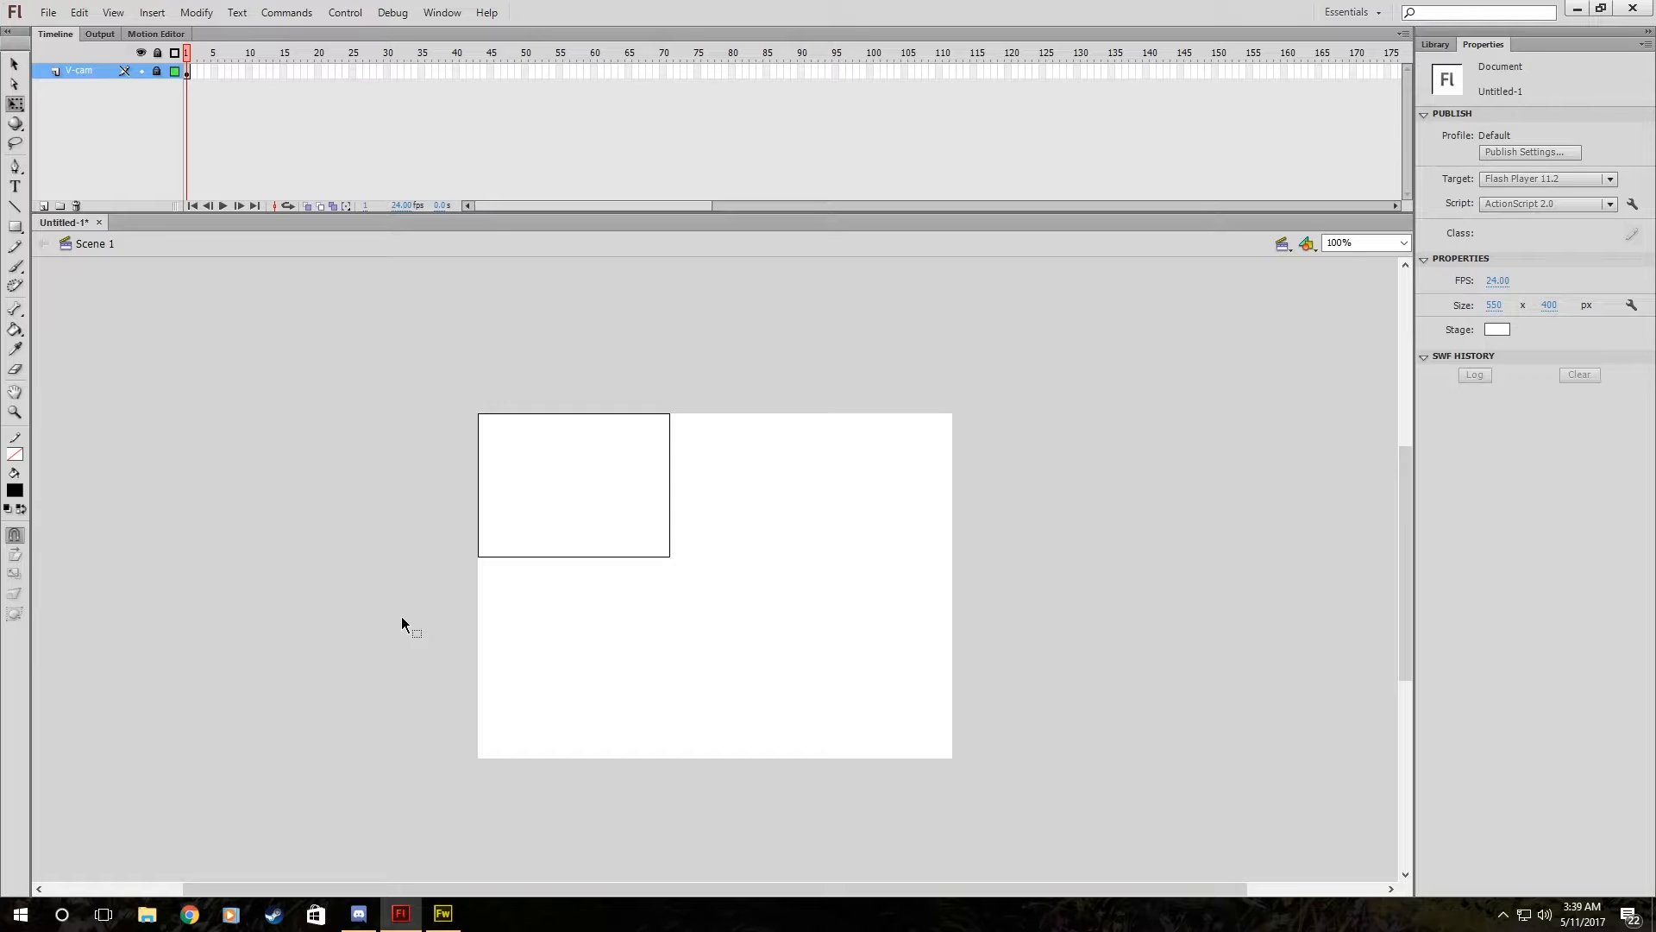
mouse_move(261, 276)
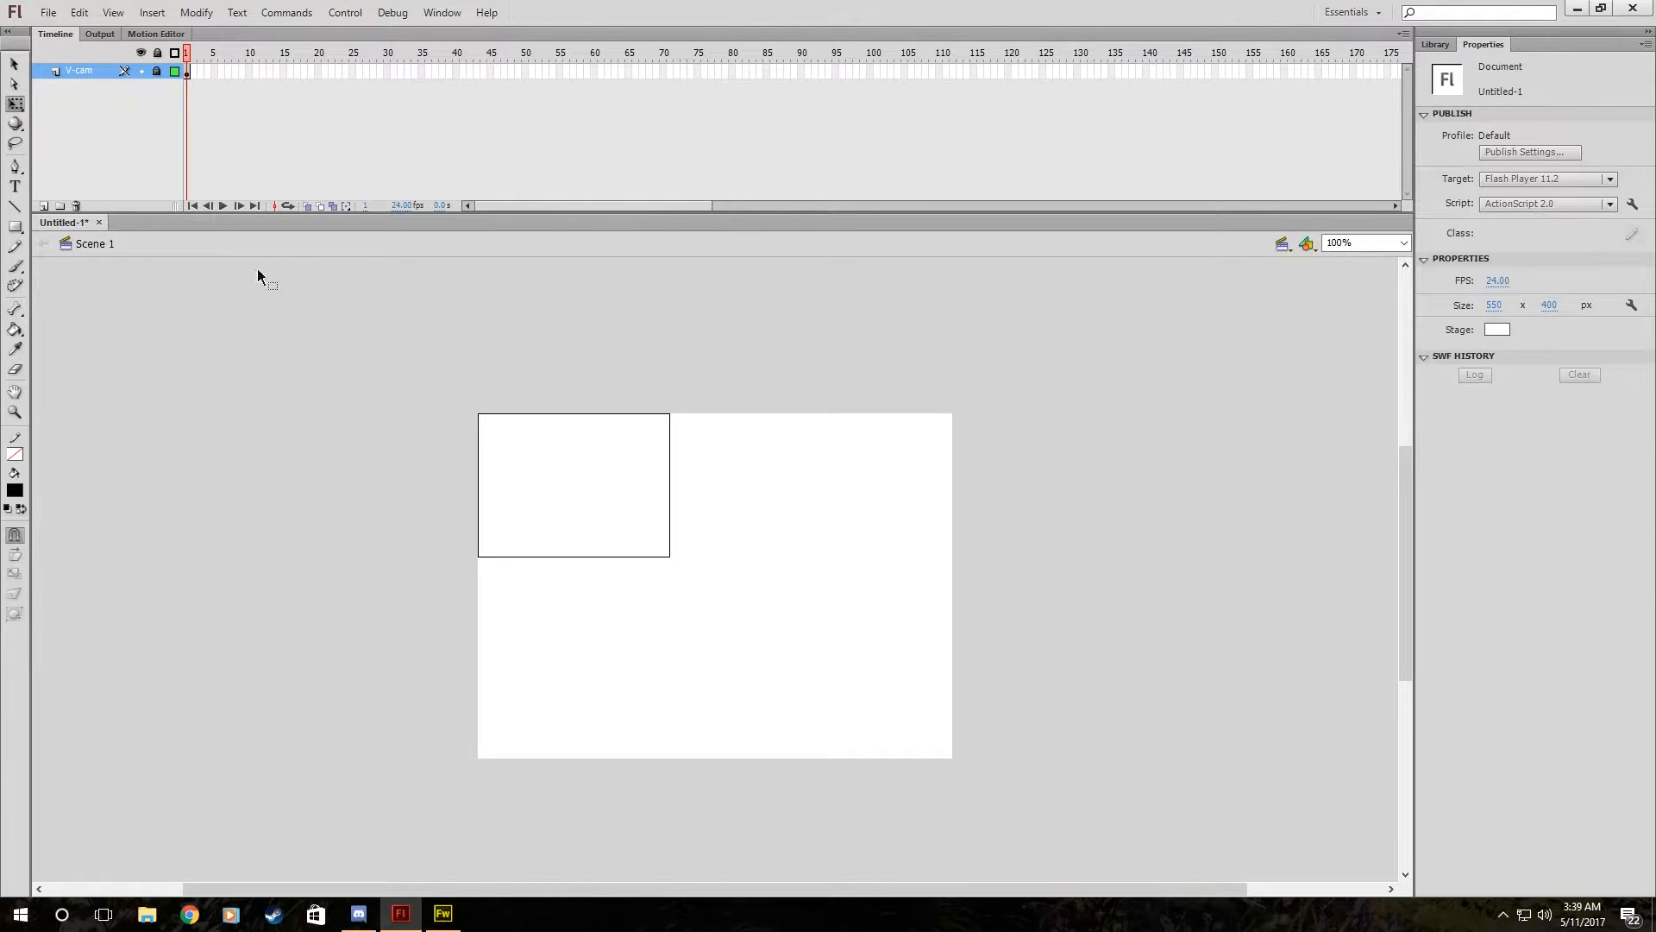
mouse_move(487, 500)
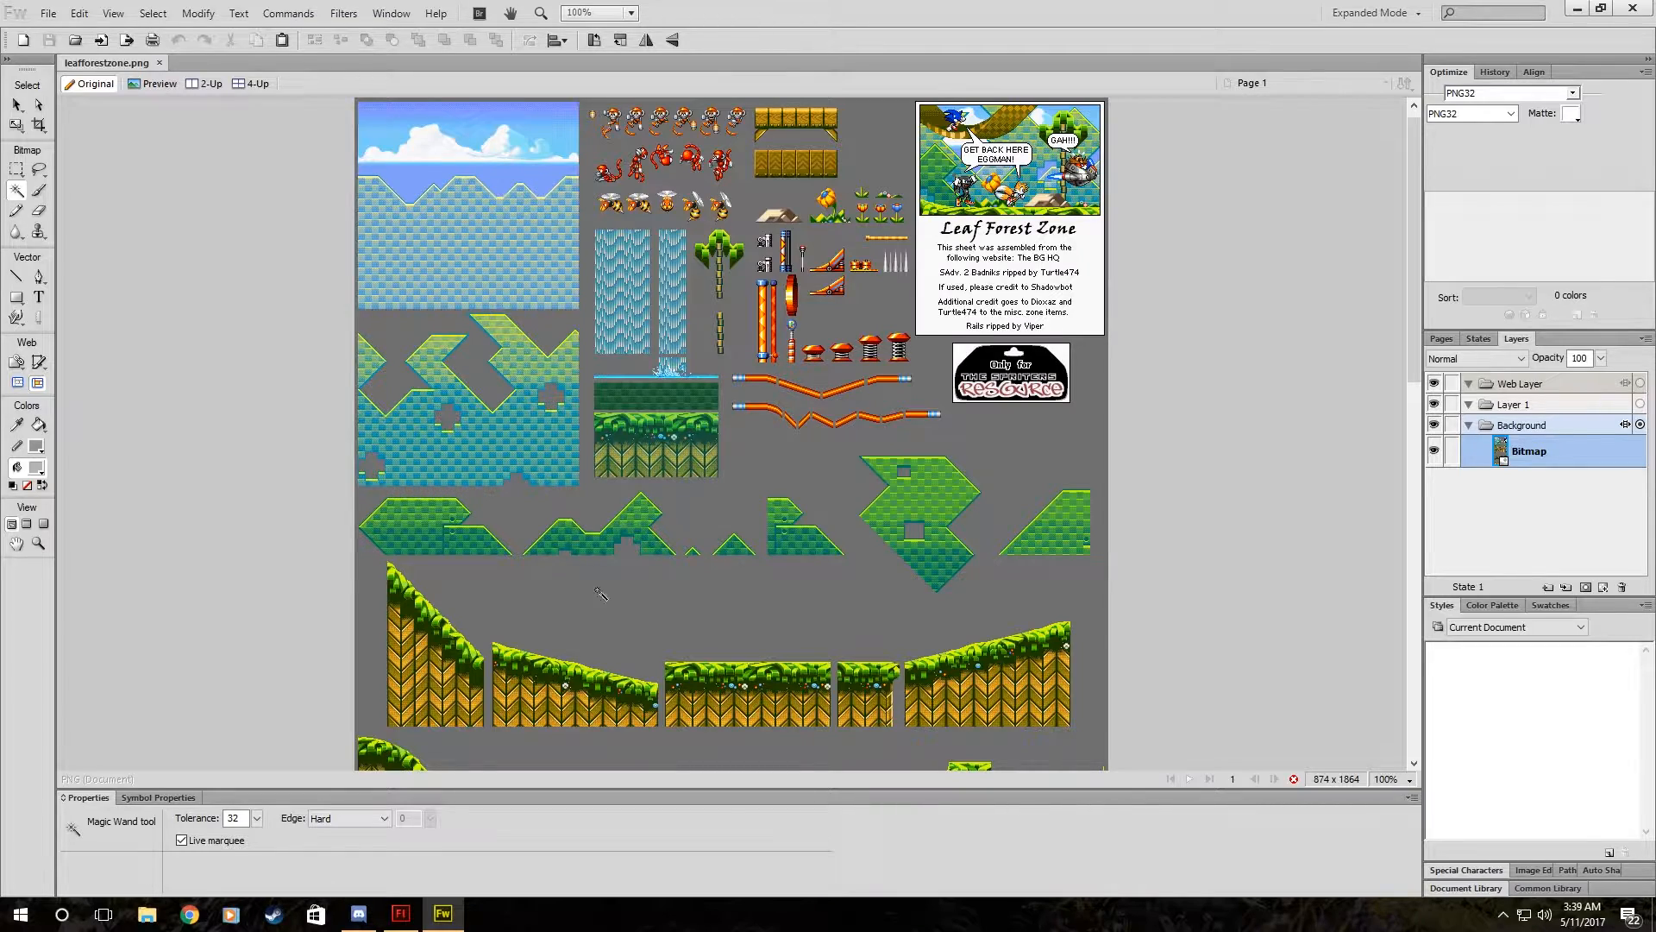
Delete the grey backdrop via Select Similar and marquee the sky-and-water tile.
scroll(down, 3)
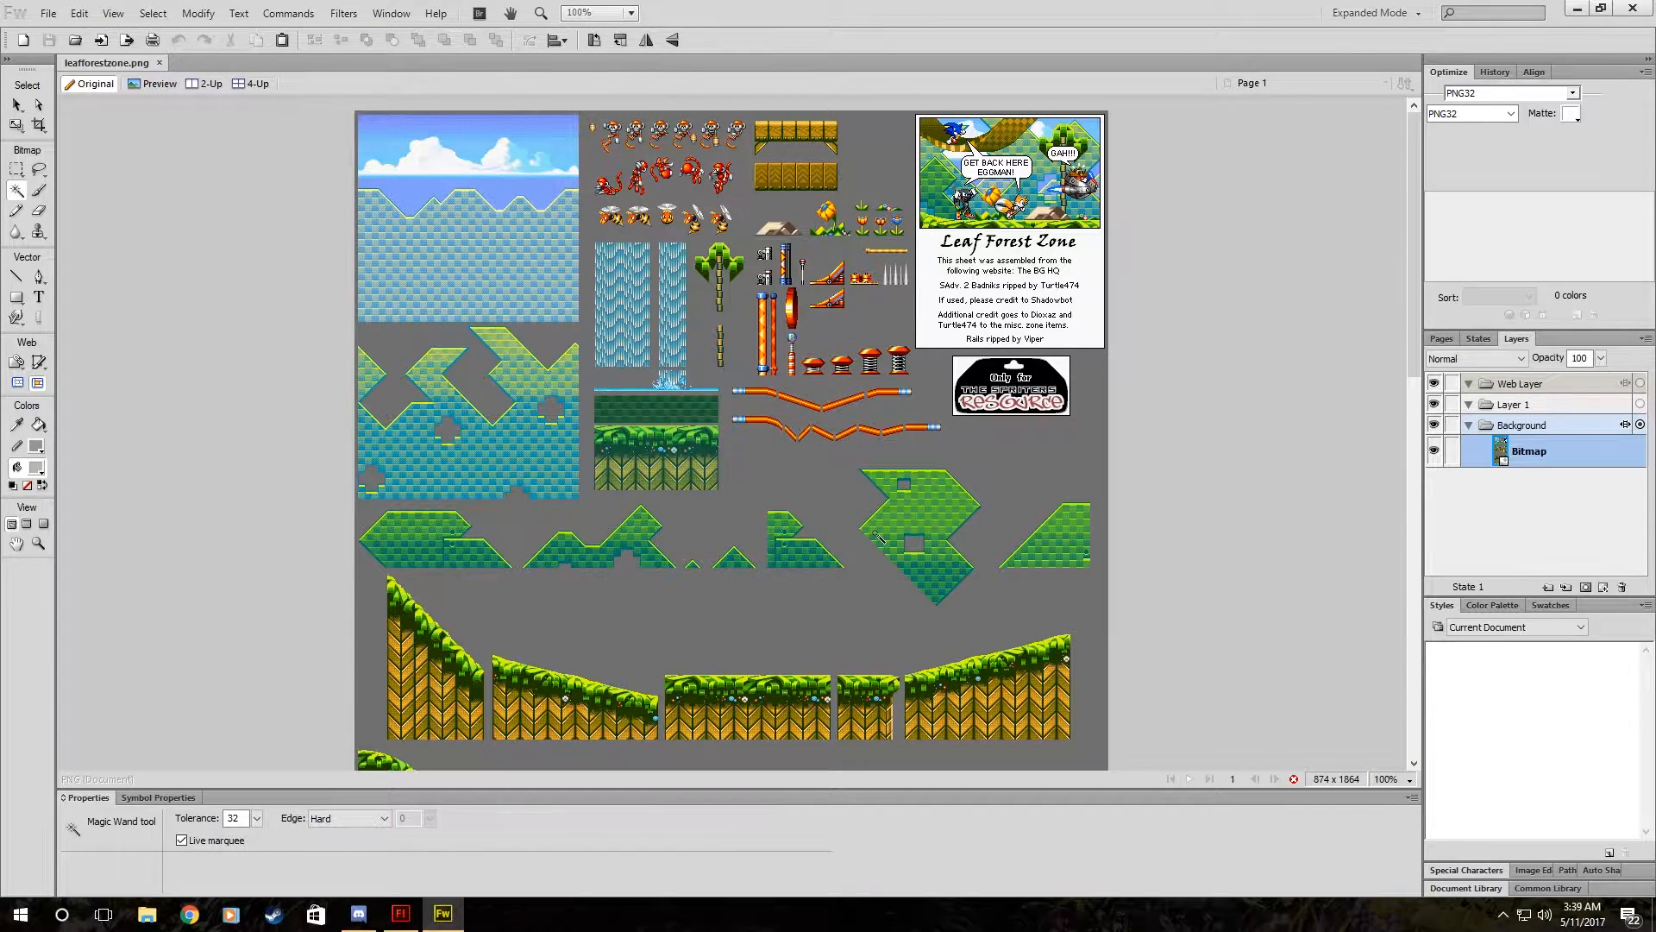
mouse_move(785, 500)
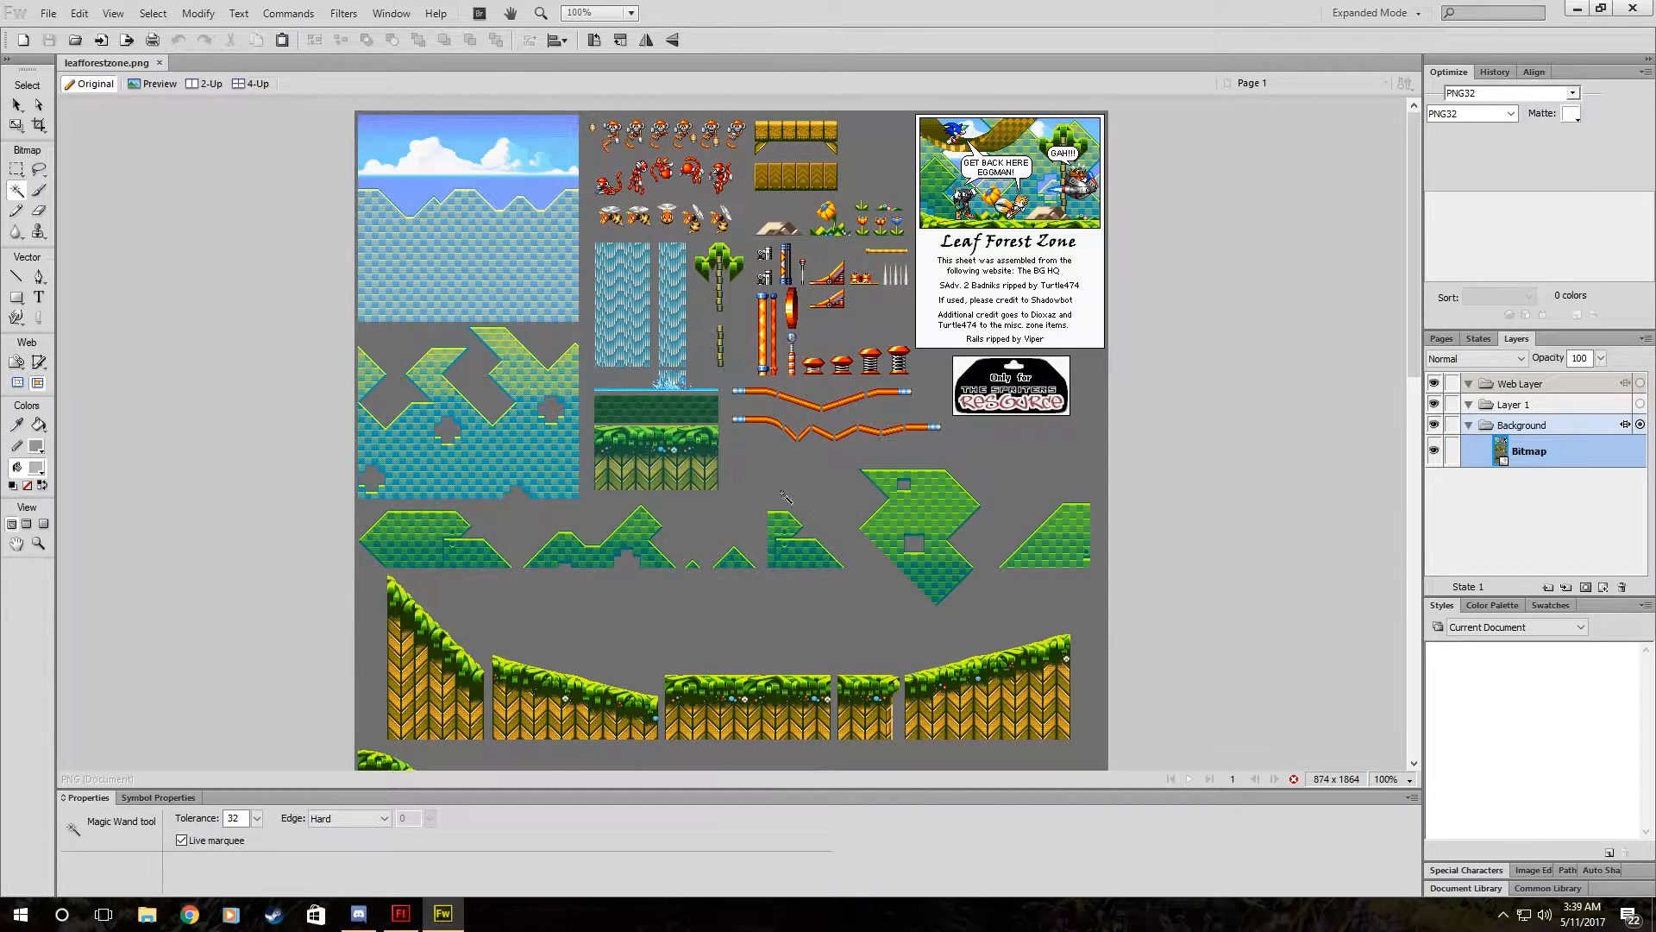
right_click(788, 493)
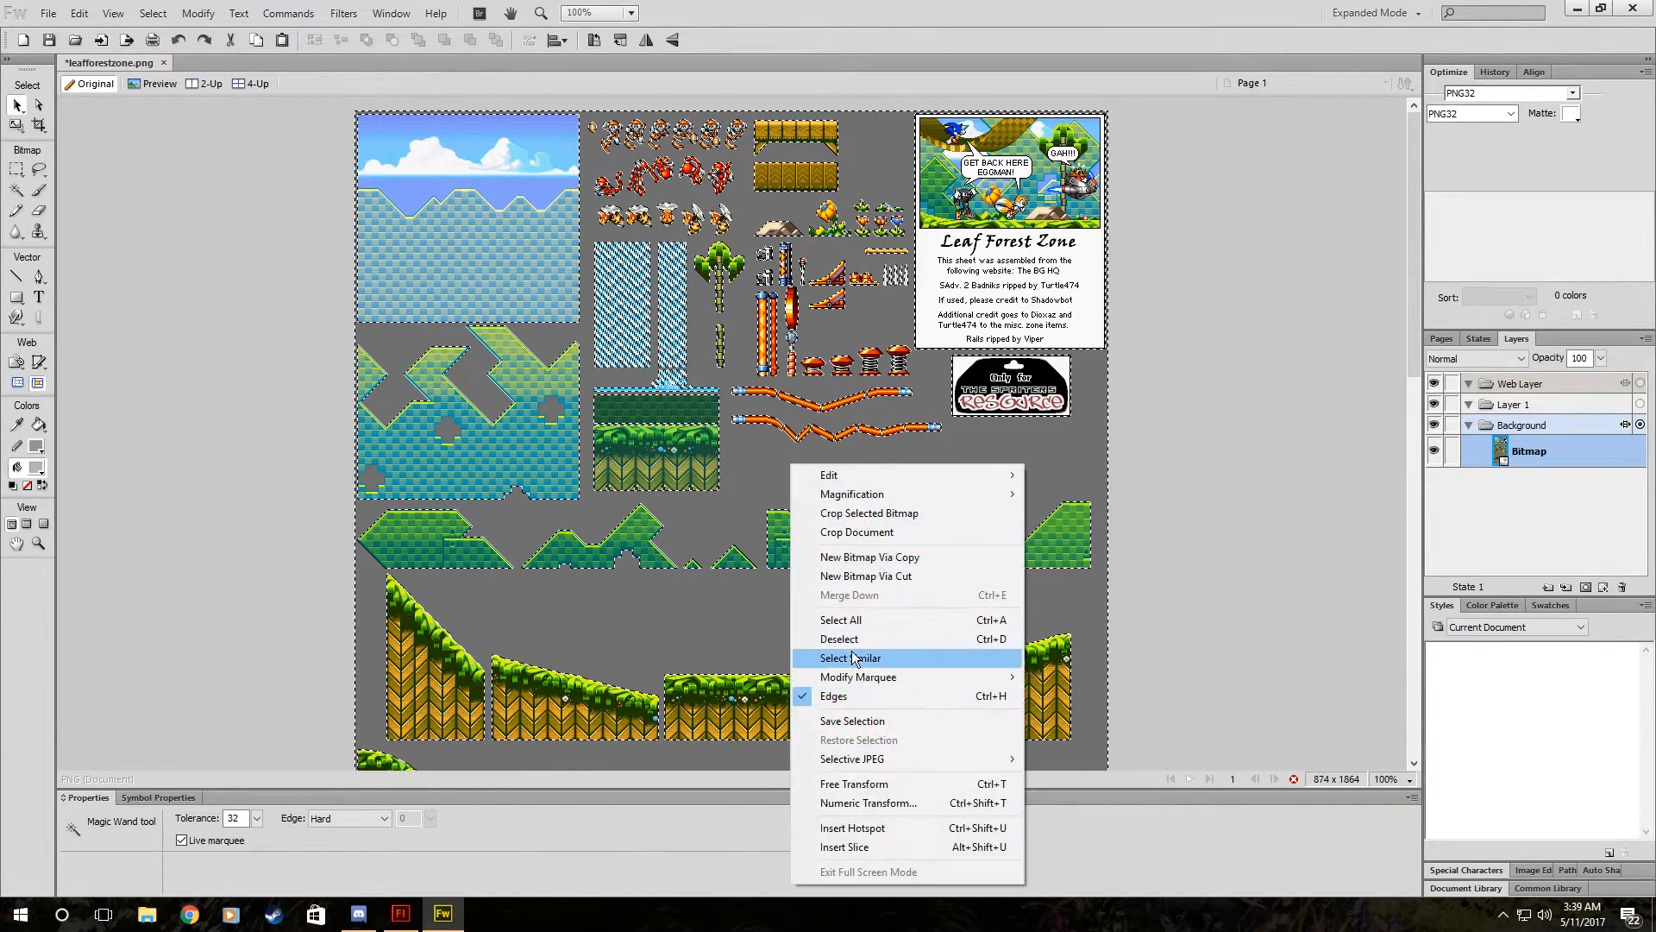
click(839, 638)
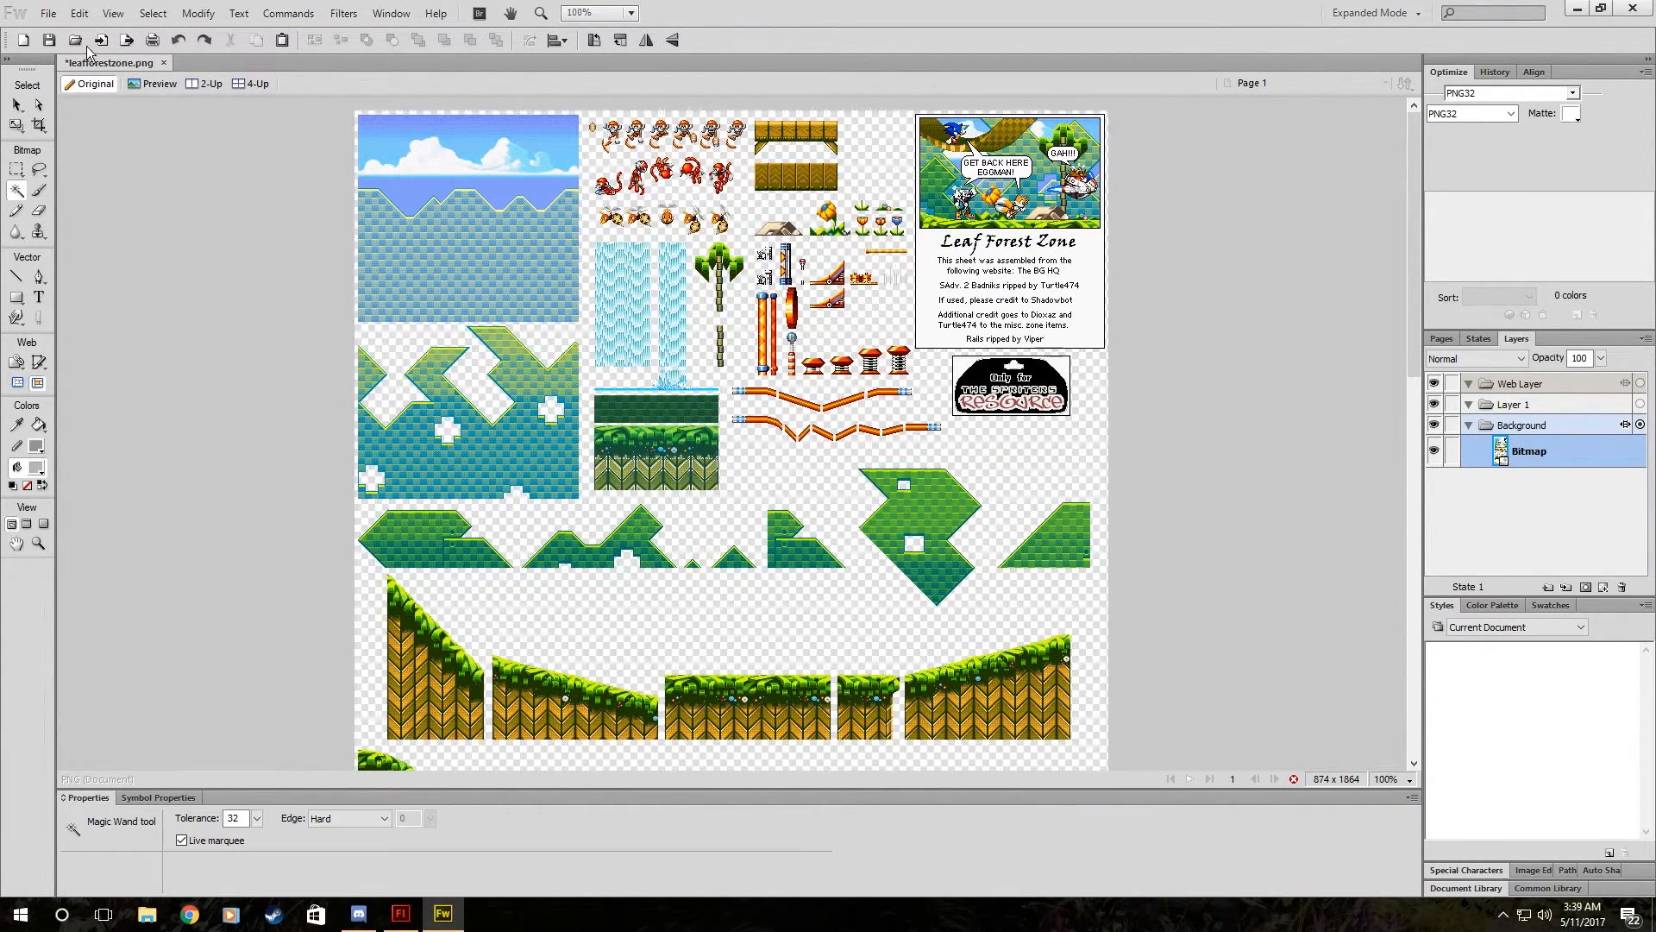
drag(357, 110, 465, 207)
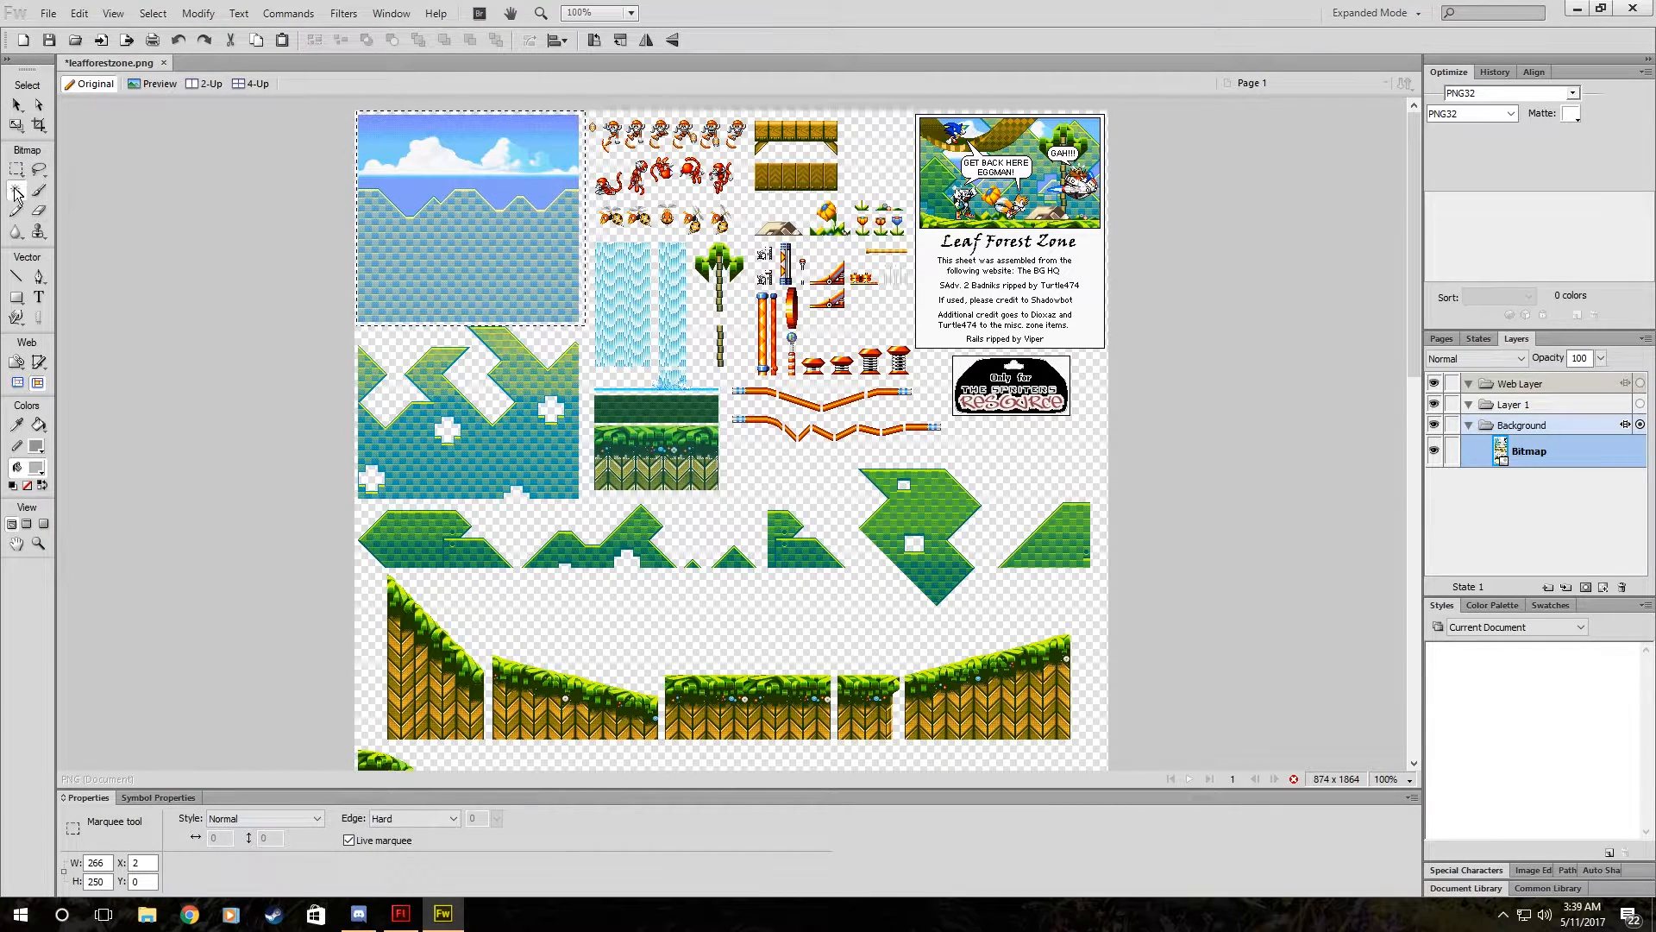
click(400, 912)
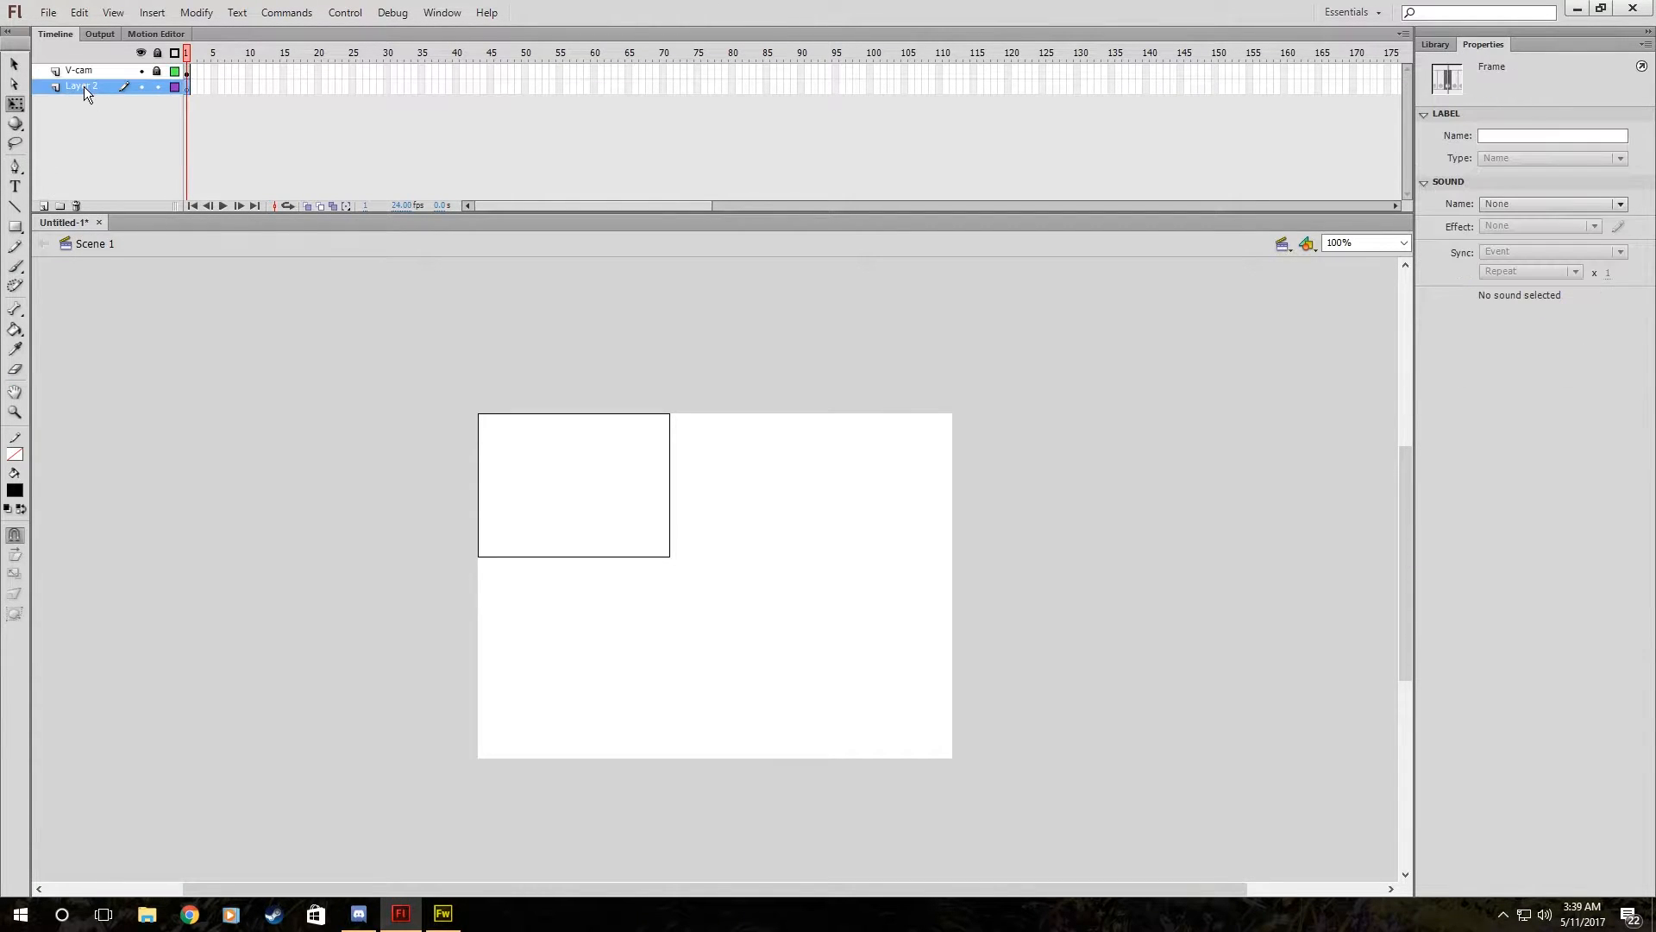
Name the new layer BG-1 and test-preview the movie with the background.
text(BG-1)
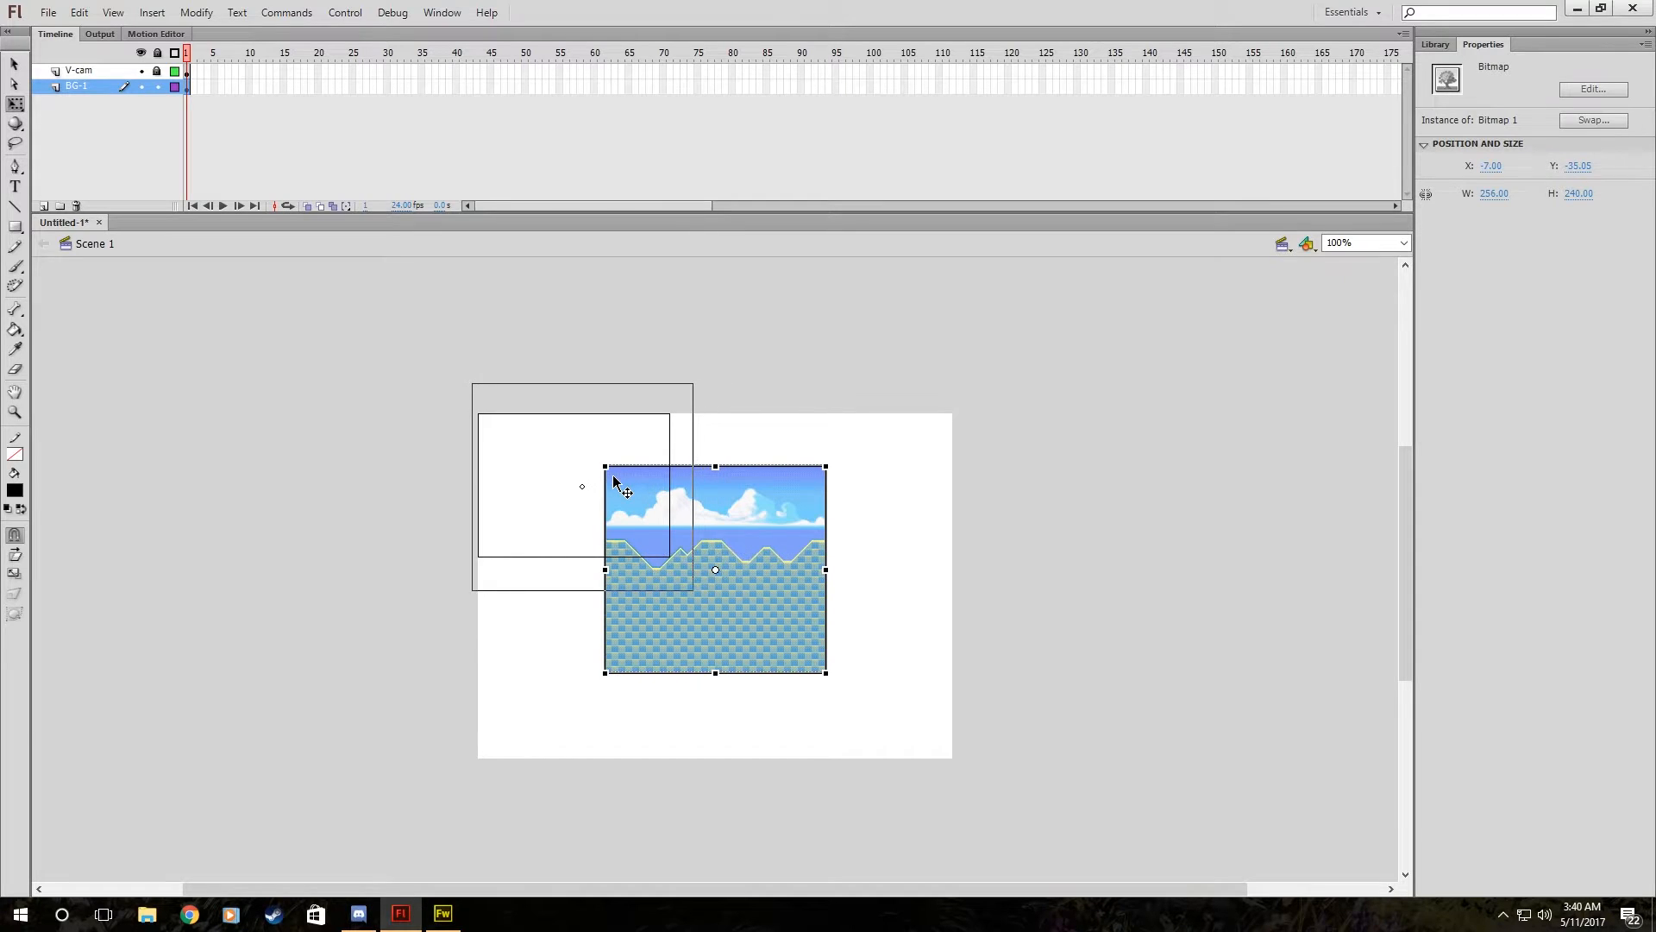
key(Ctrl+Enter)
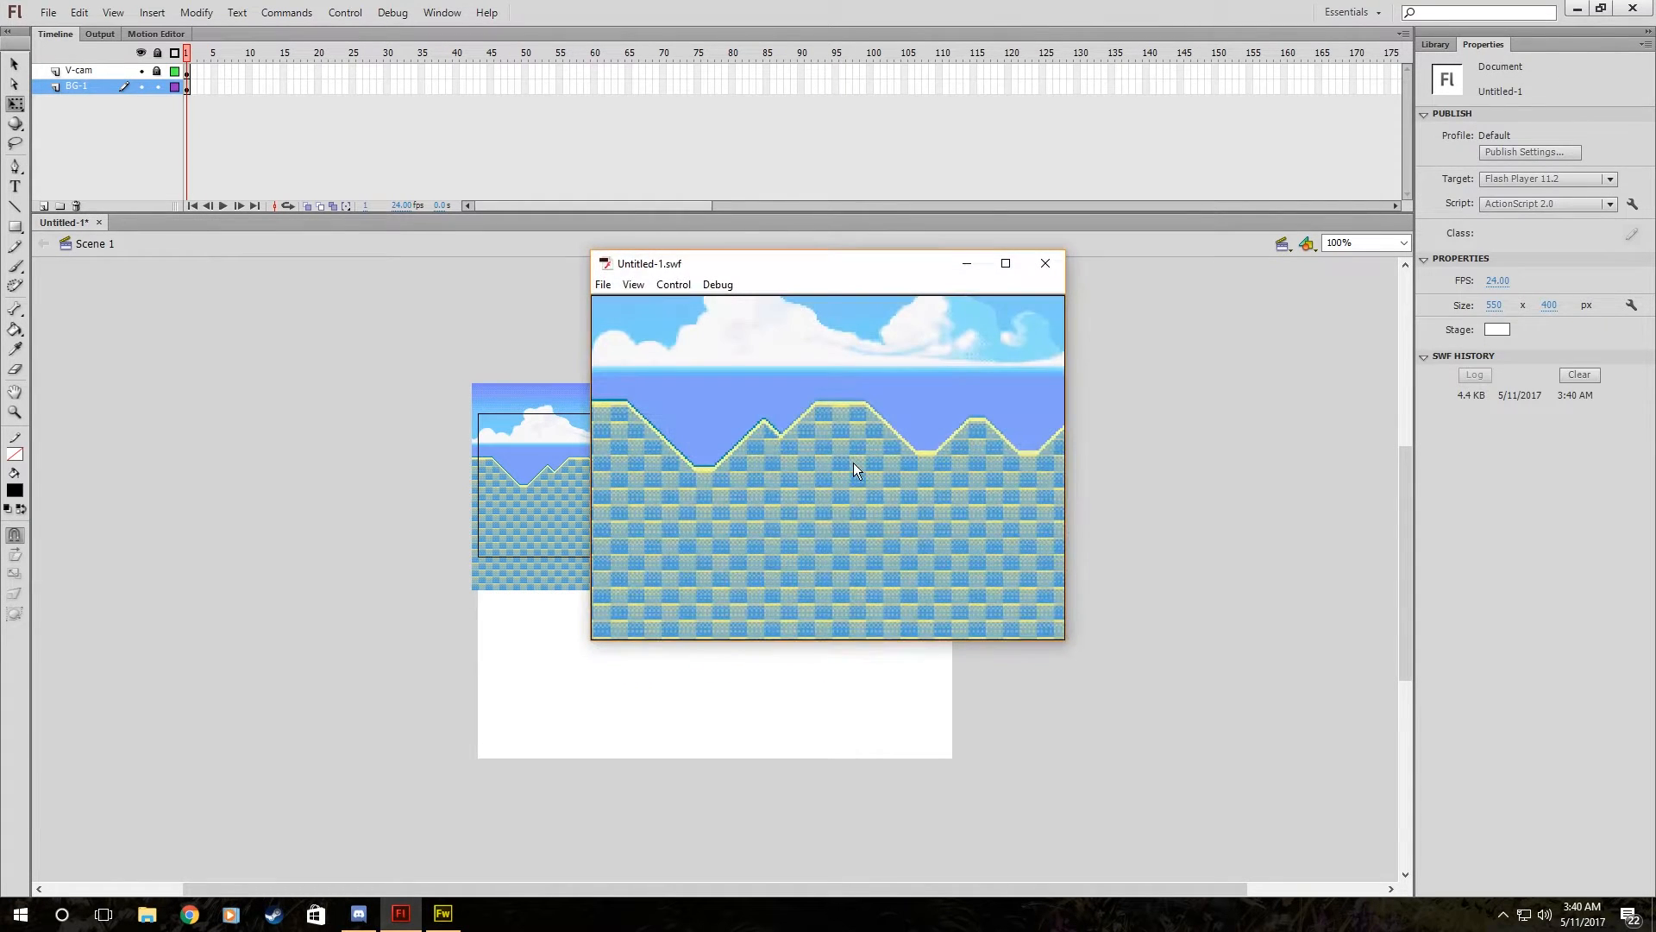
click(1044, 263)
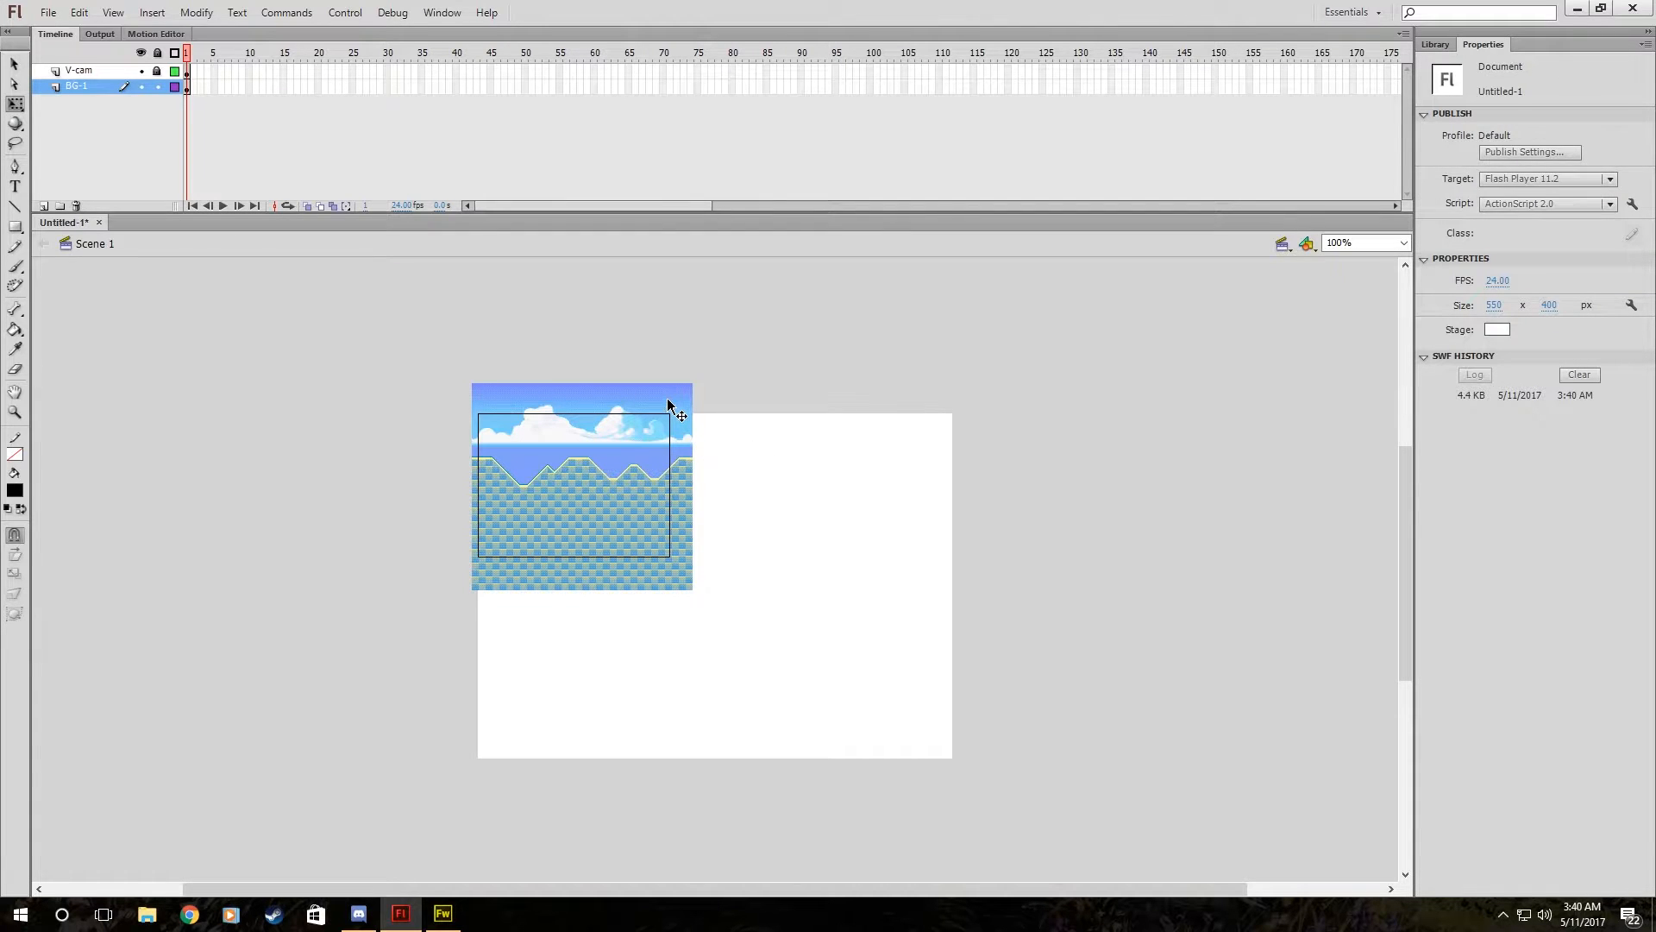
Select the background image and insert a keyframe on the BG-1 layer.
click(583, 487)
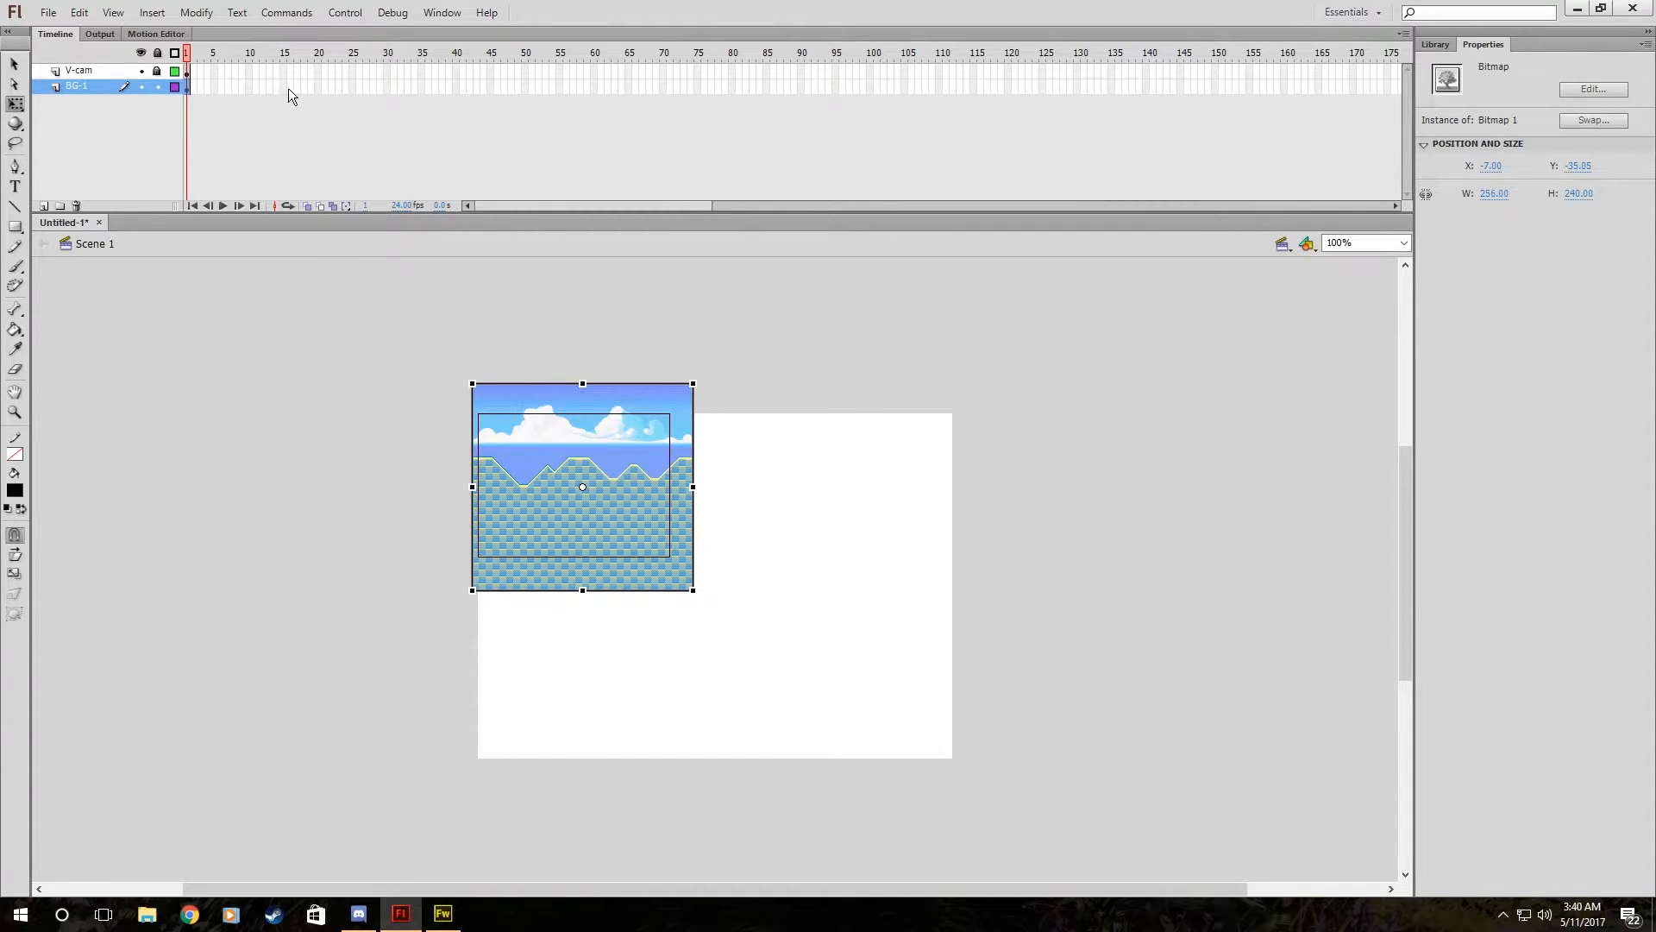
right_click(535, 83)
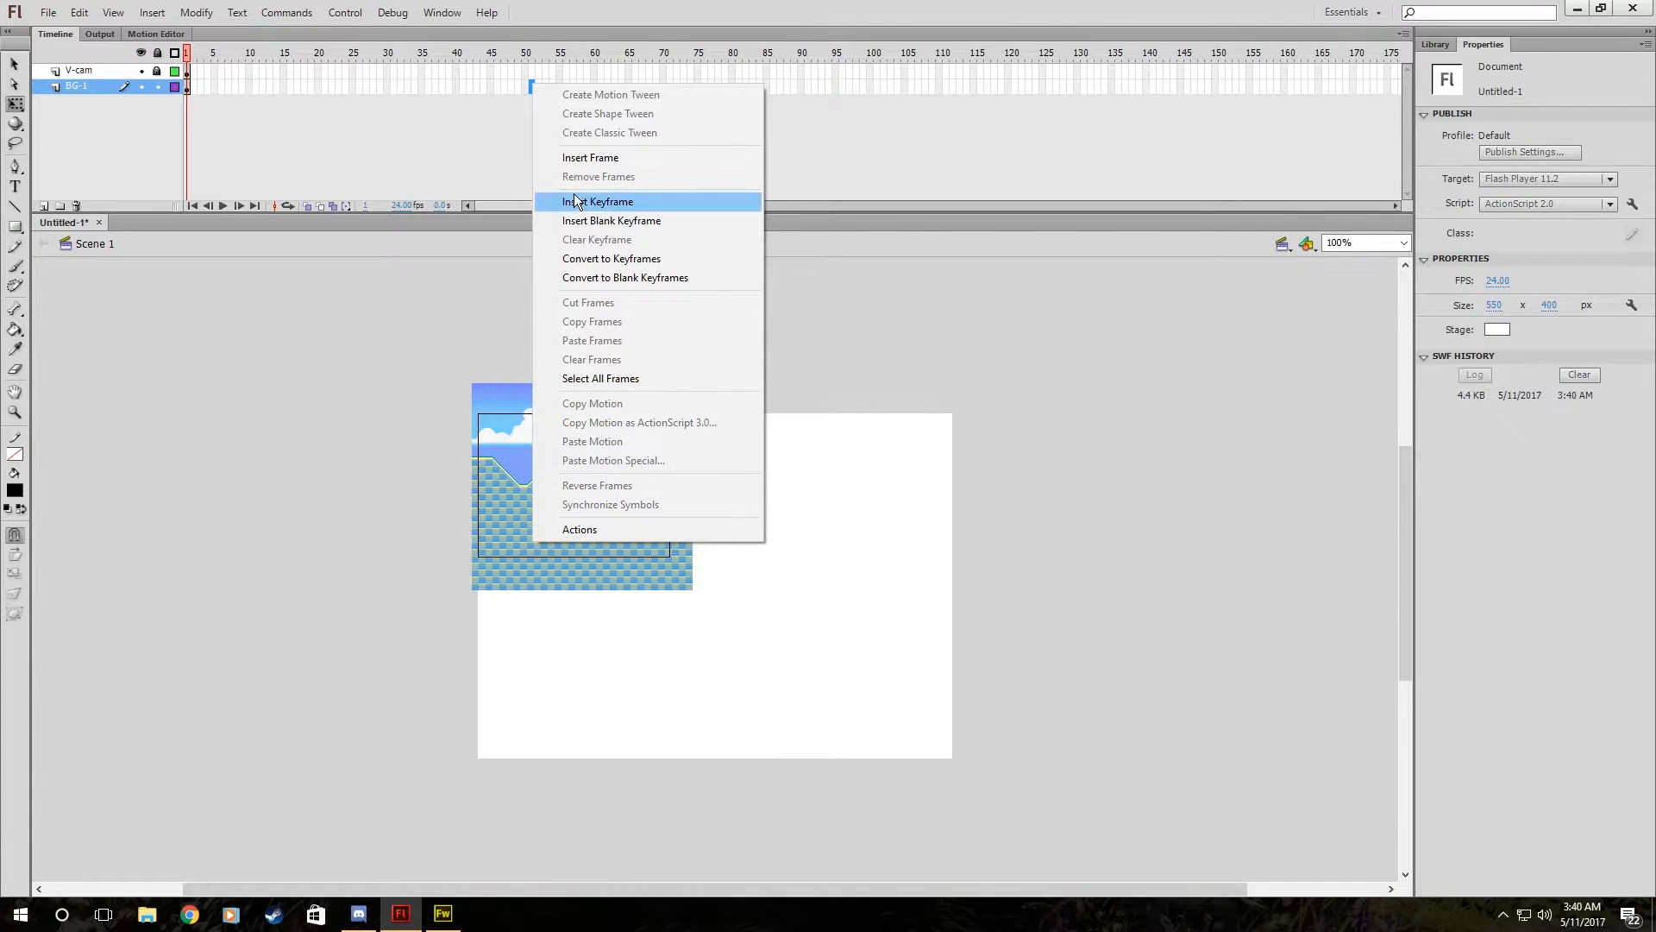
click(598, 201)
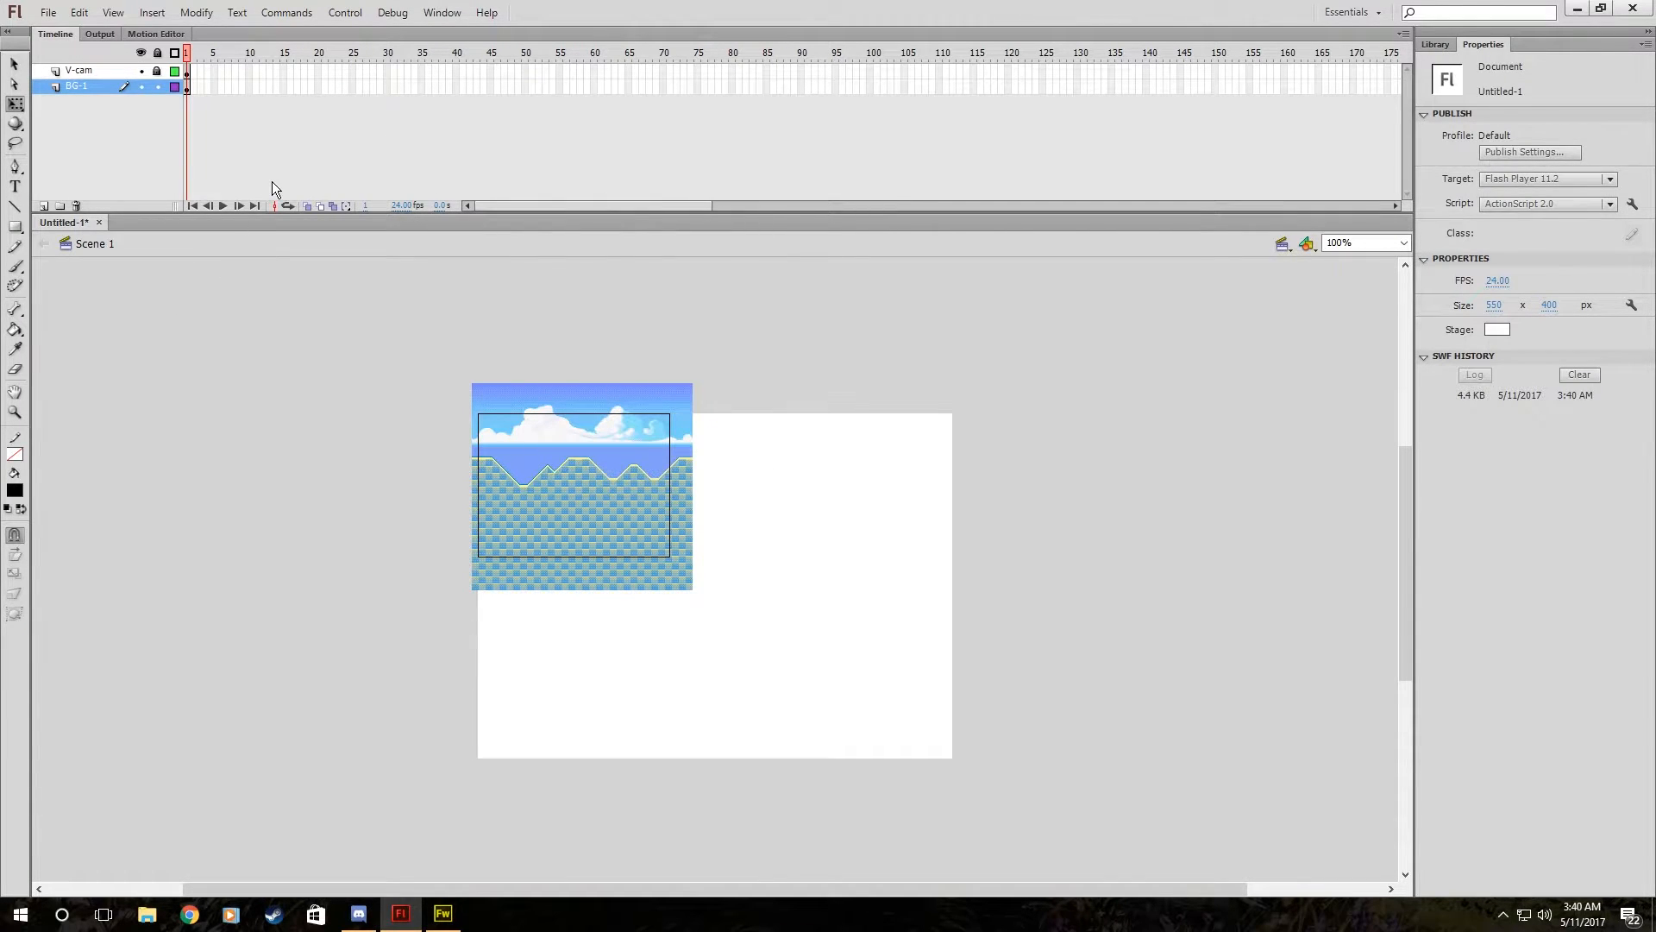
mouse_move(290, 169)
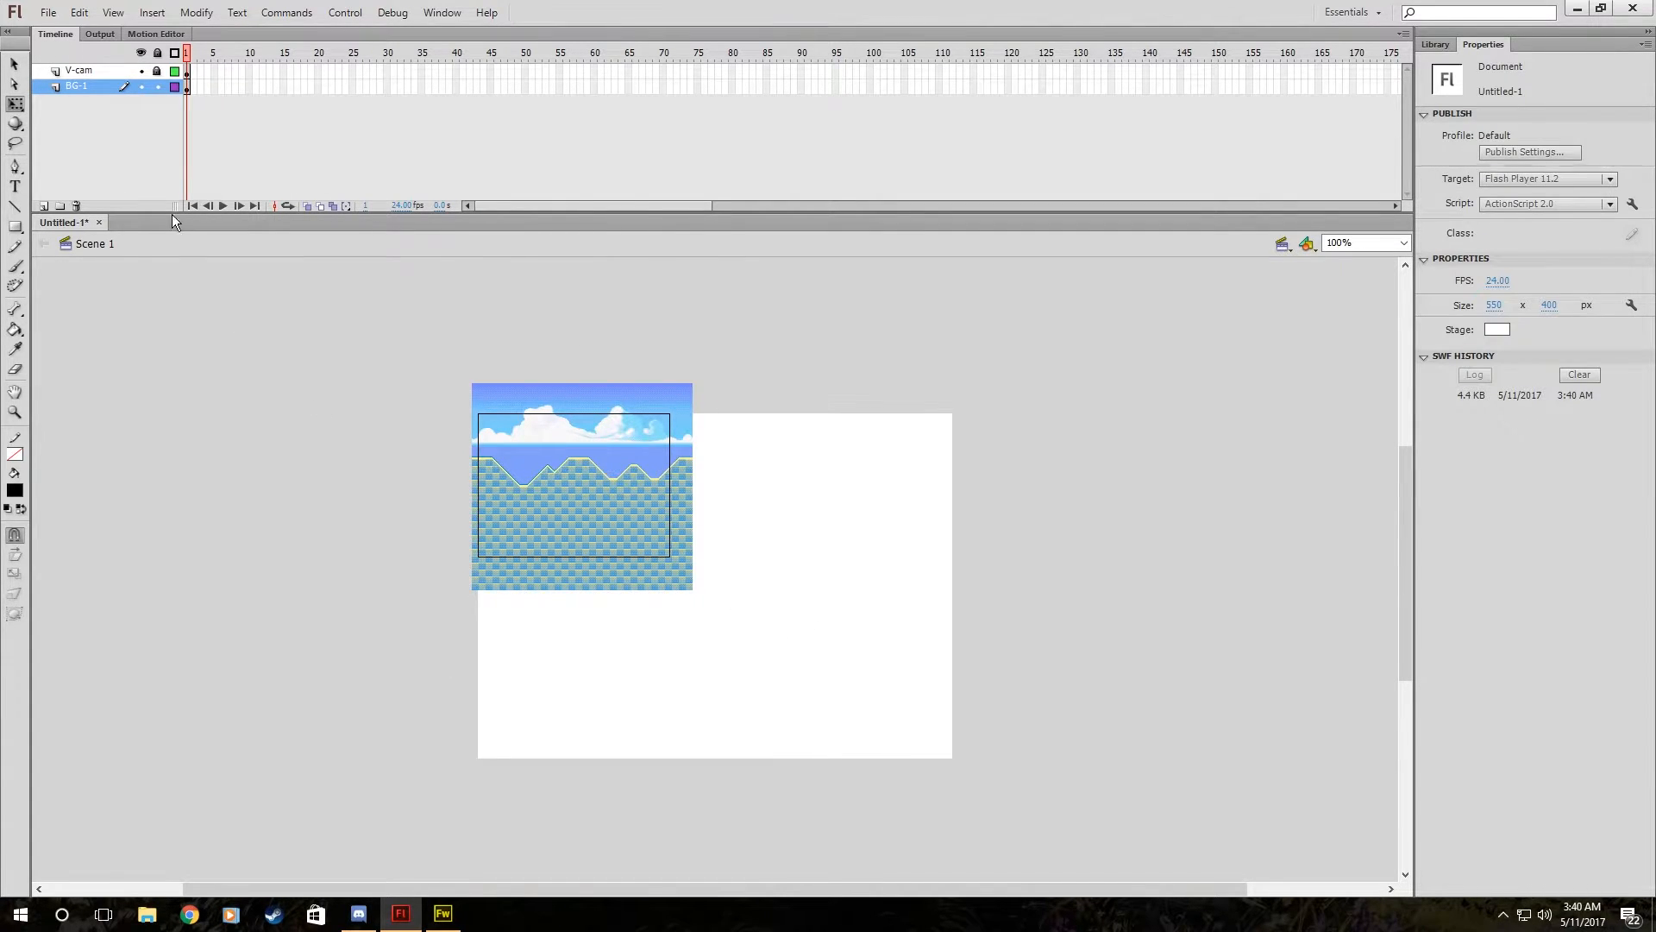
Convert the background bitmap into a Movie Clip symbol named Moving-BG-1.
right_click(583, 486)
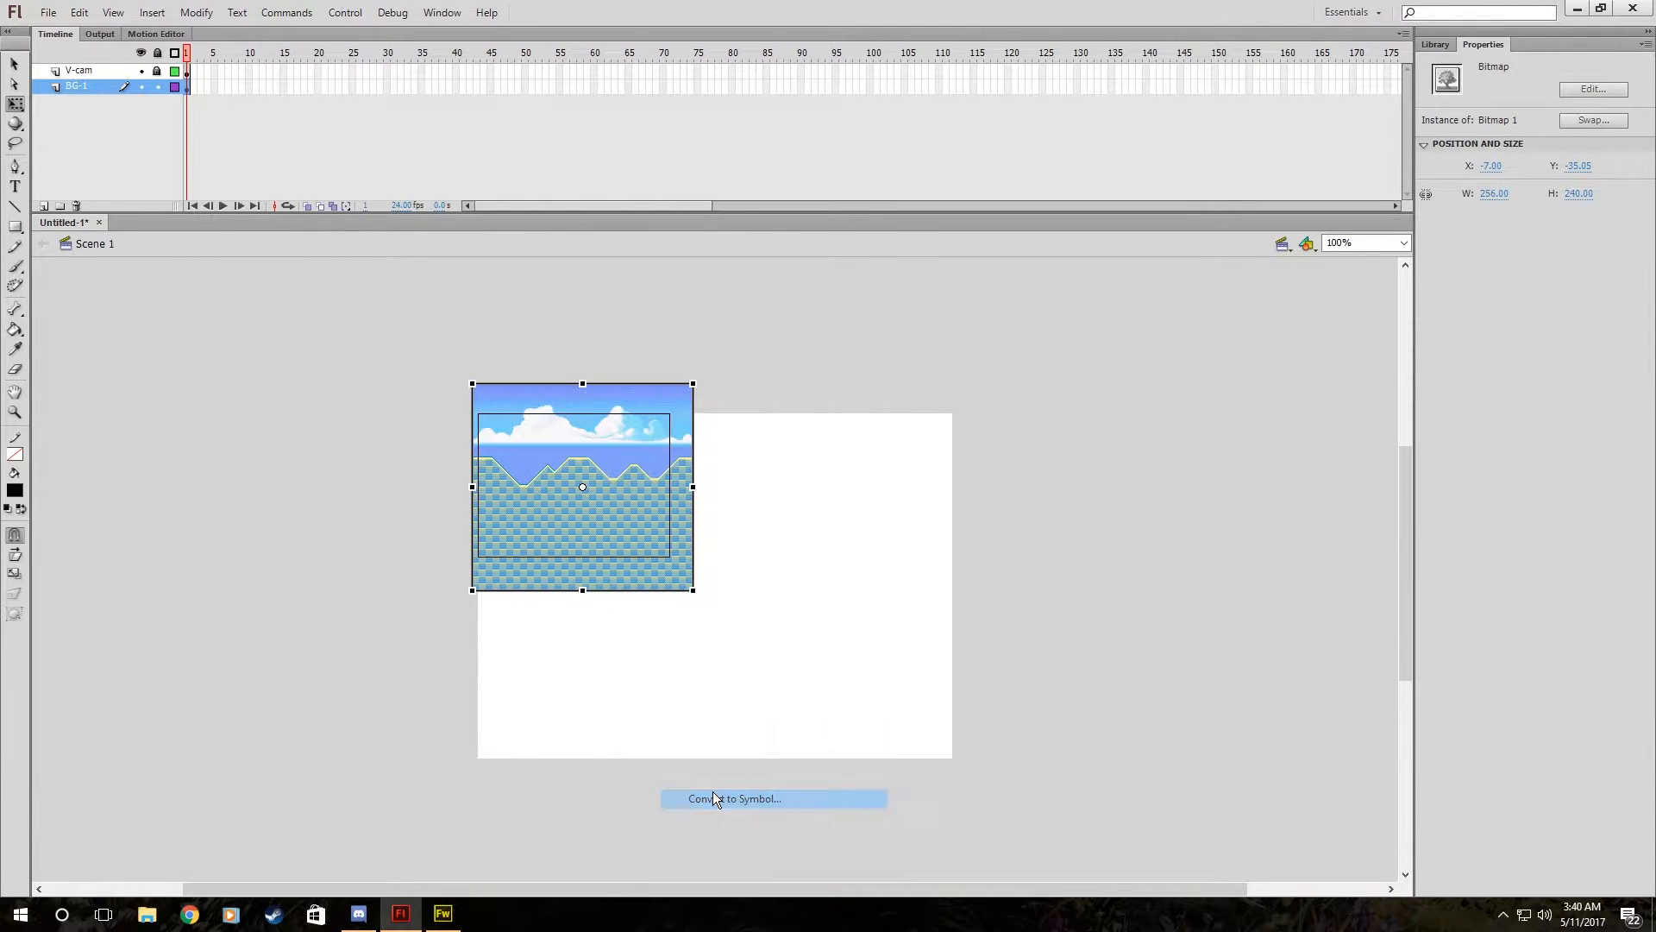
click(734, 798)
text(Moving-BG-1)
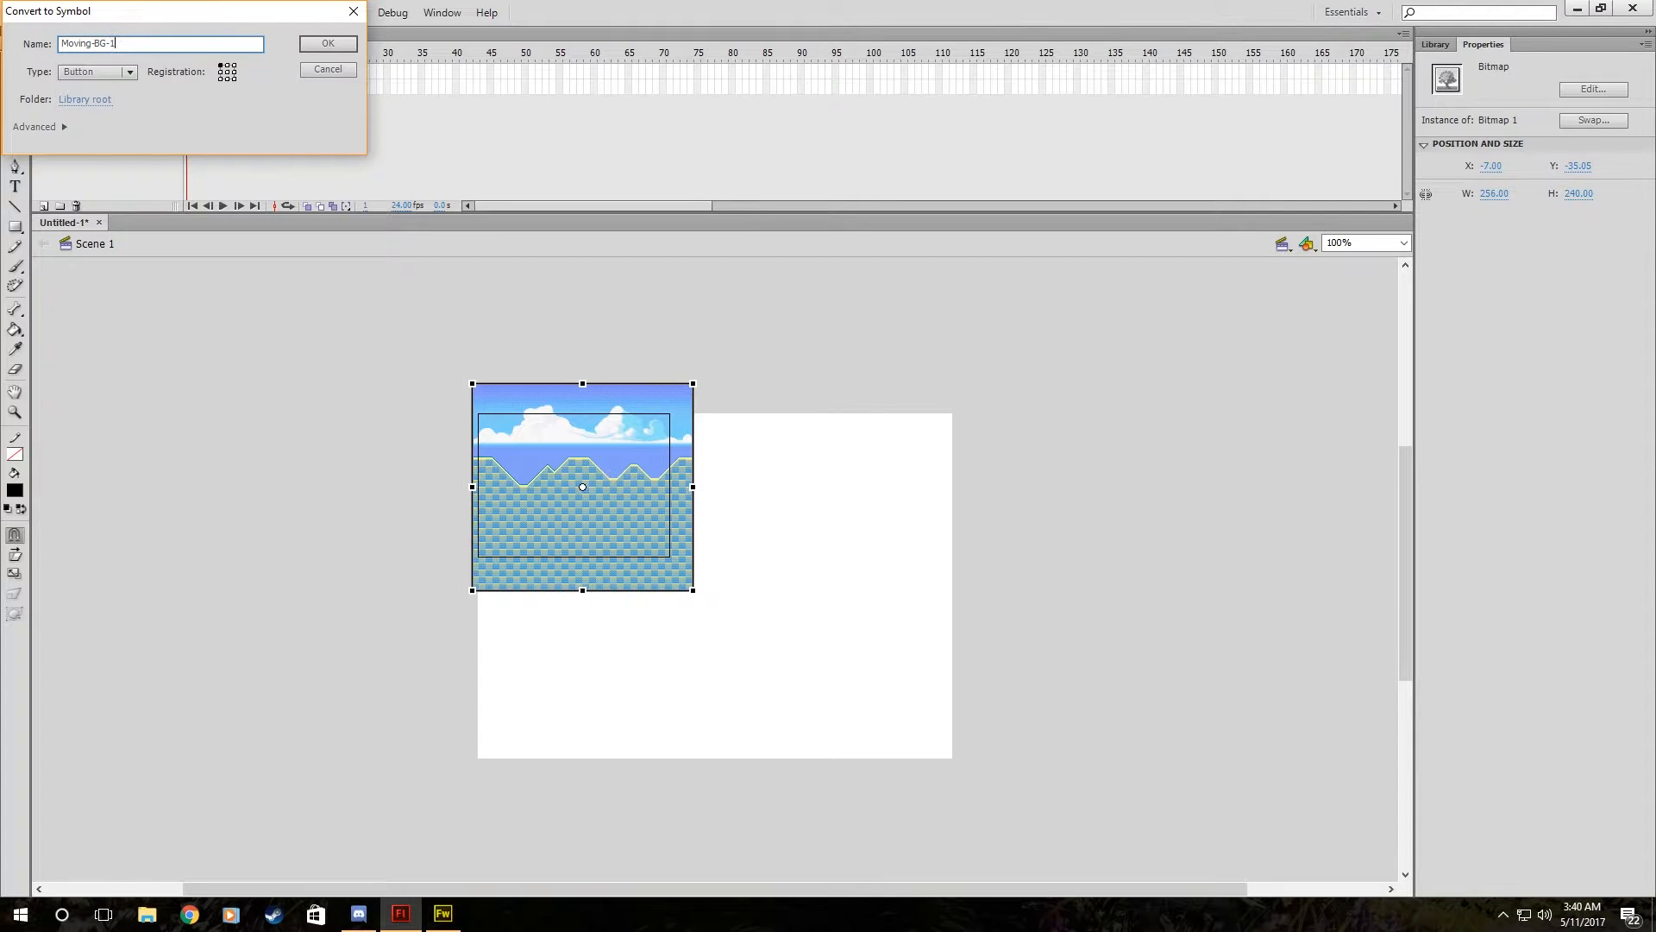
click(125, 71)
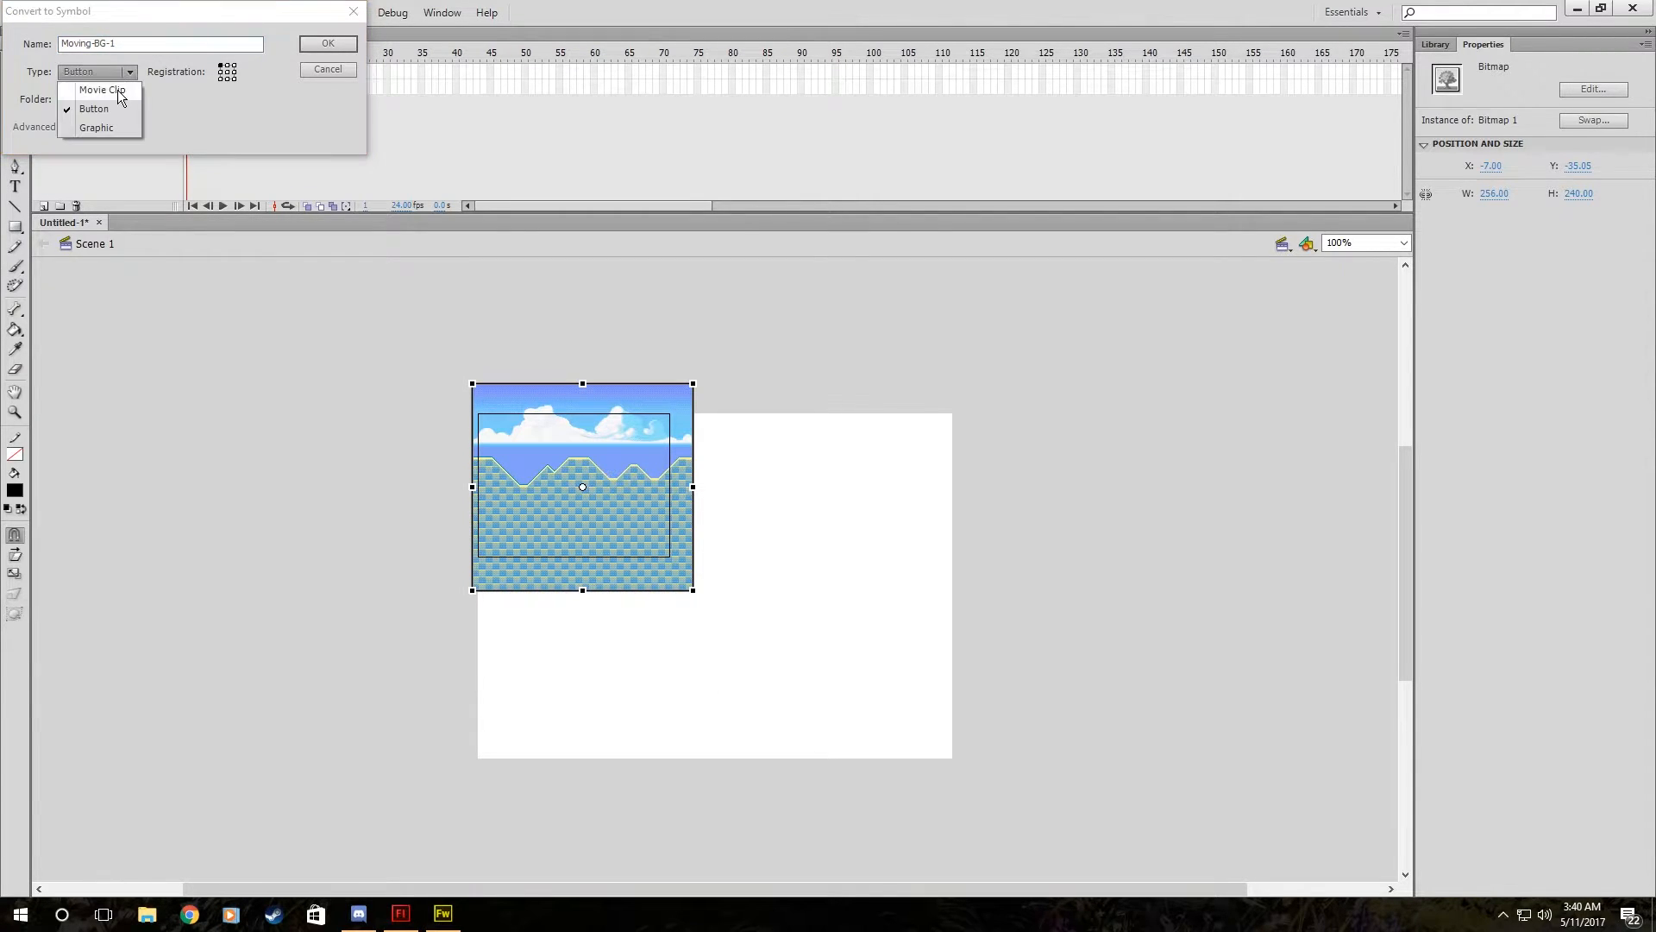
click(97, 90)
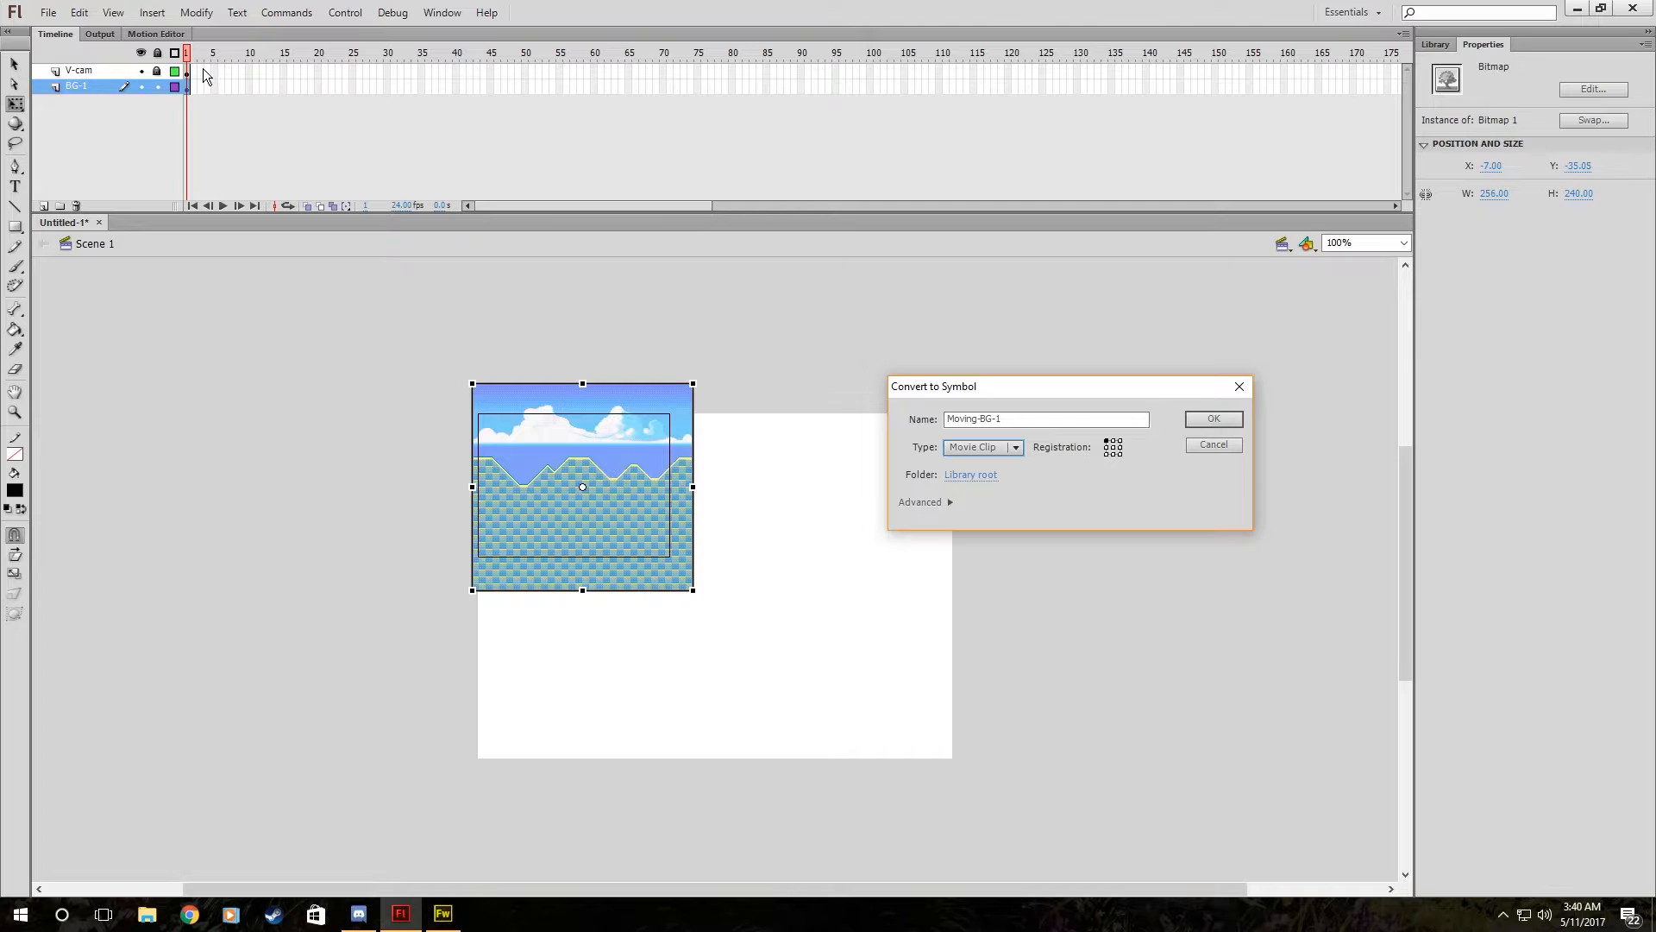
click(1015, 447)
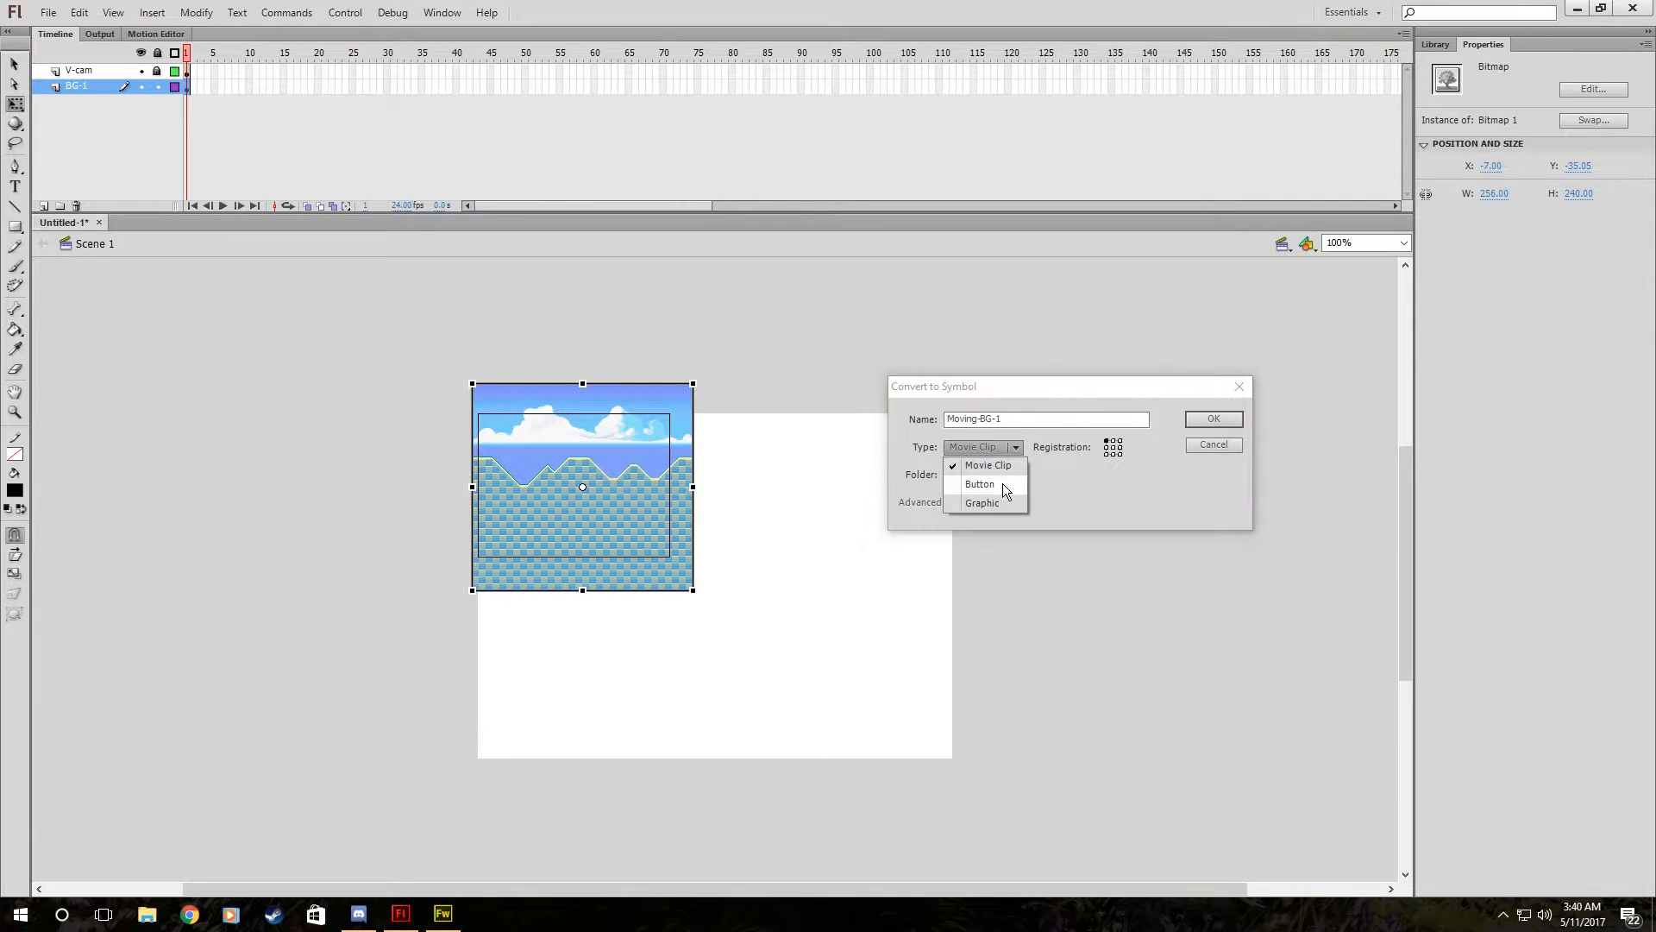
click(981, 502)
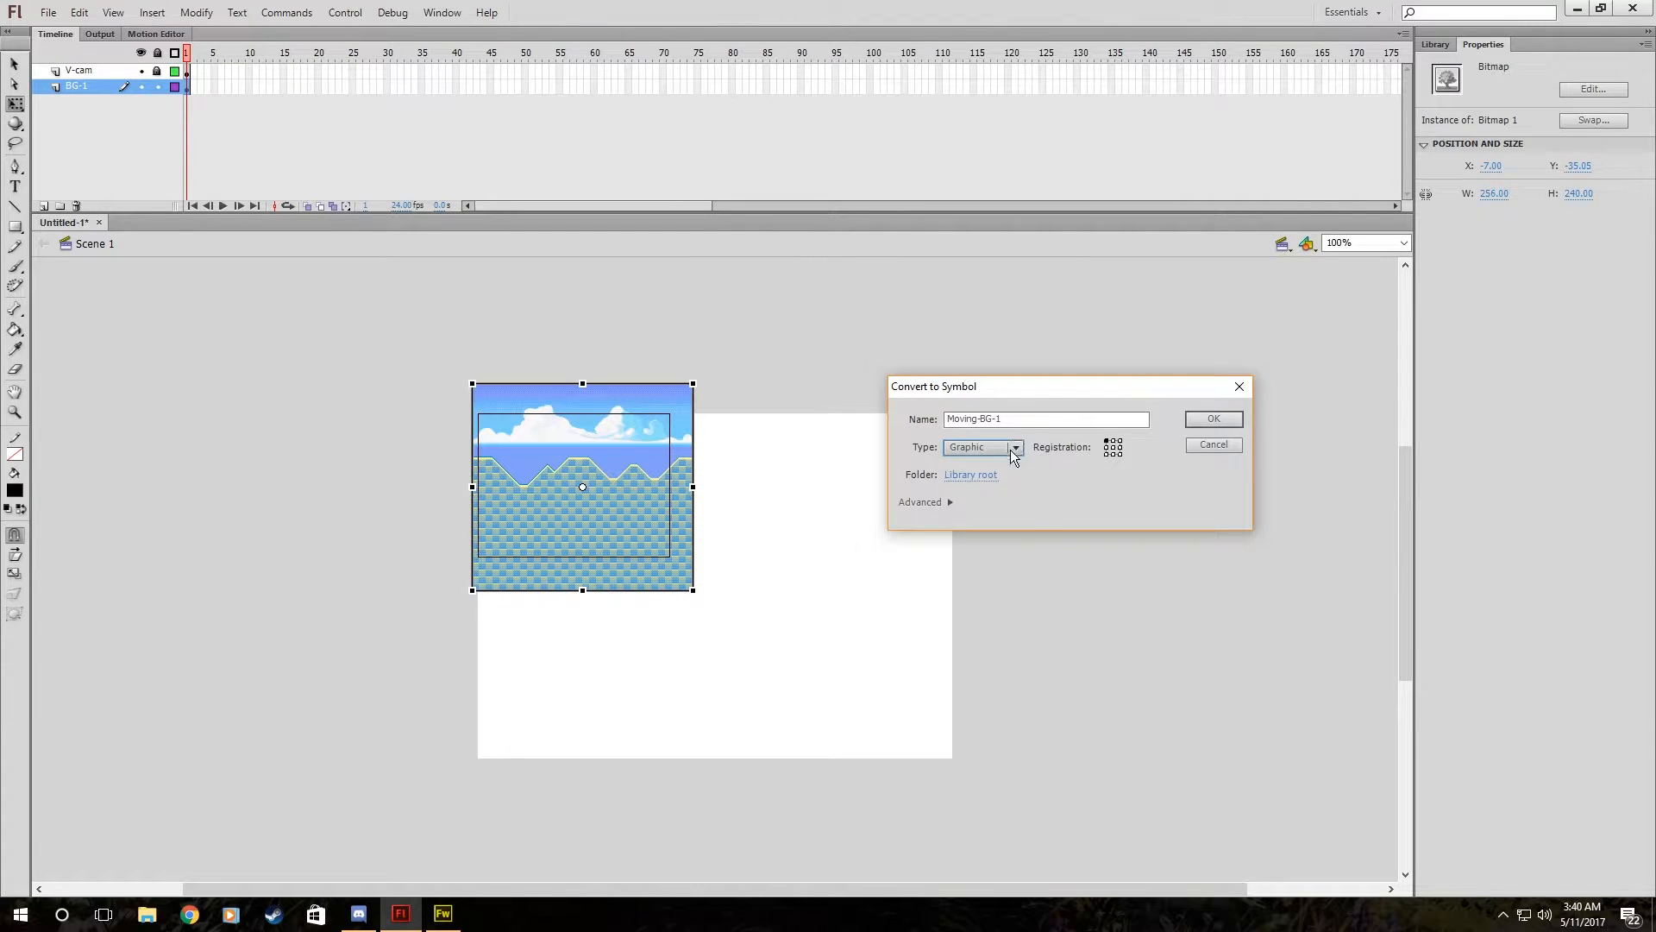
click(1015, 447)
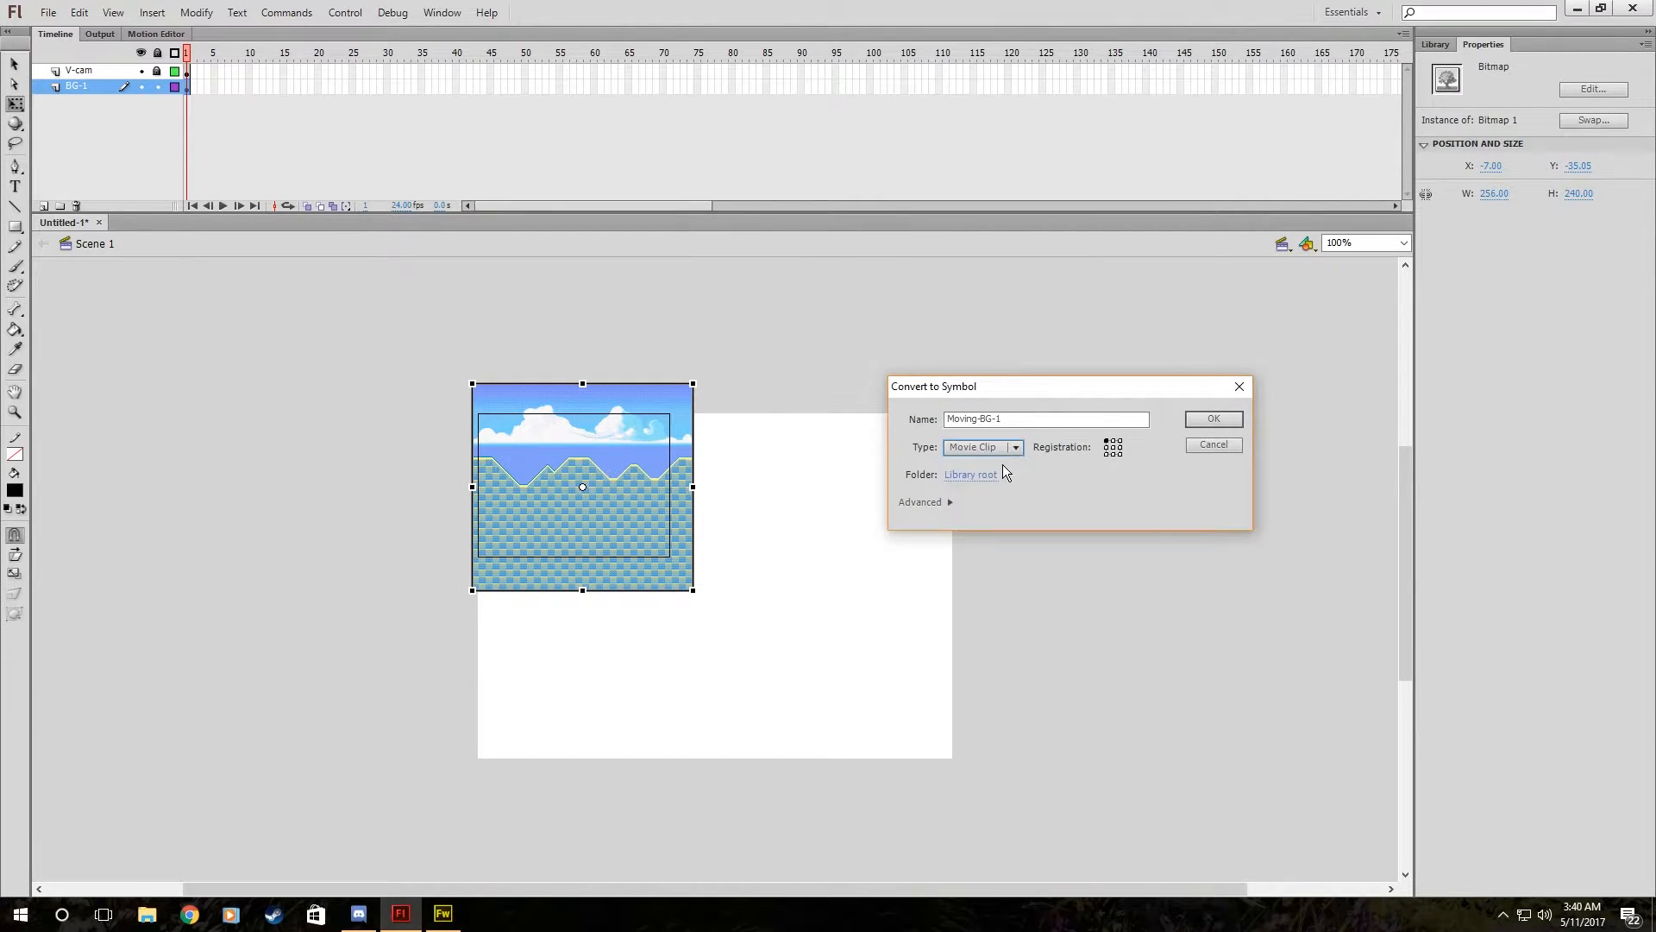
click(1214, 418)
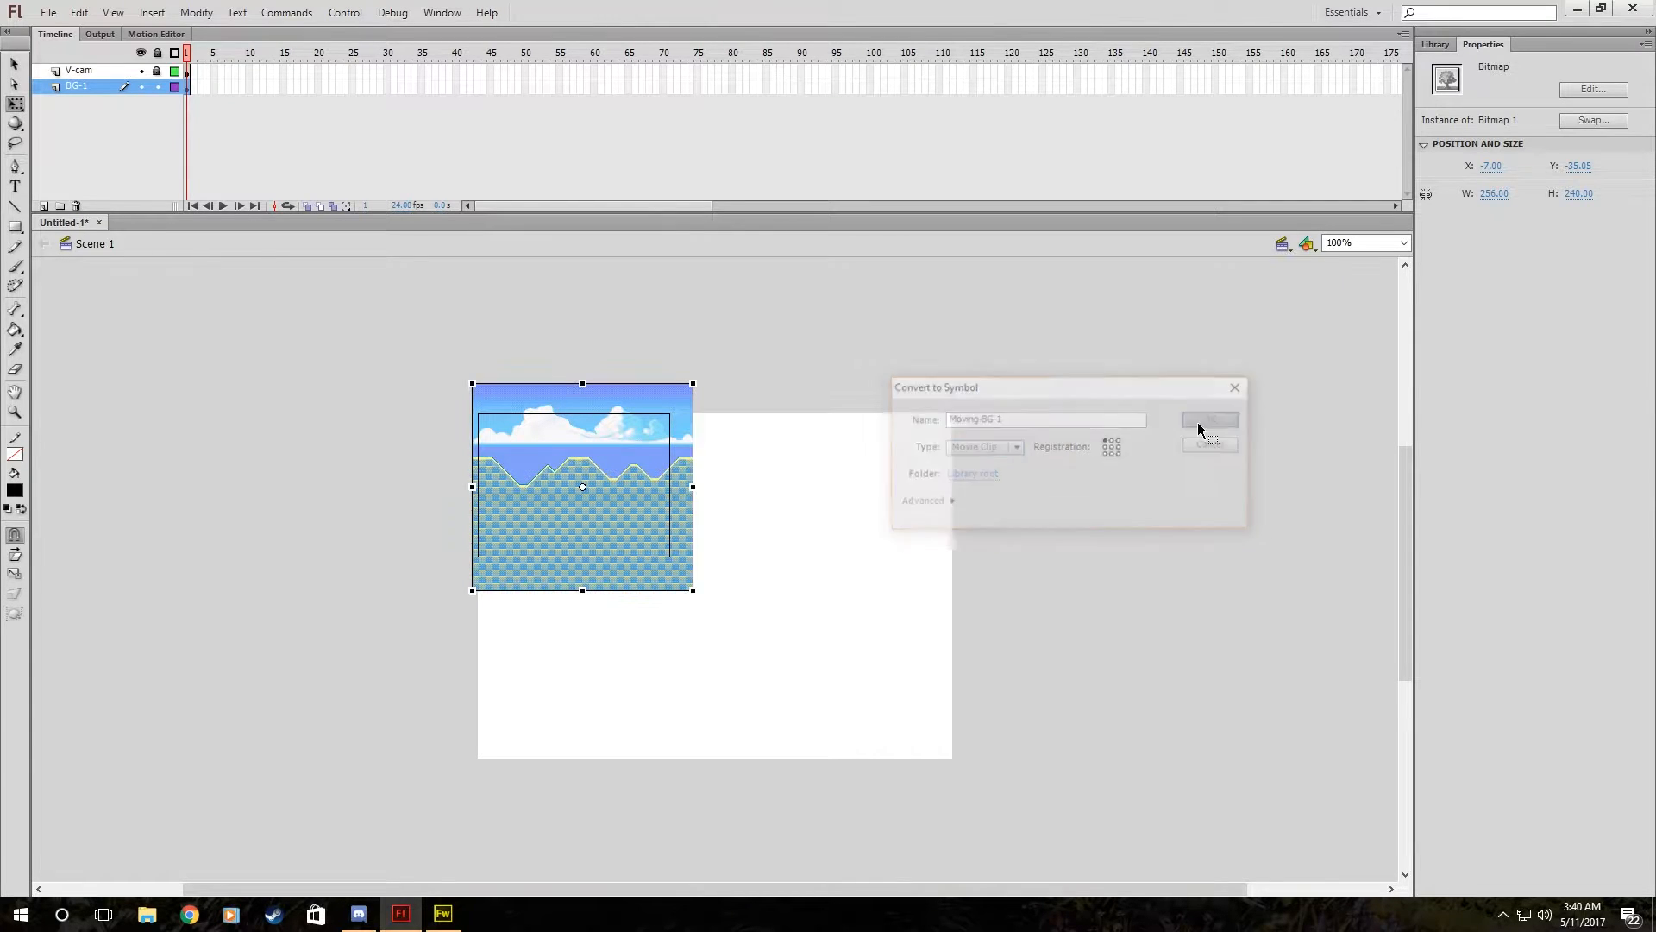
click(1209, 420)
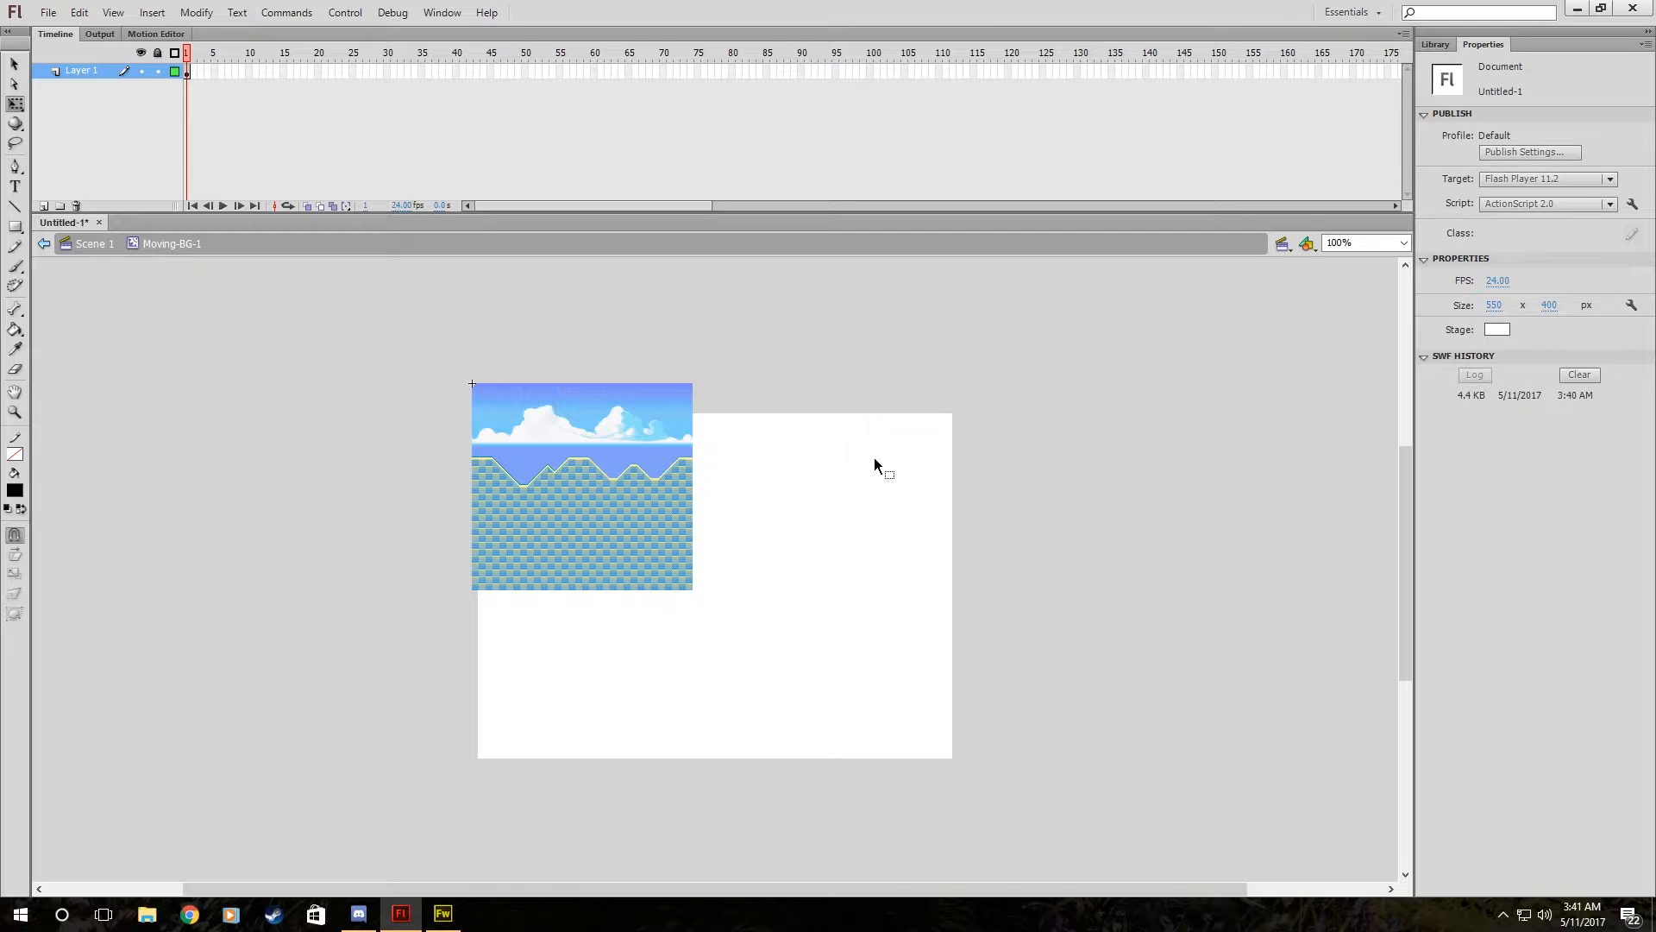
Duplicate the background tile and drag the copy flush right of the original.
click(582, 487)
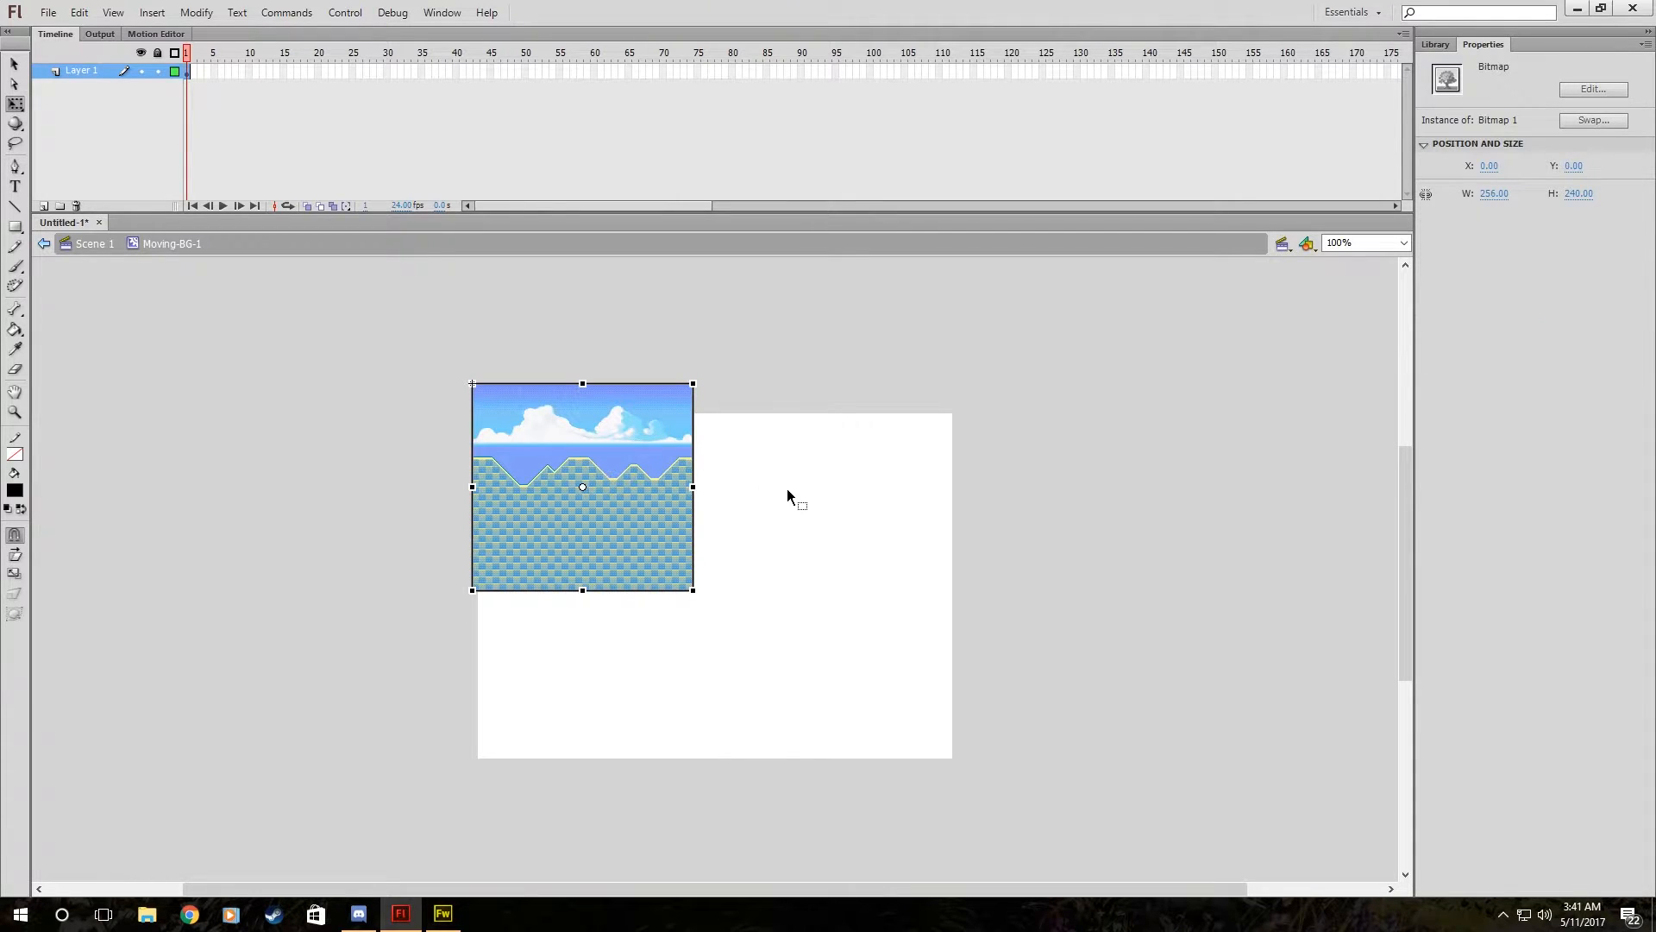
right_click(620, 459)
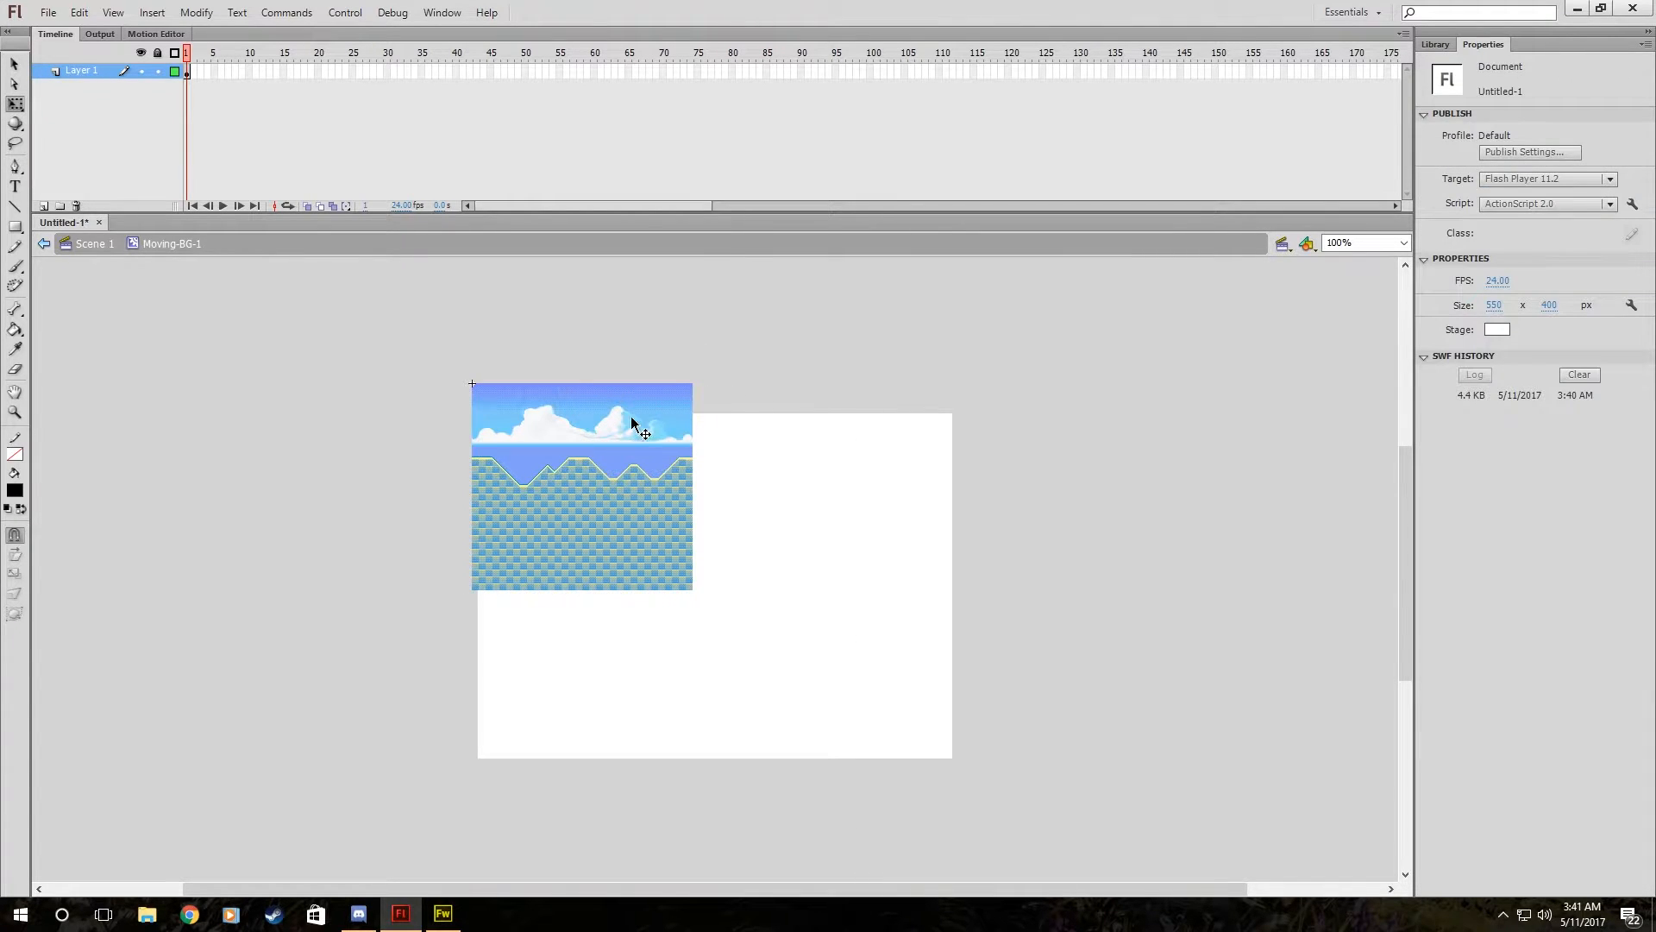
click(606, 421)
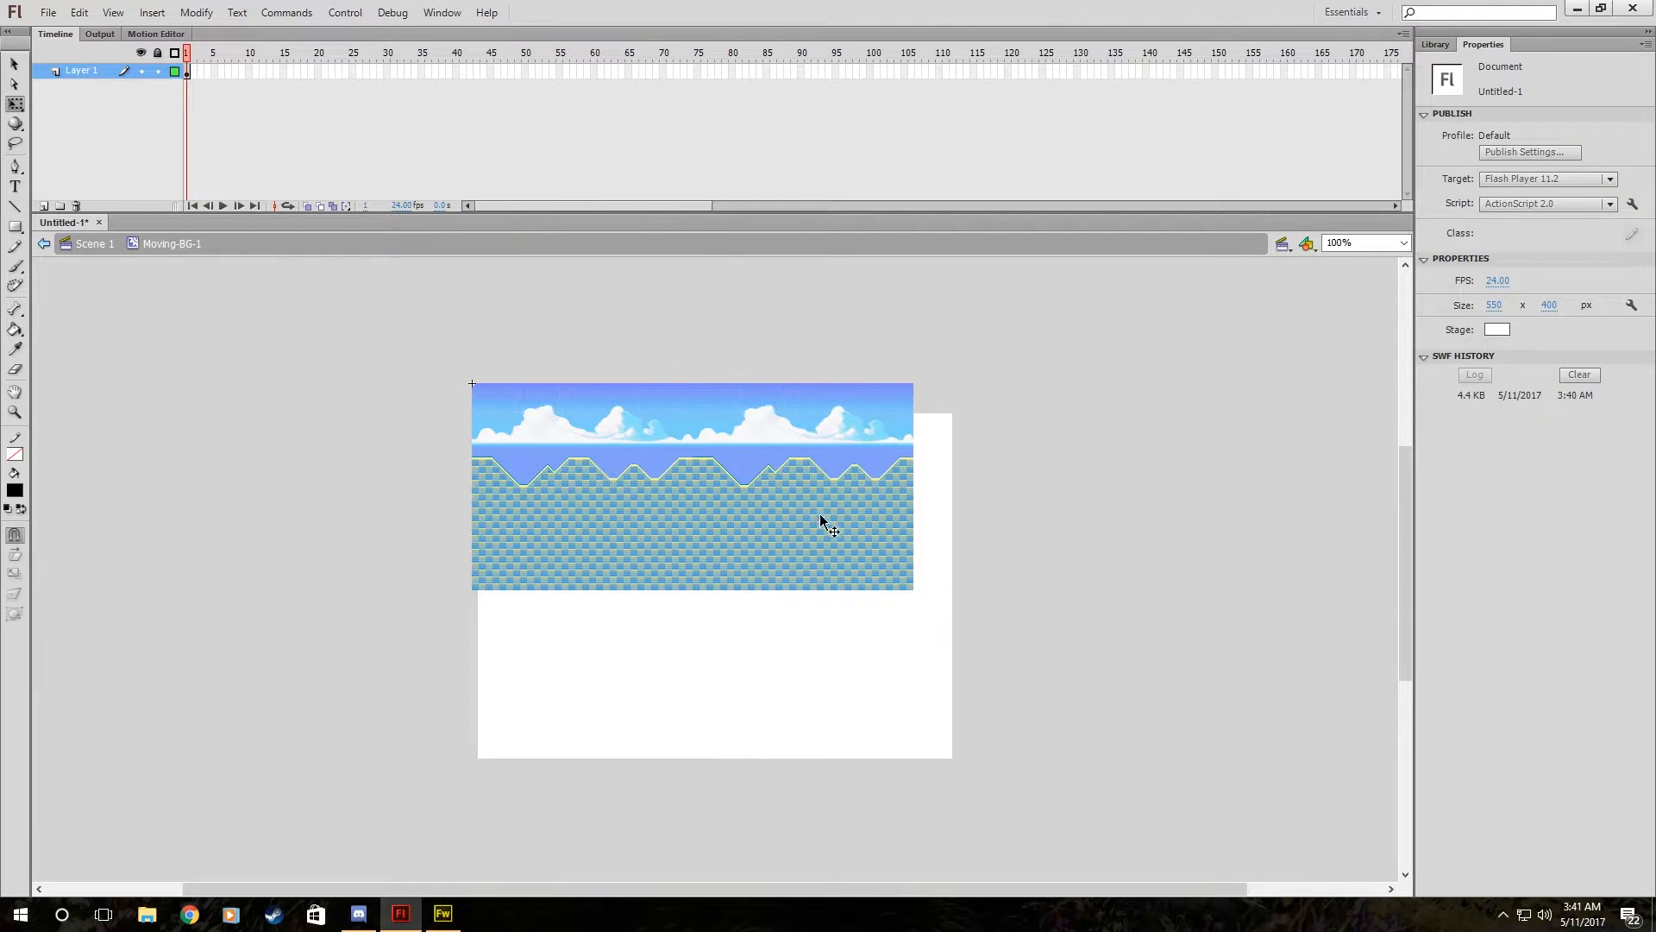
mouse_move(827, 567)
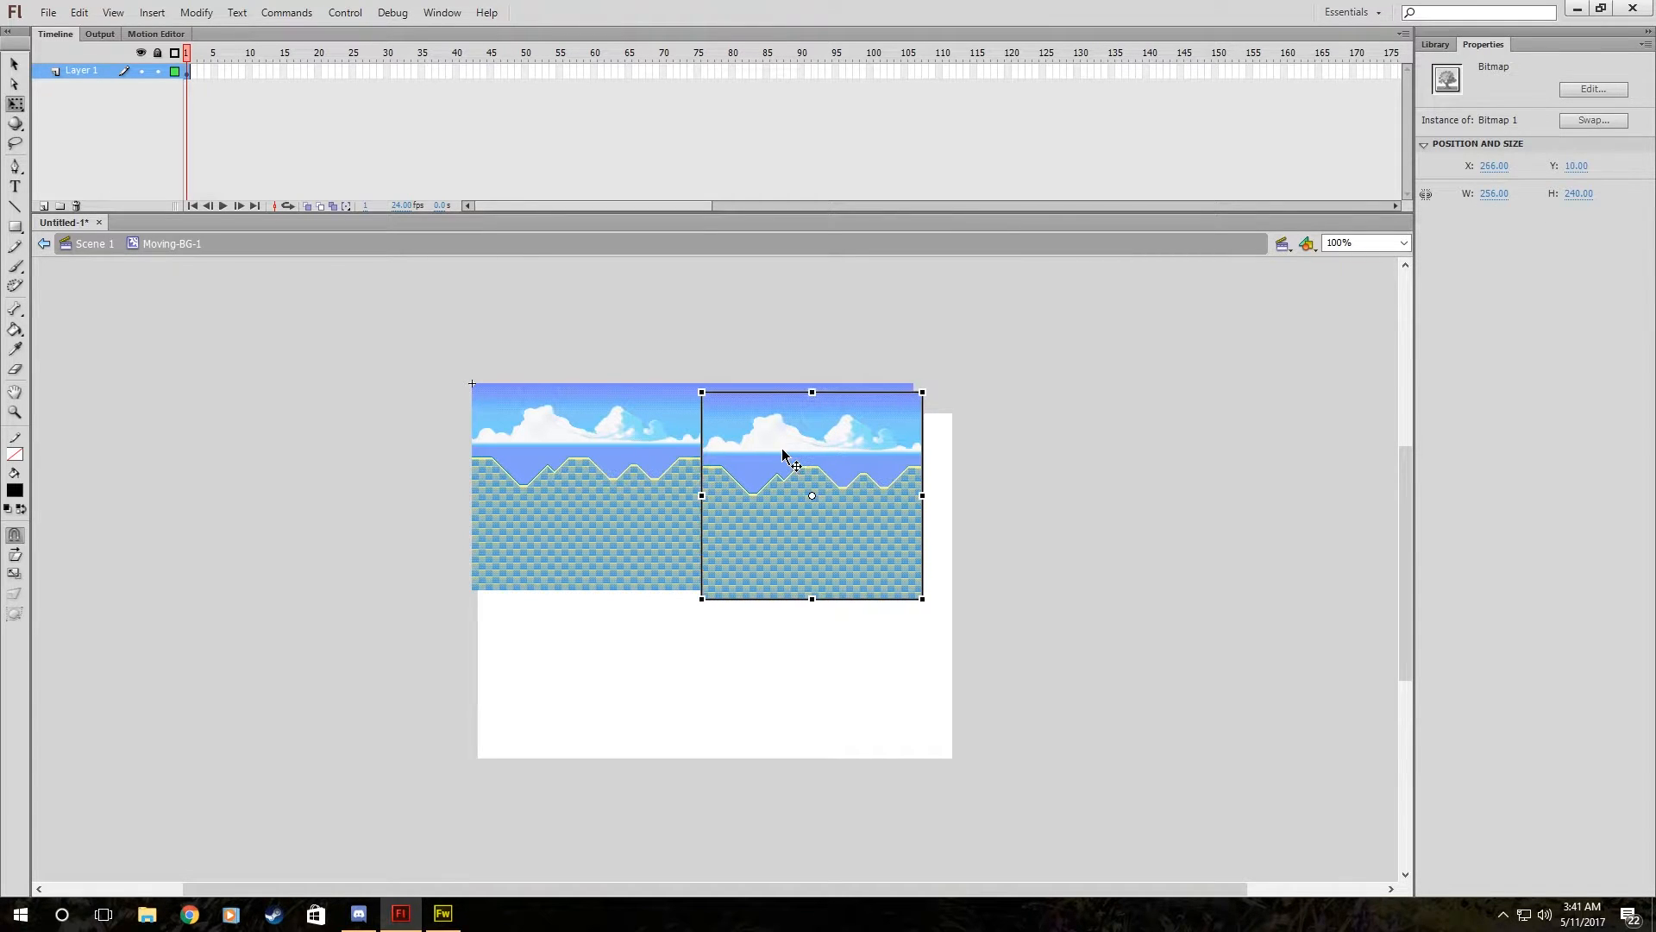
drag(811, 494, 1025, 486)
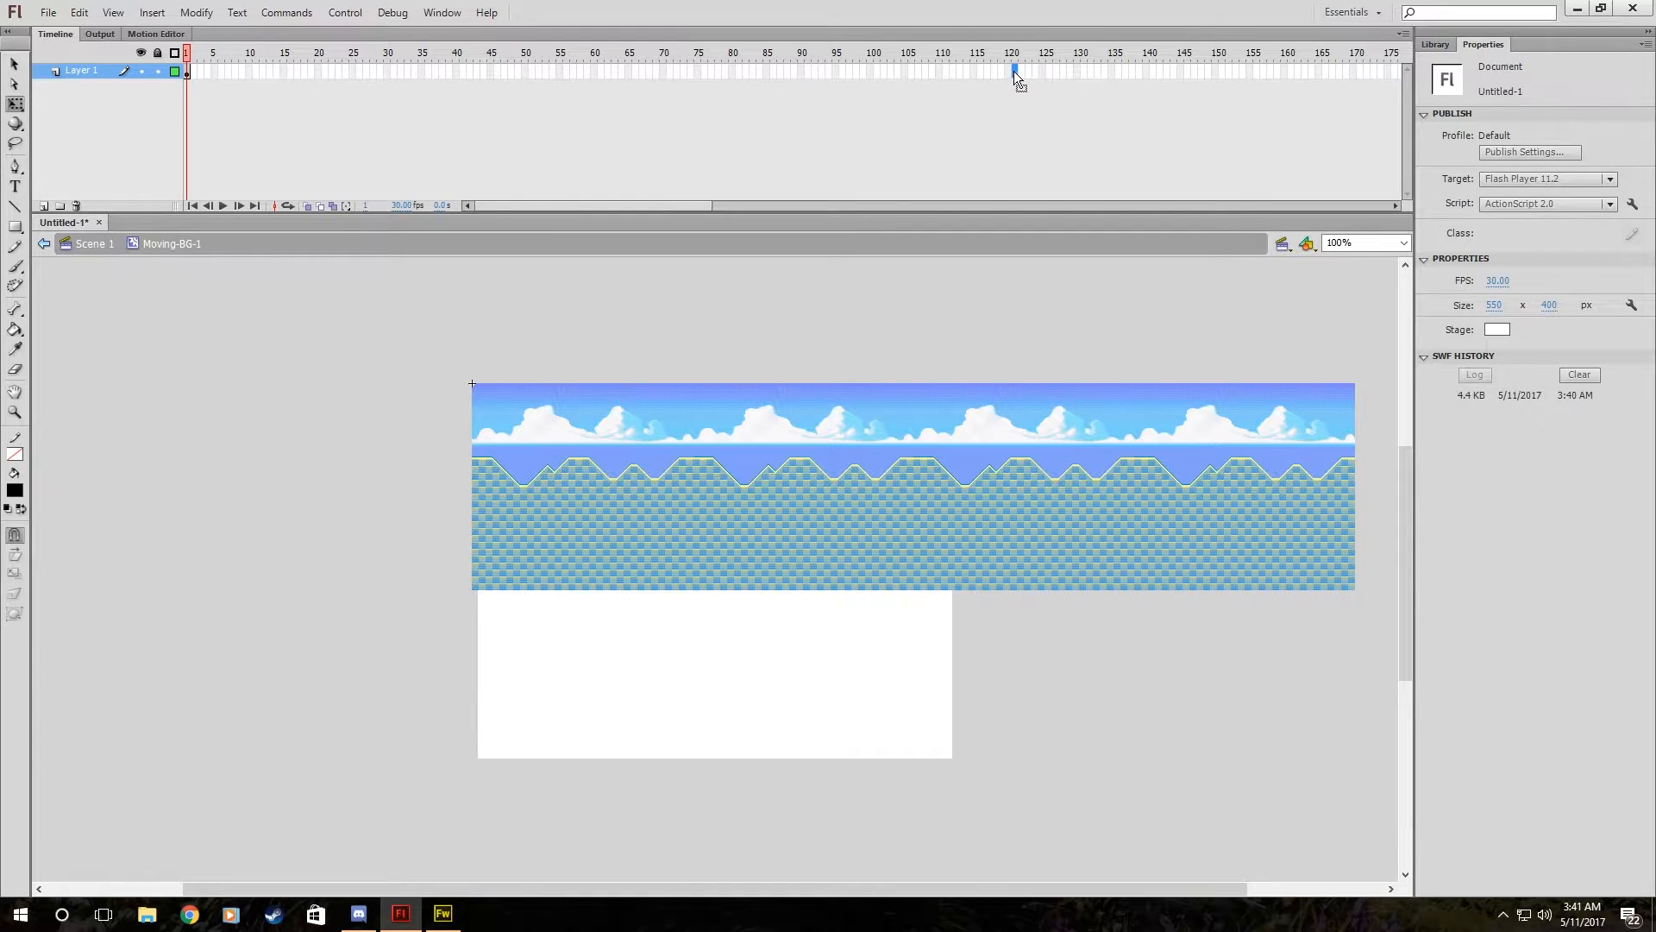
Add a keyframe at frame 120 and apply a classic tween to the strip.
click(1012, 72)
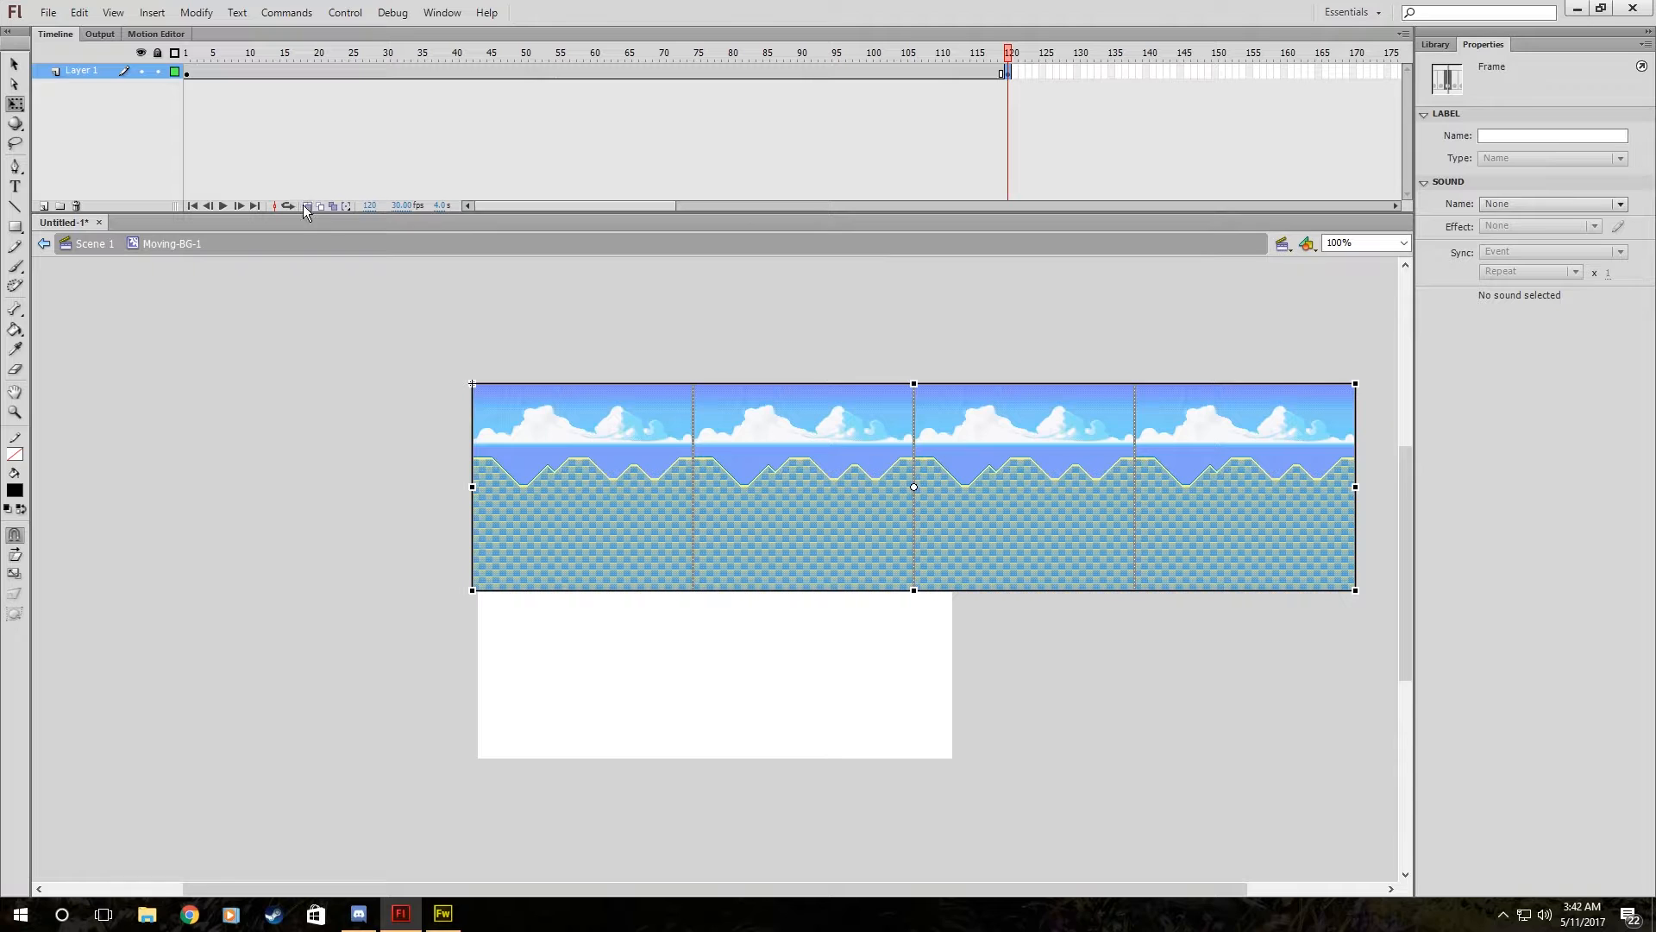
right_click(895, 59)
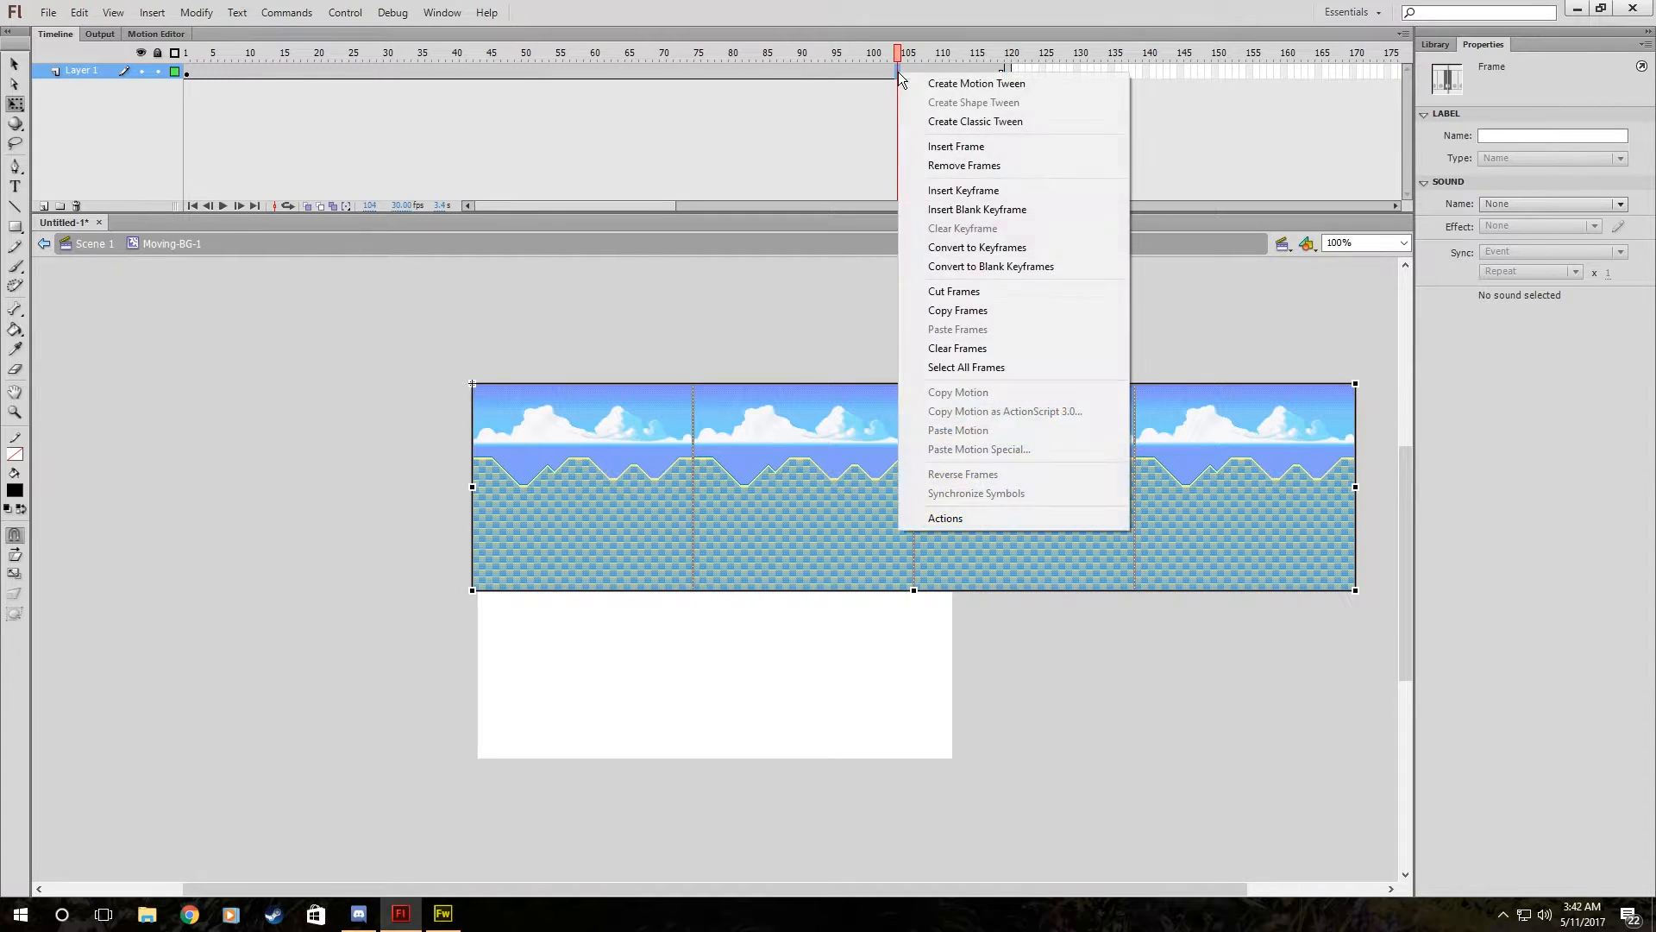
mouse_move(940, 90)
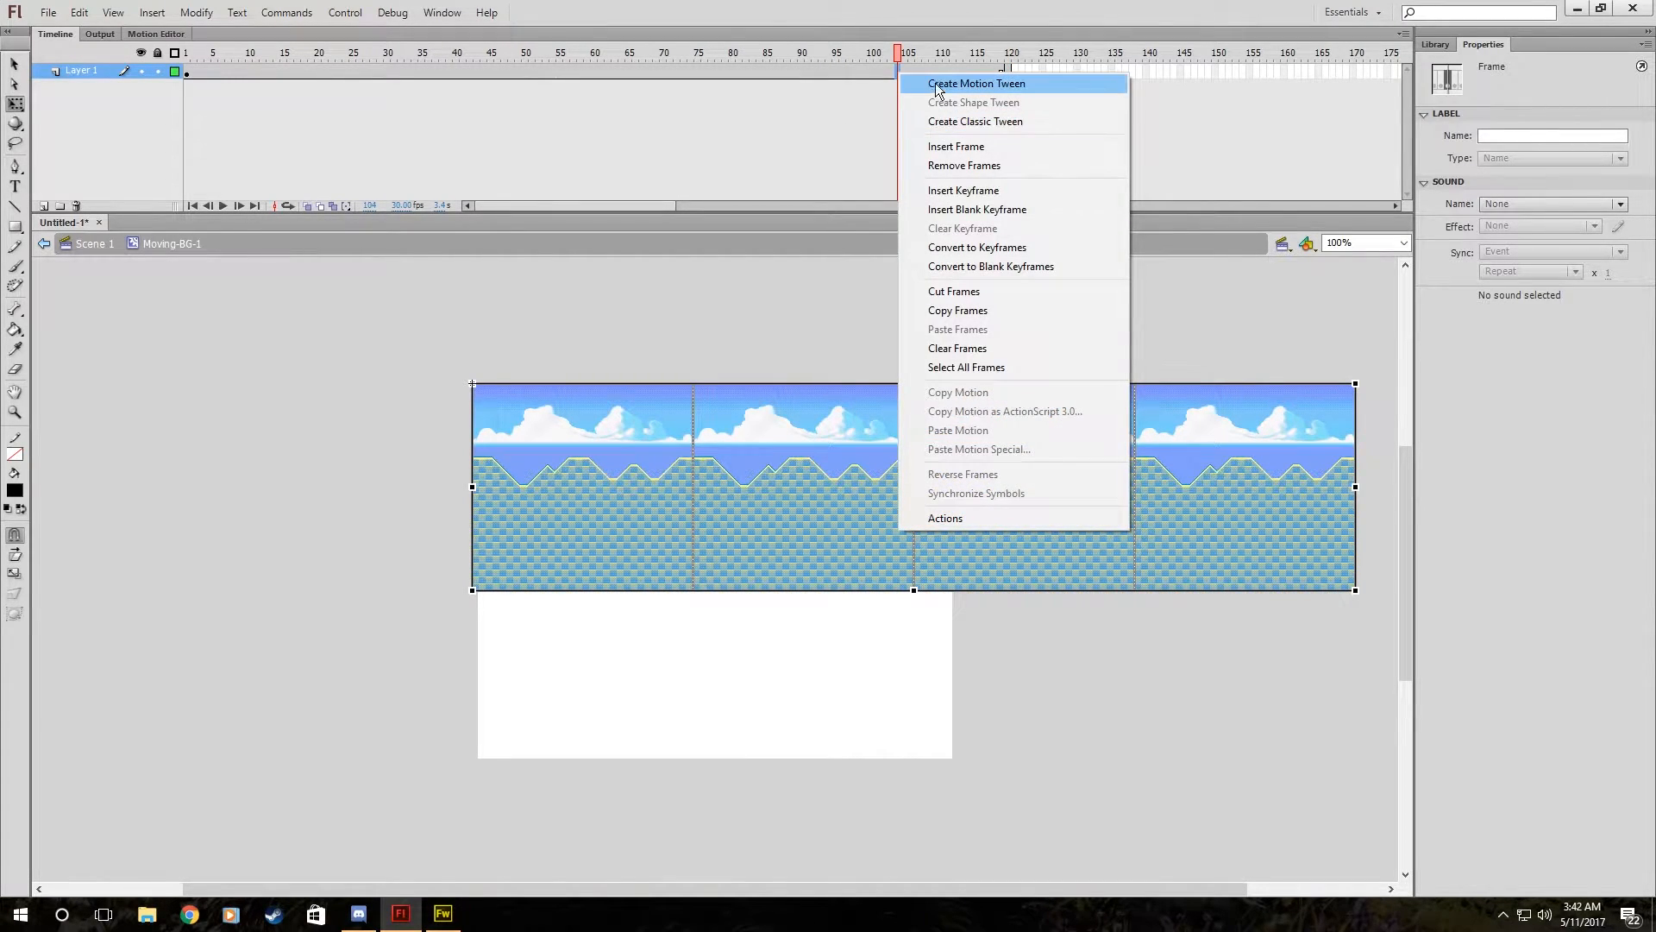
mouse_move(961, 126)
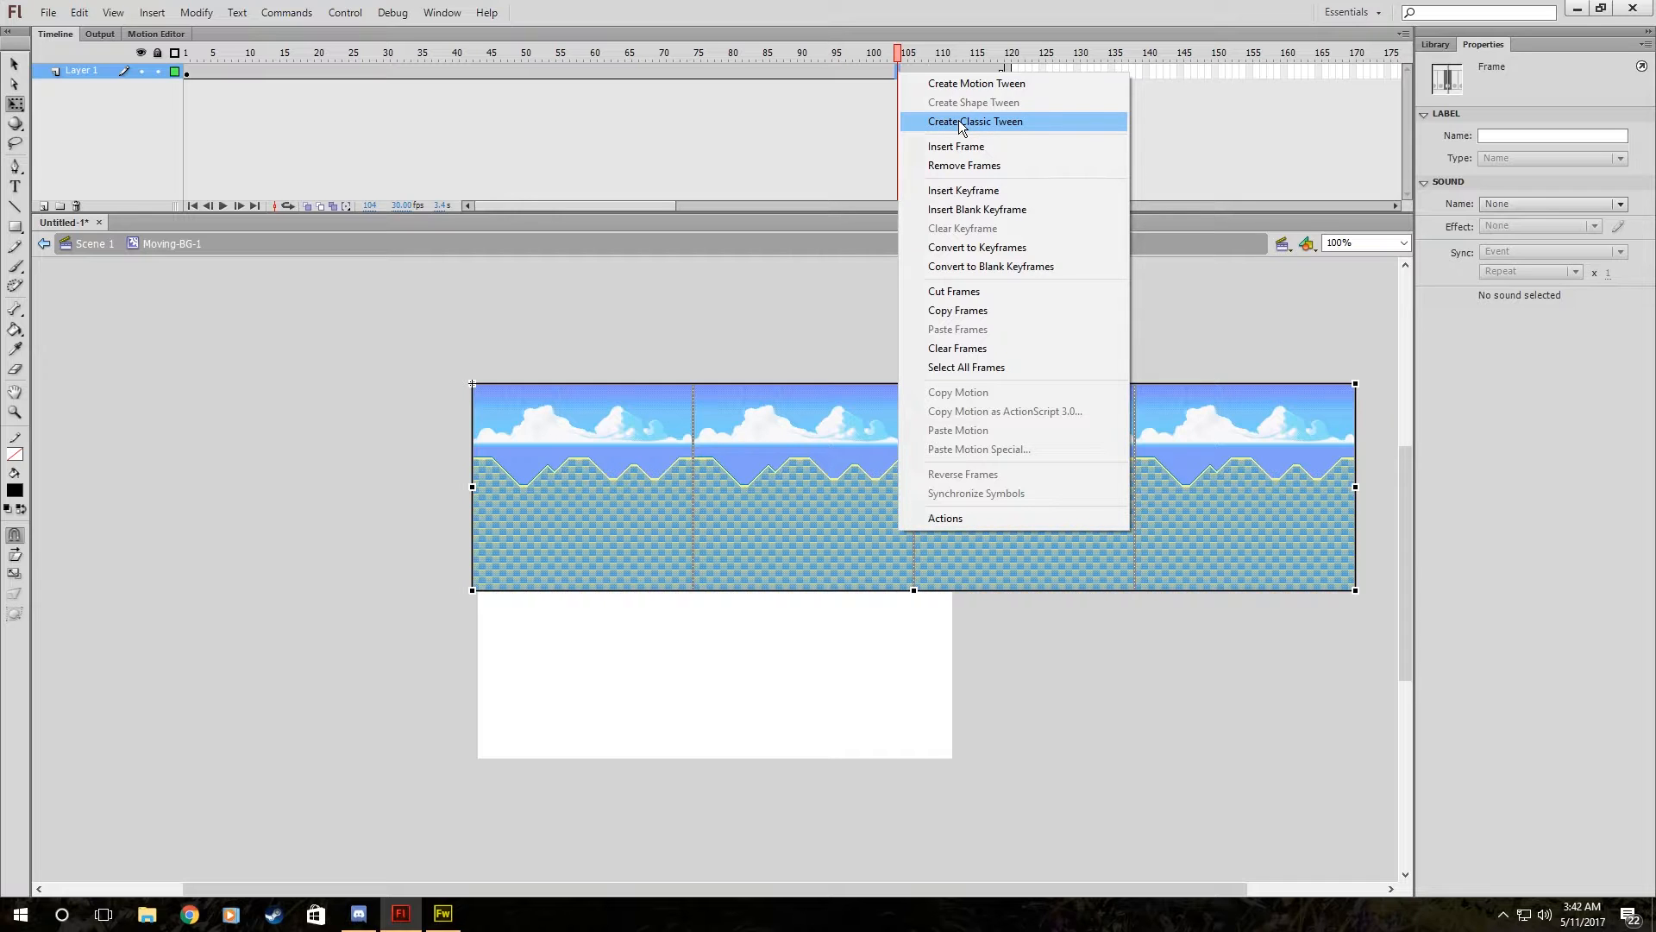
click(975, 121)
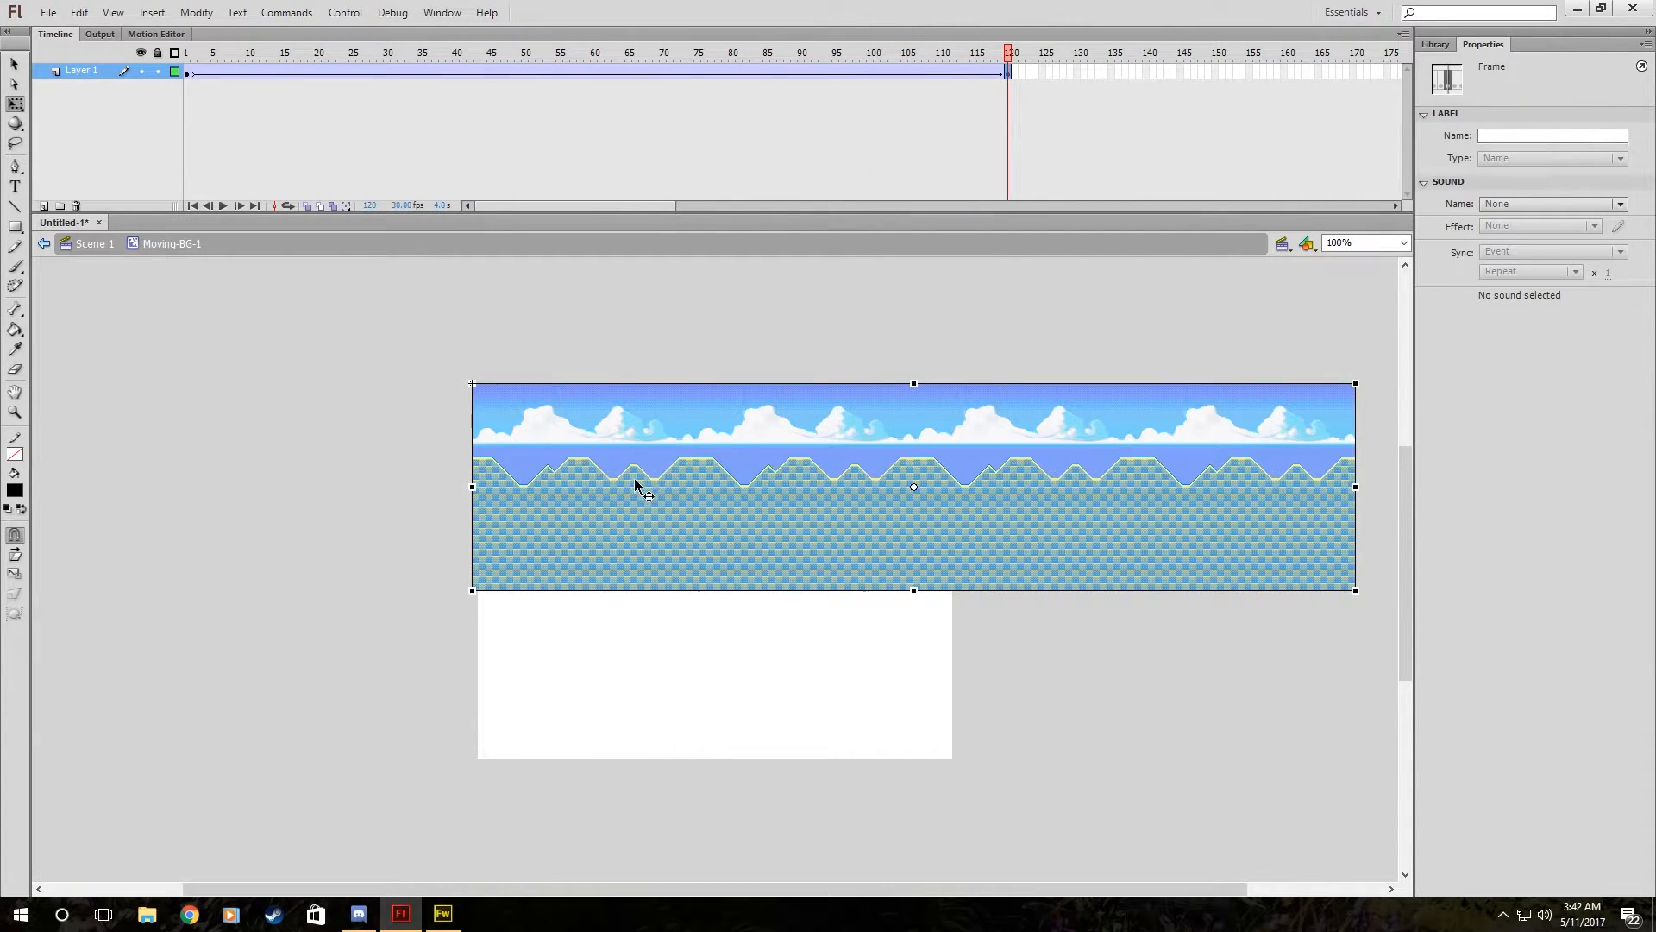
mouse_move(642, 433)
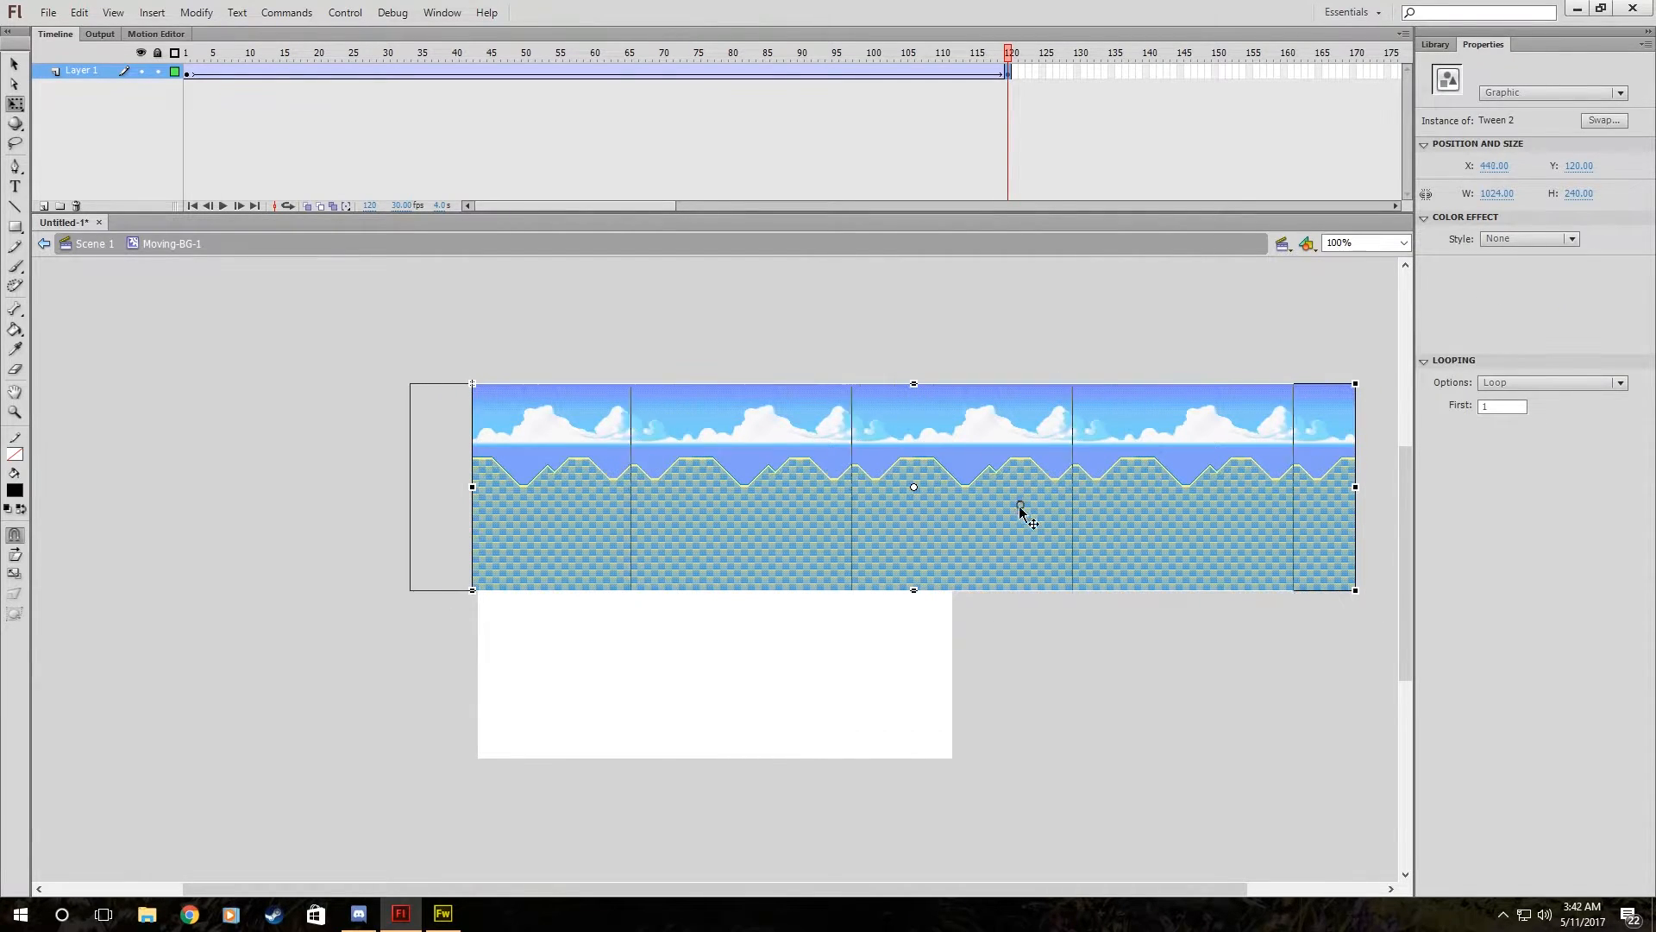
At frame 120, drag the background strip left until it aligns one tile over.
drag(1019, 510, 969, 505)
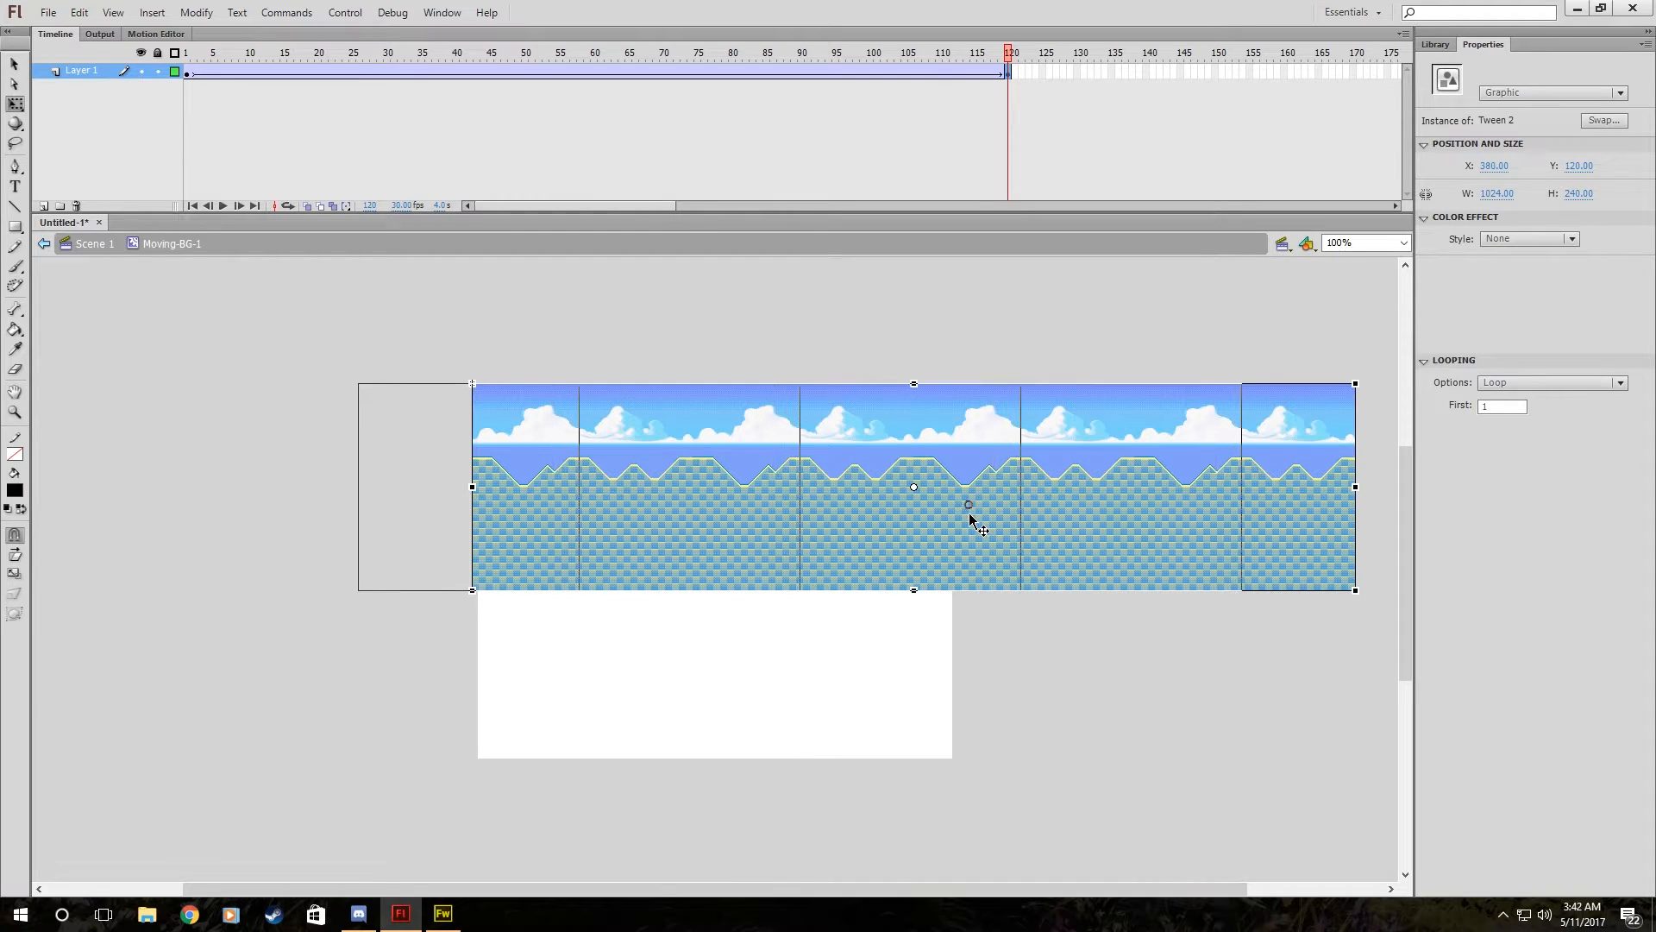
drag(970, 505, 834, 517)
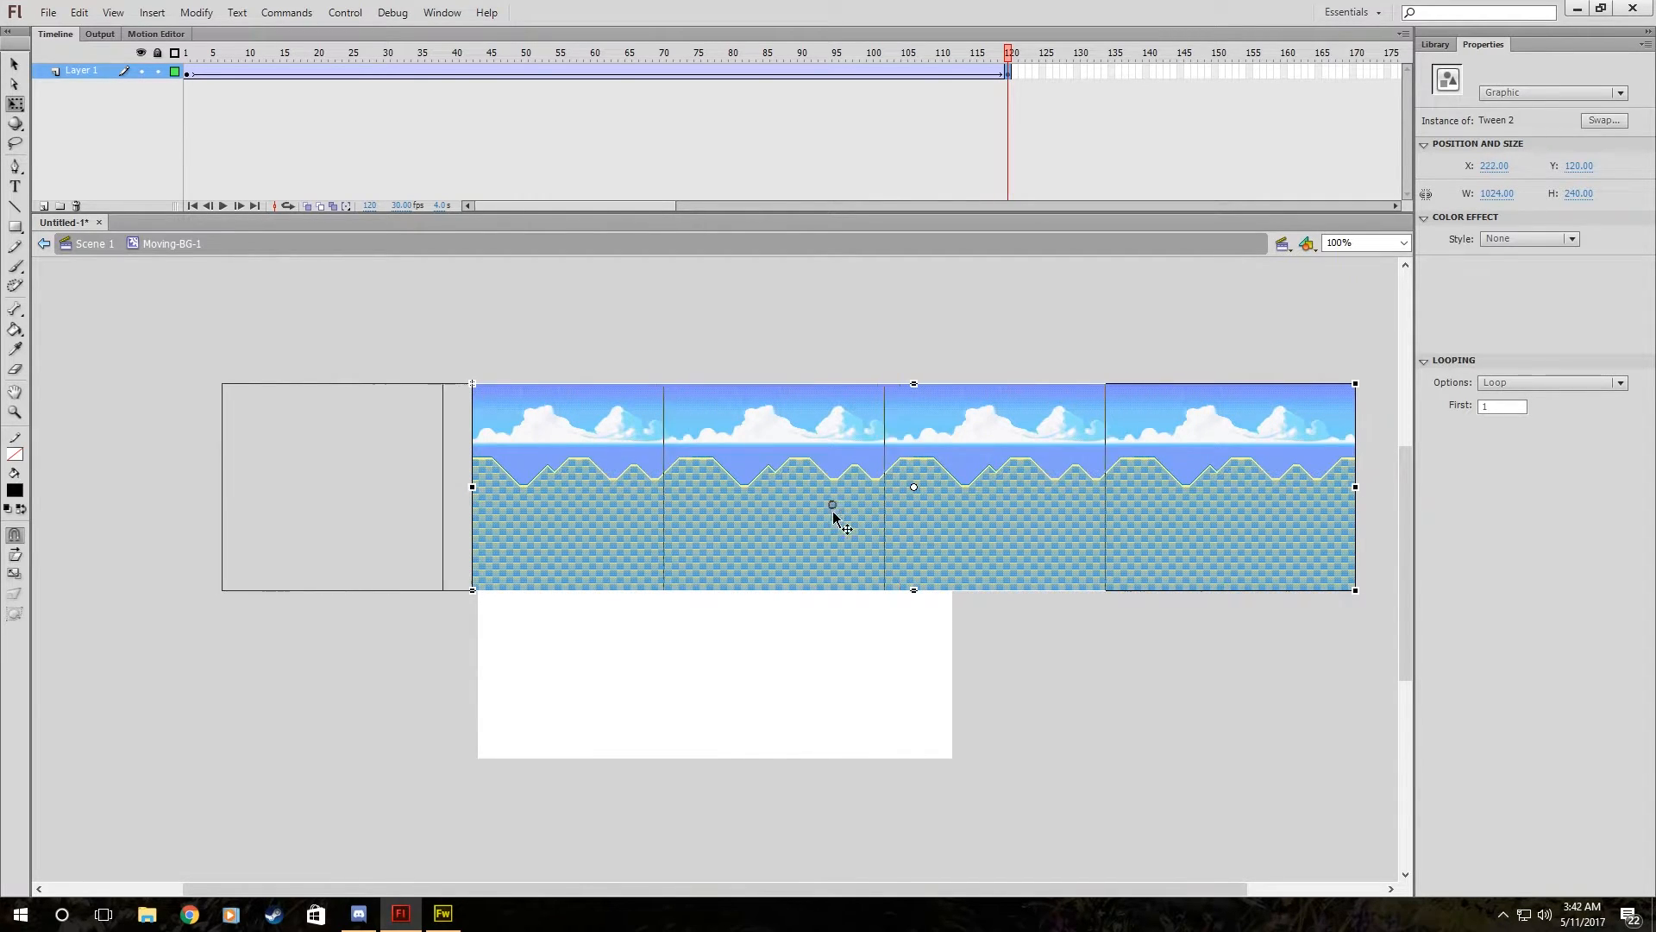
drag(832, 518, 871, 515)
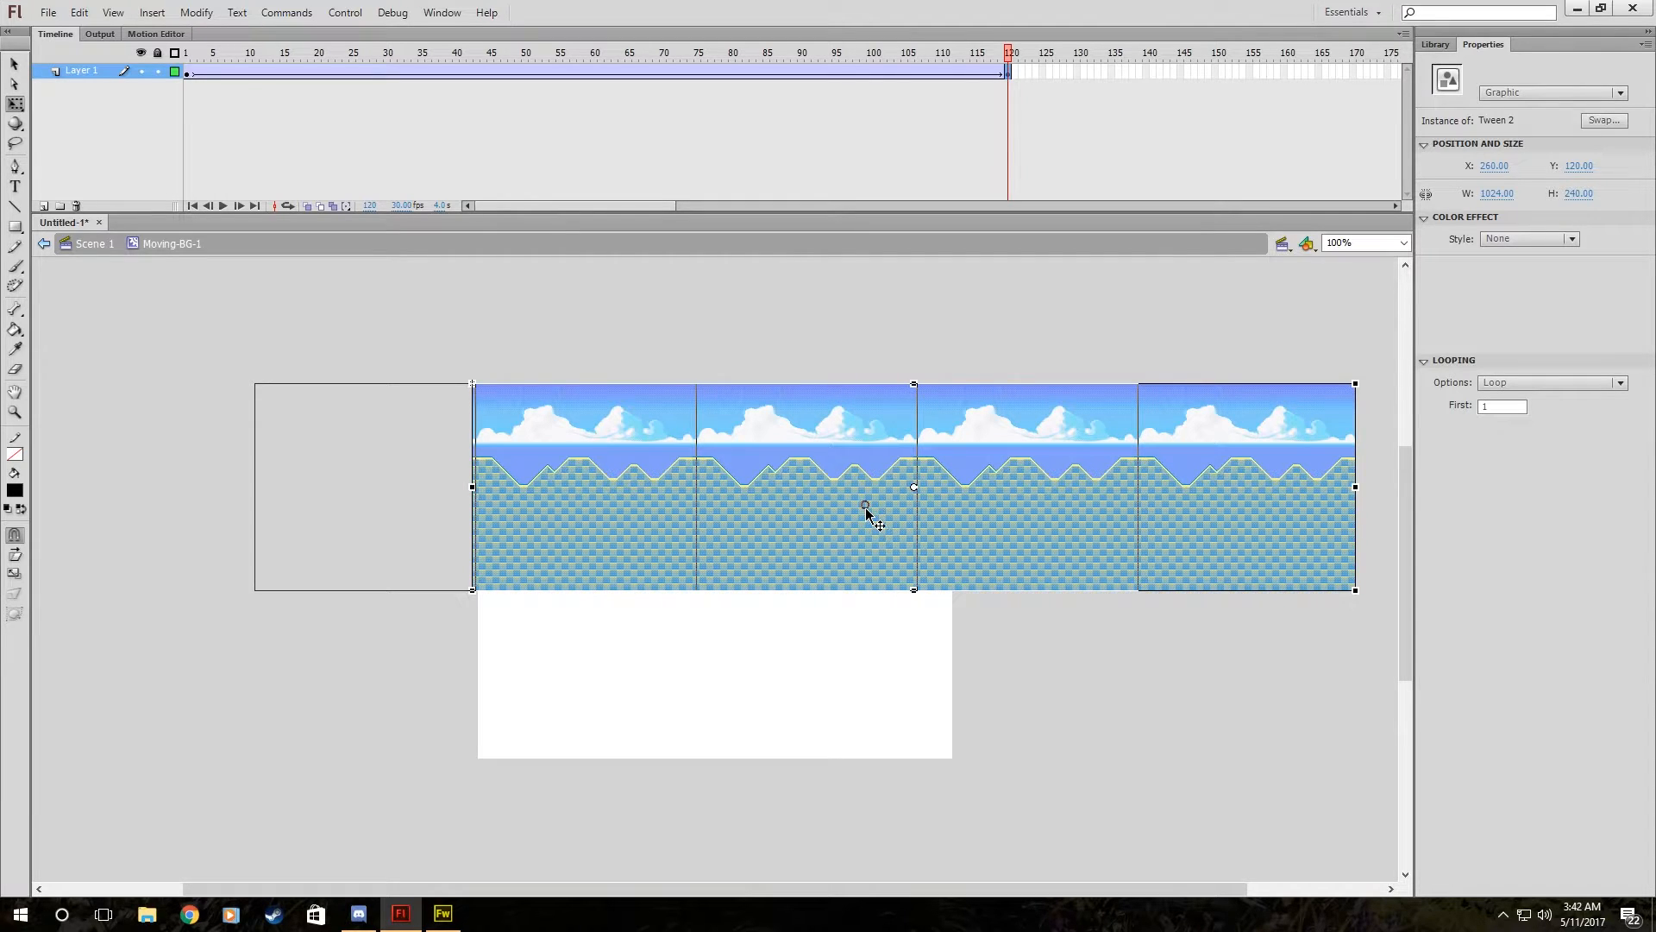
drag(866, 514, 856, 508)
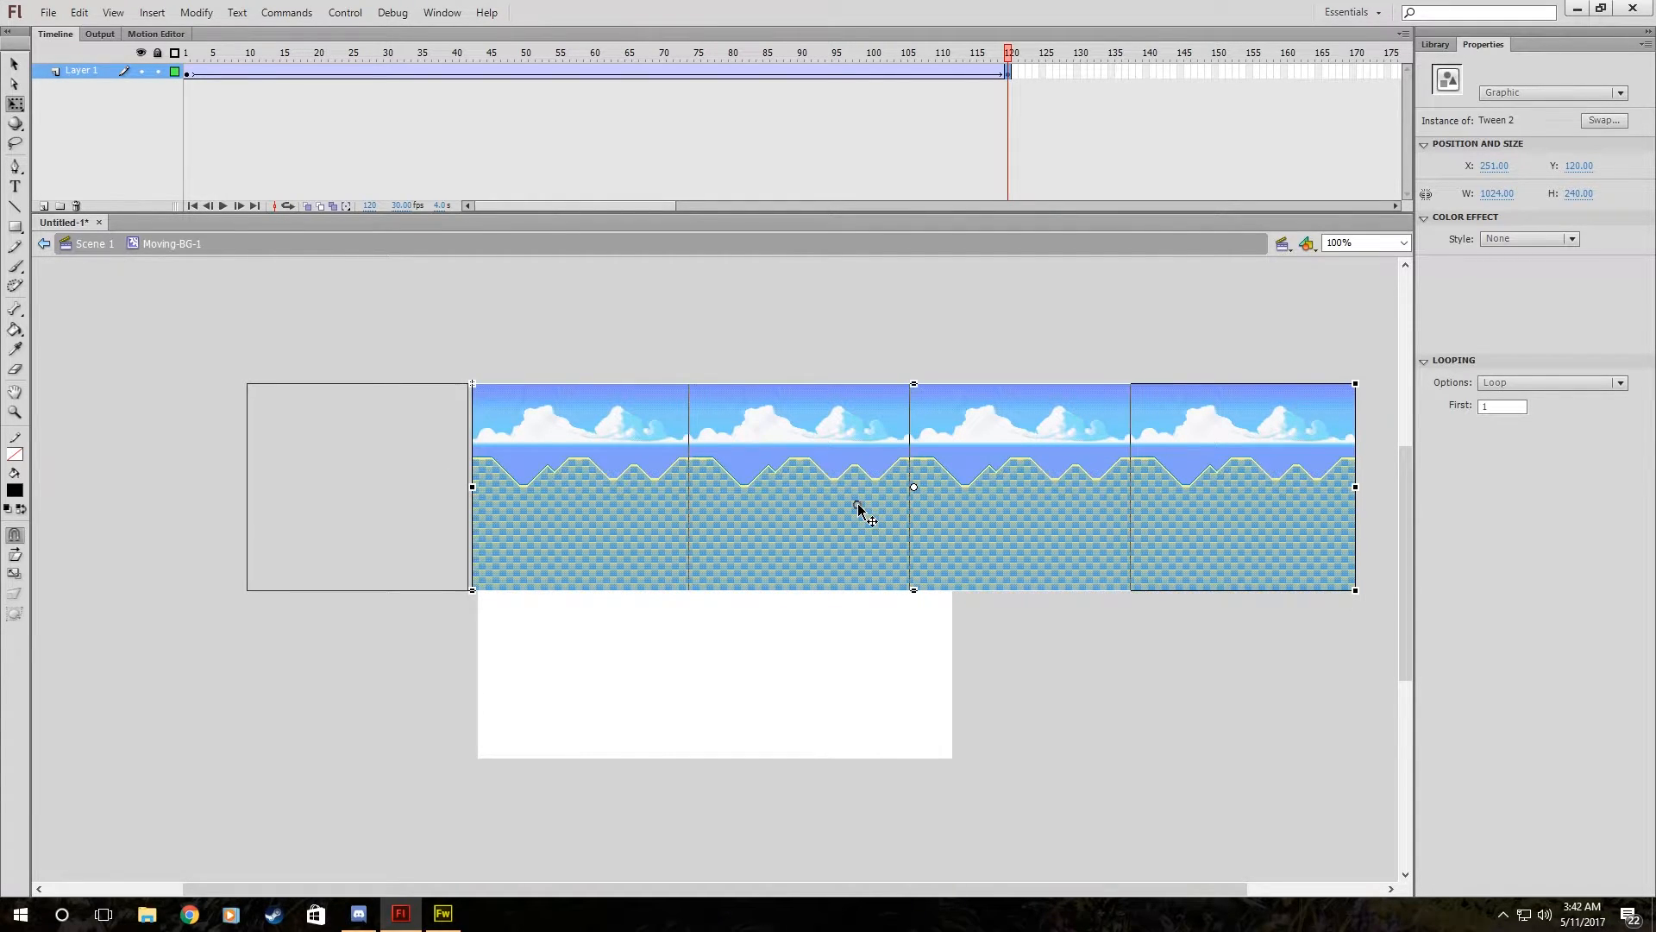
drag(857, 509, 876, 506)
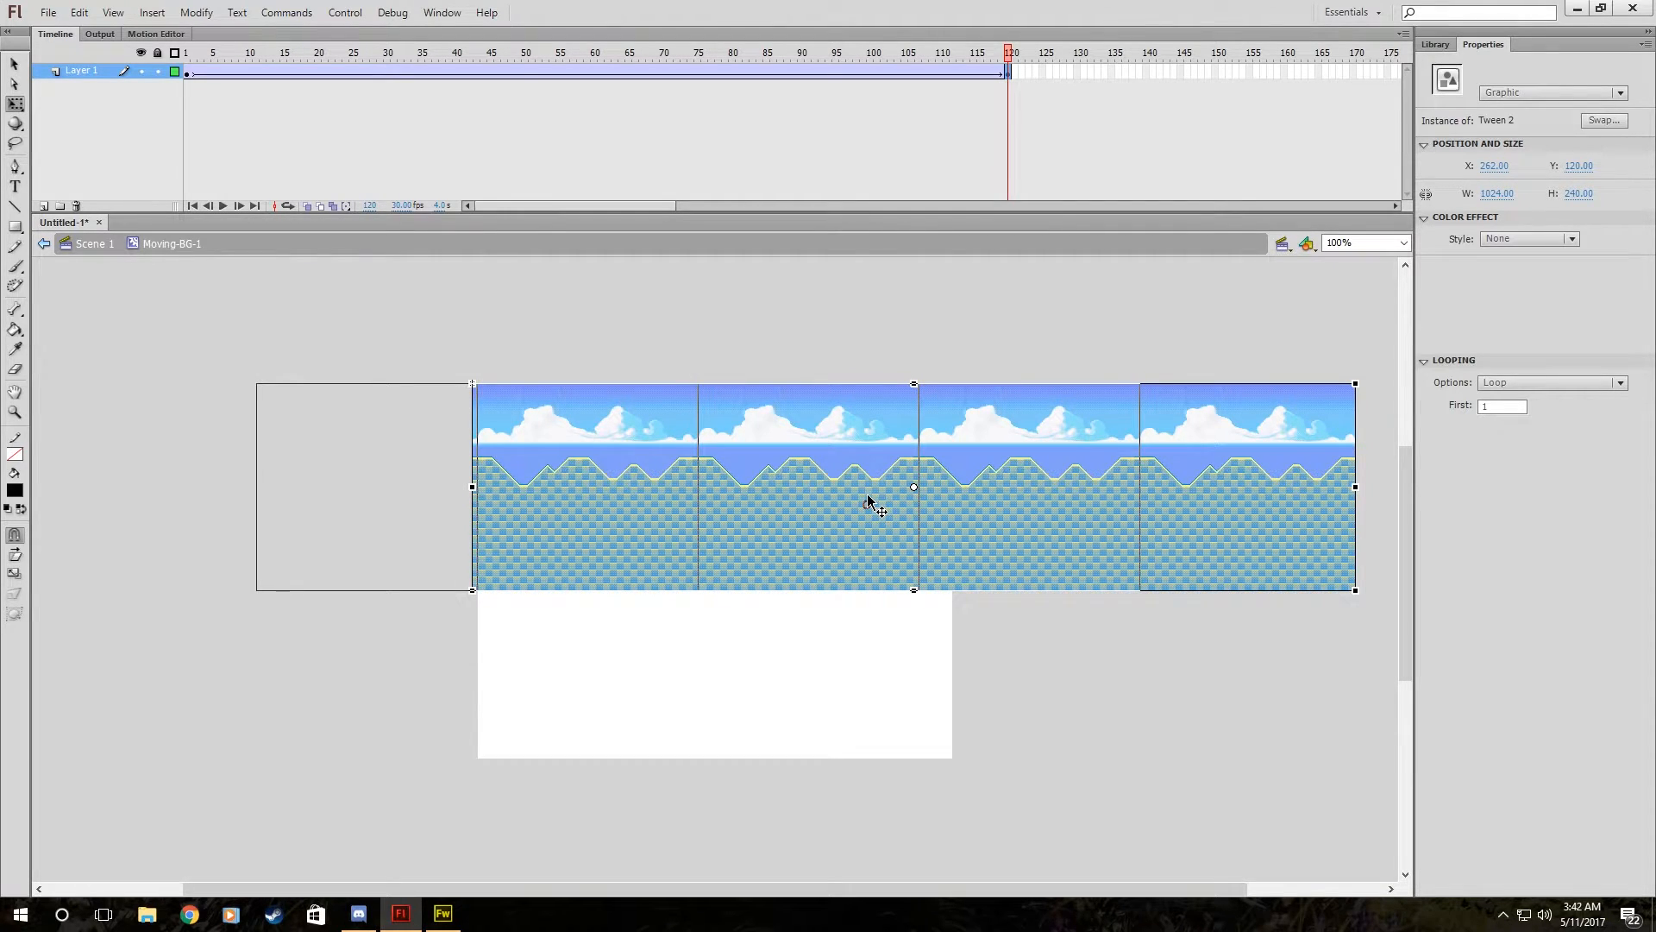
click(445, 291)
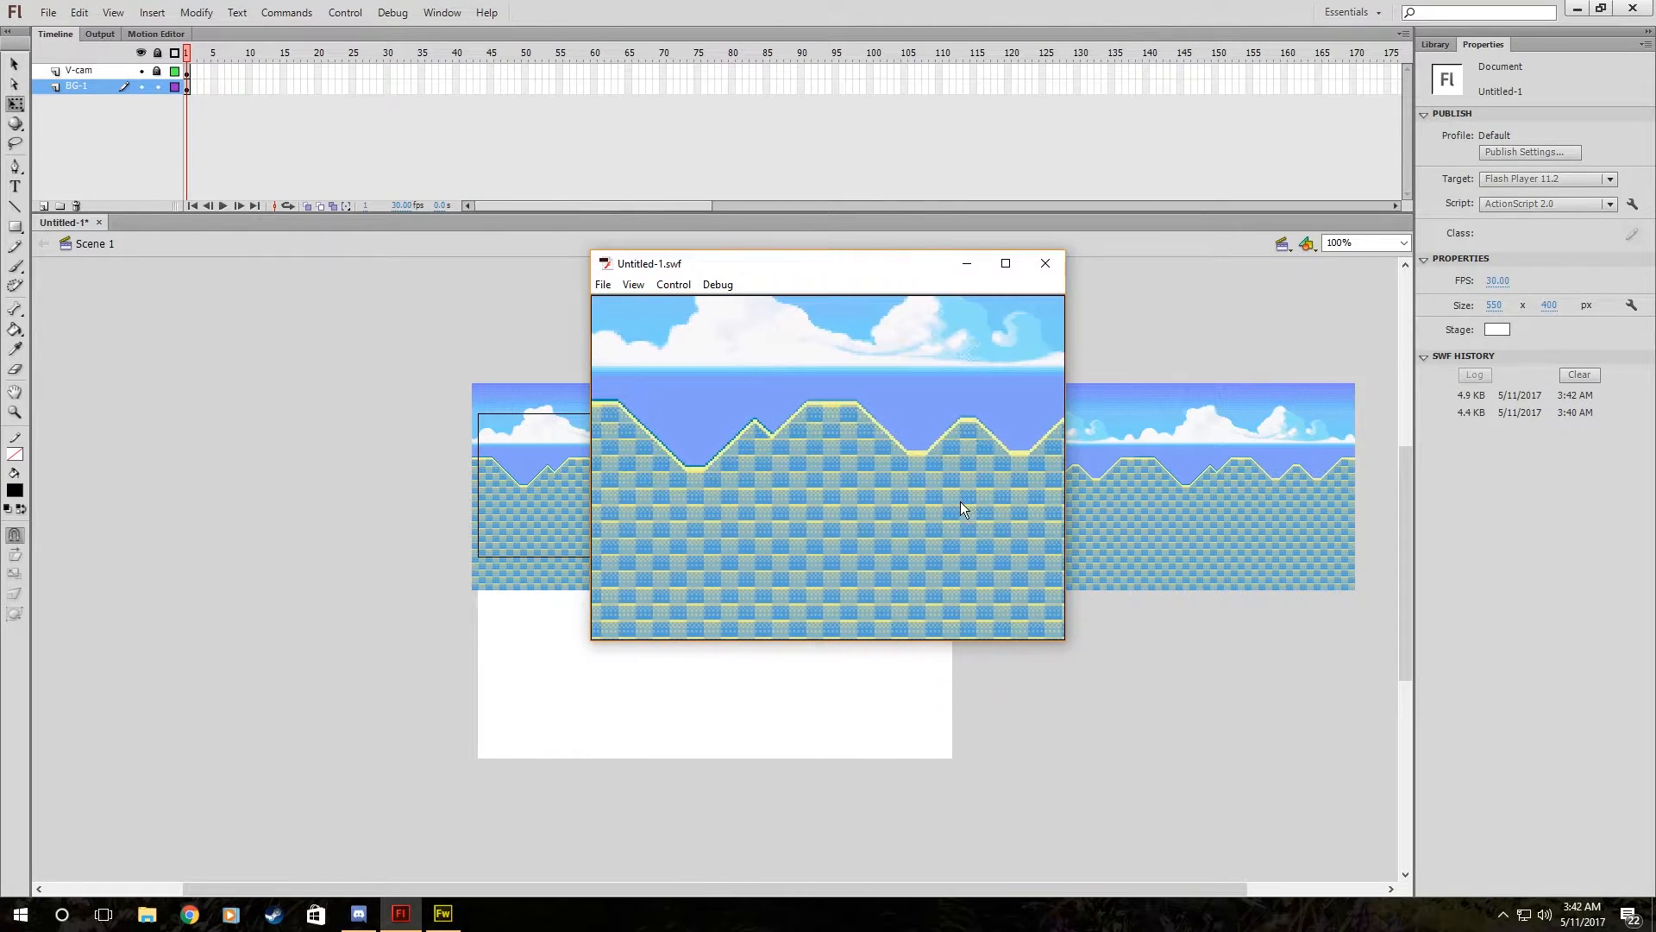
Select the strip at the last frame and zoom in to inspect the tile seam.
click(1045, 263)
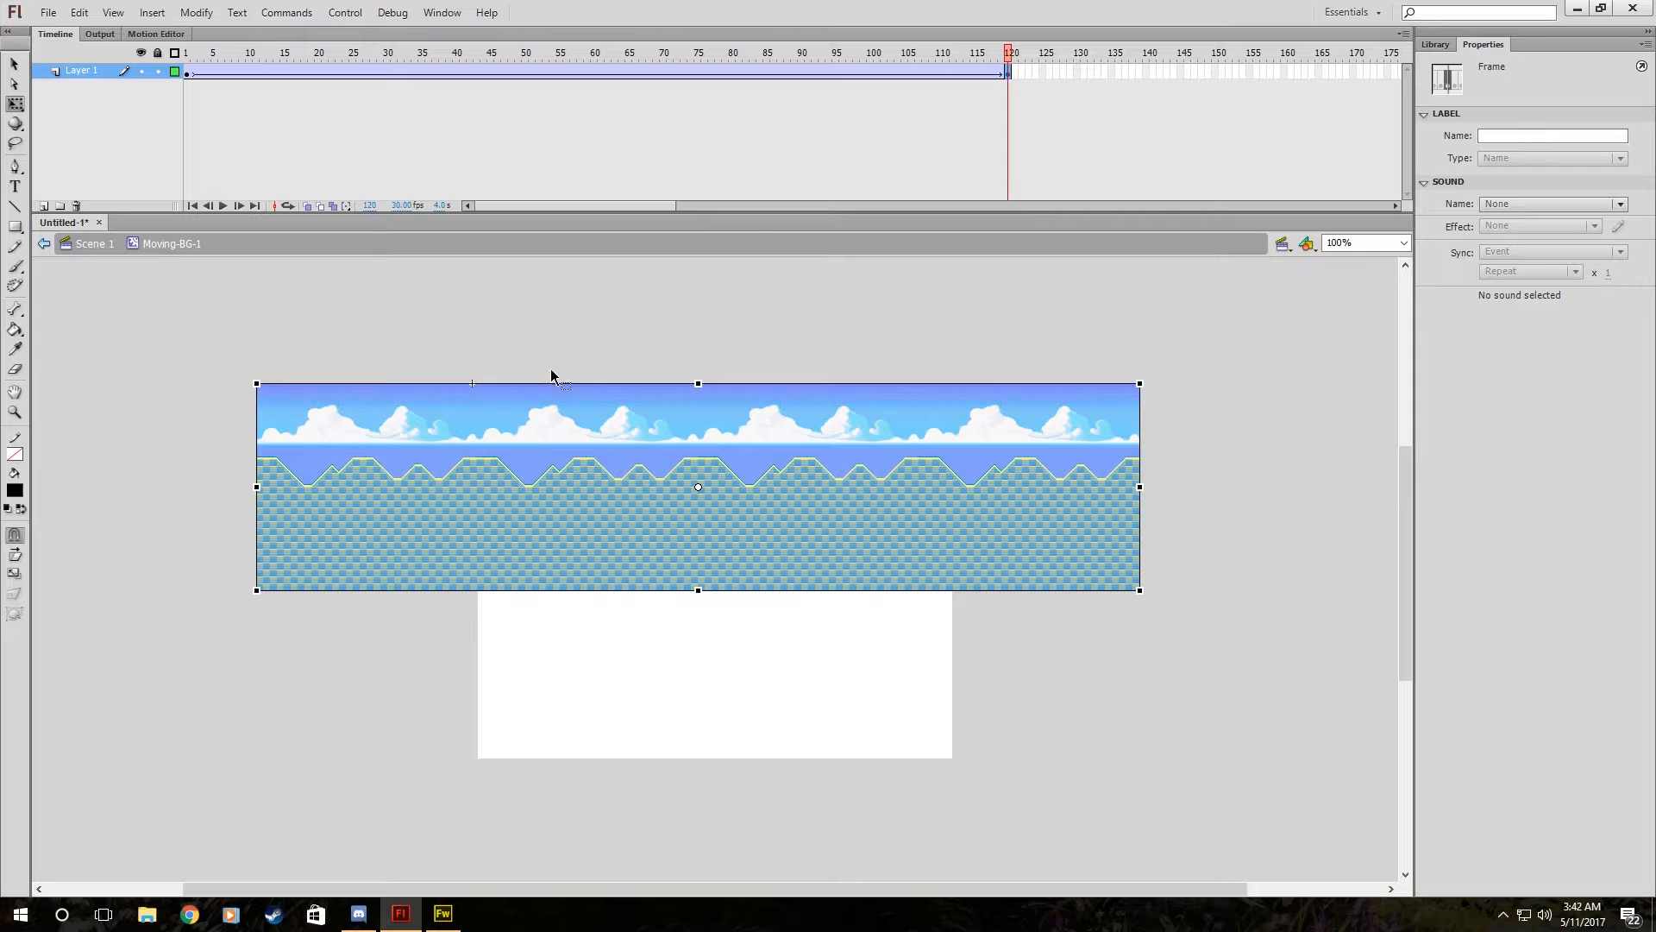
click(572, 489)
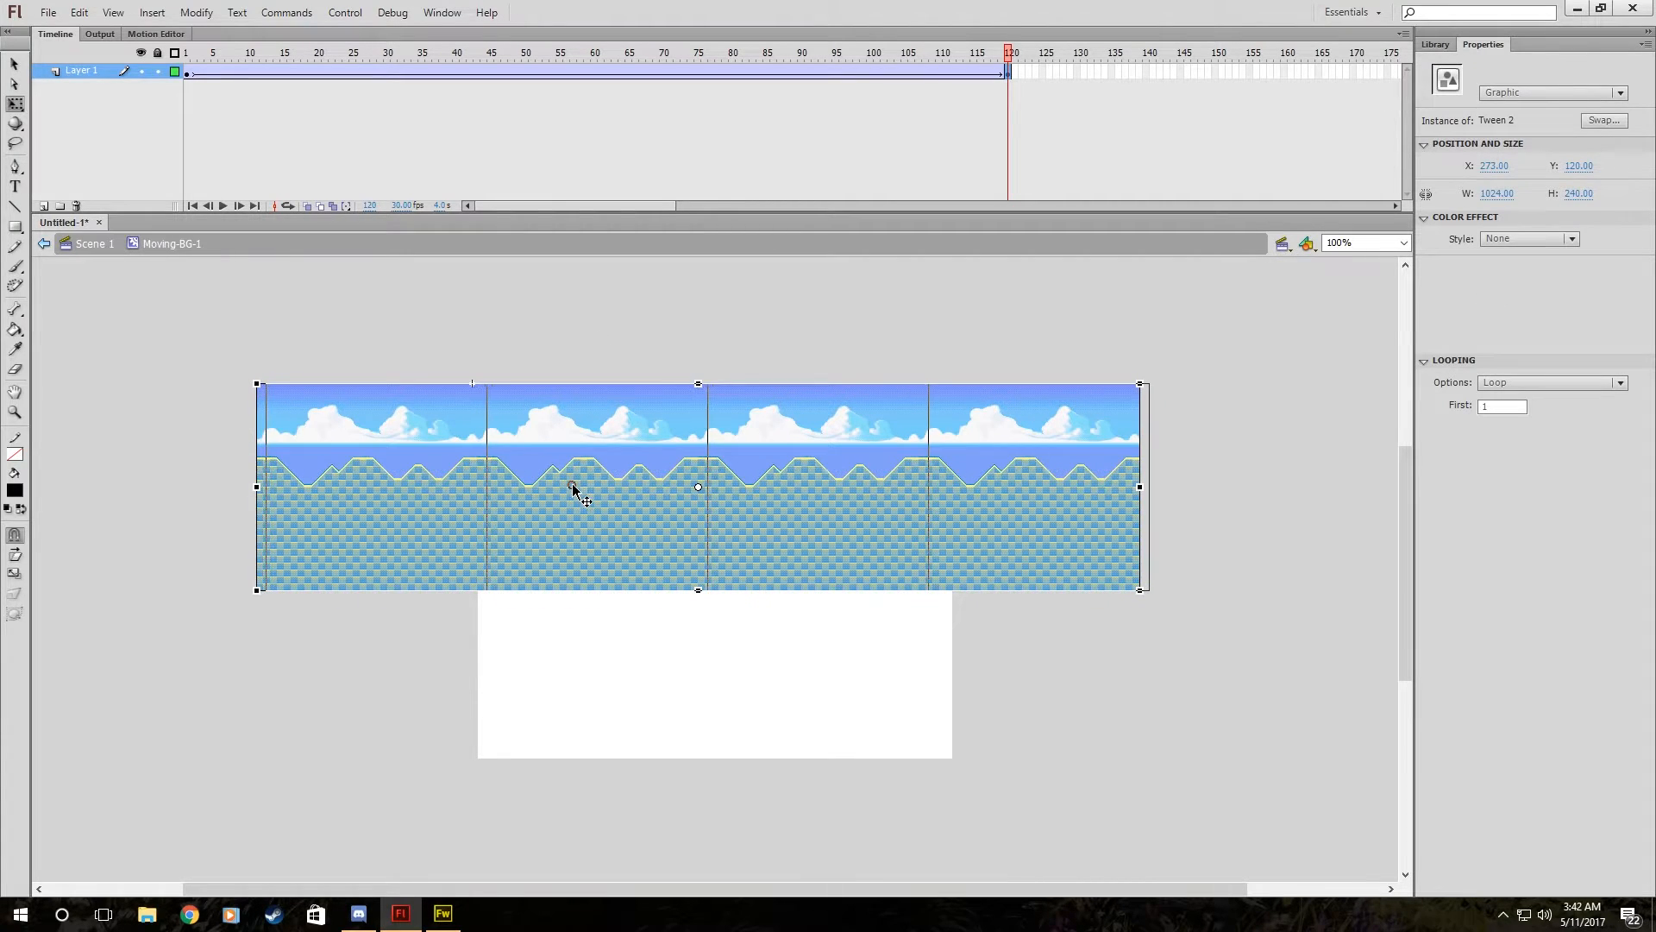
click(1408, 243)
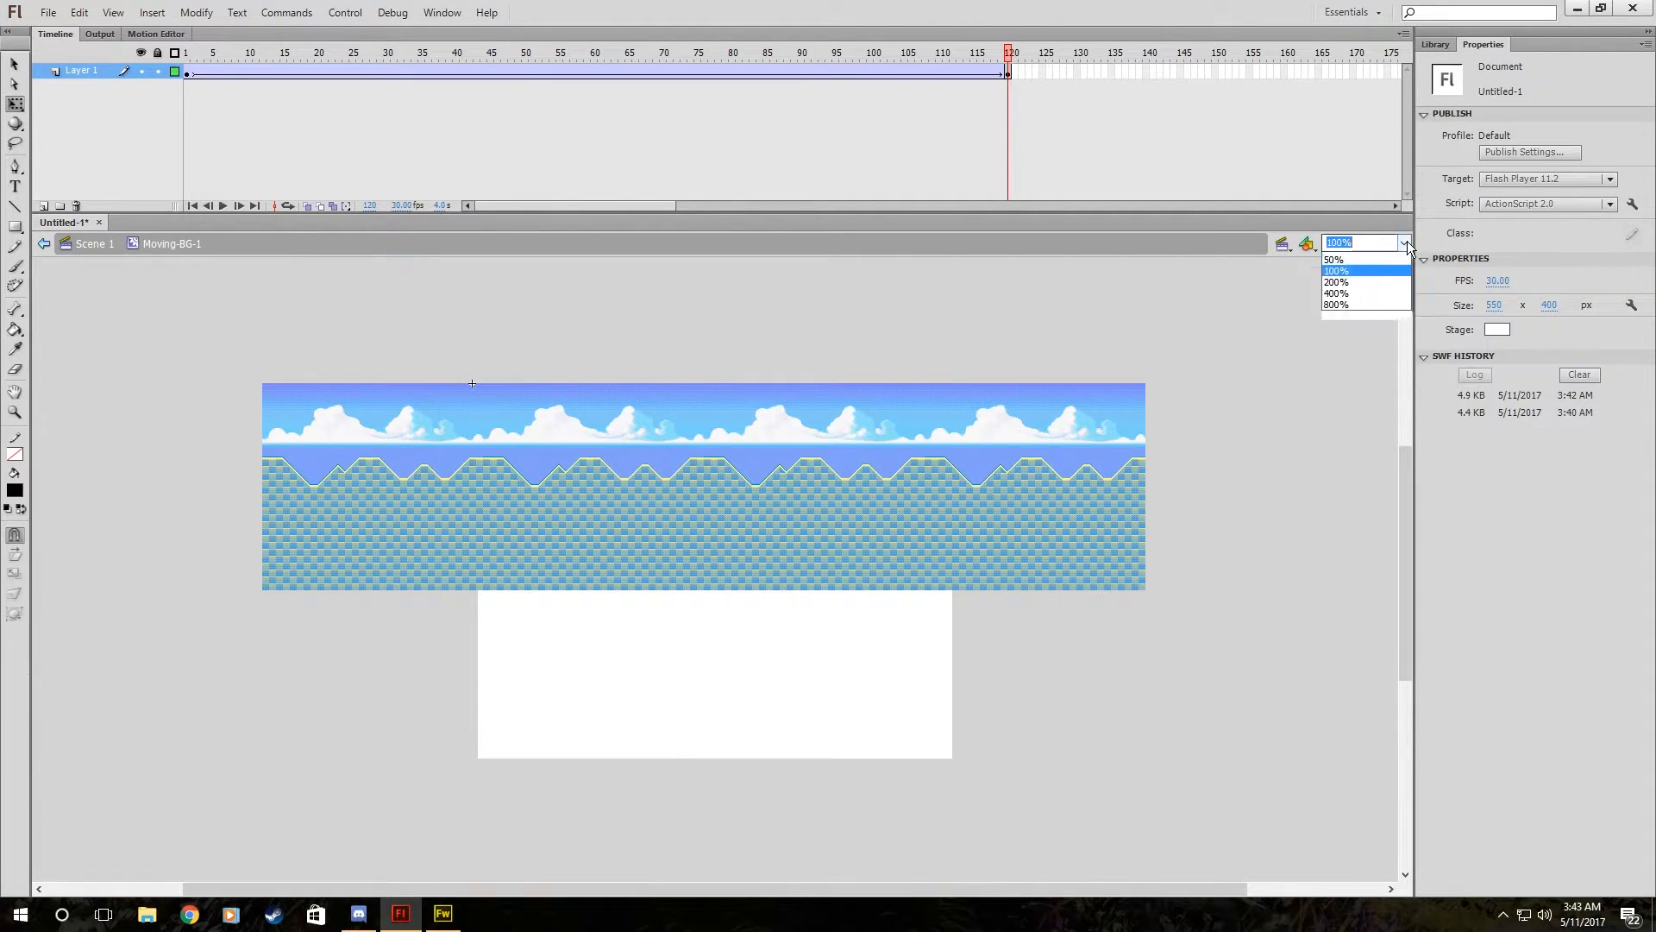
click(1336, 292)
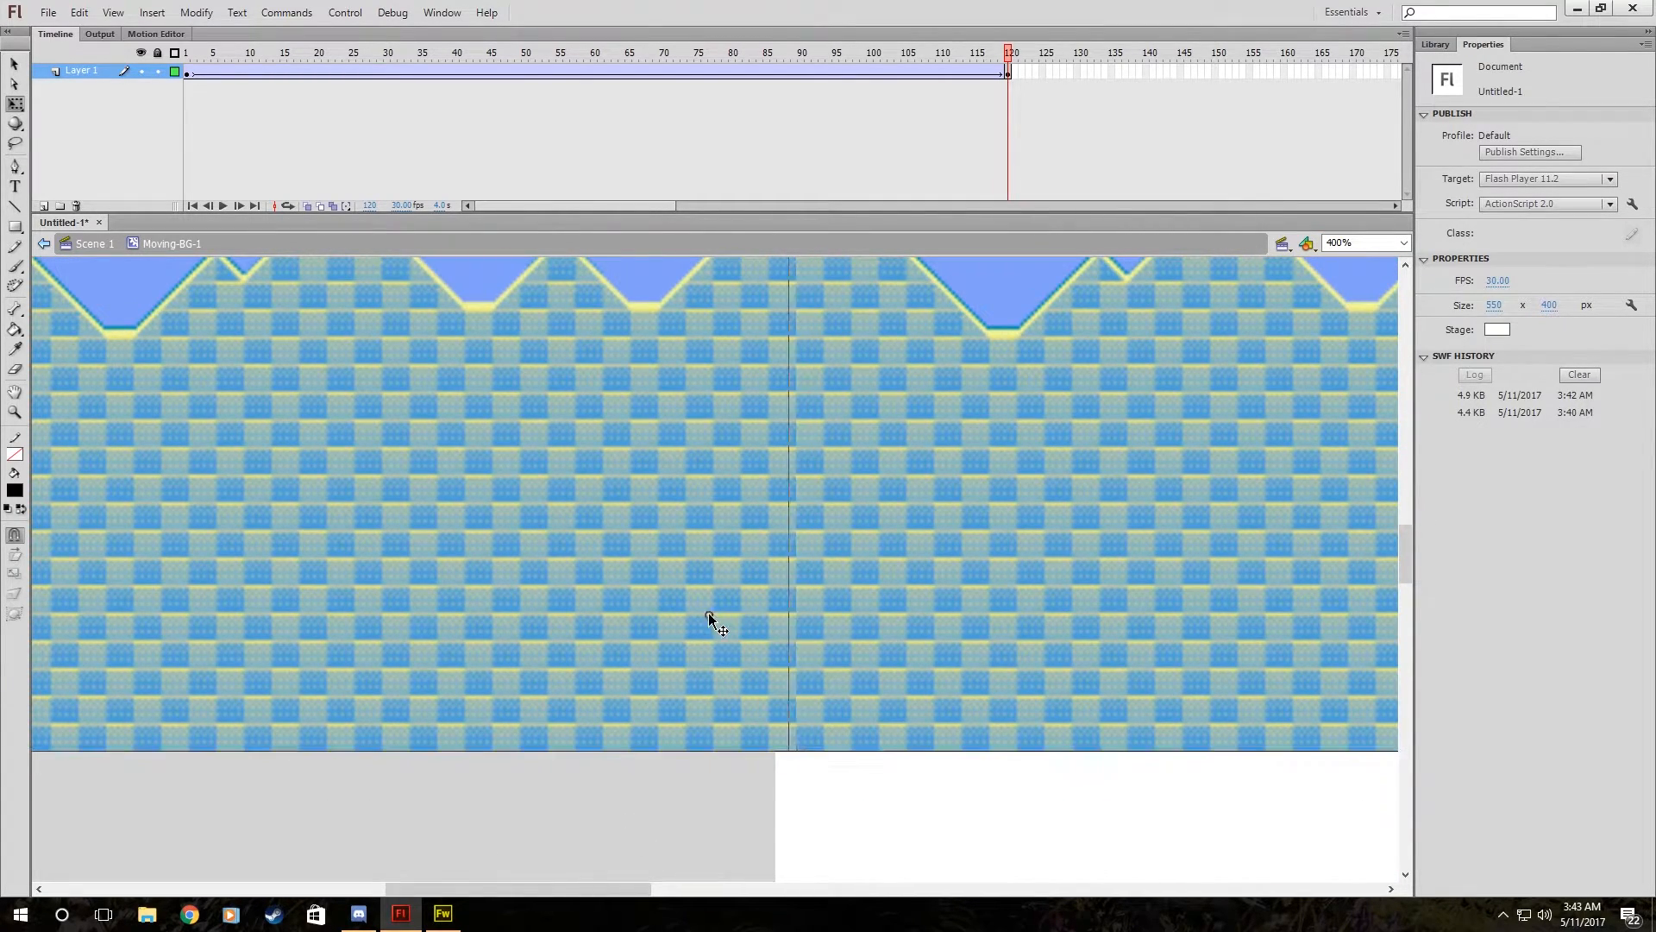
click(710, 619)
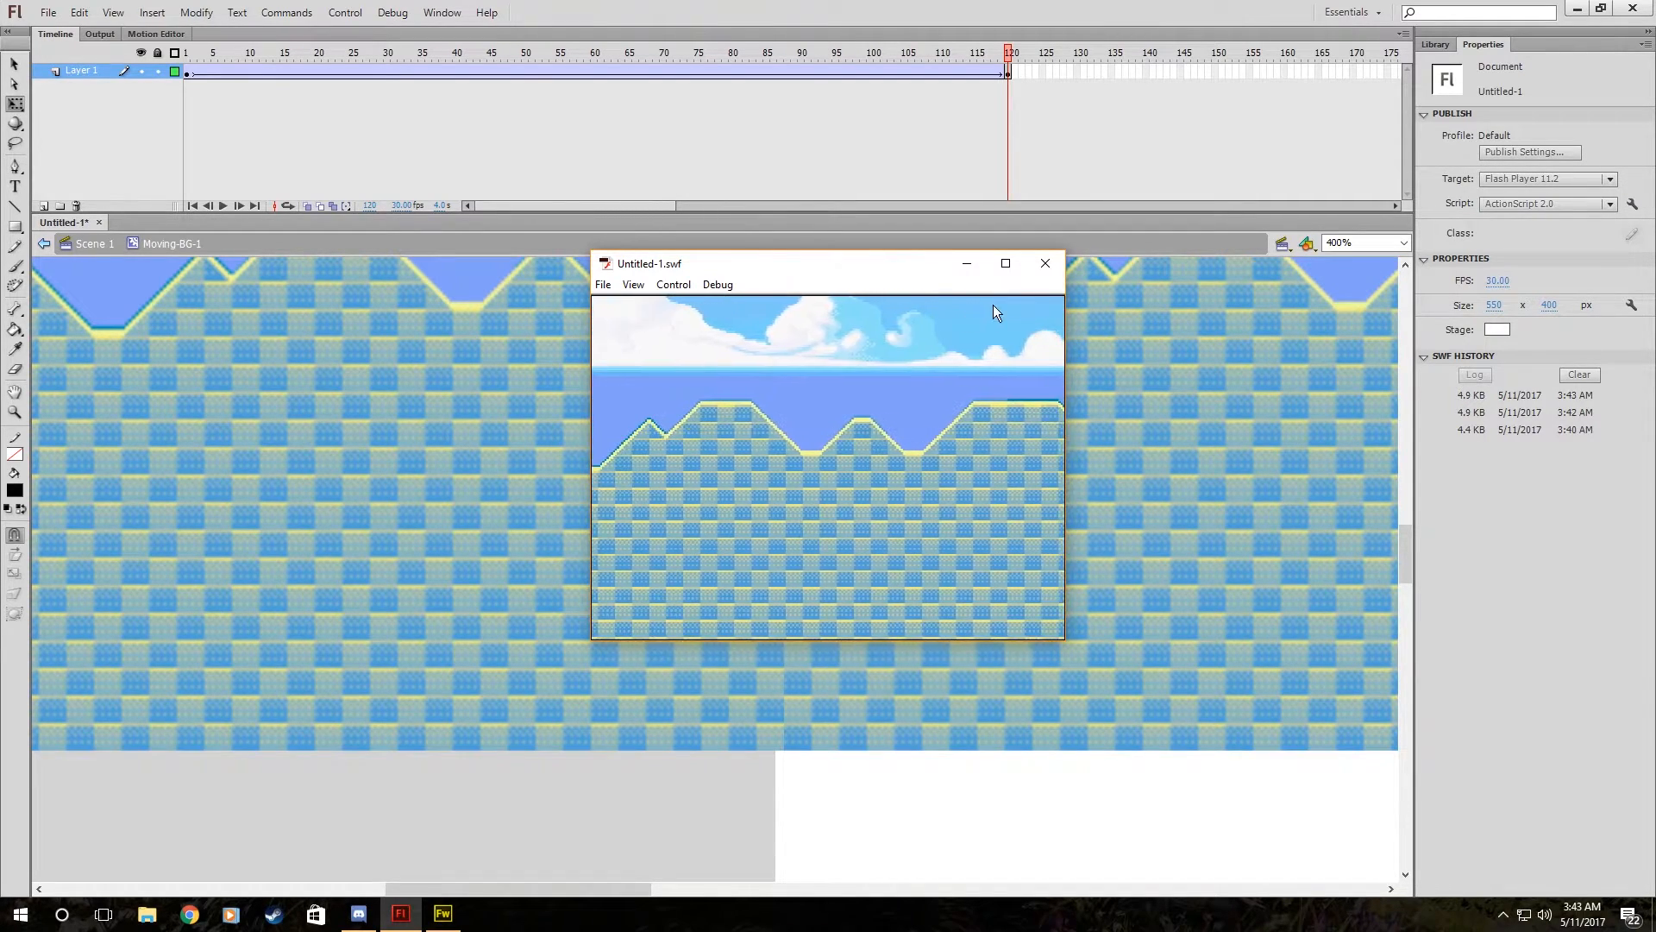
Zoom back out and readjust the strip's end position for a seamless tile join.
click(1401, 242)
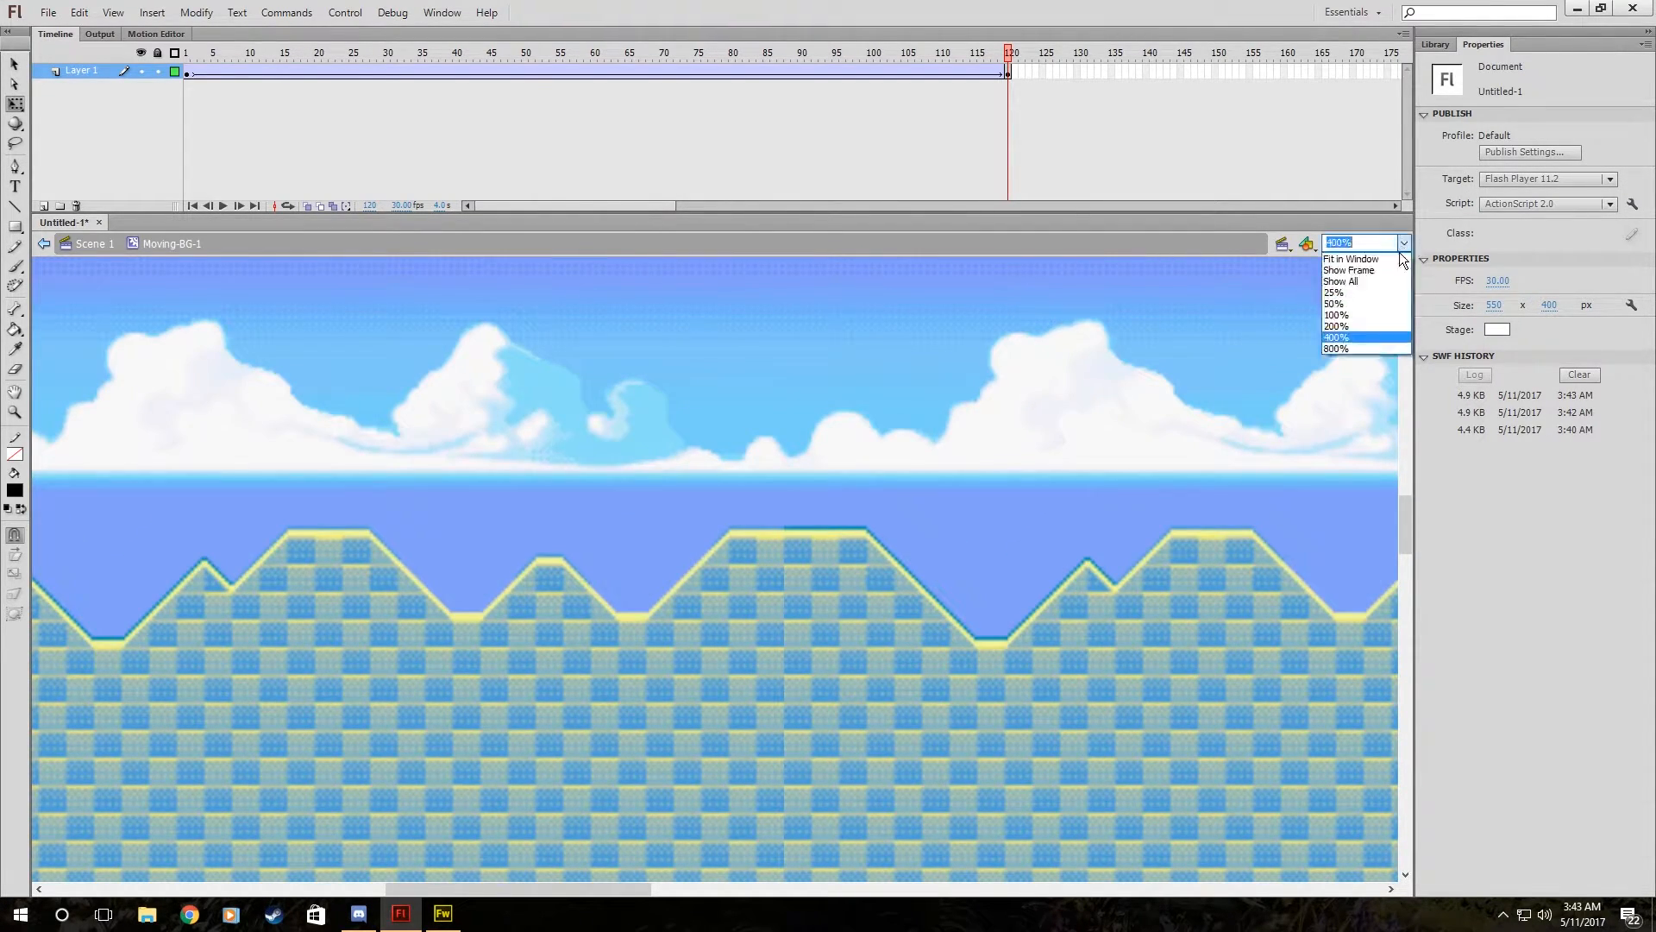
mouse_move(1353, 320)
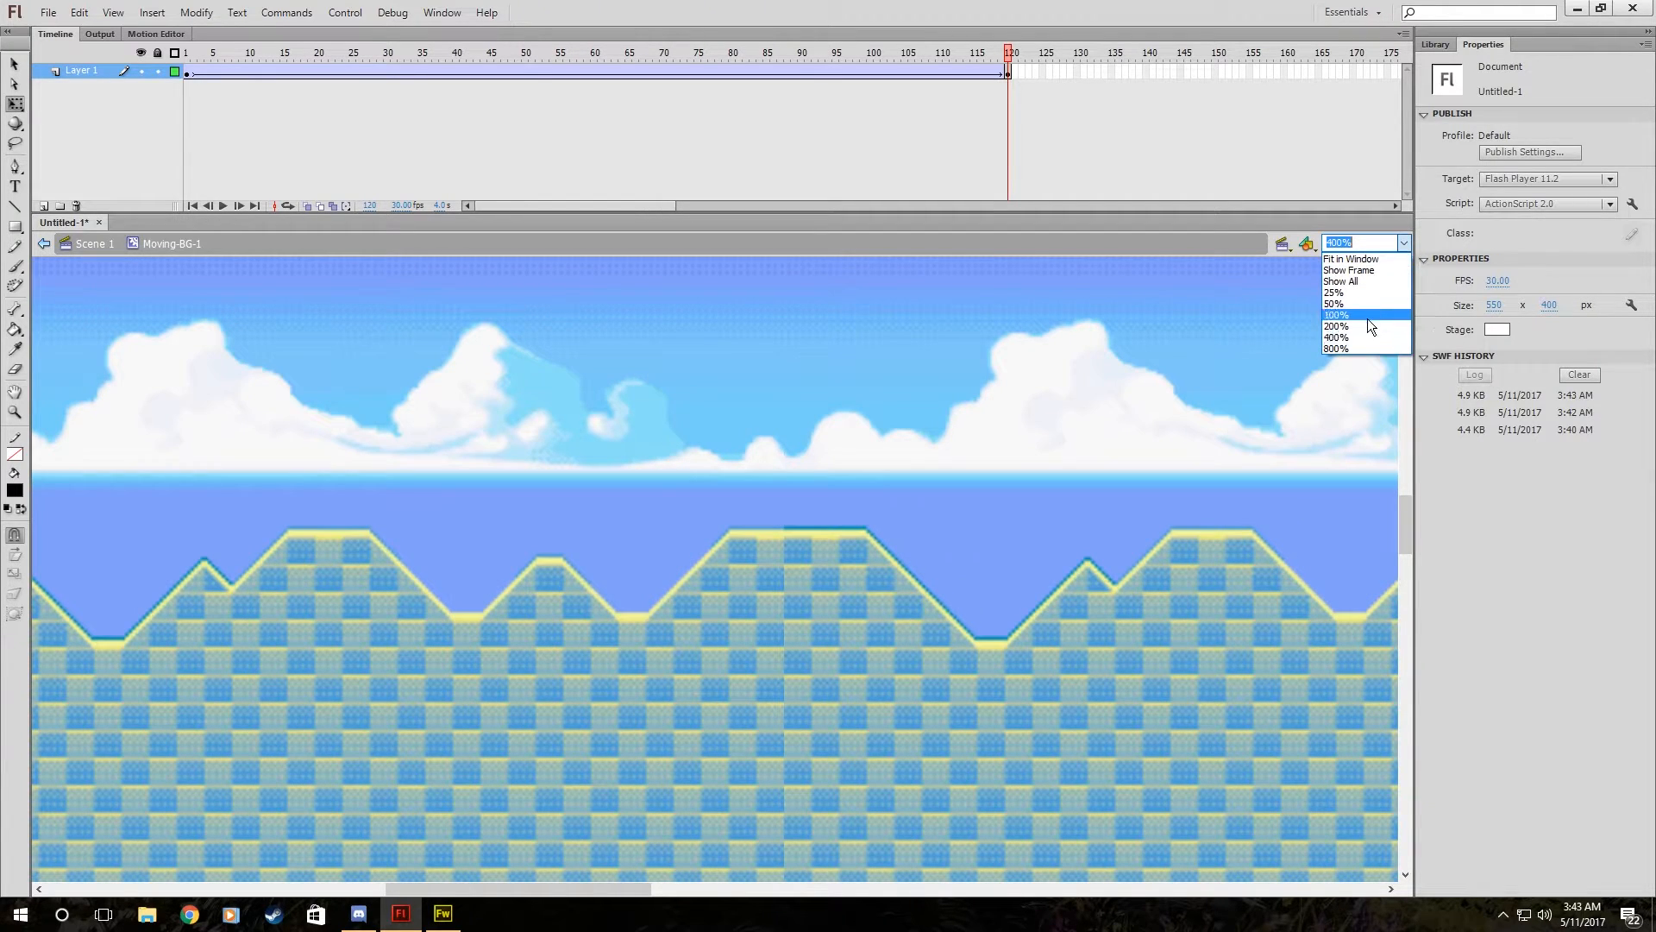
click(1336, 326)
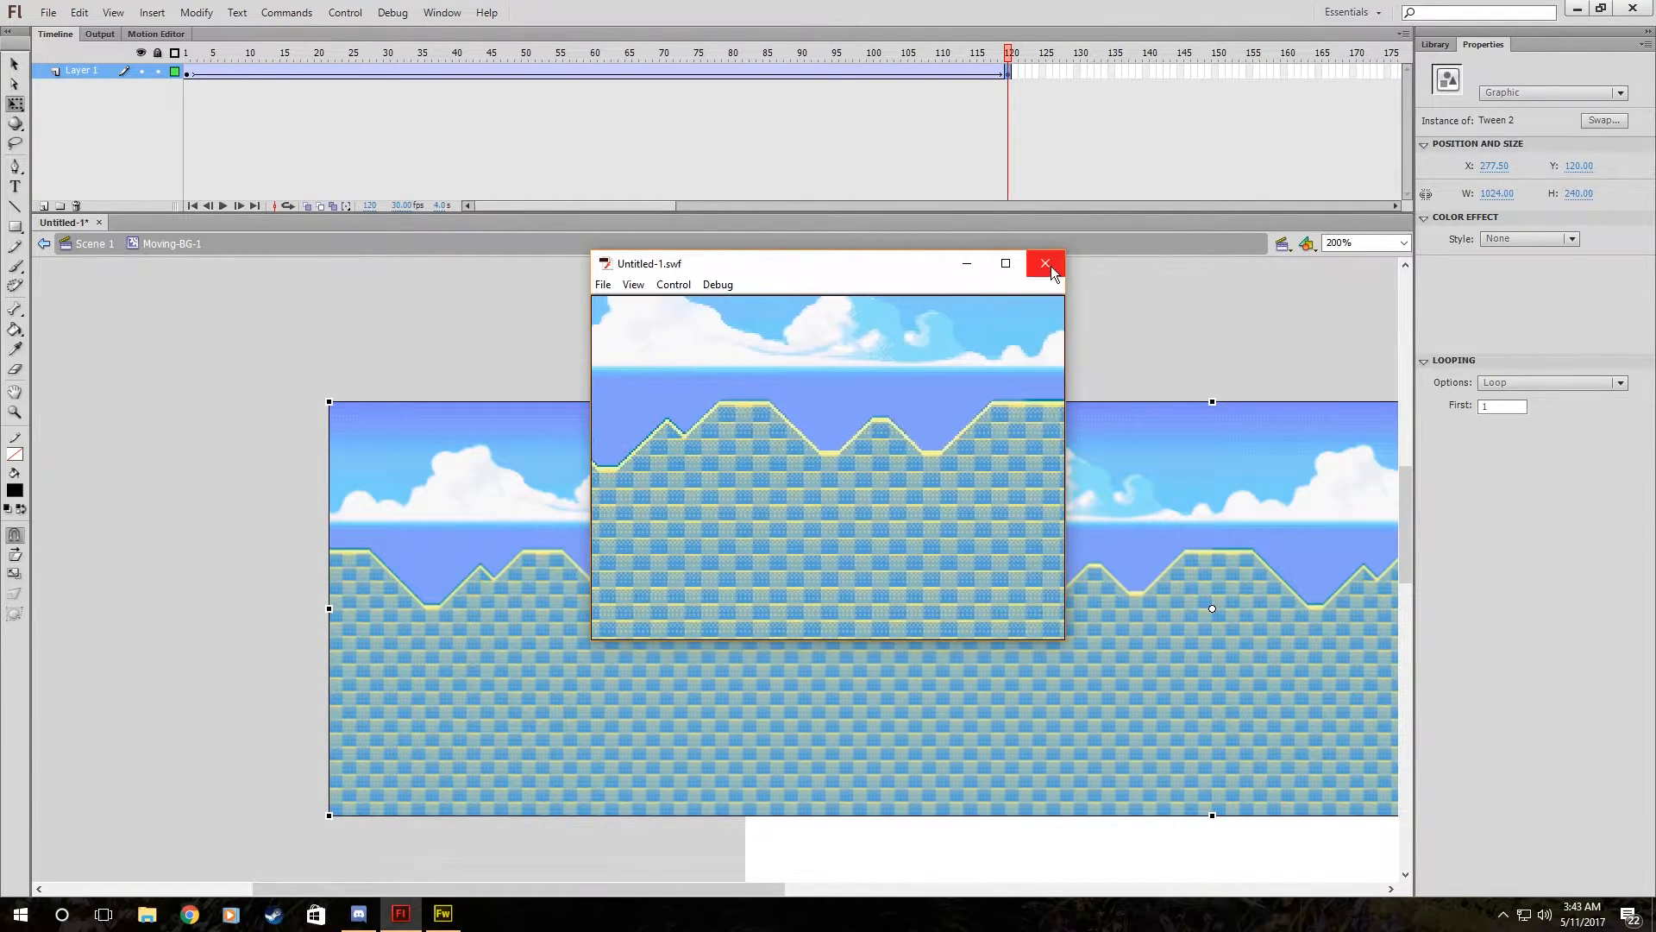
click(1044, 263)
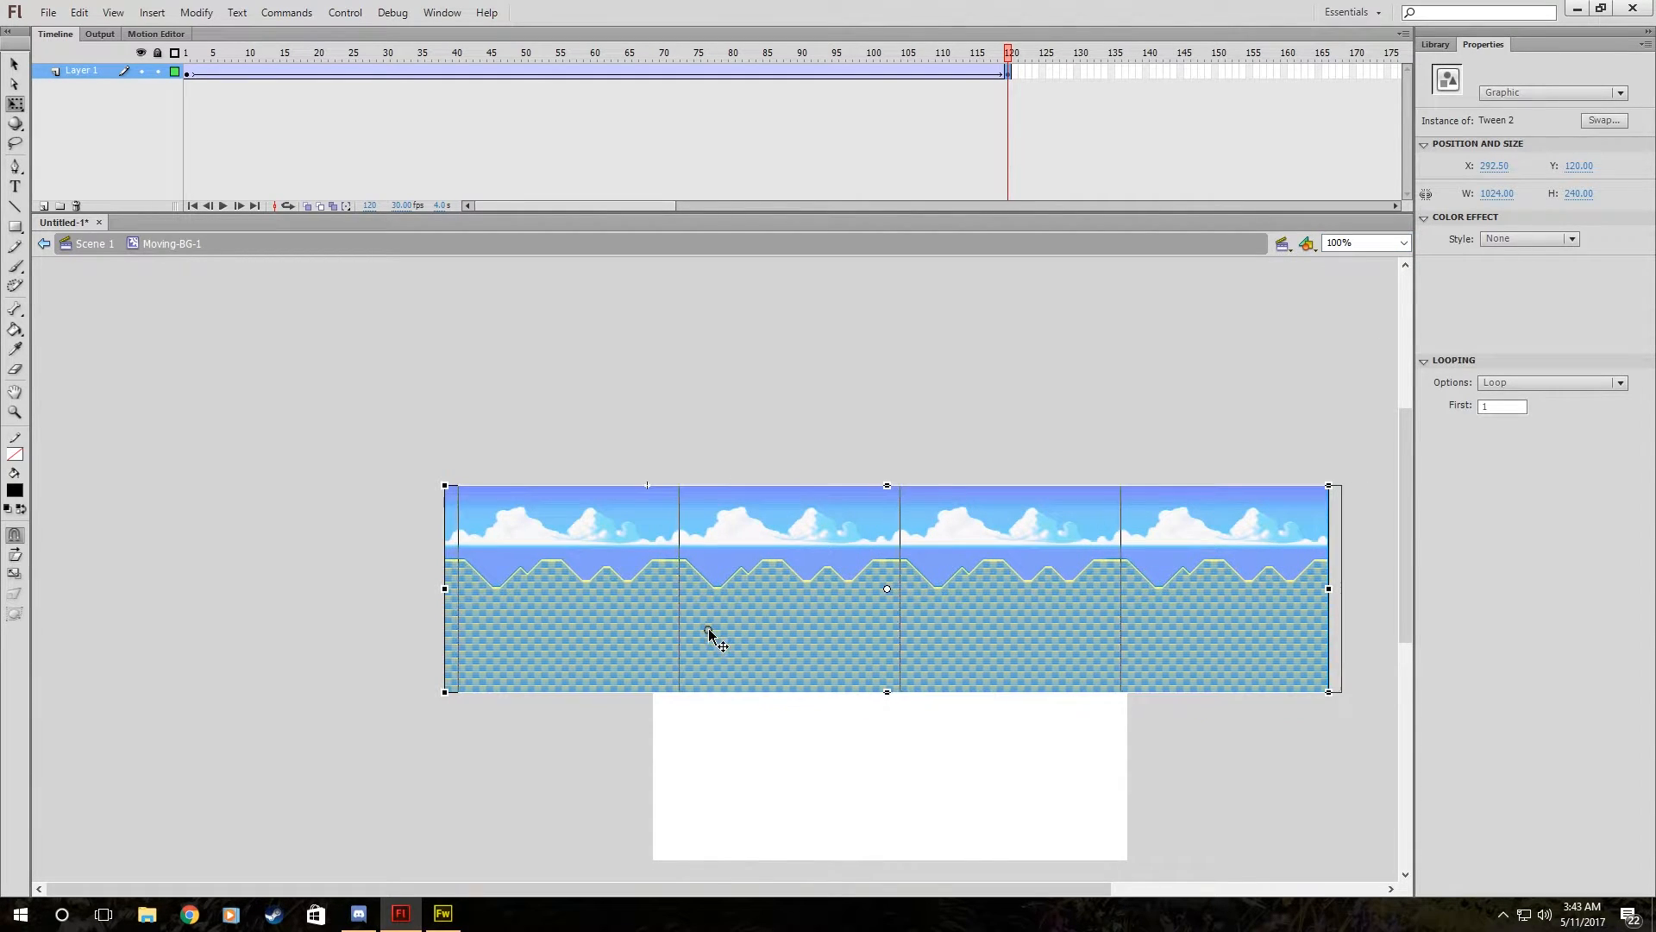
drag(710, 635, 686, 635)
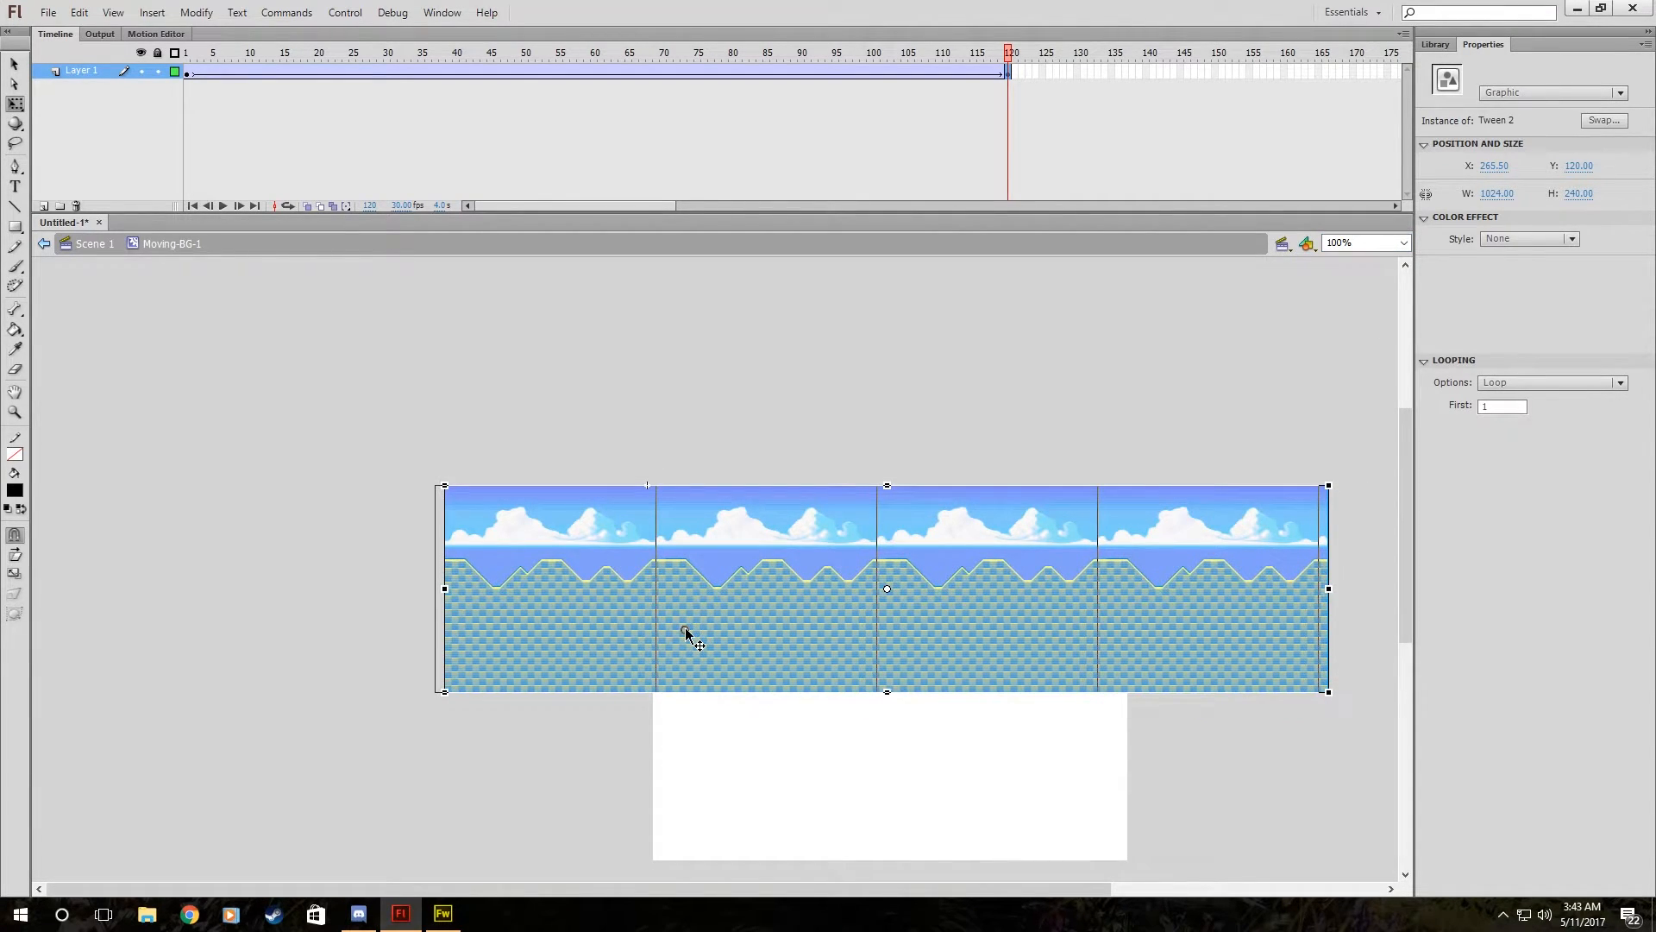
drag(684, 634, 866, 471)
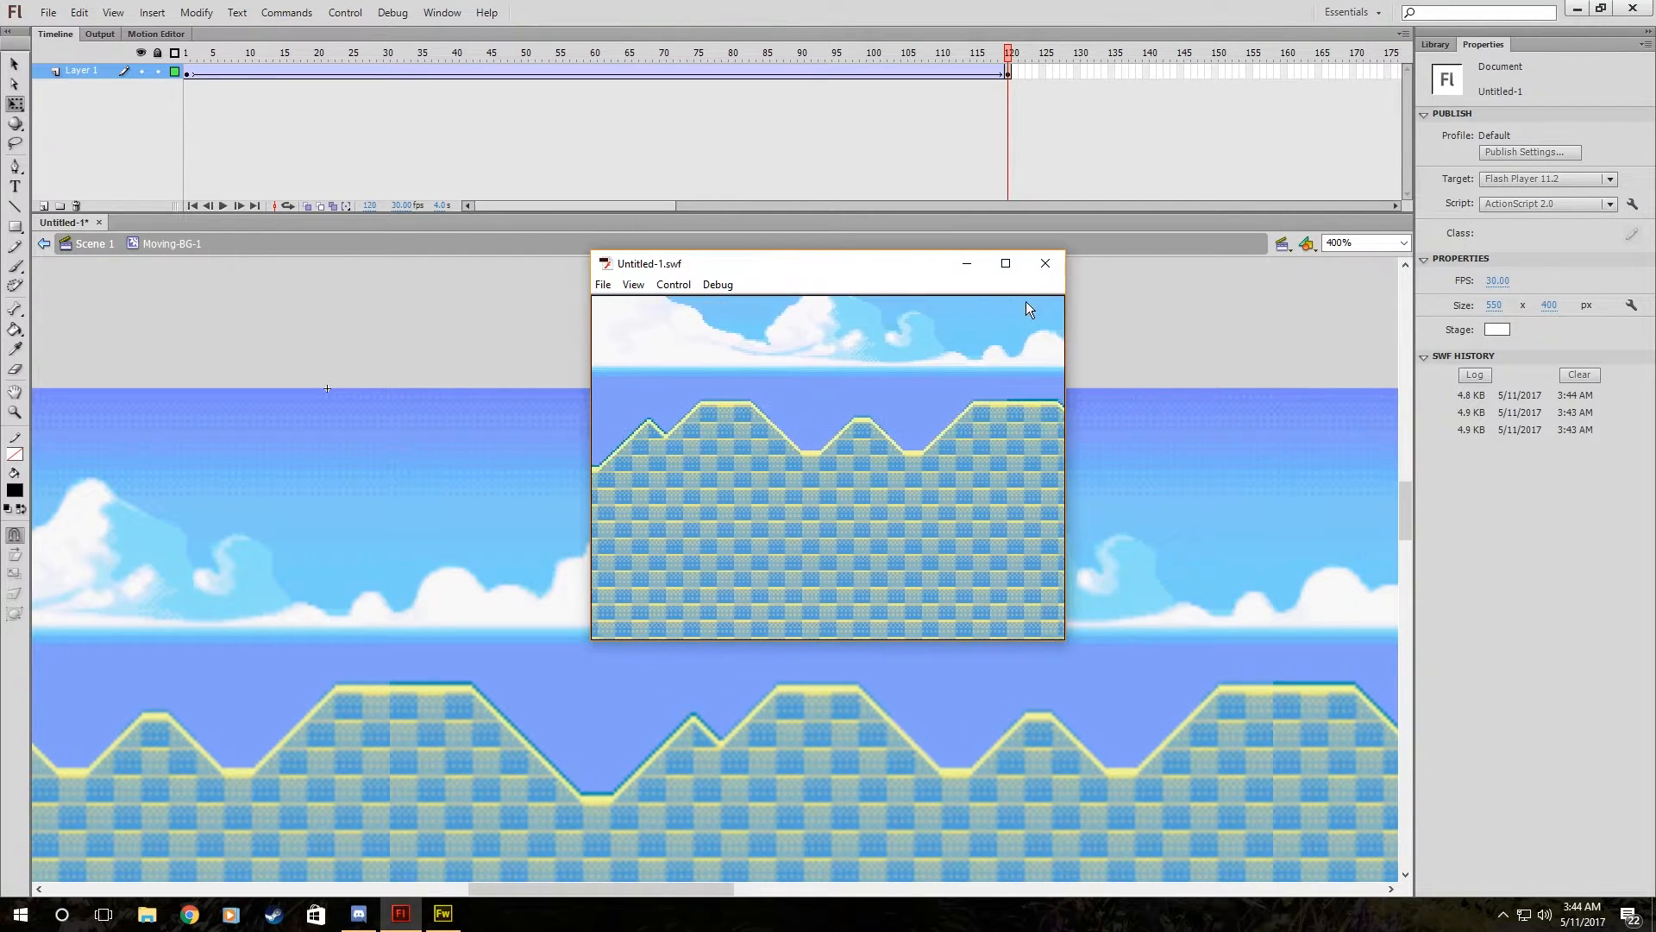
Close the preview, set the stage zoom to 200%, and re-test the scrolling loop.
click(1045, 263)
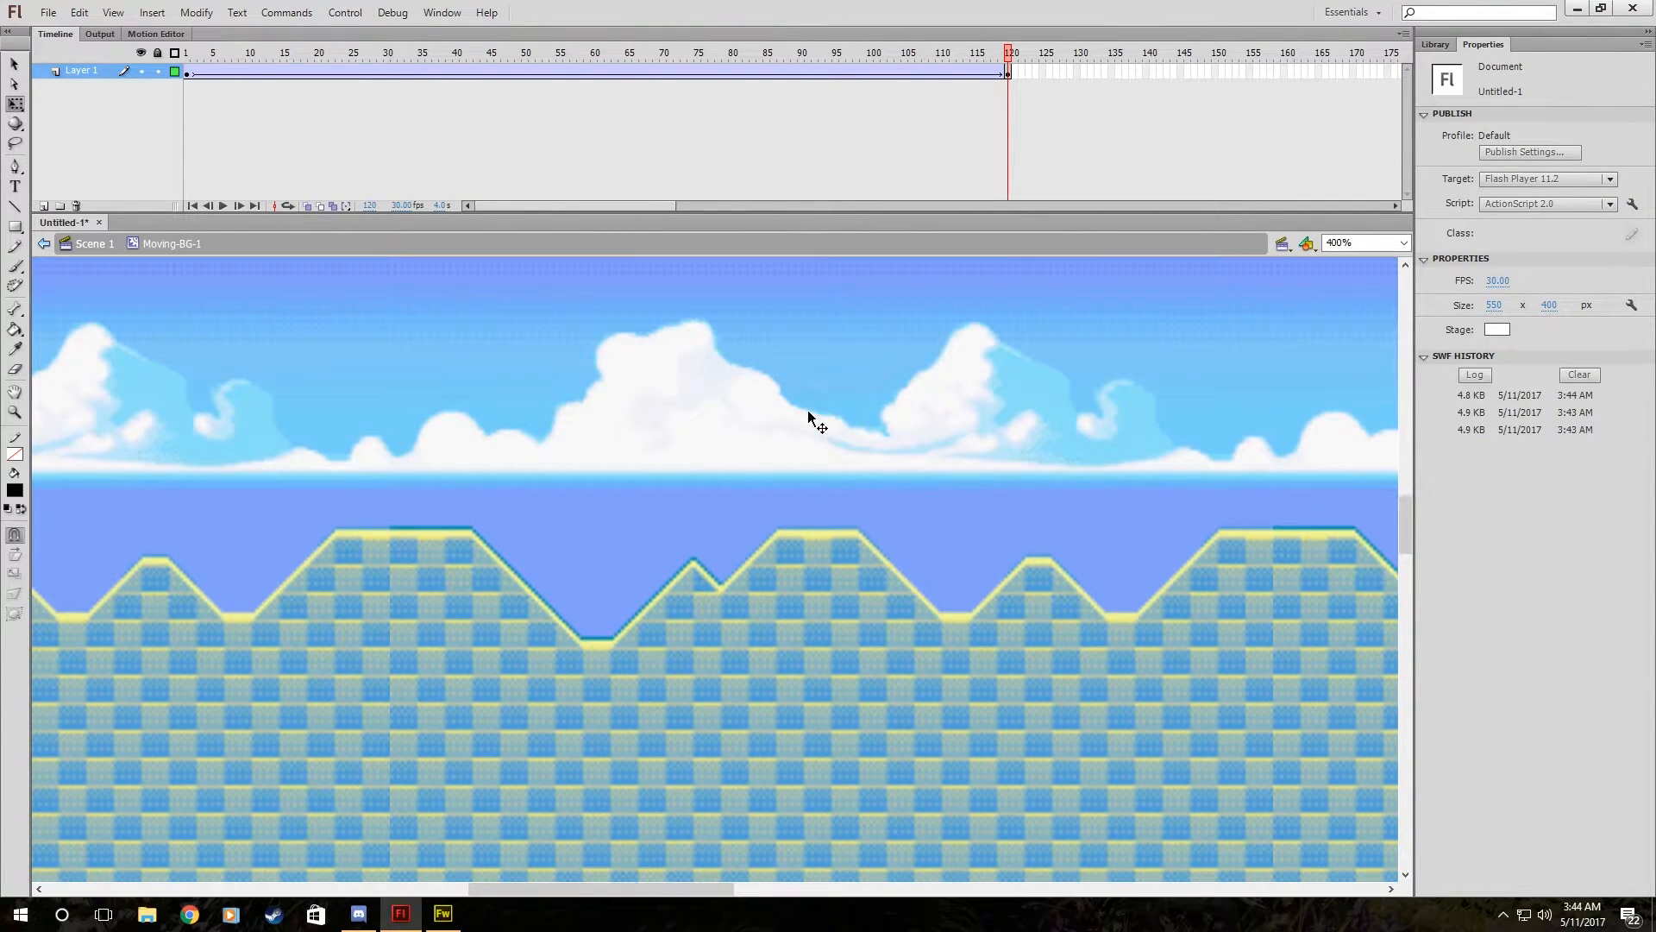
click(1403, 242)
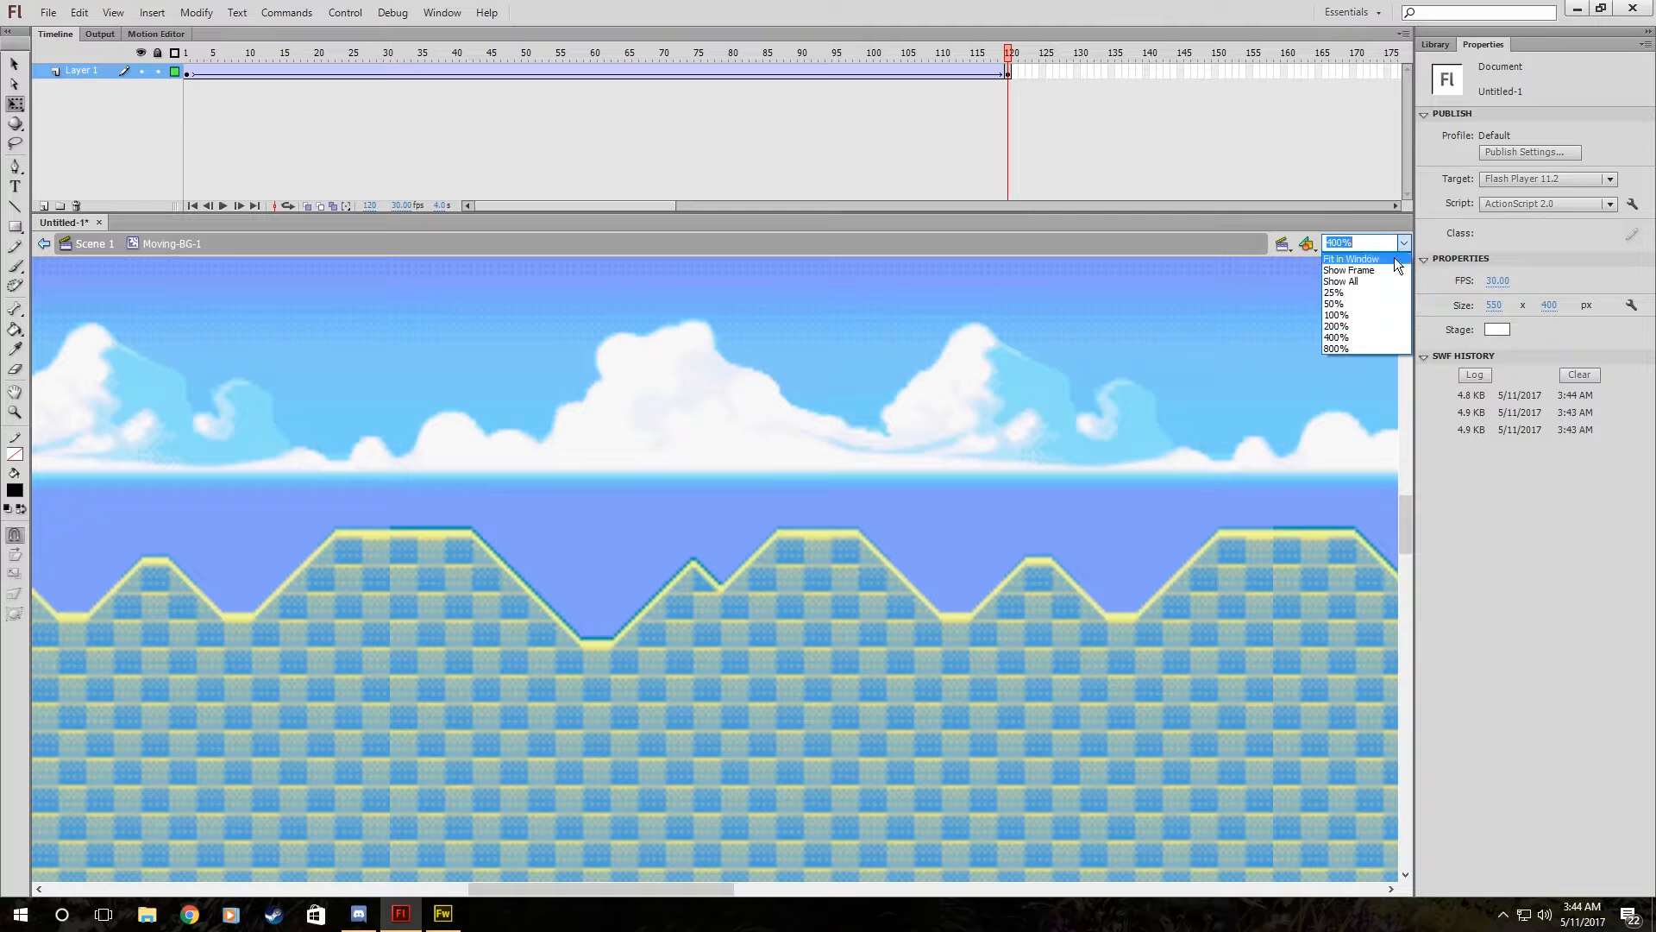
click(1336, 326)
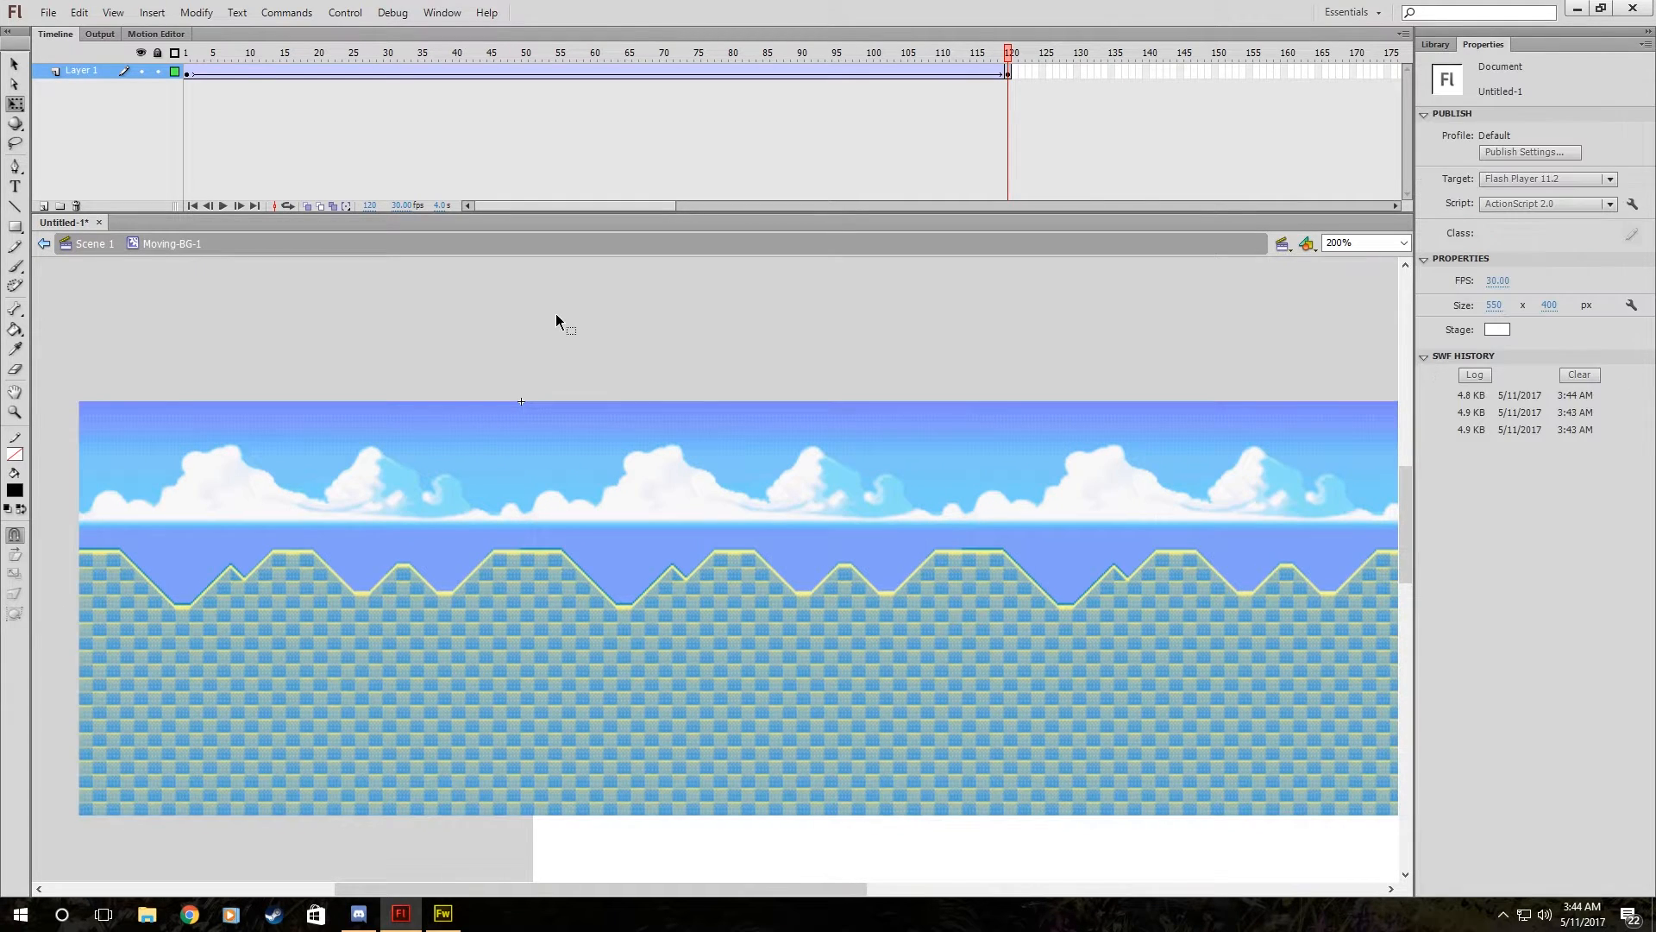
key(ctrl+enter)
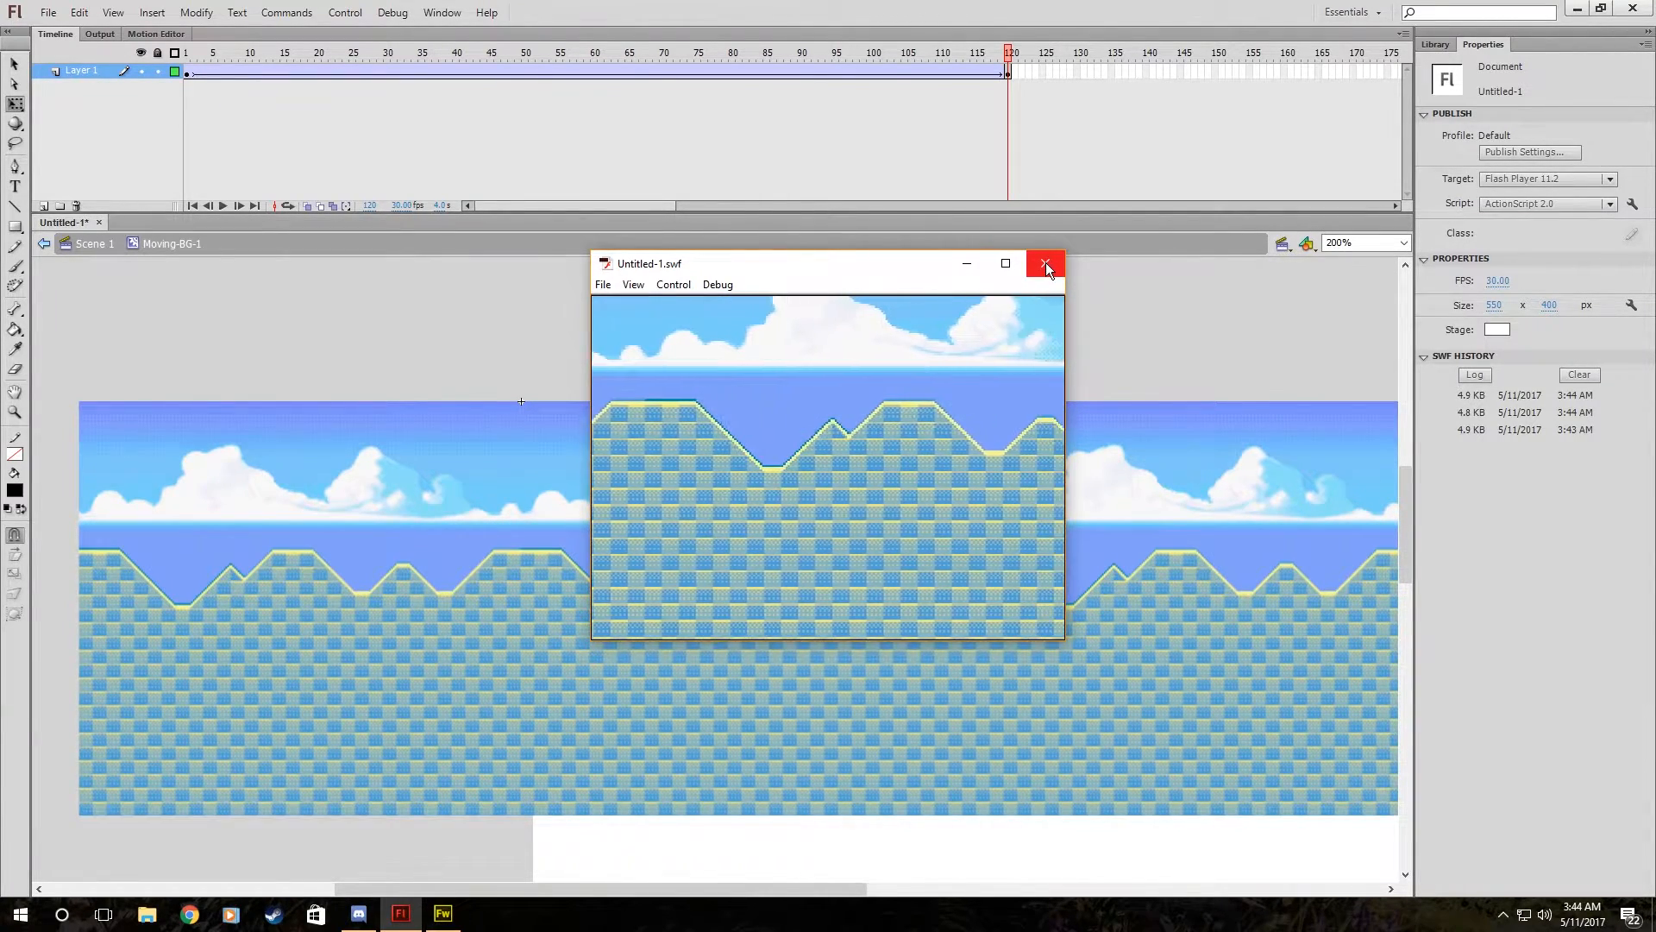
click(1045, 263)
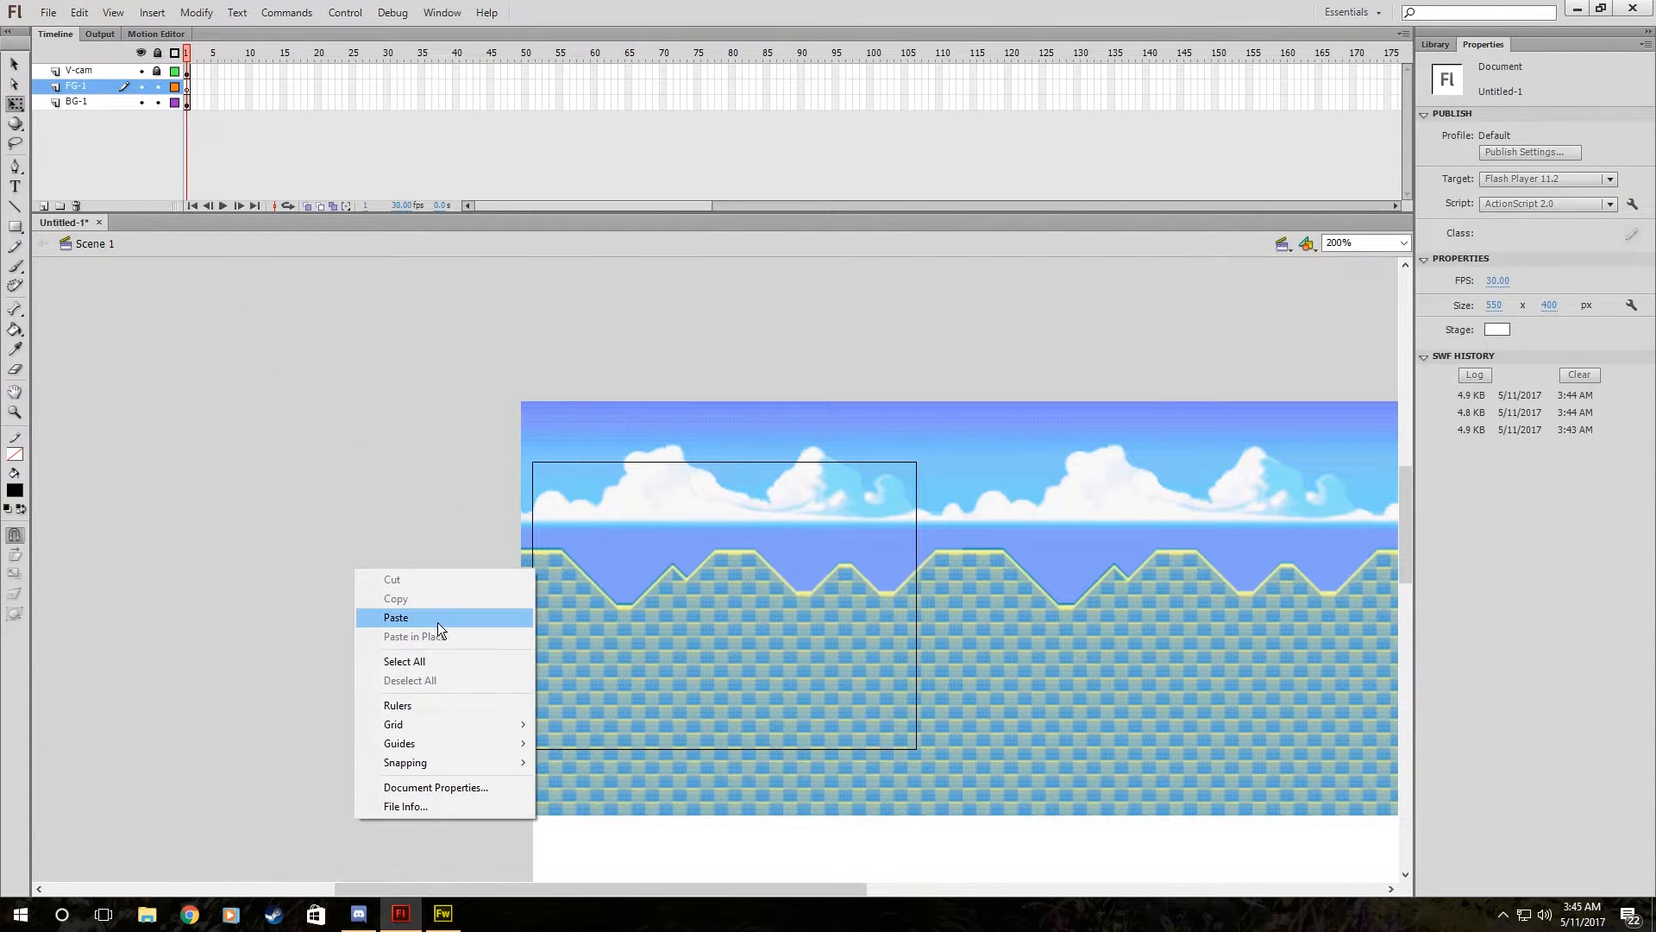
Paste the grassy foreground strip onto FG-1 and set zoom to 100%.
click(396, 617)
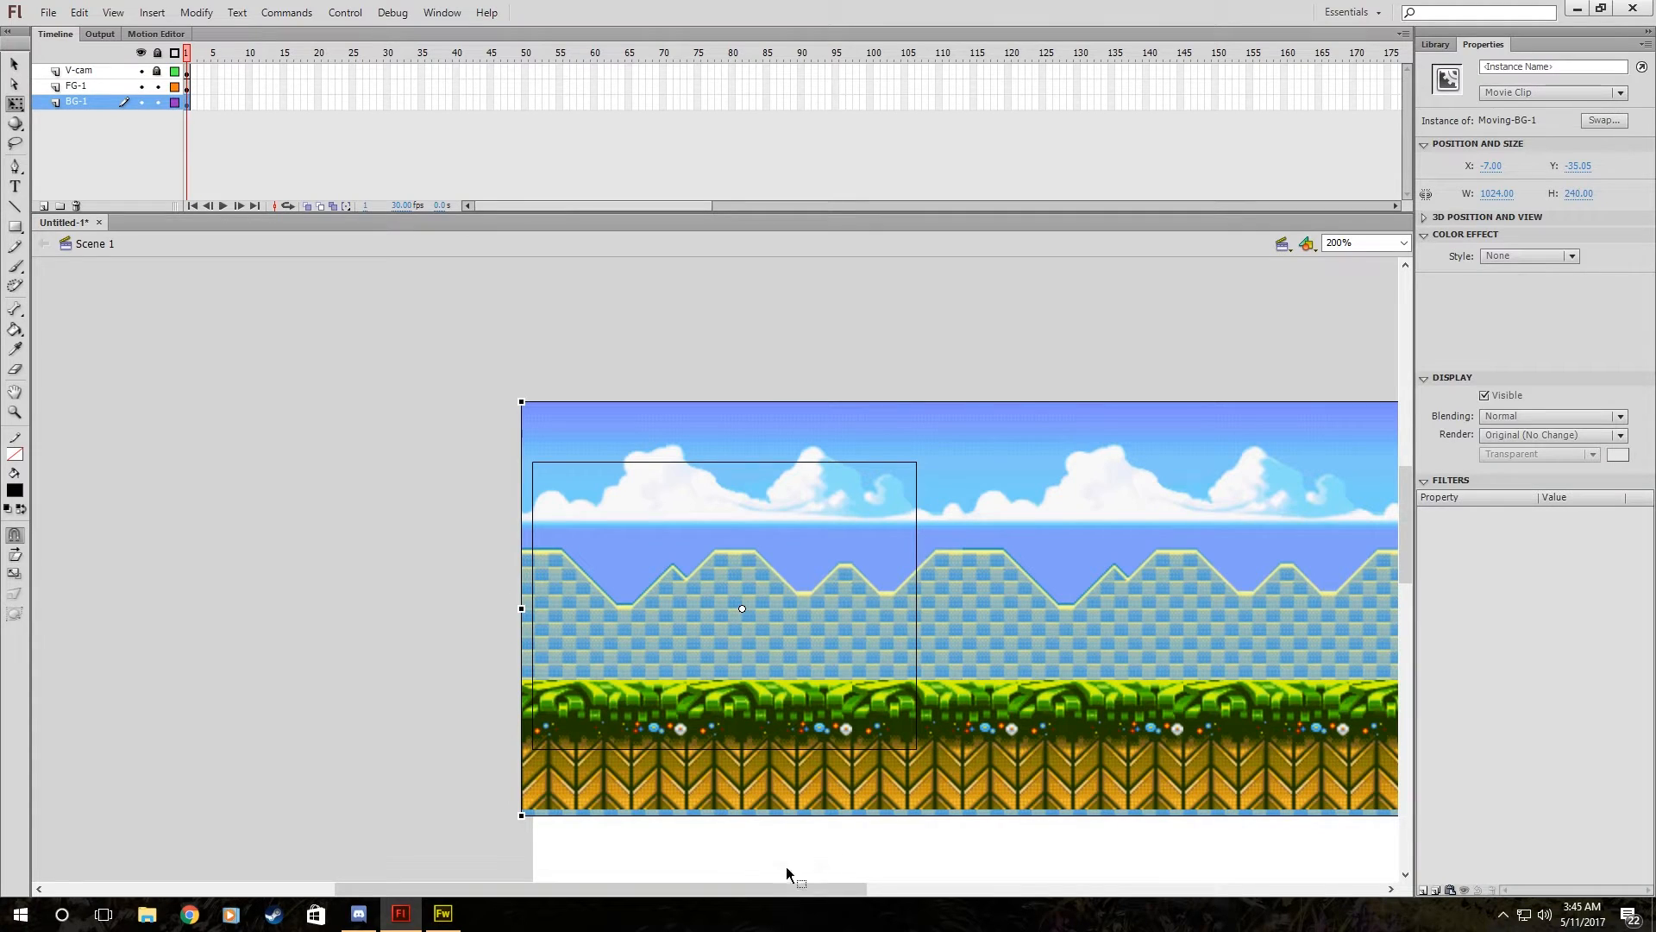
click(1397, 242)
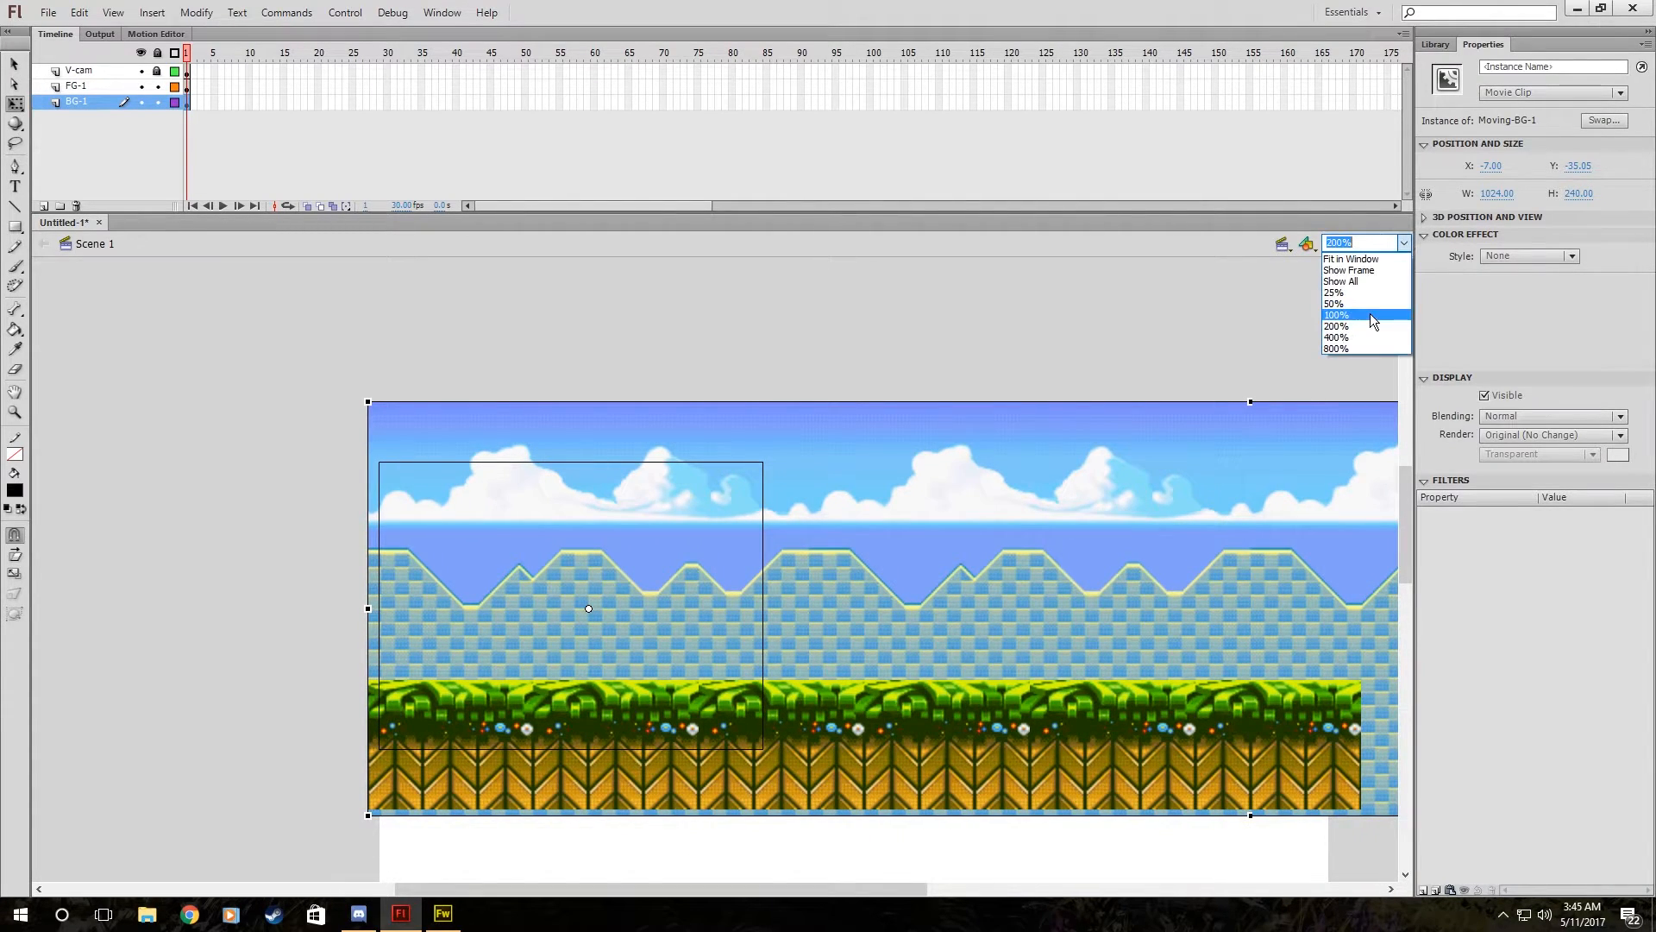
click(1336, 315)
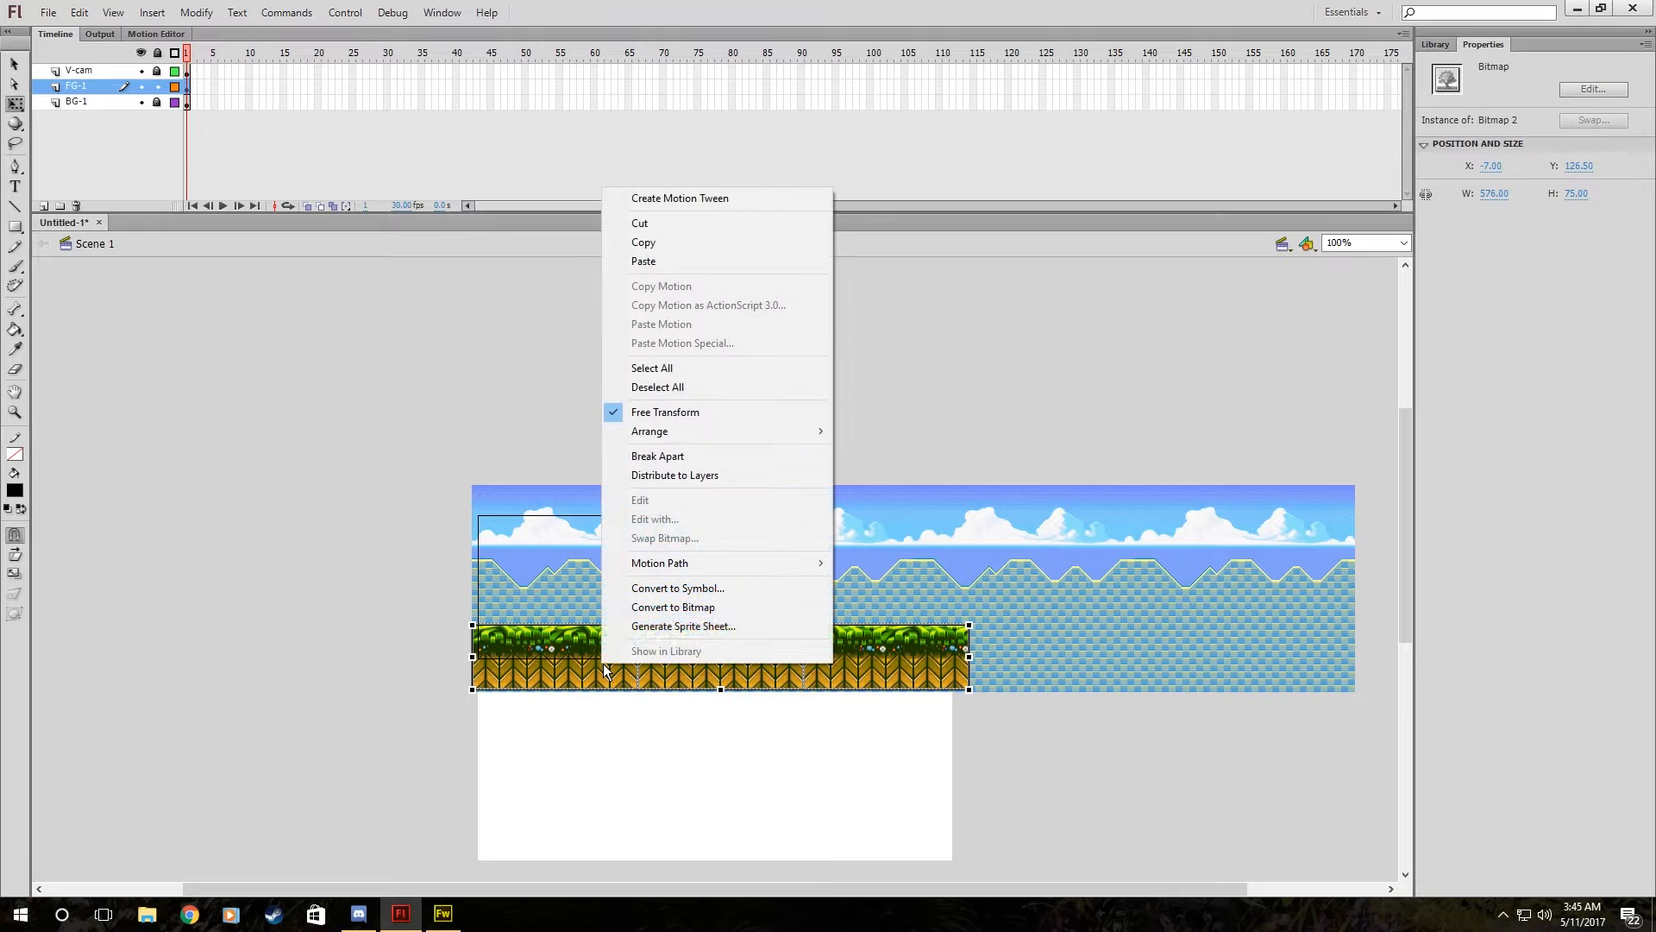
Convert the foreground strip into symbol FG-1 and extend its timeline to frame 80.
click(677, 588)
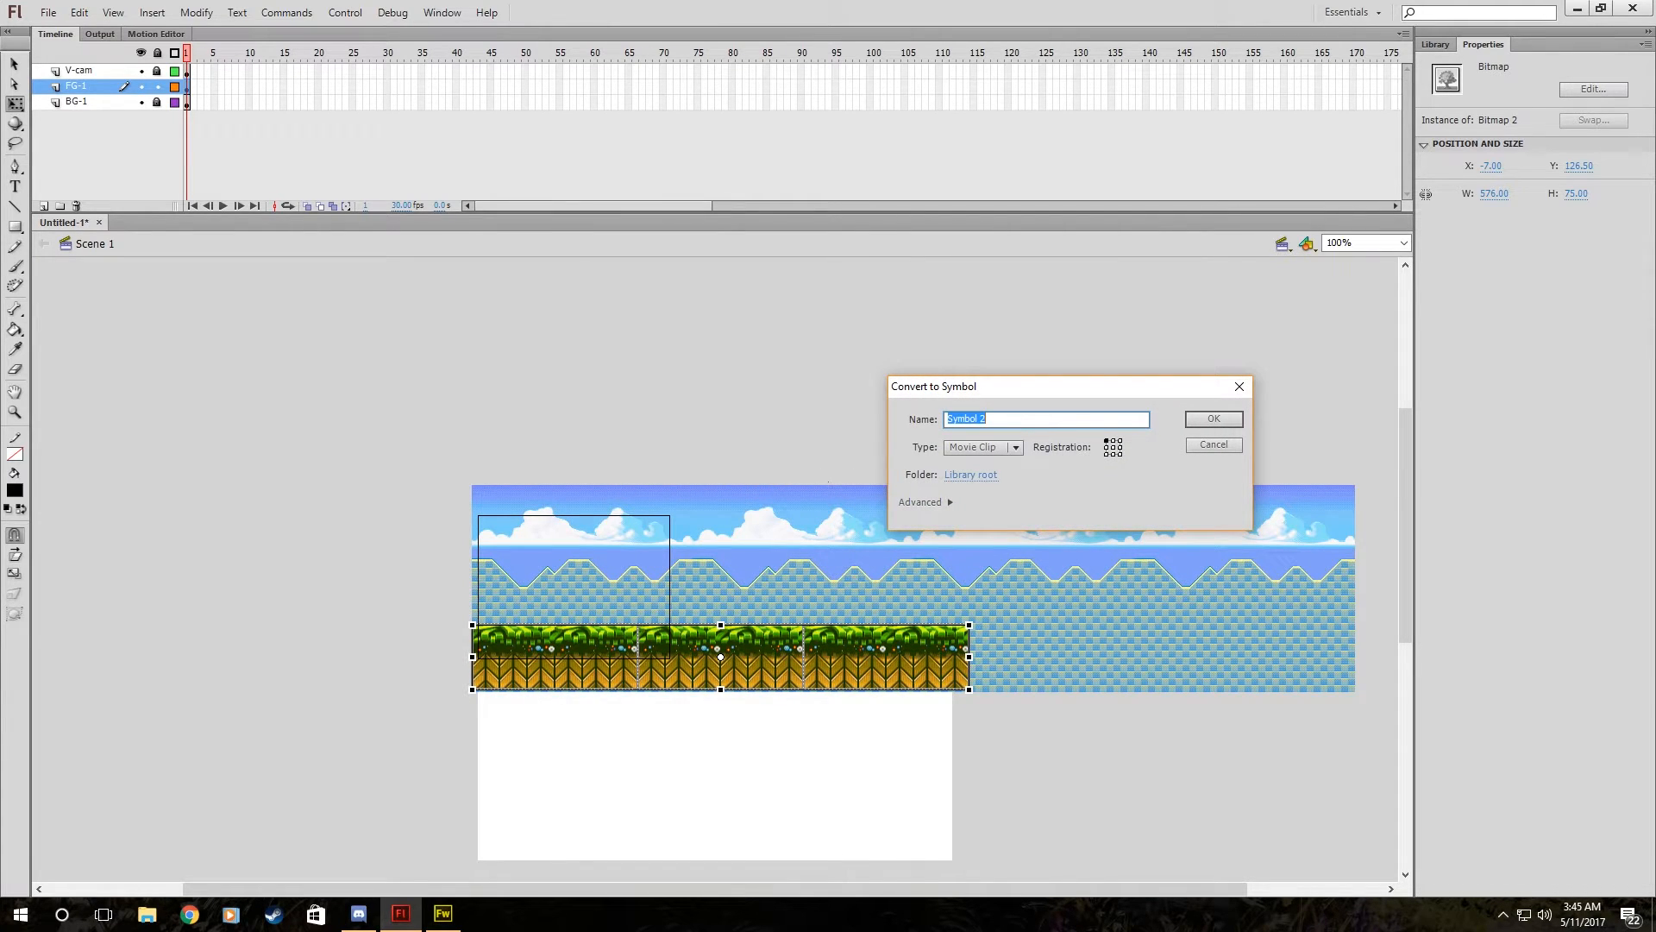
click(1214, 418)
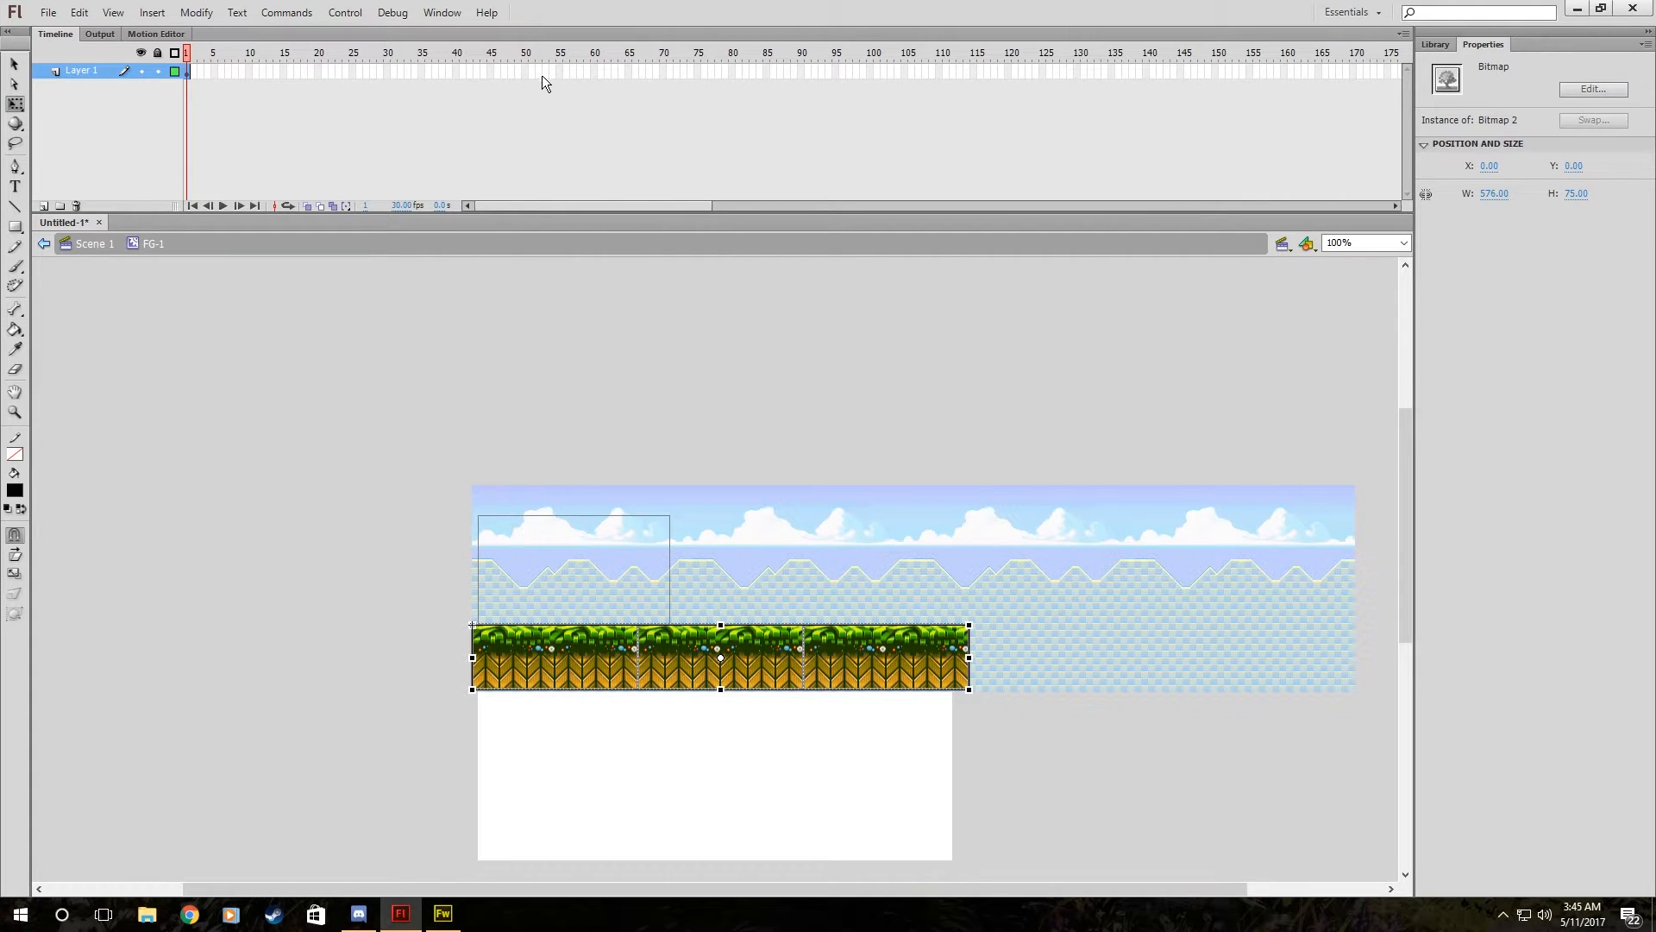
mouse_move(692, 116)
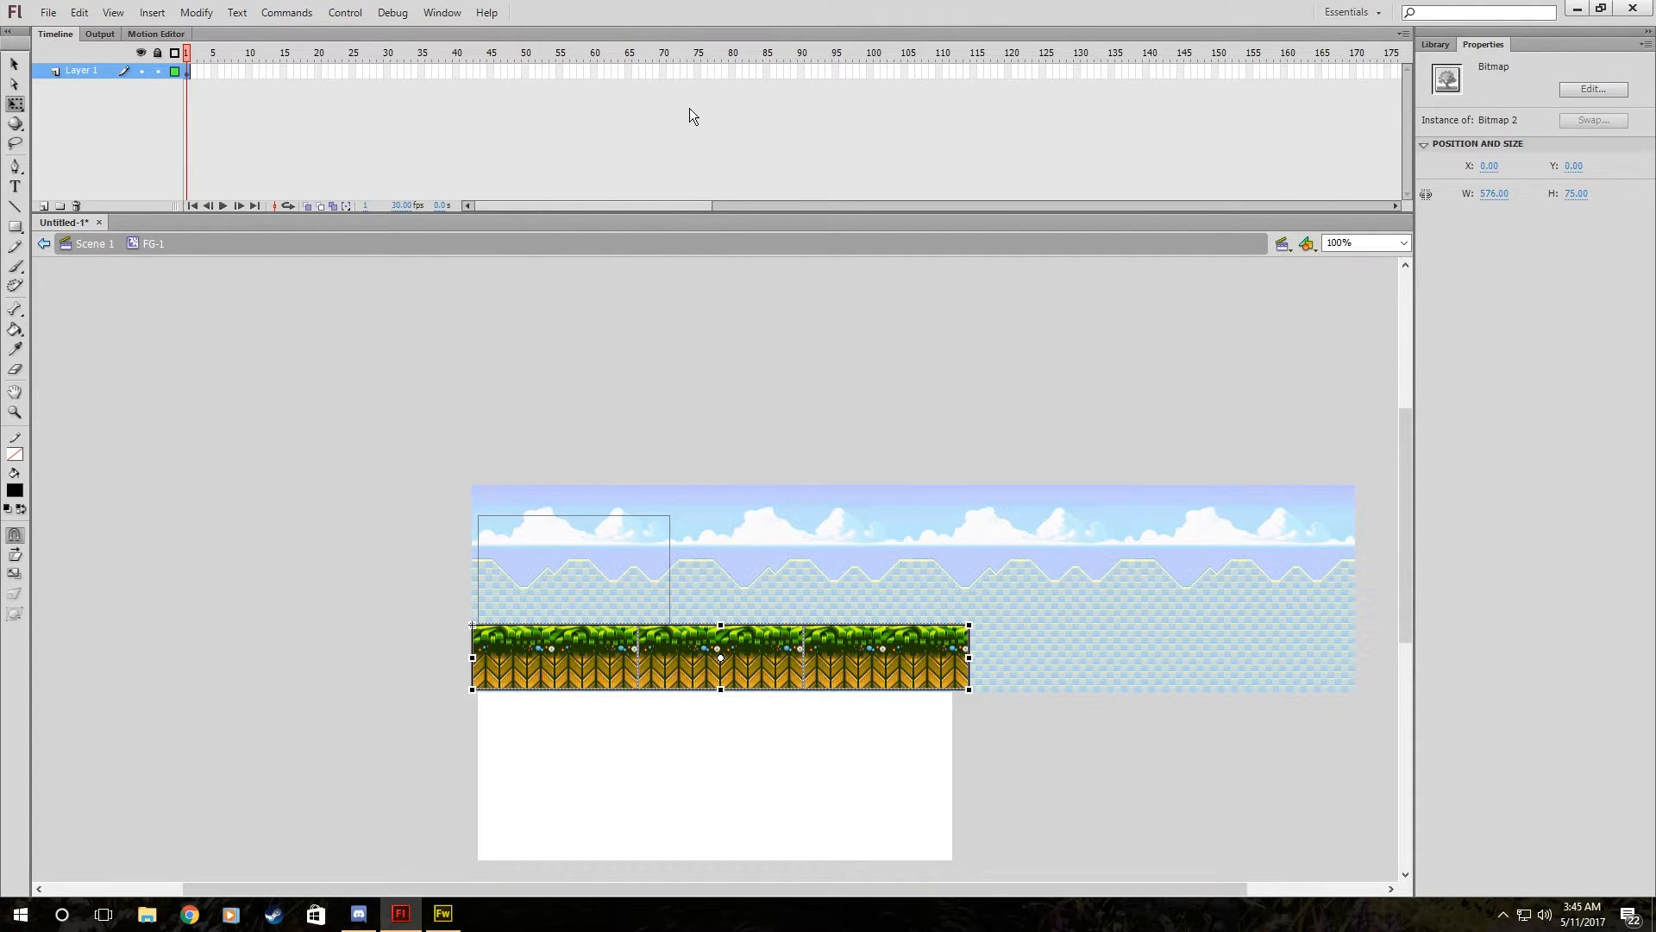
right_click(733, 73)
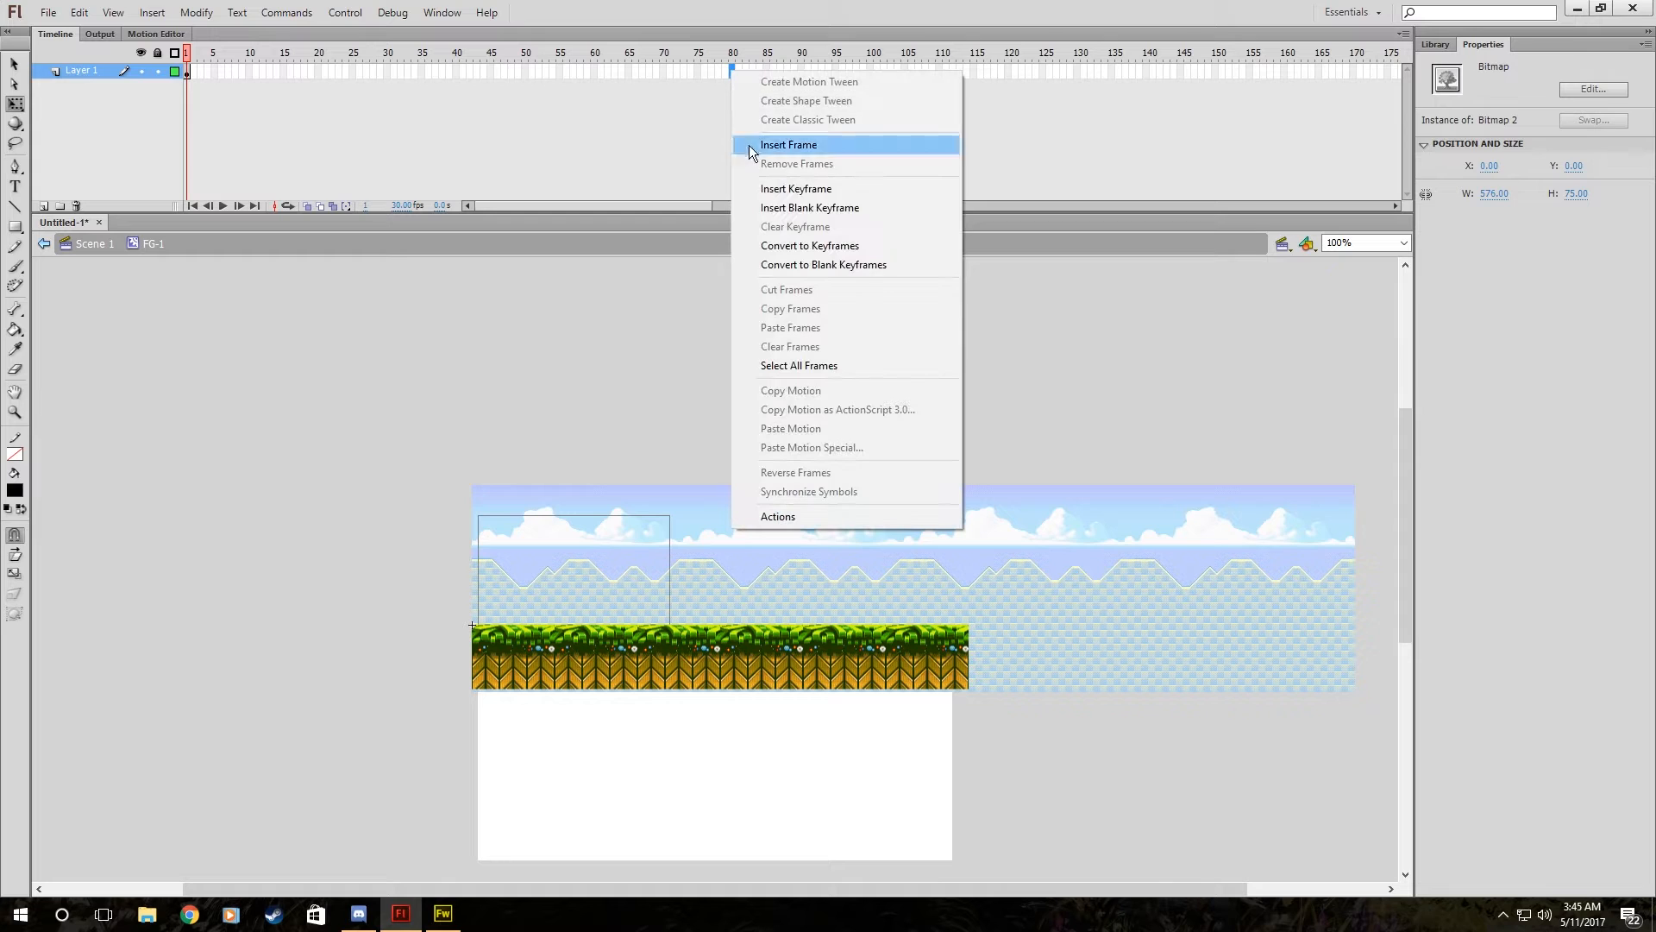
click(789, 144)
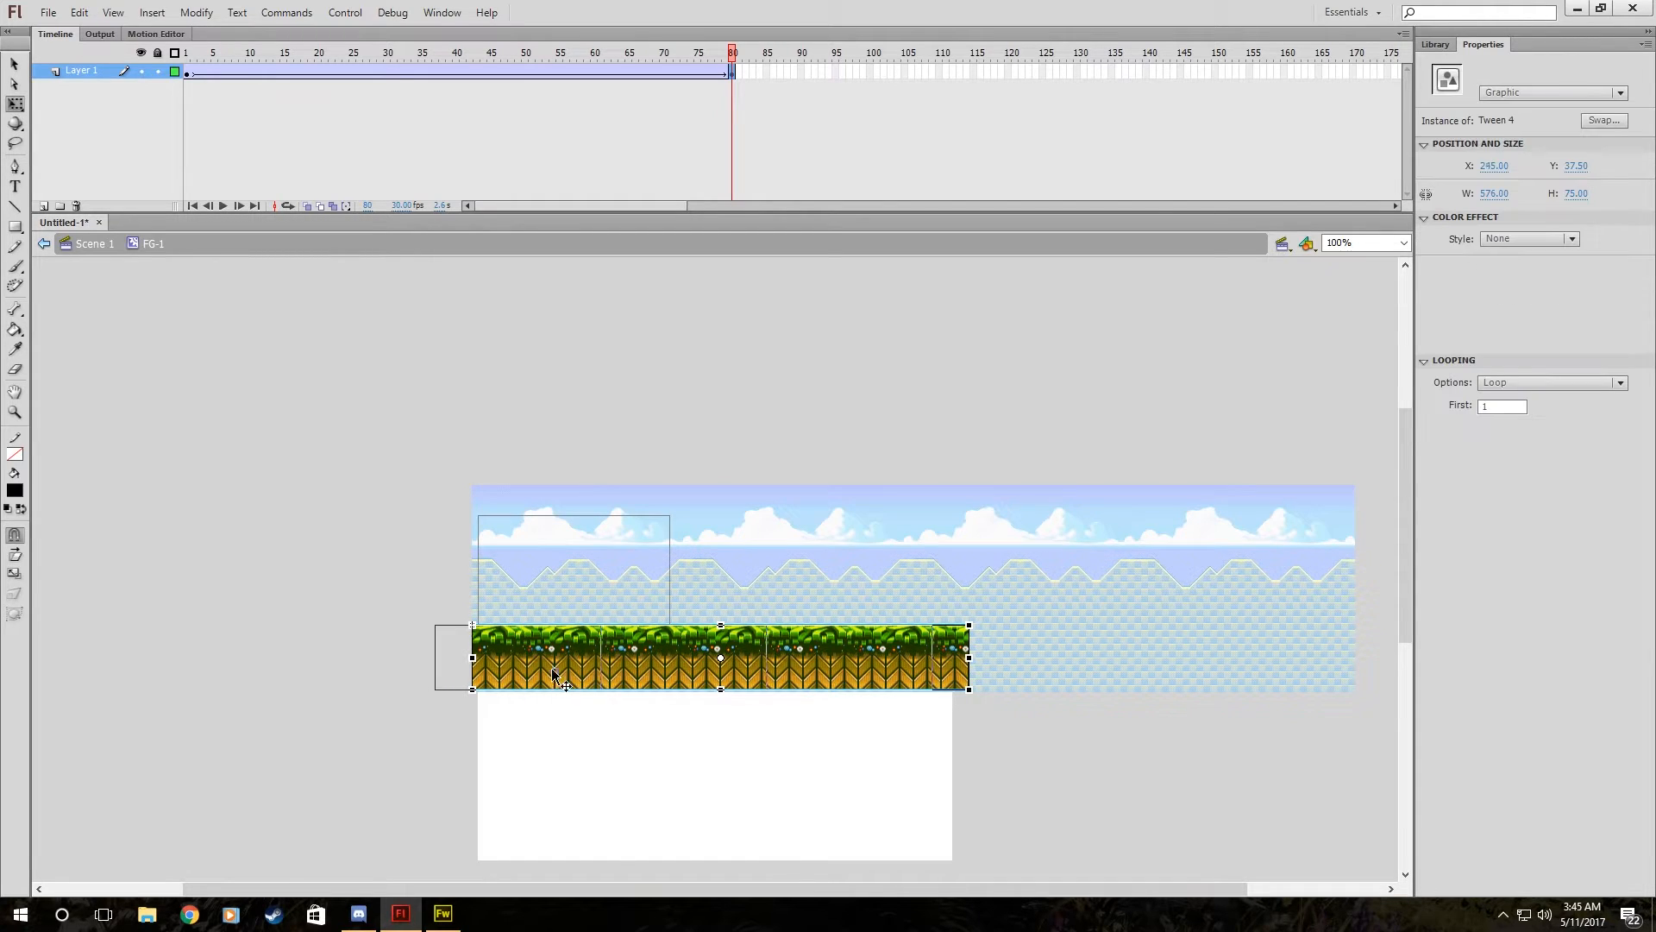
Slide the strip left at frame 80 and test the grass scrolling above the background.
drag(560, 676, 418, 677)
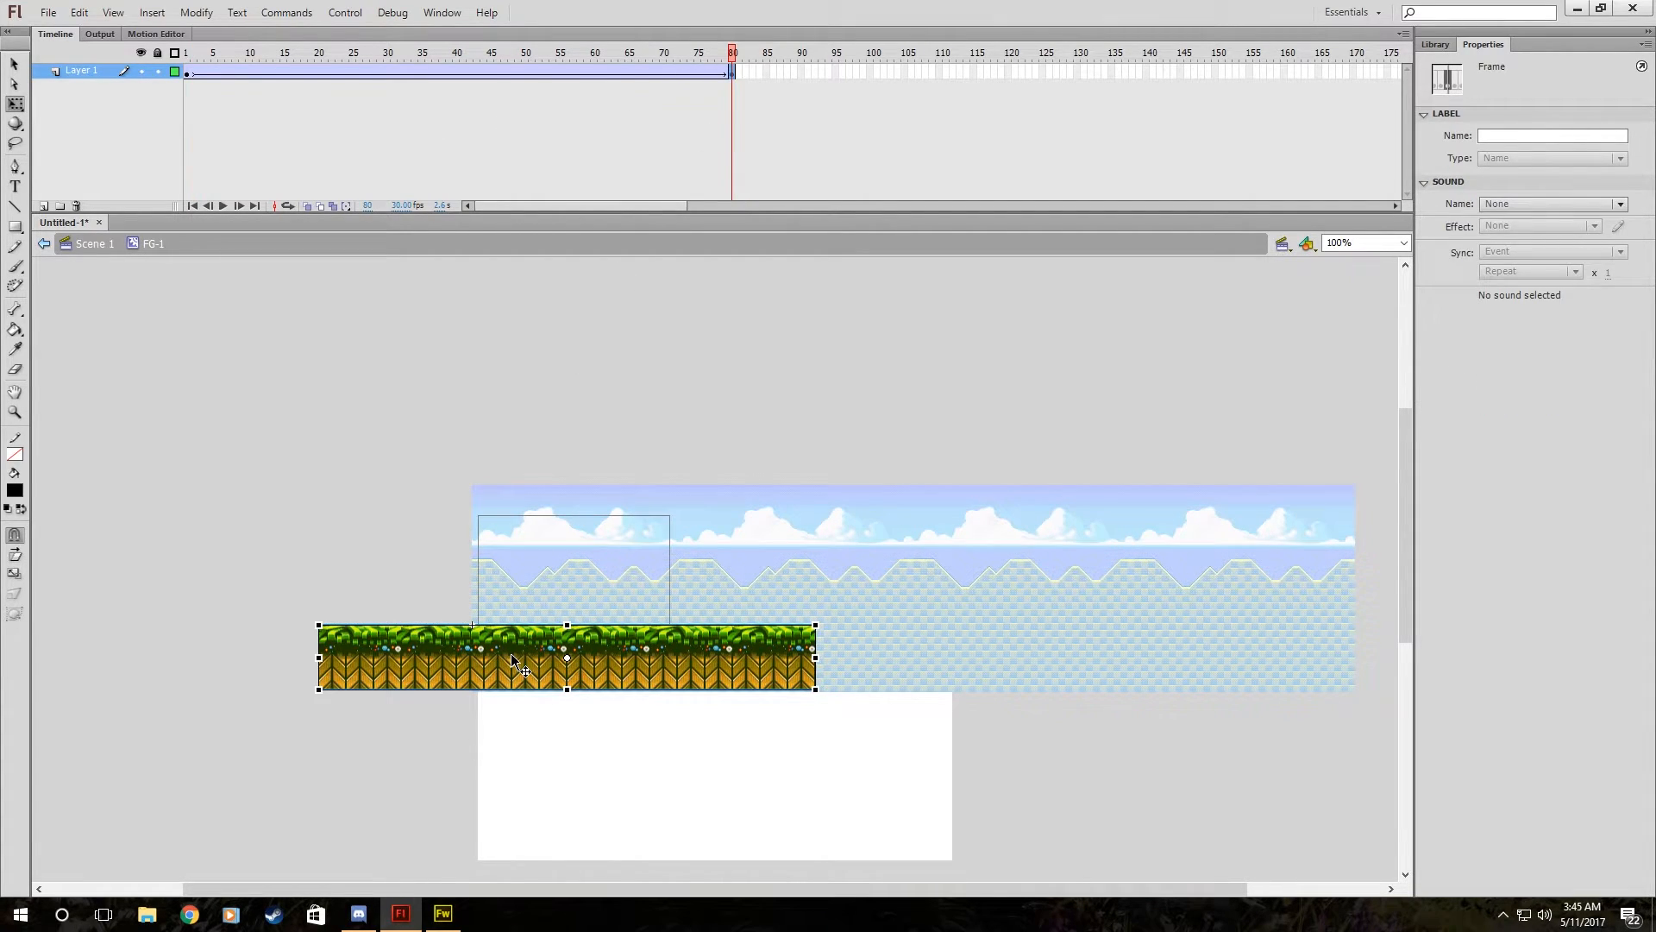
click(513, 663)
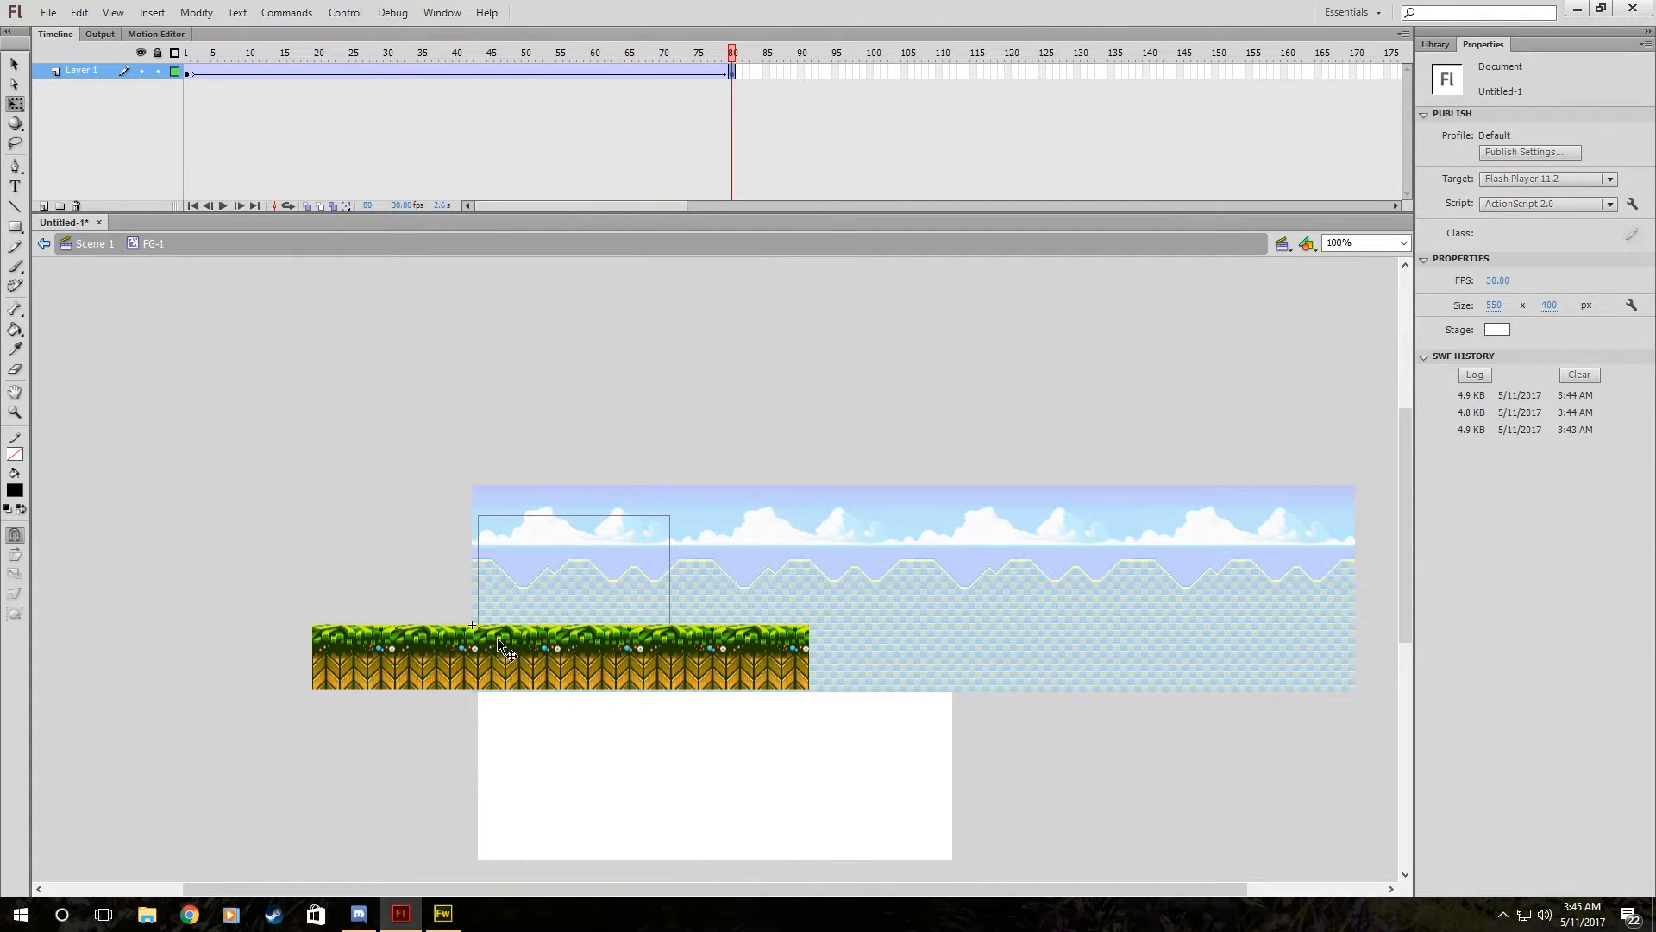
click(442, 12)
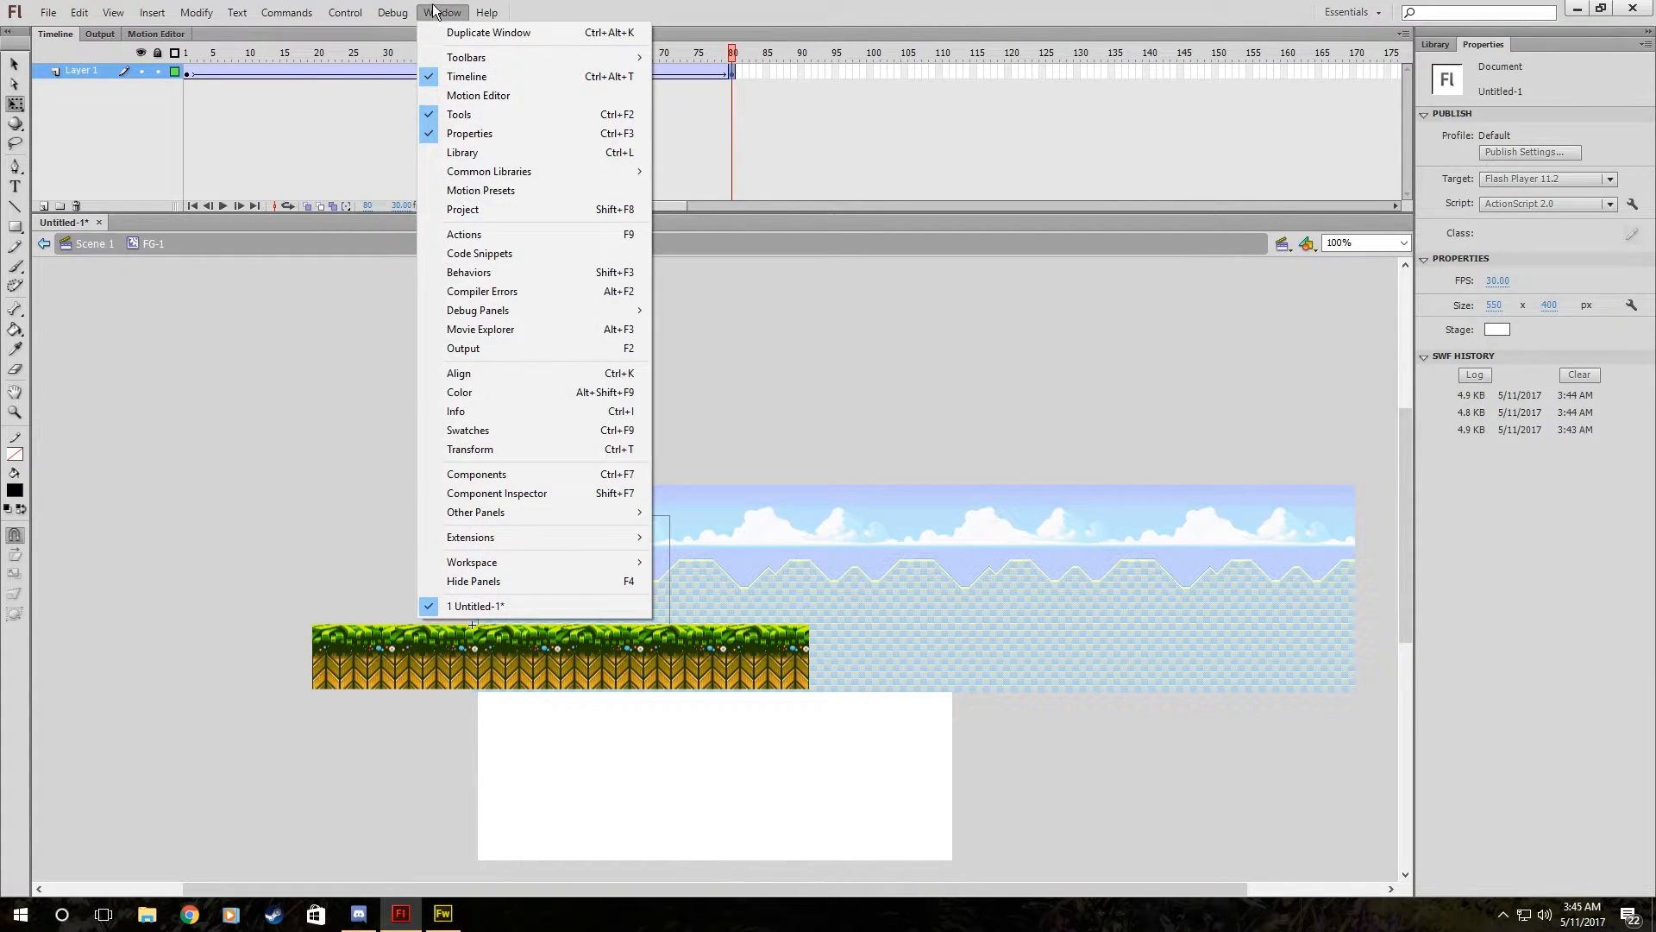
click(343, 12)
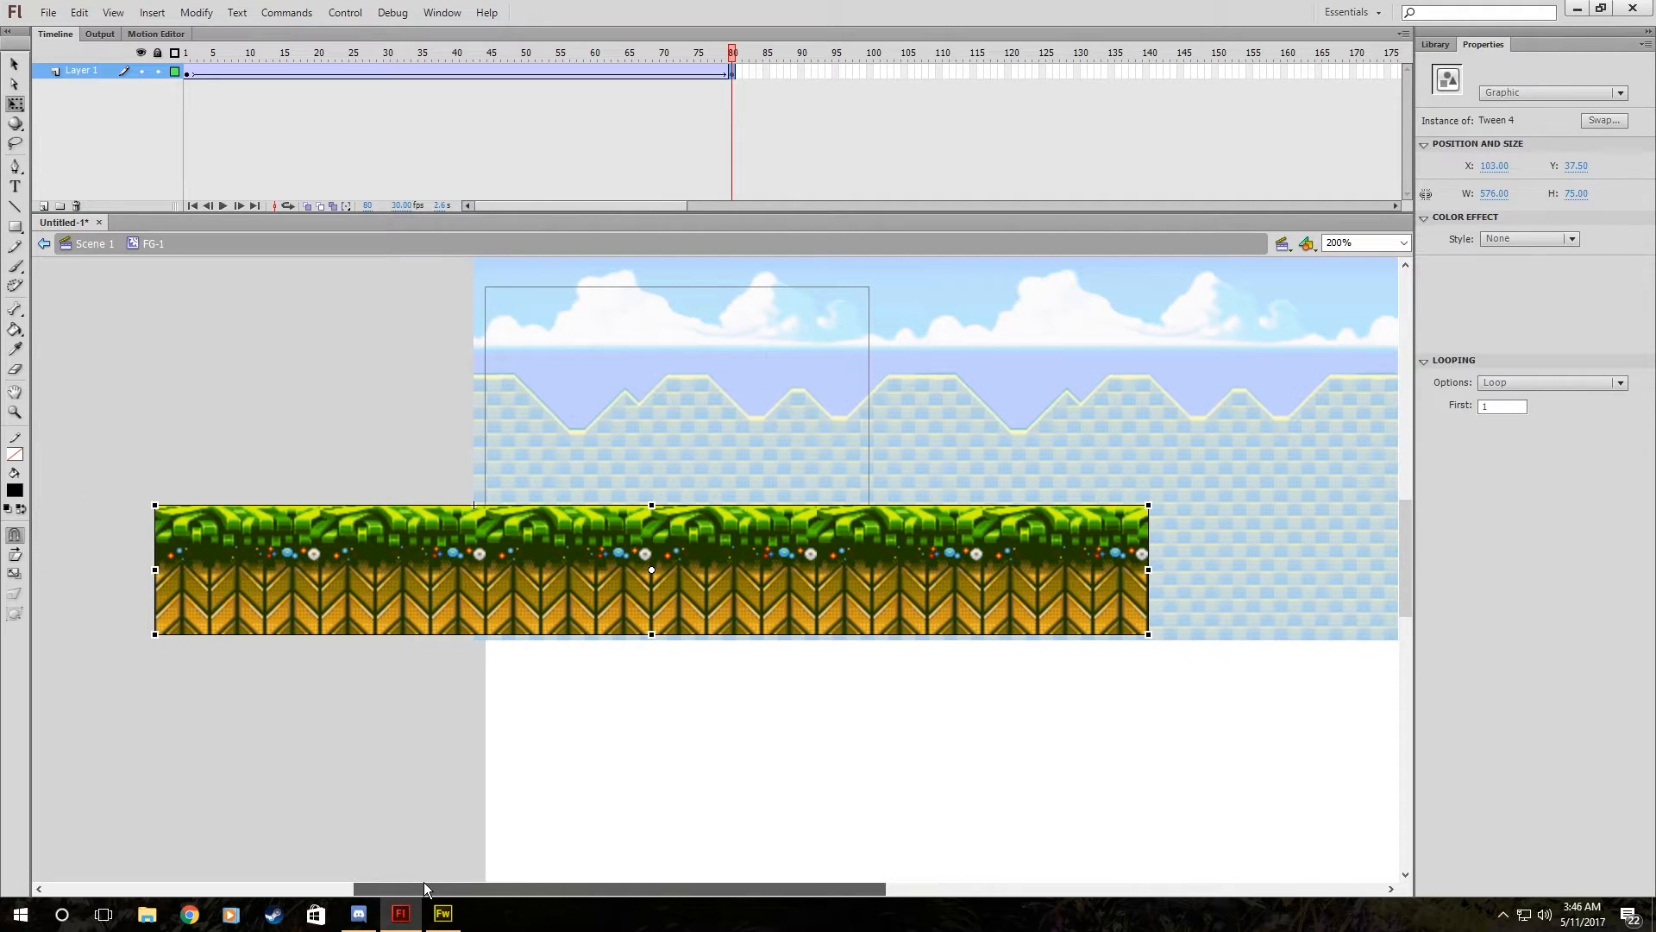
mouse_move(490, 528)
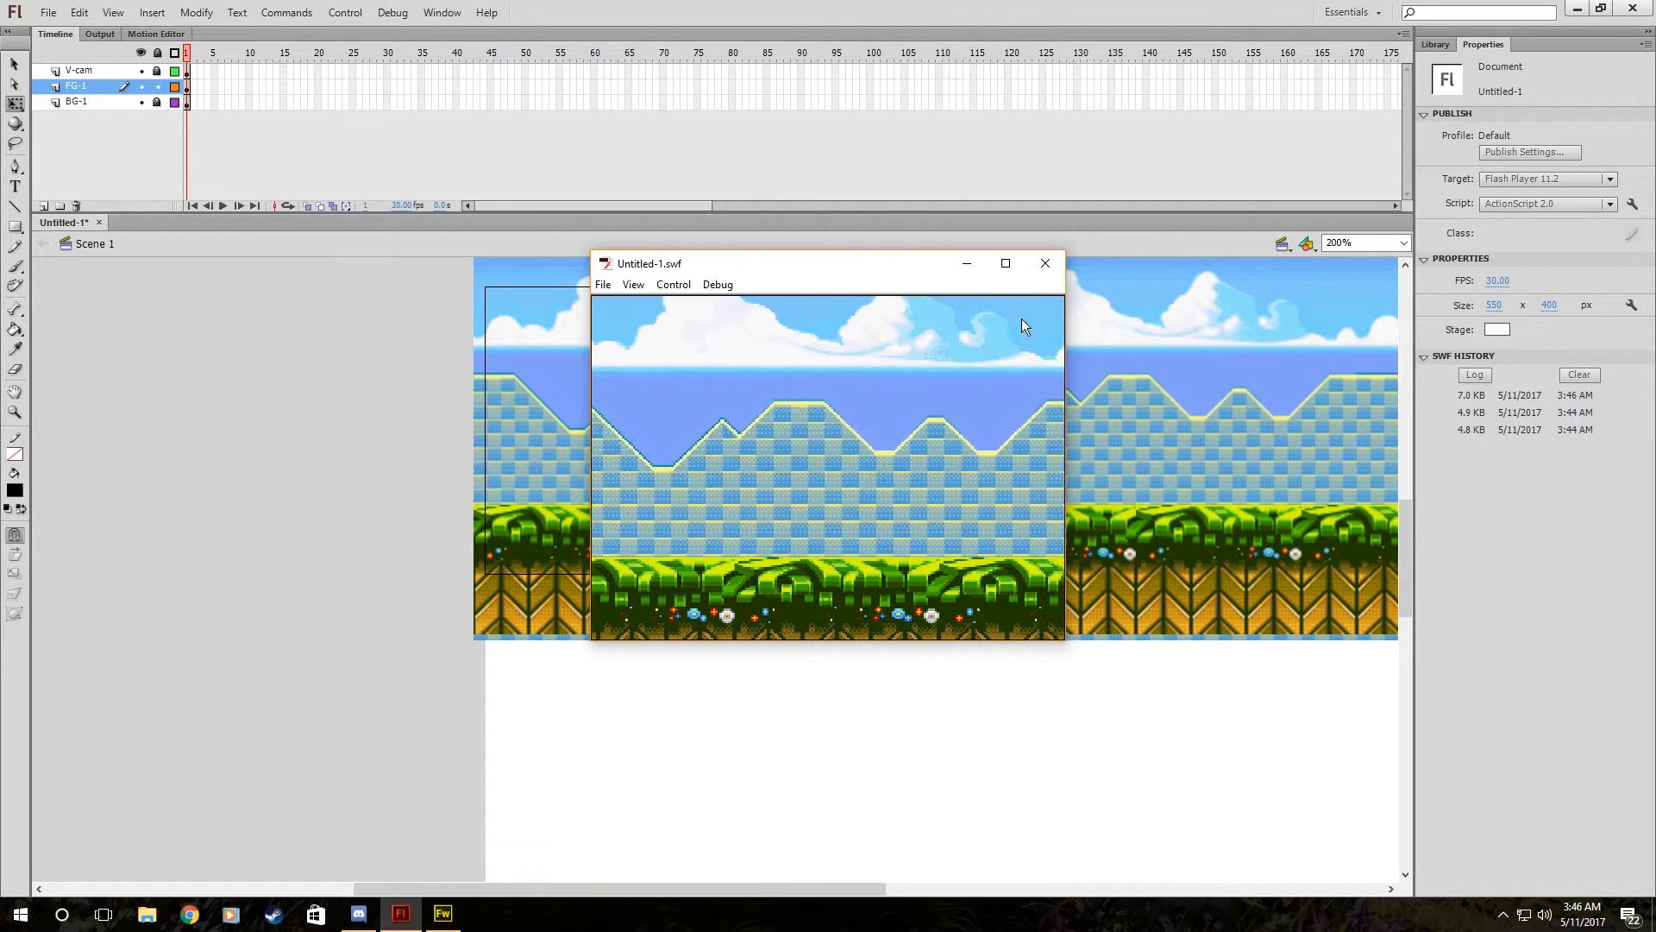
click(1046, 263)
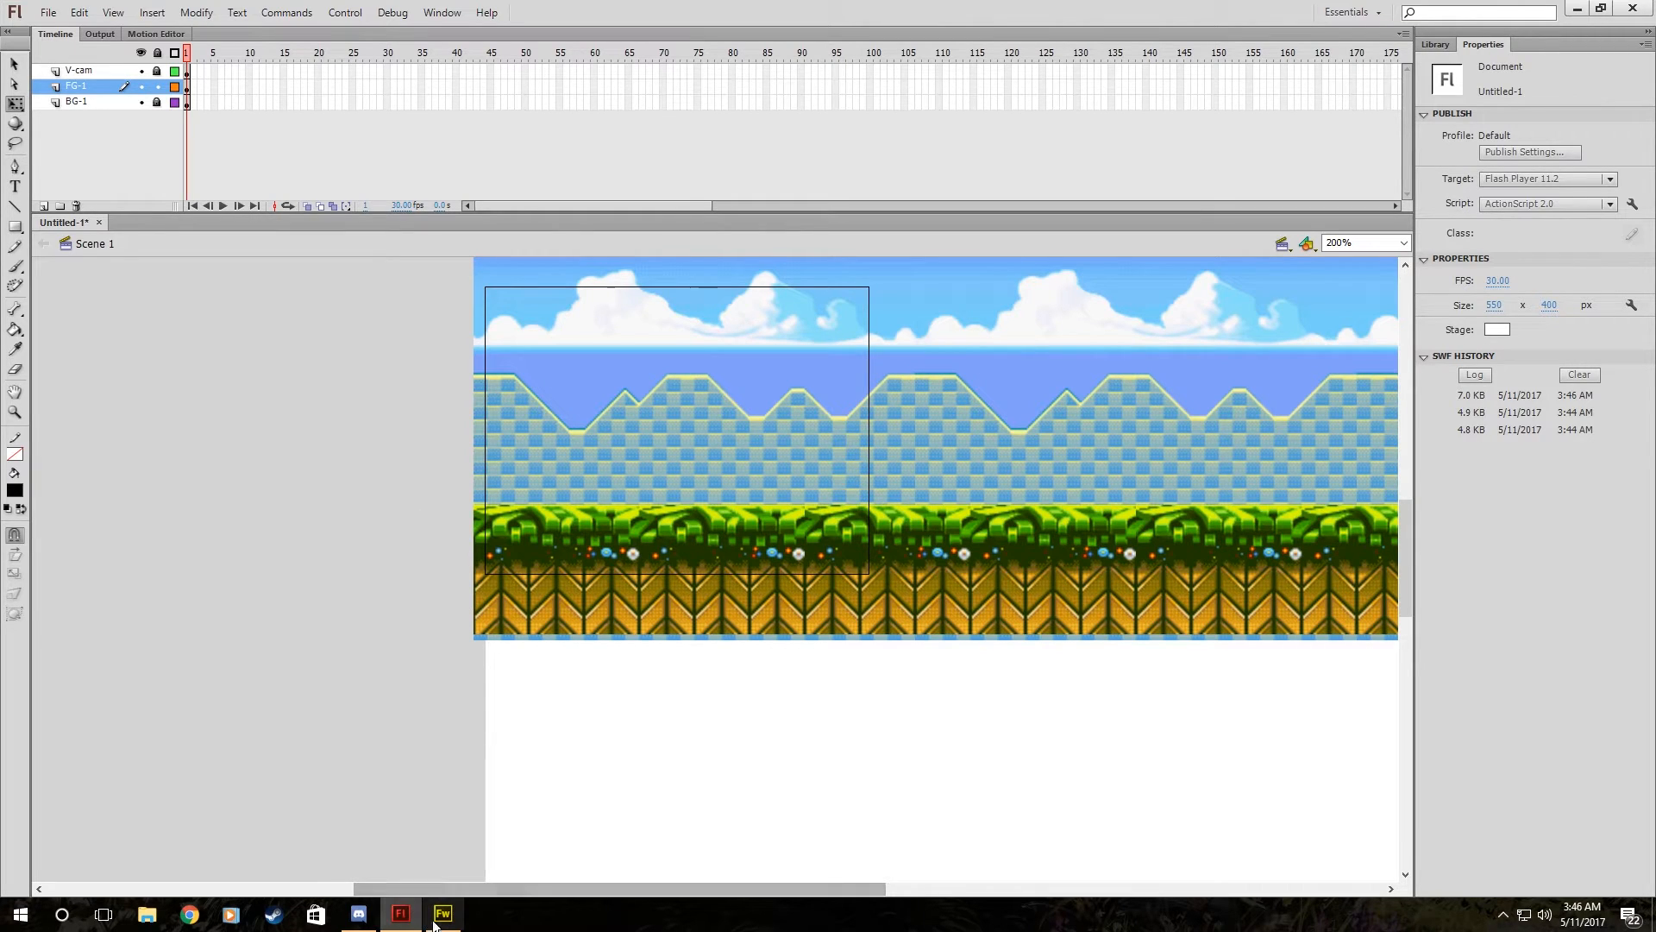
click(49, 12)
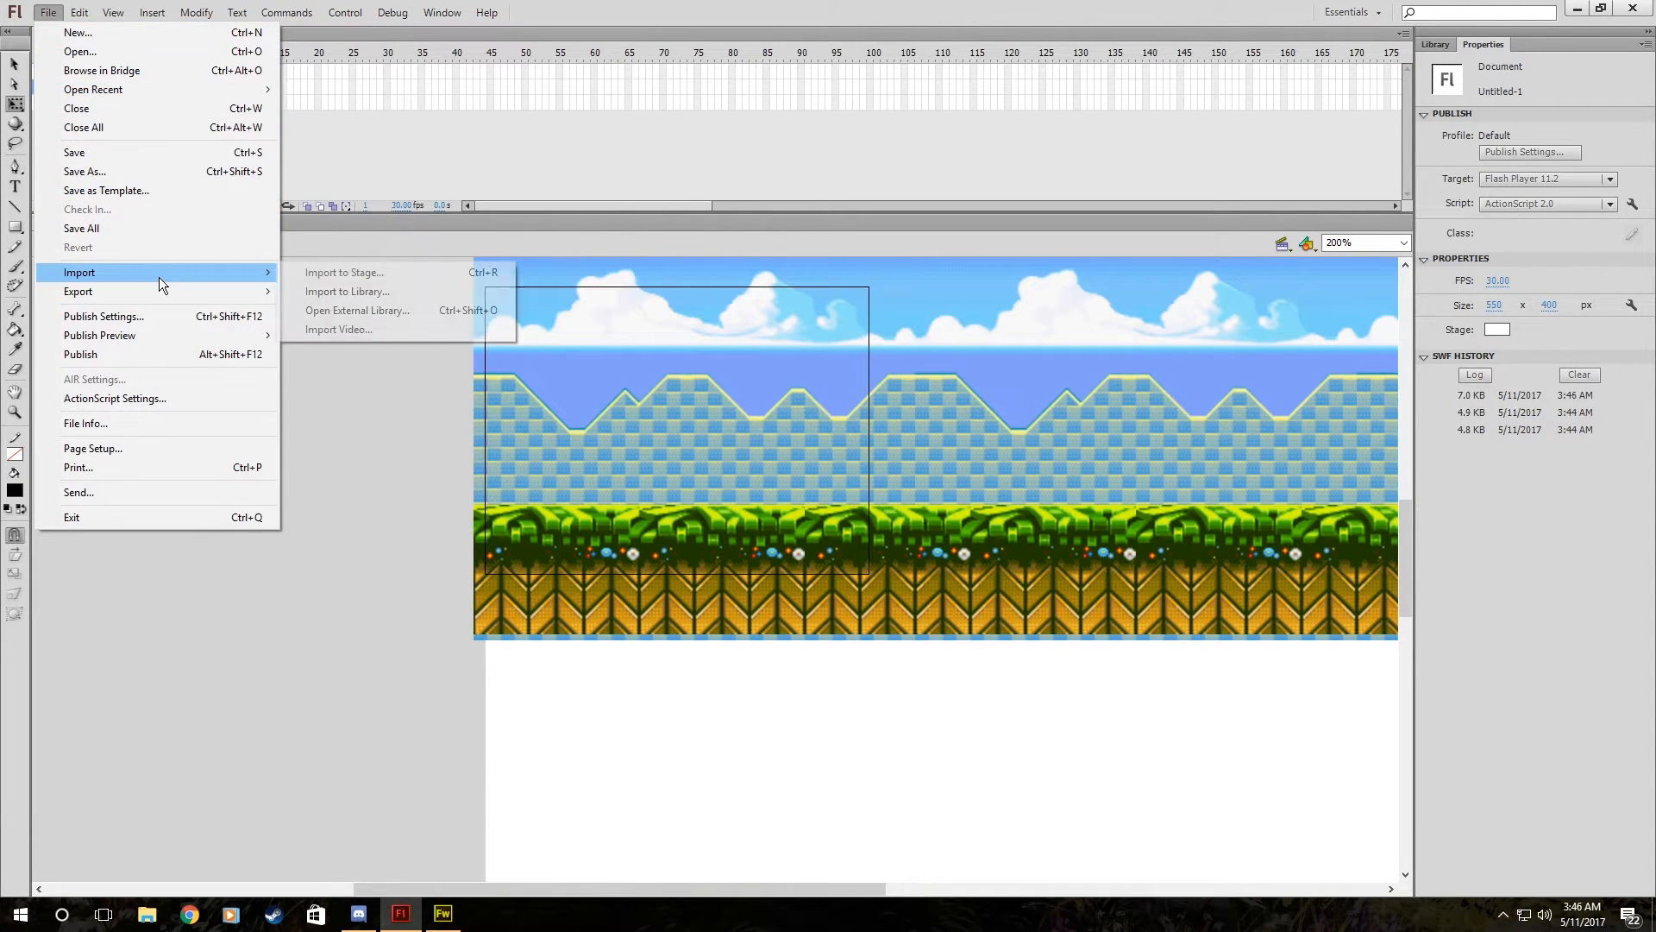
Import Sonic_walk.gif from the Sonic sprite folder to the library, searching for 'walk'.
click(346, 291)
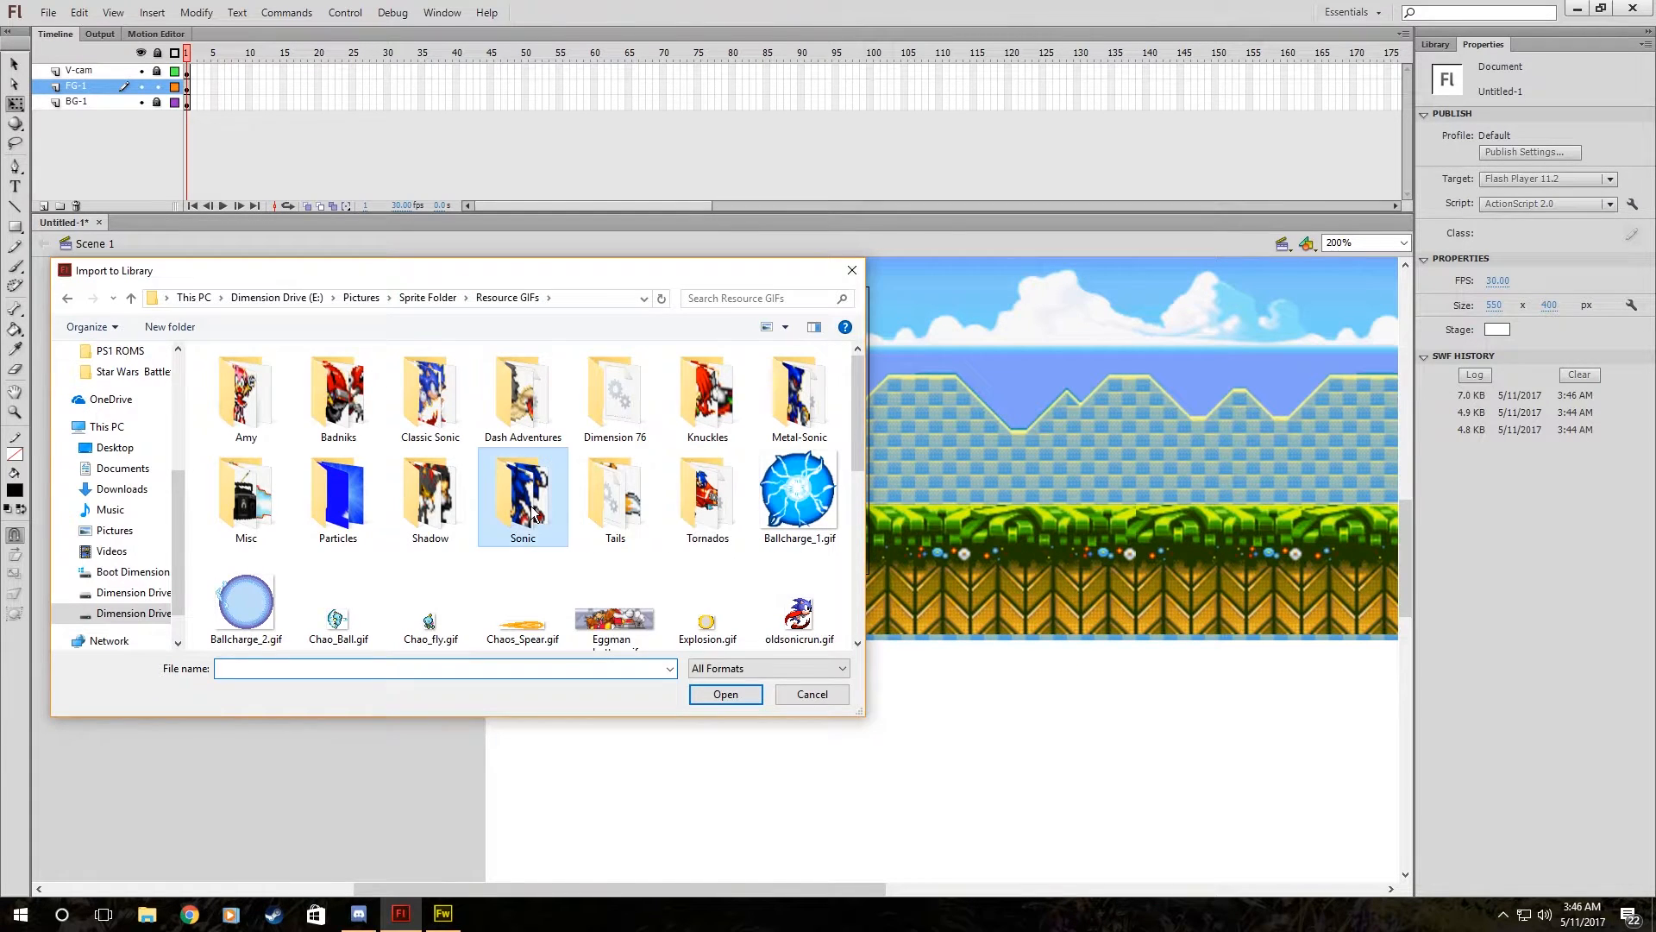
double_click(523, 497)
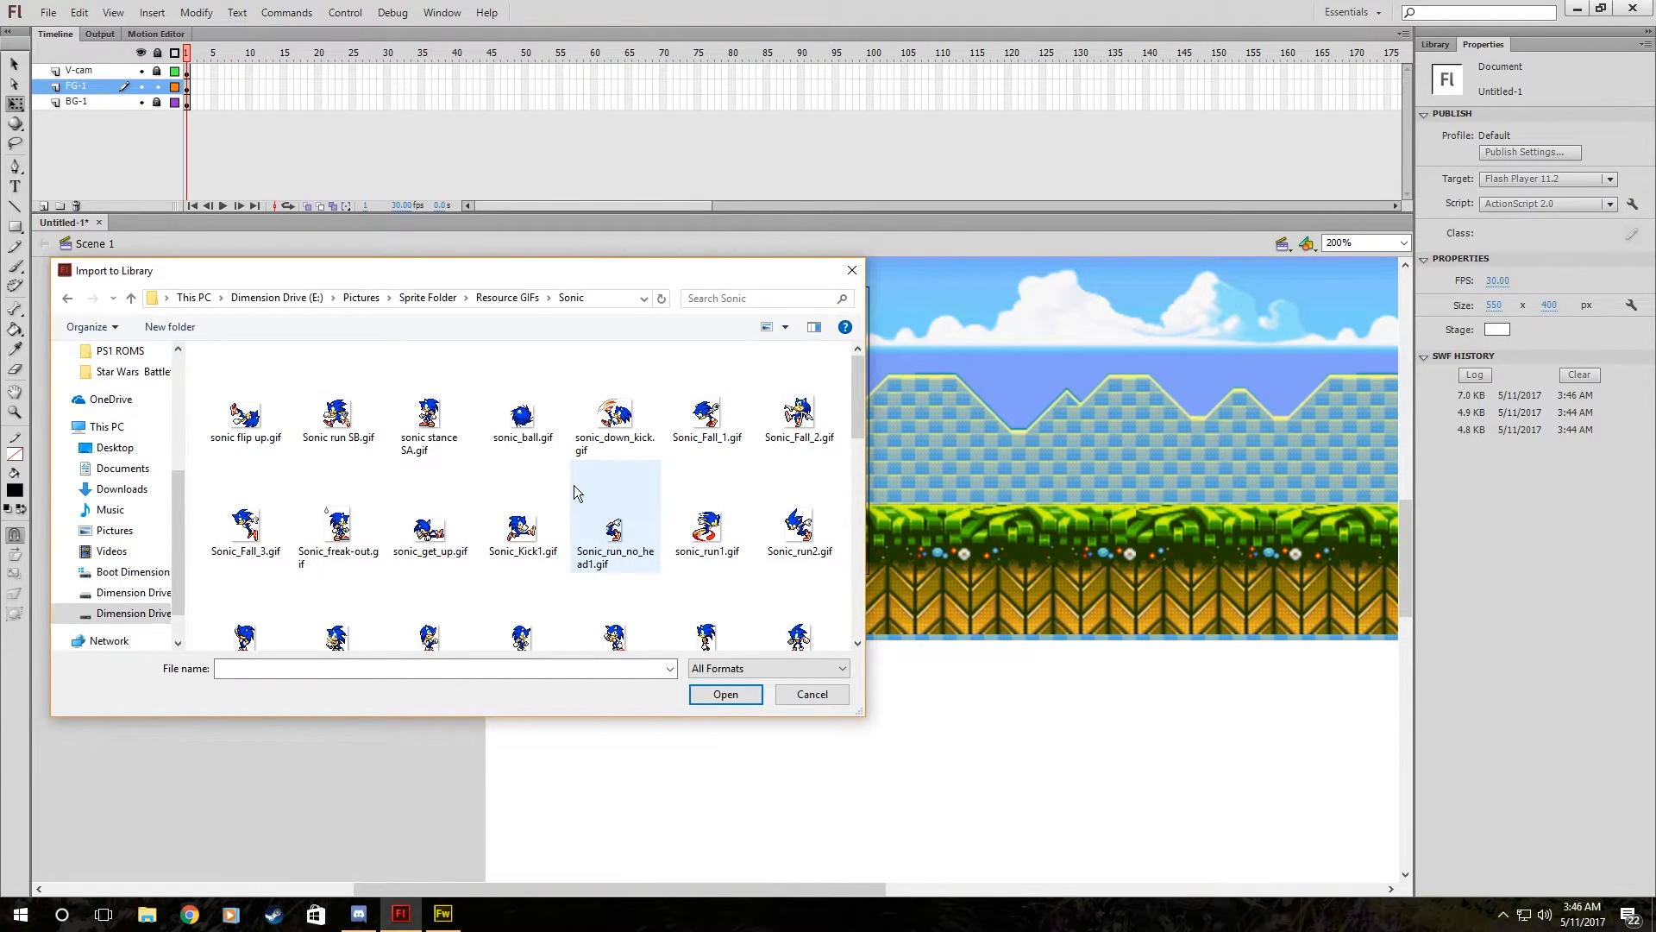
scroll(down, 3)
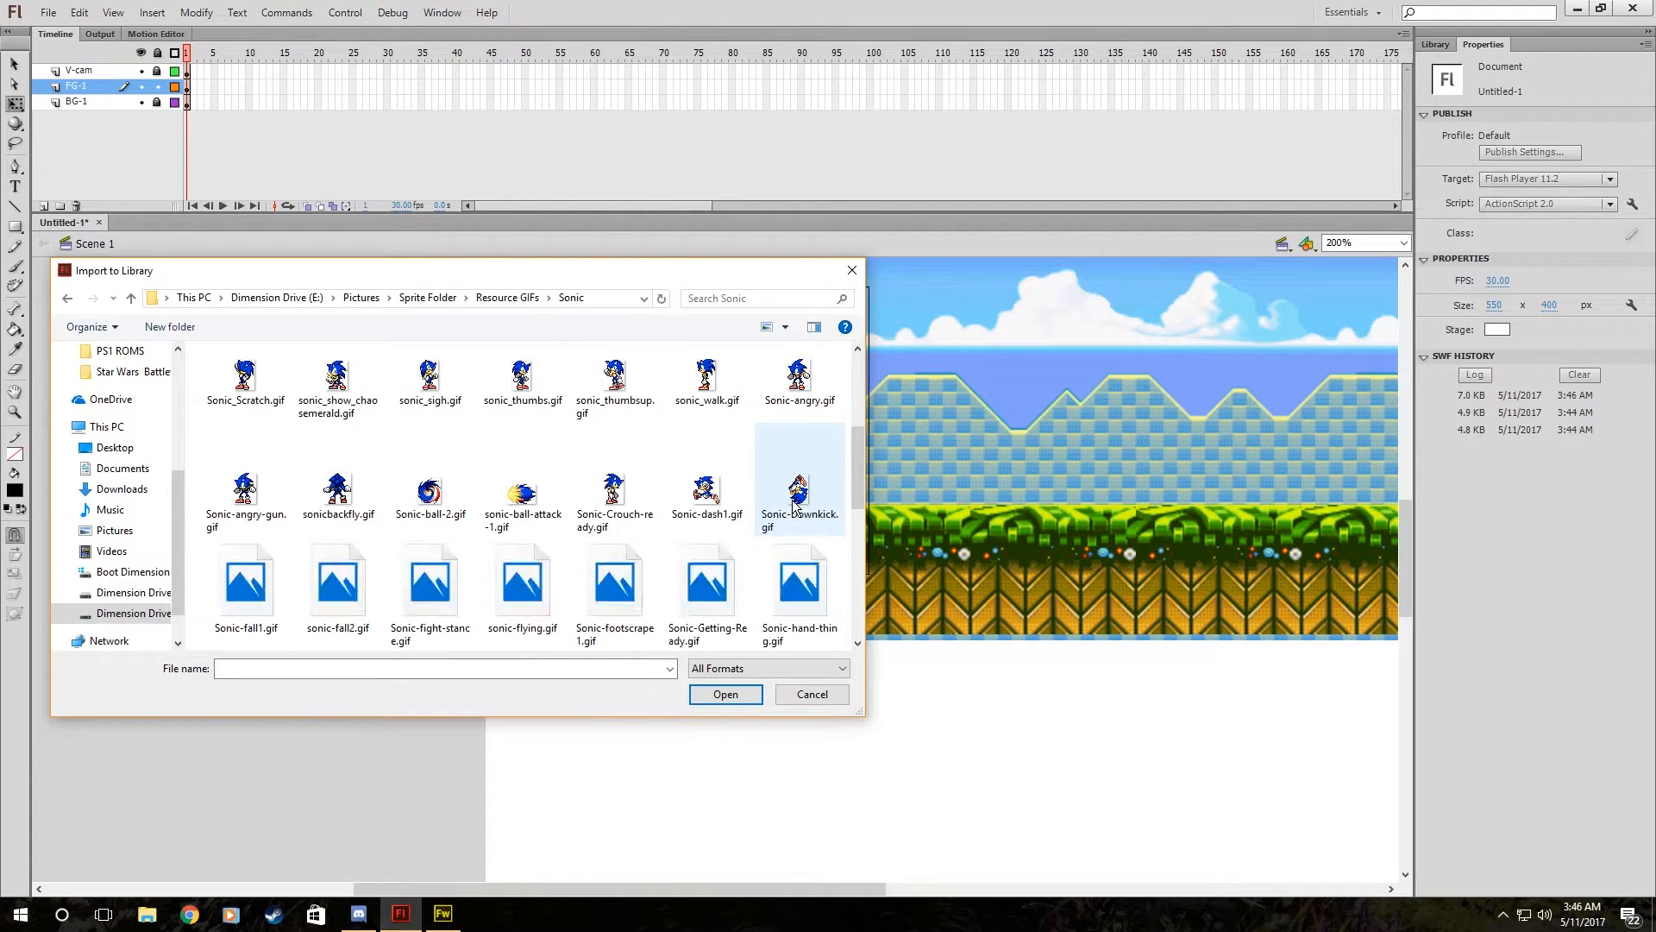
scroll(down, 3)
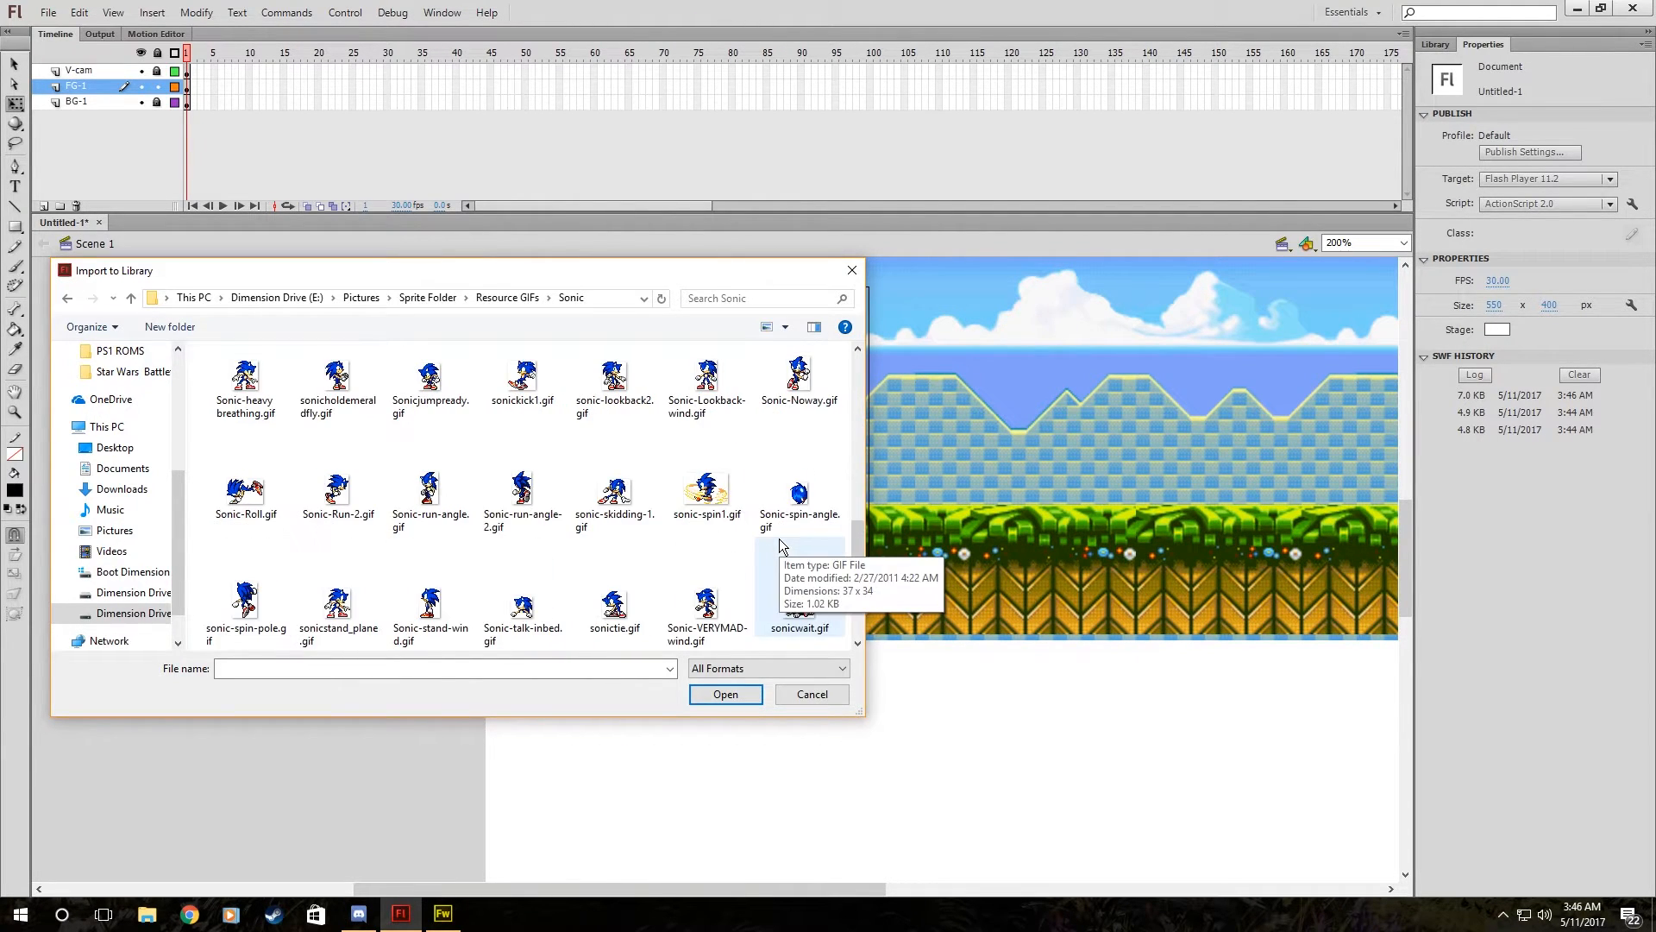
scroll(down, 3)
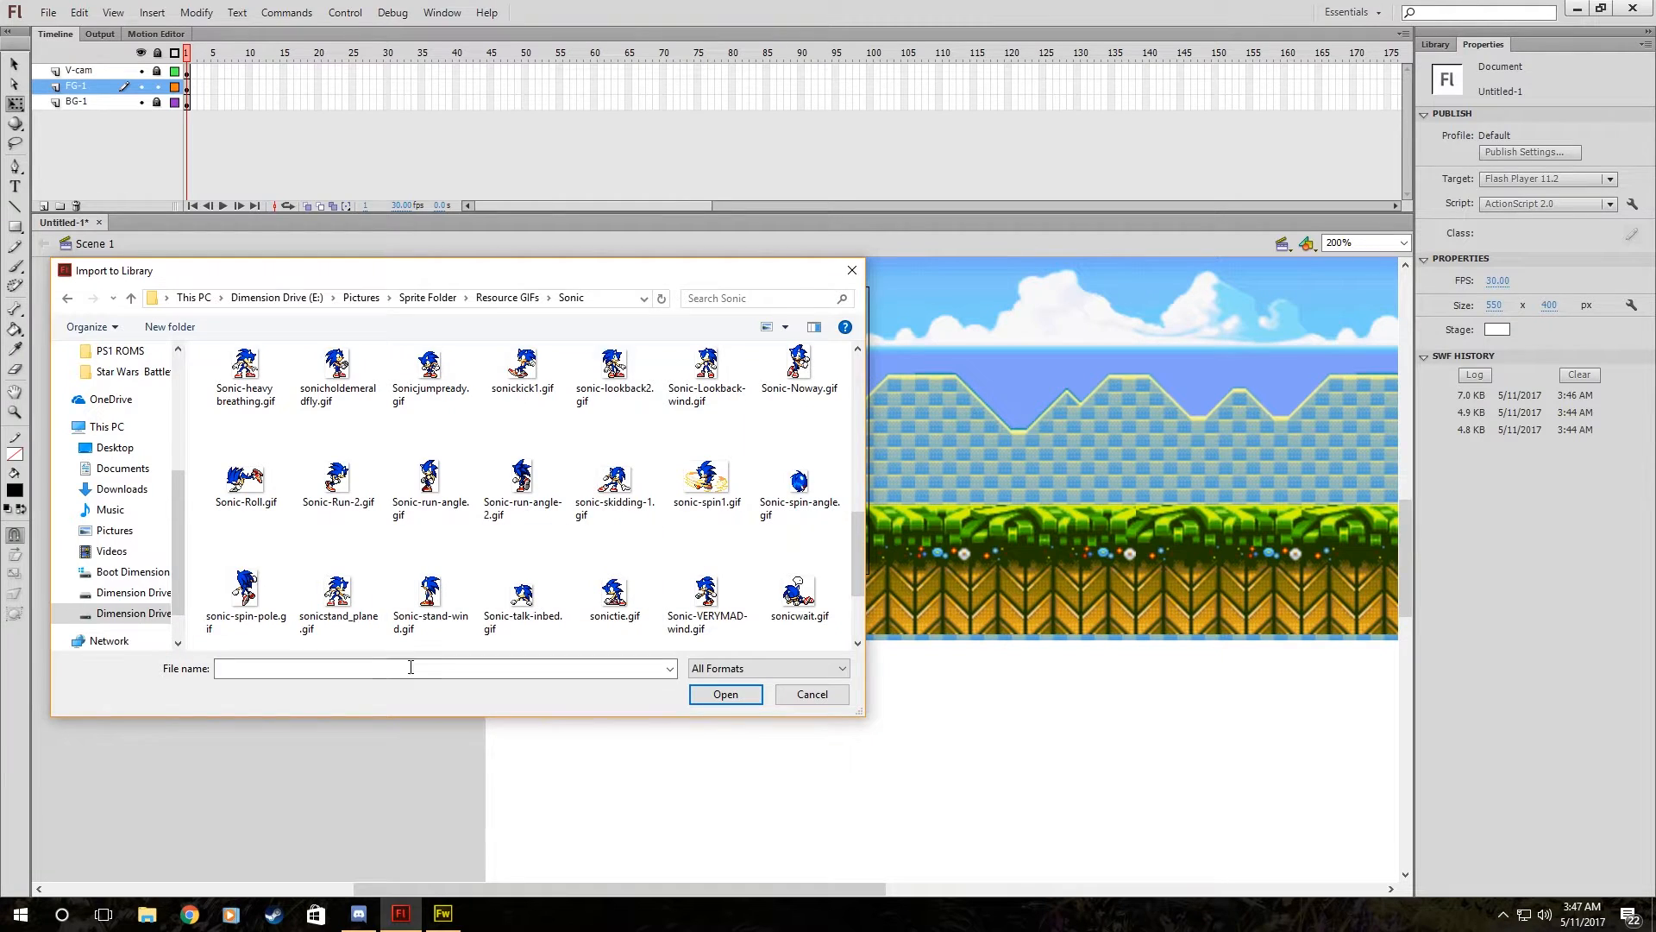
text(walk)
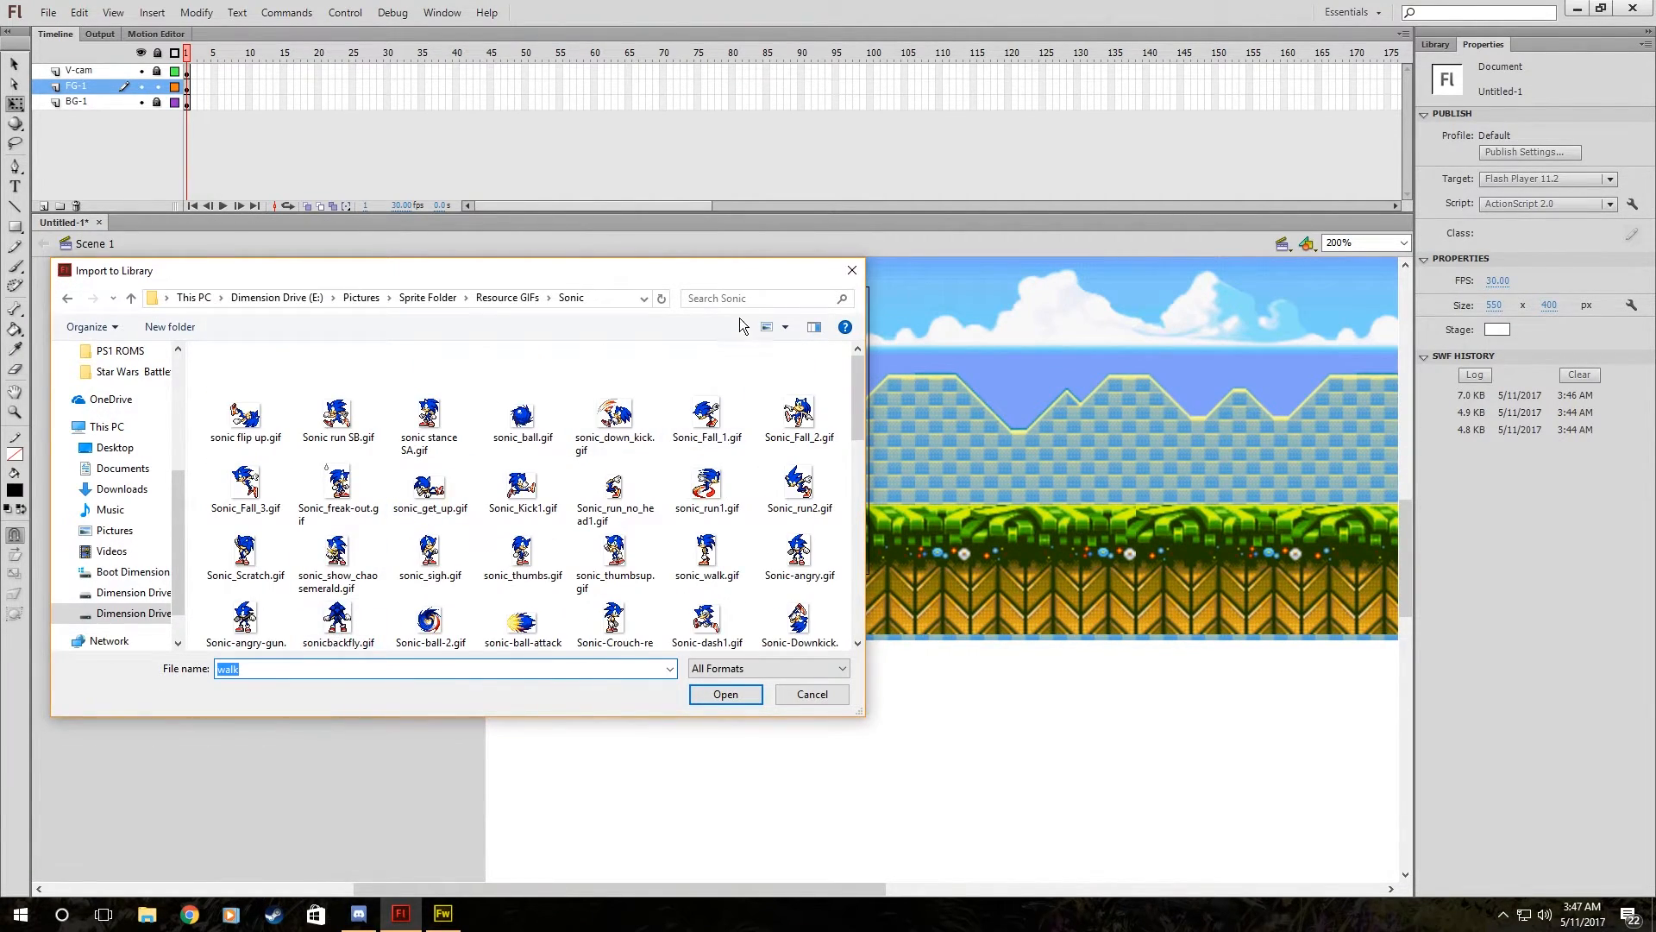
click(756, 298)
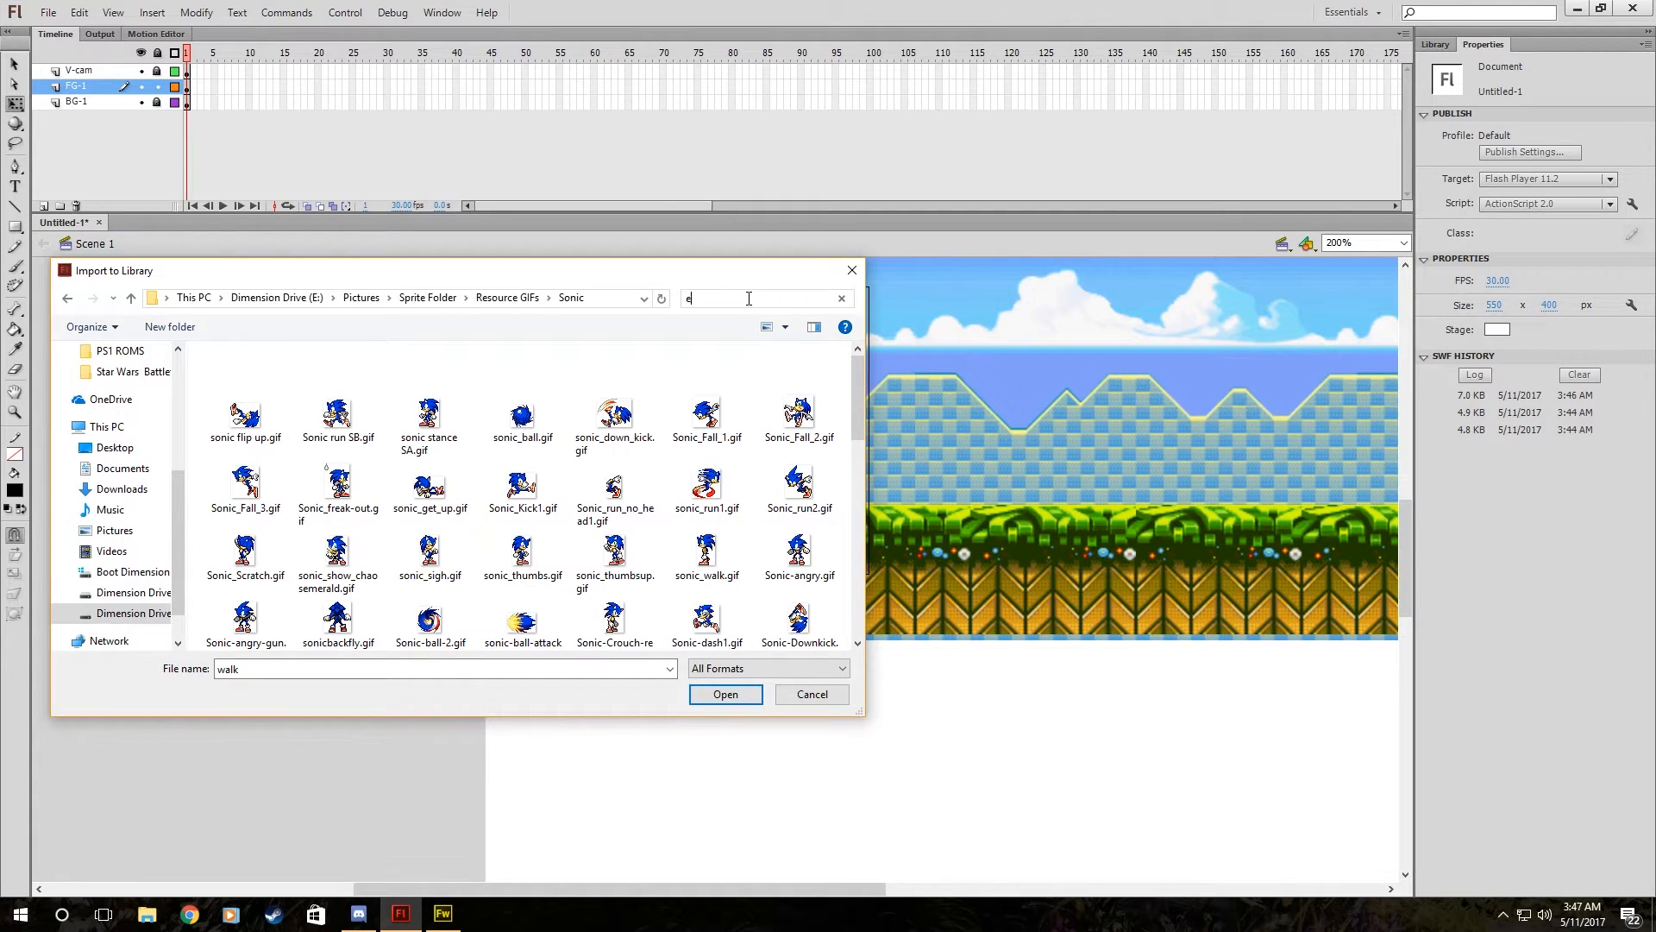
text(wal)
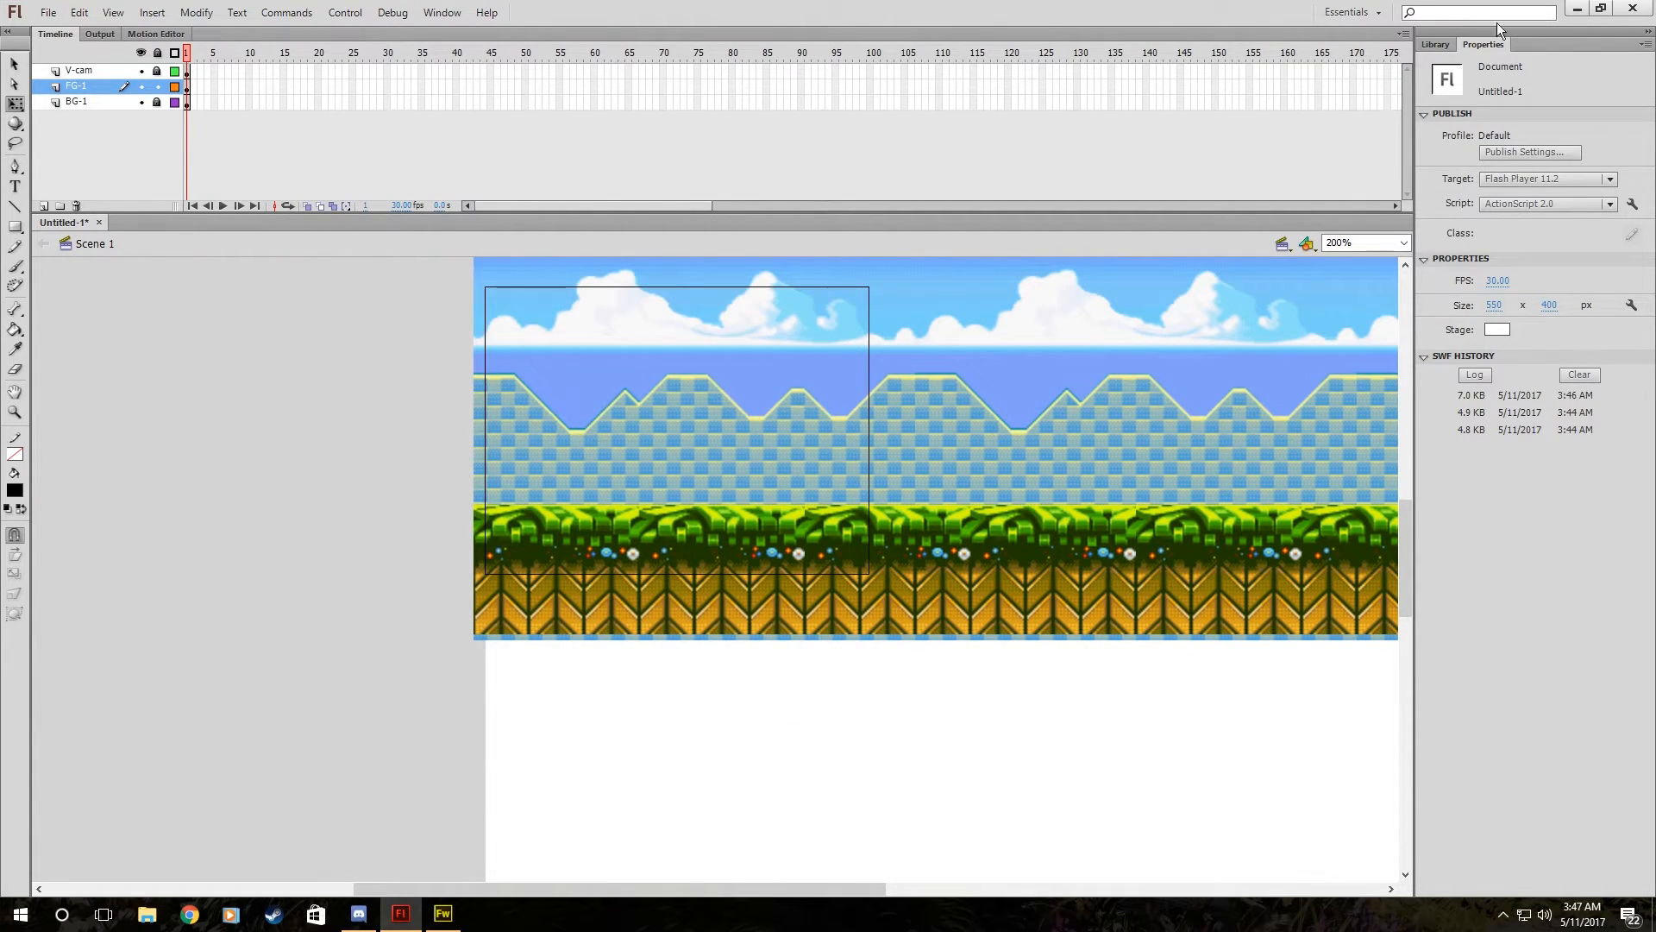
Place the Sonic-Walk sprite on a new layer named Sonic, flipped horizontally to face right.
click(1441, 44)
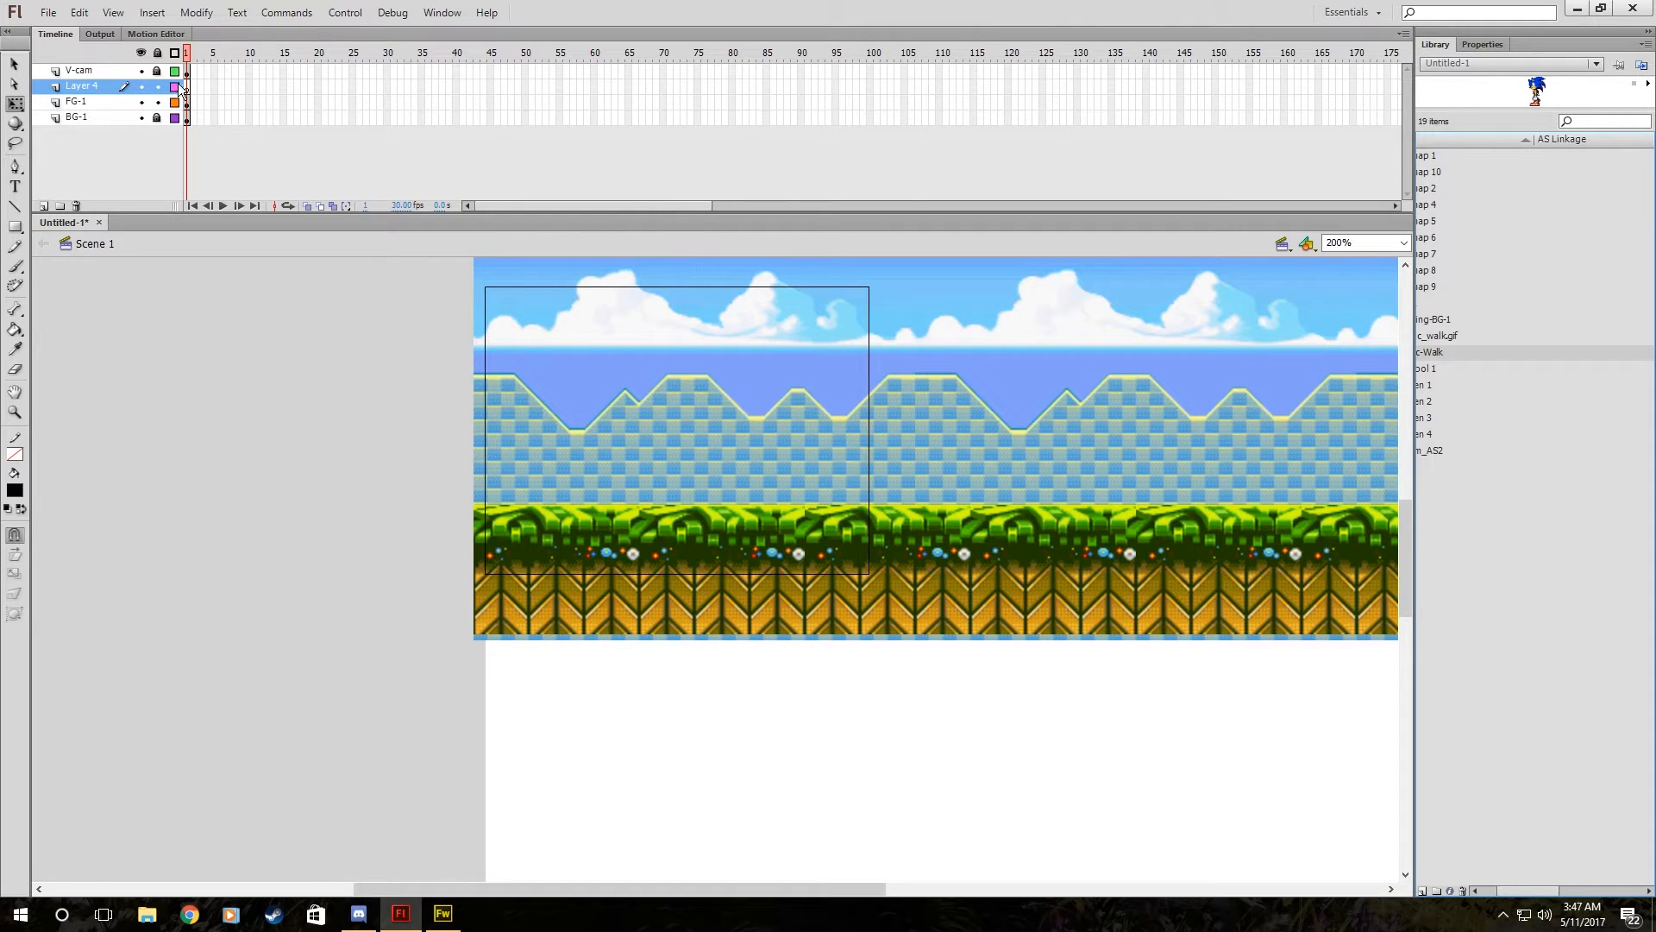
double_click(82, 86)
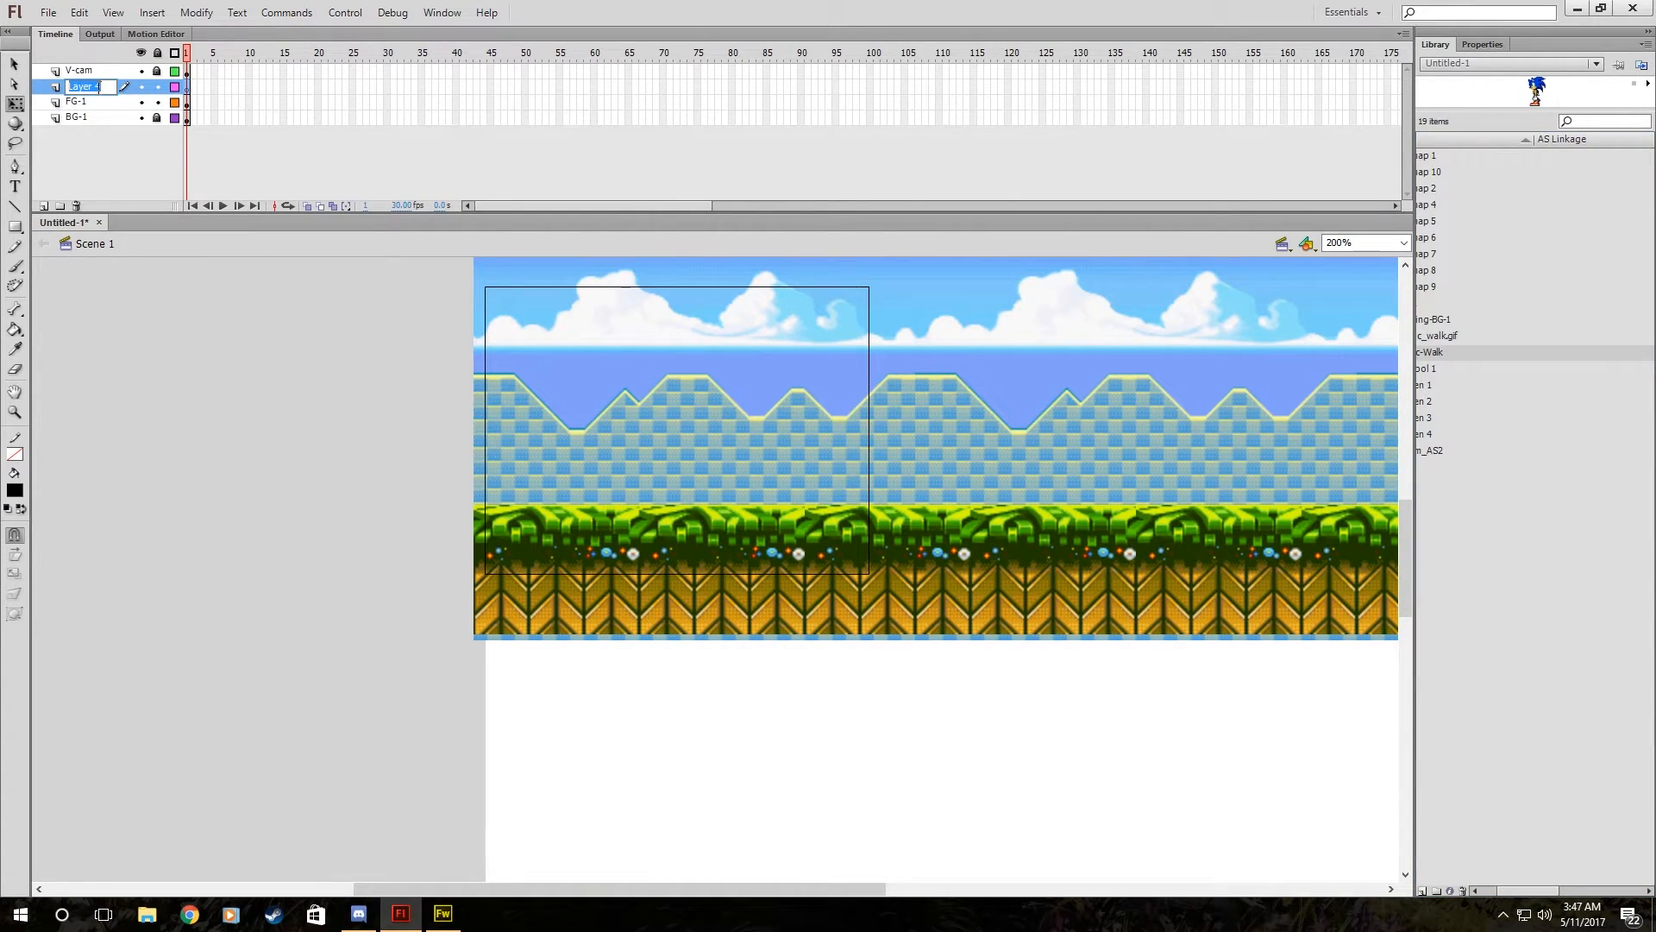
text(Sonic)
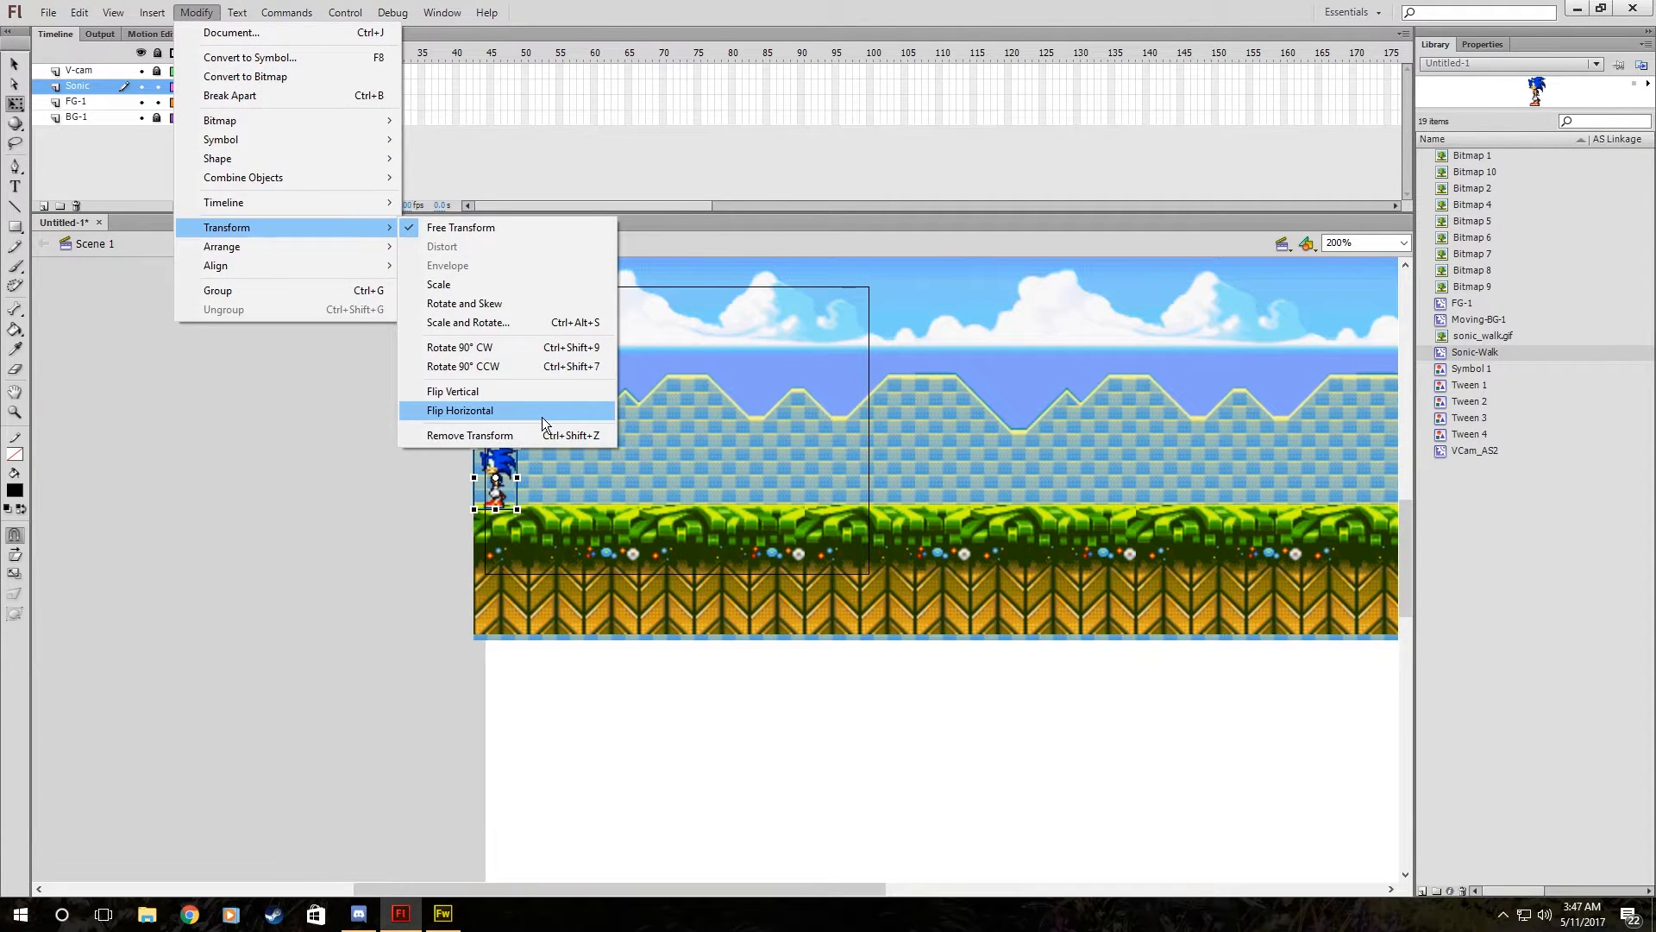
click(460, 410)
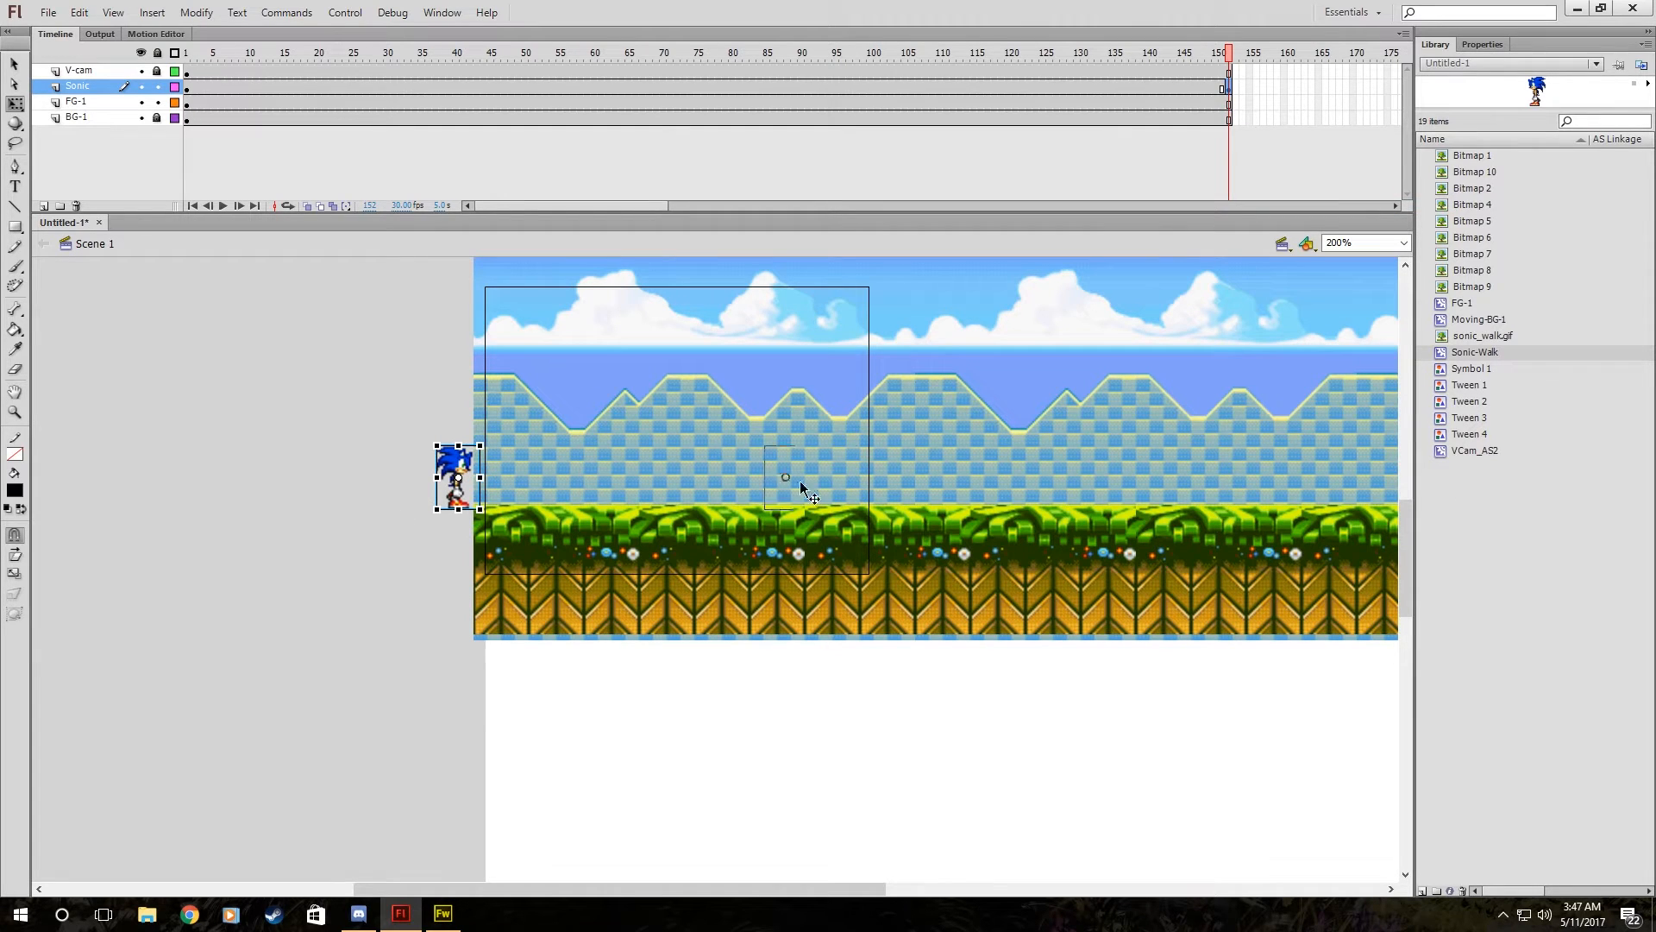
Motion-tween Sonic walking right over 152 frames and preview it as a test SWF.
right_click(1139, 78)
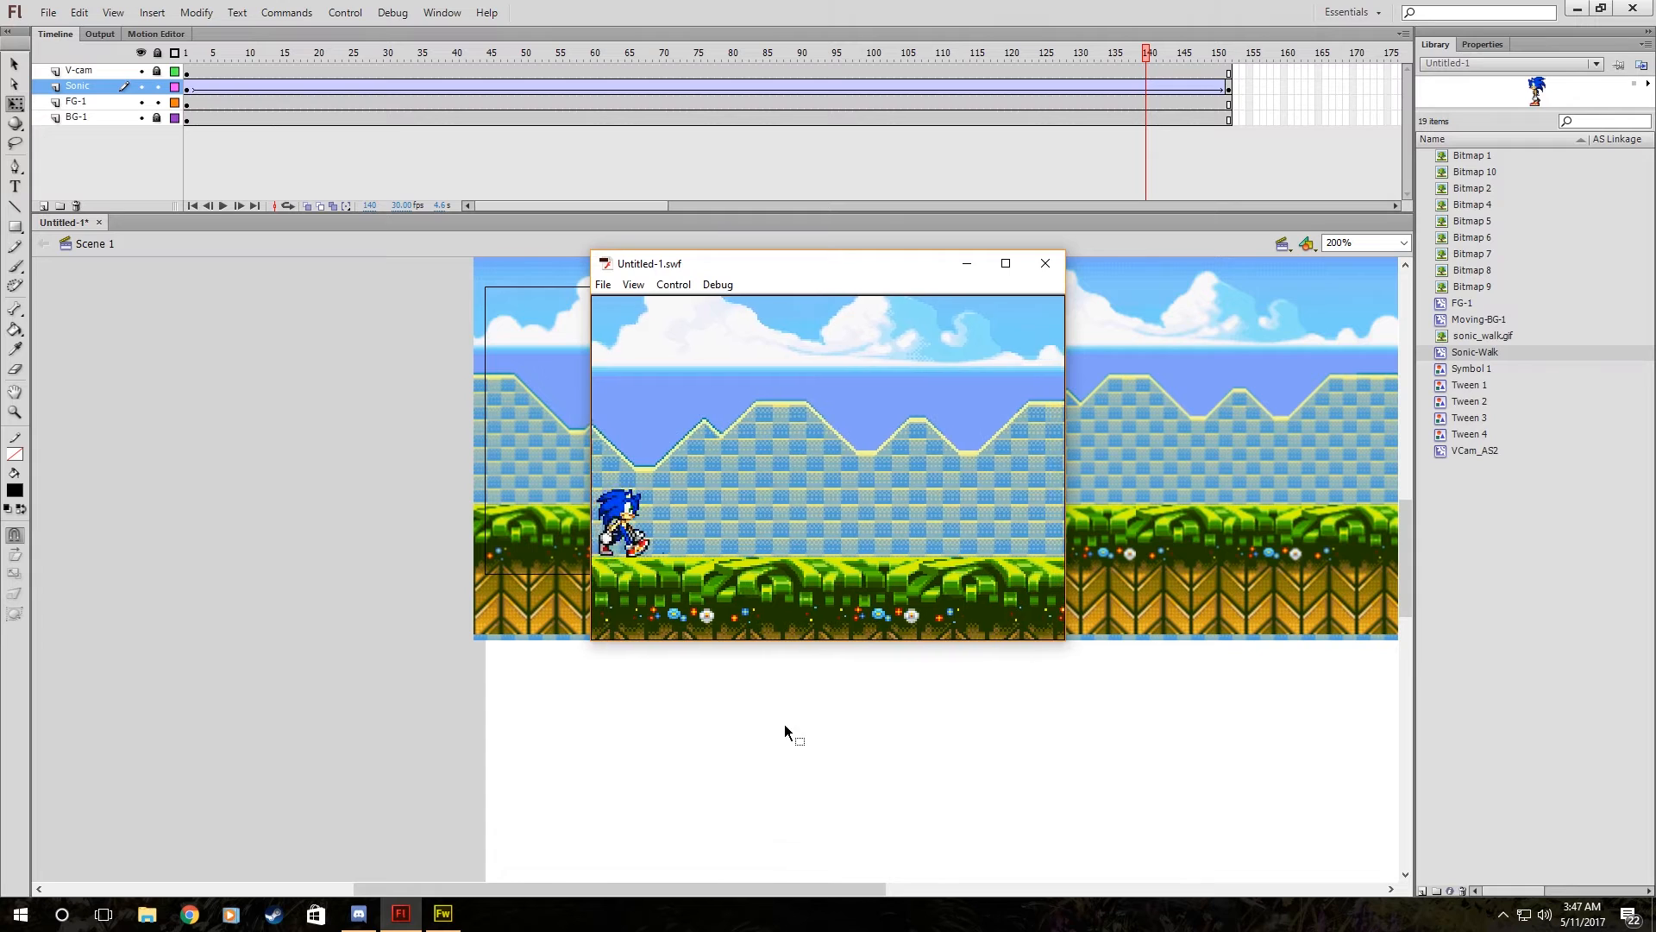
click(1046, 263)
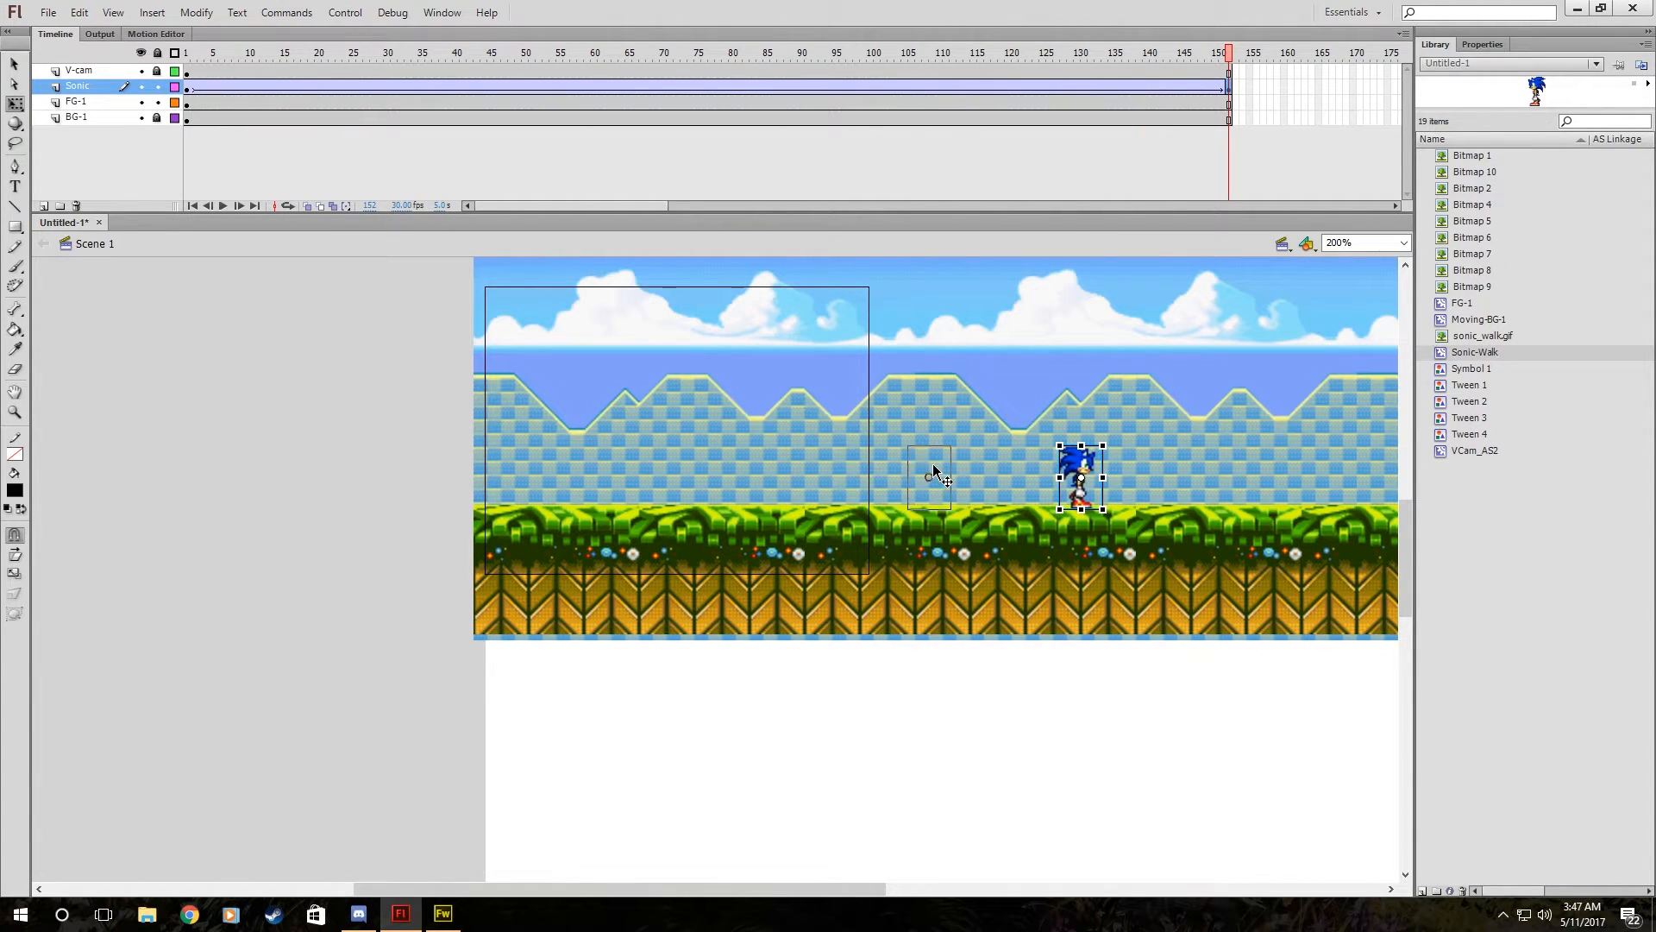
key(Ctrl+Enter)
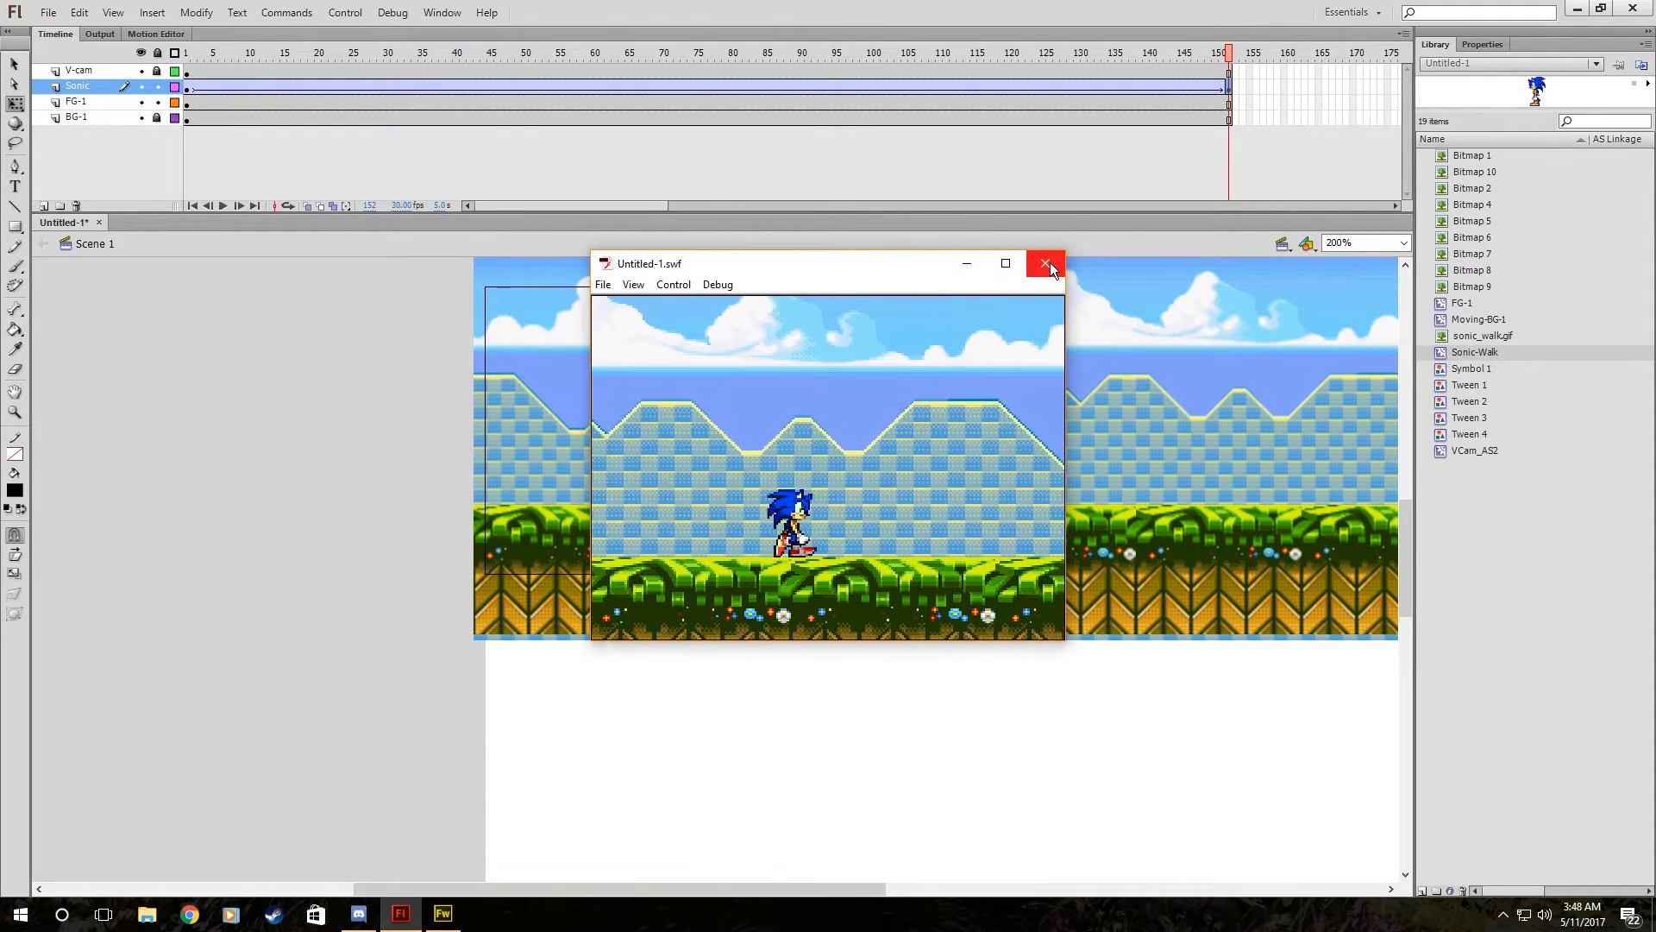
click(1045, 263)
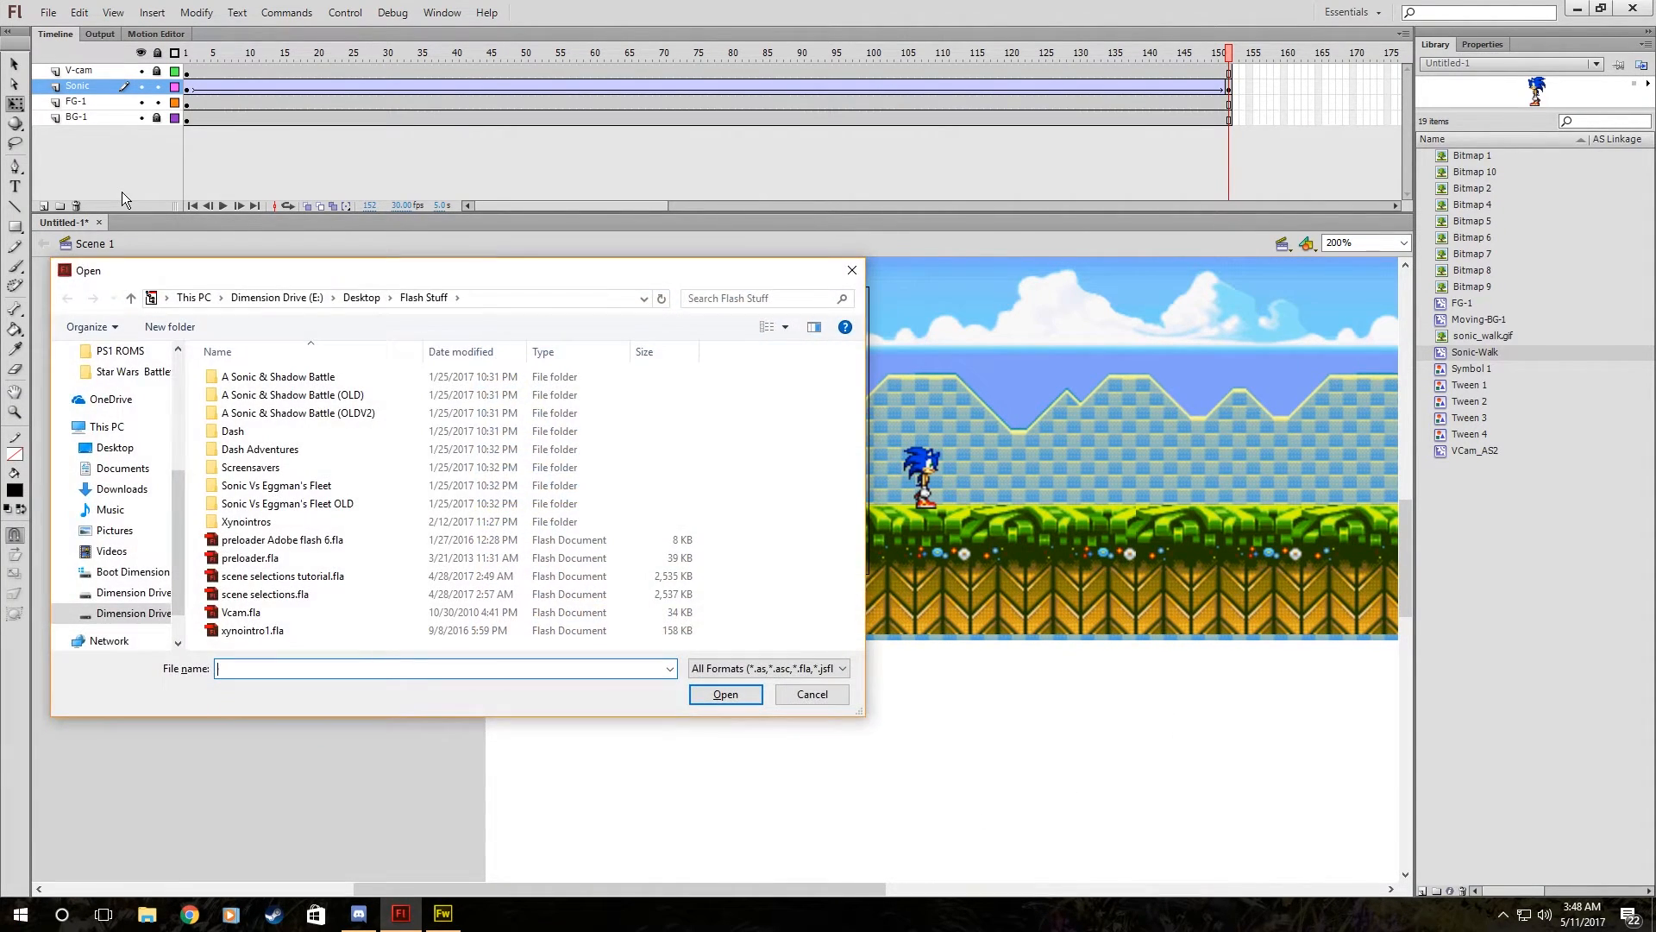
Browse into A Sonic & Shadow Battle > Movie and open the checkpoint V-camremoval .fla.
double_click(278, 376)
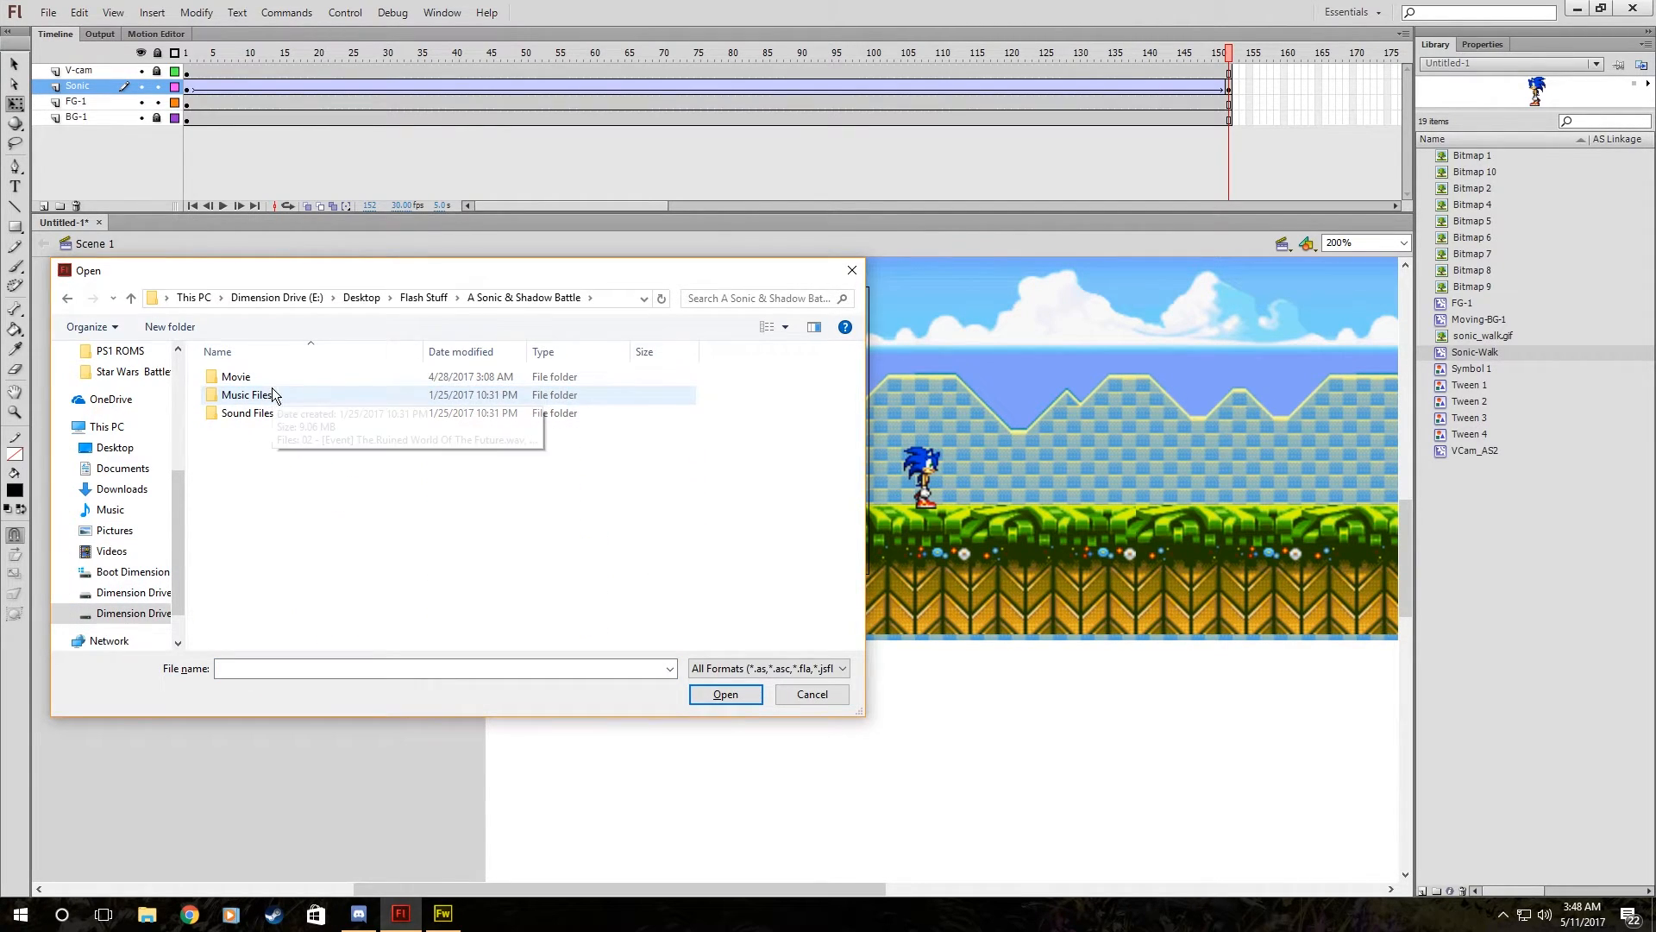
double_click(235, 376)
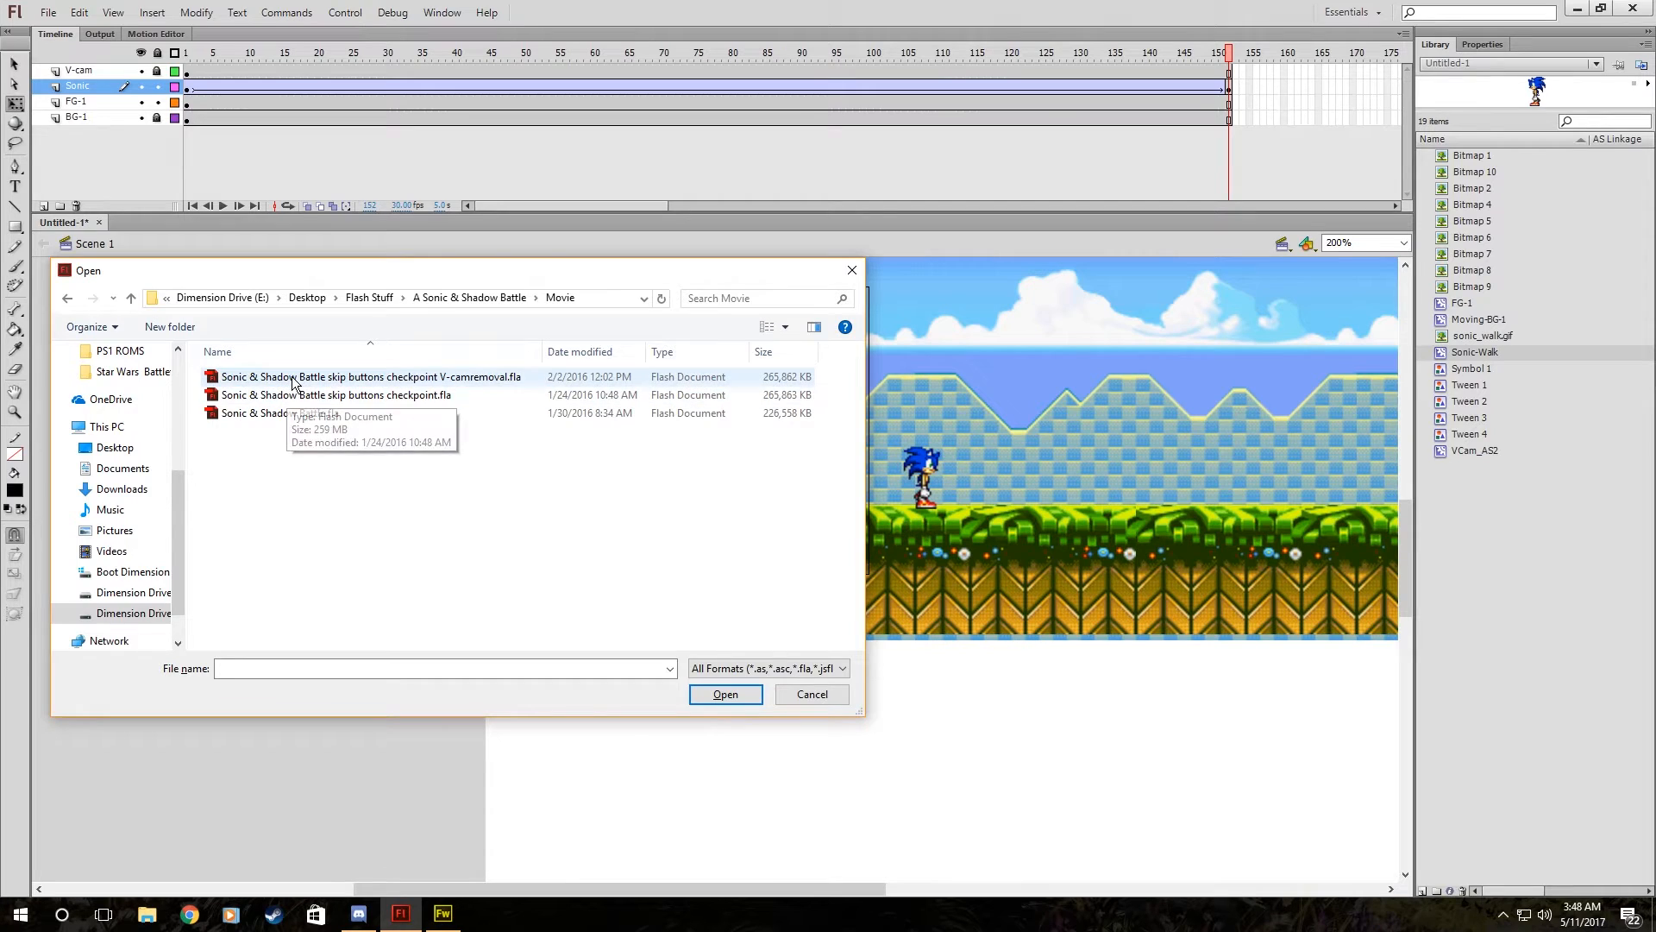
click(726, 693)
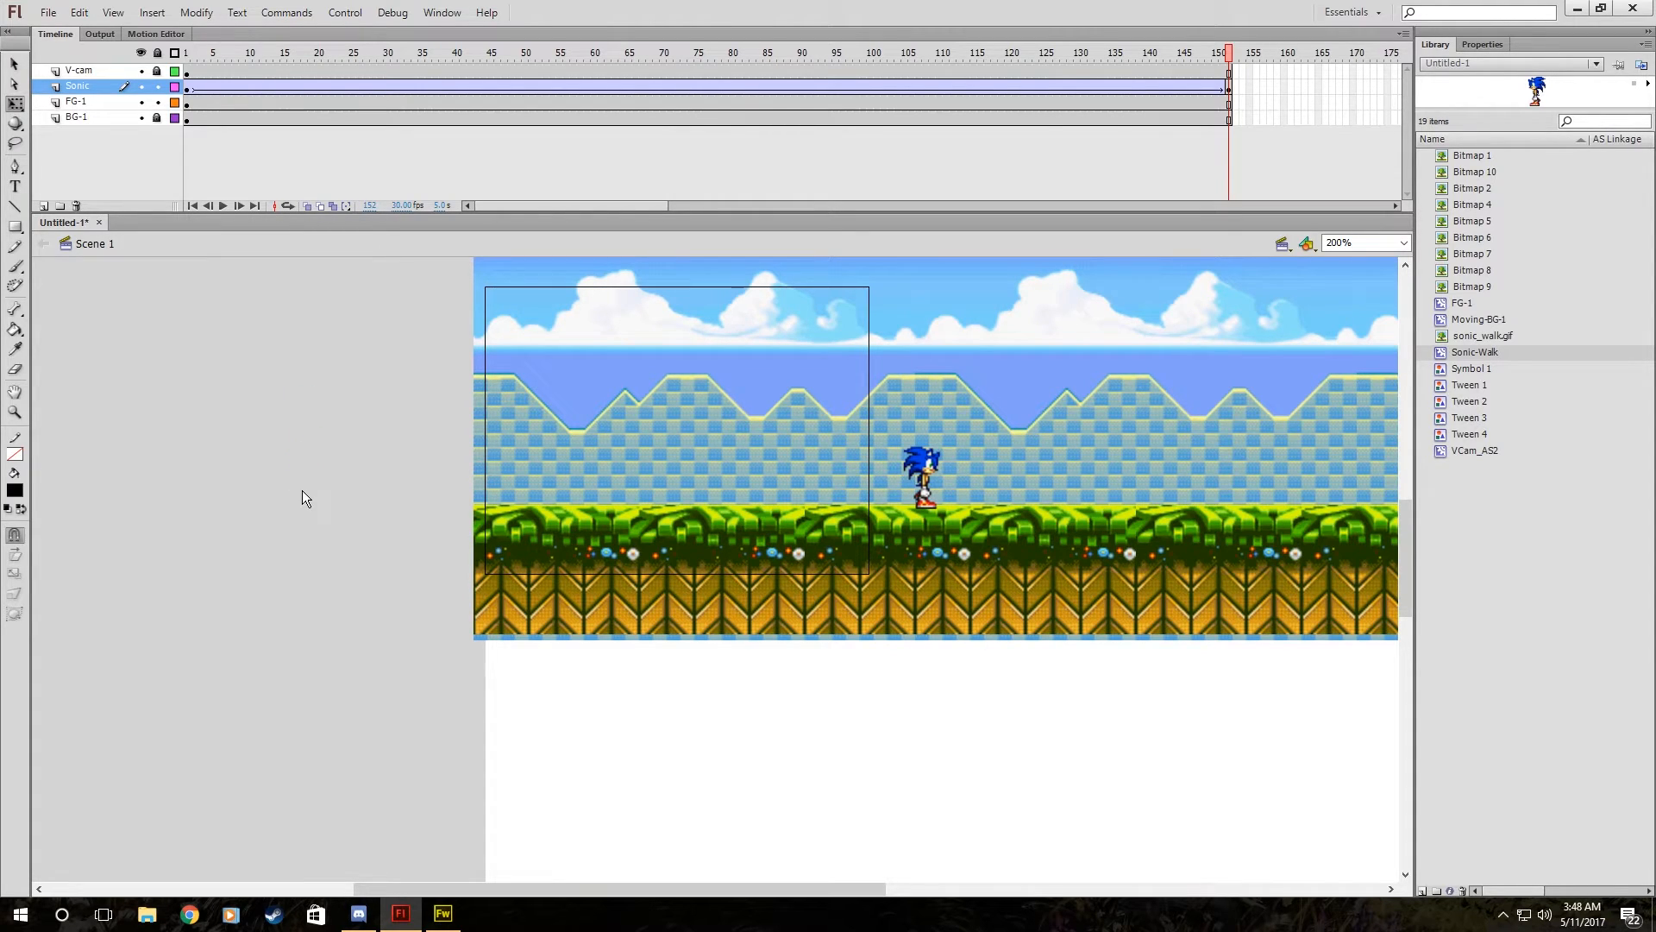
mouse_move(426, 610)
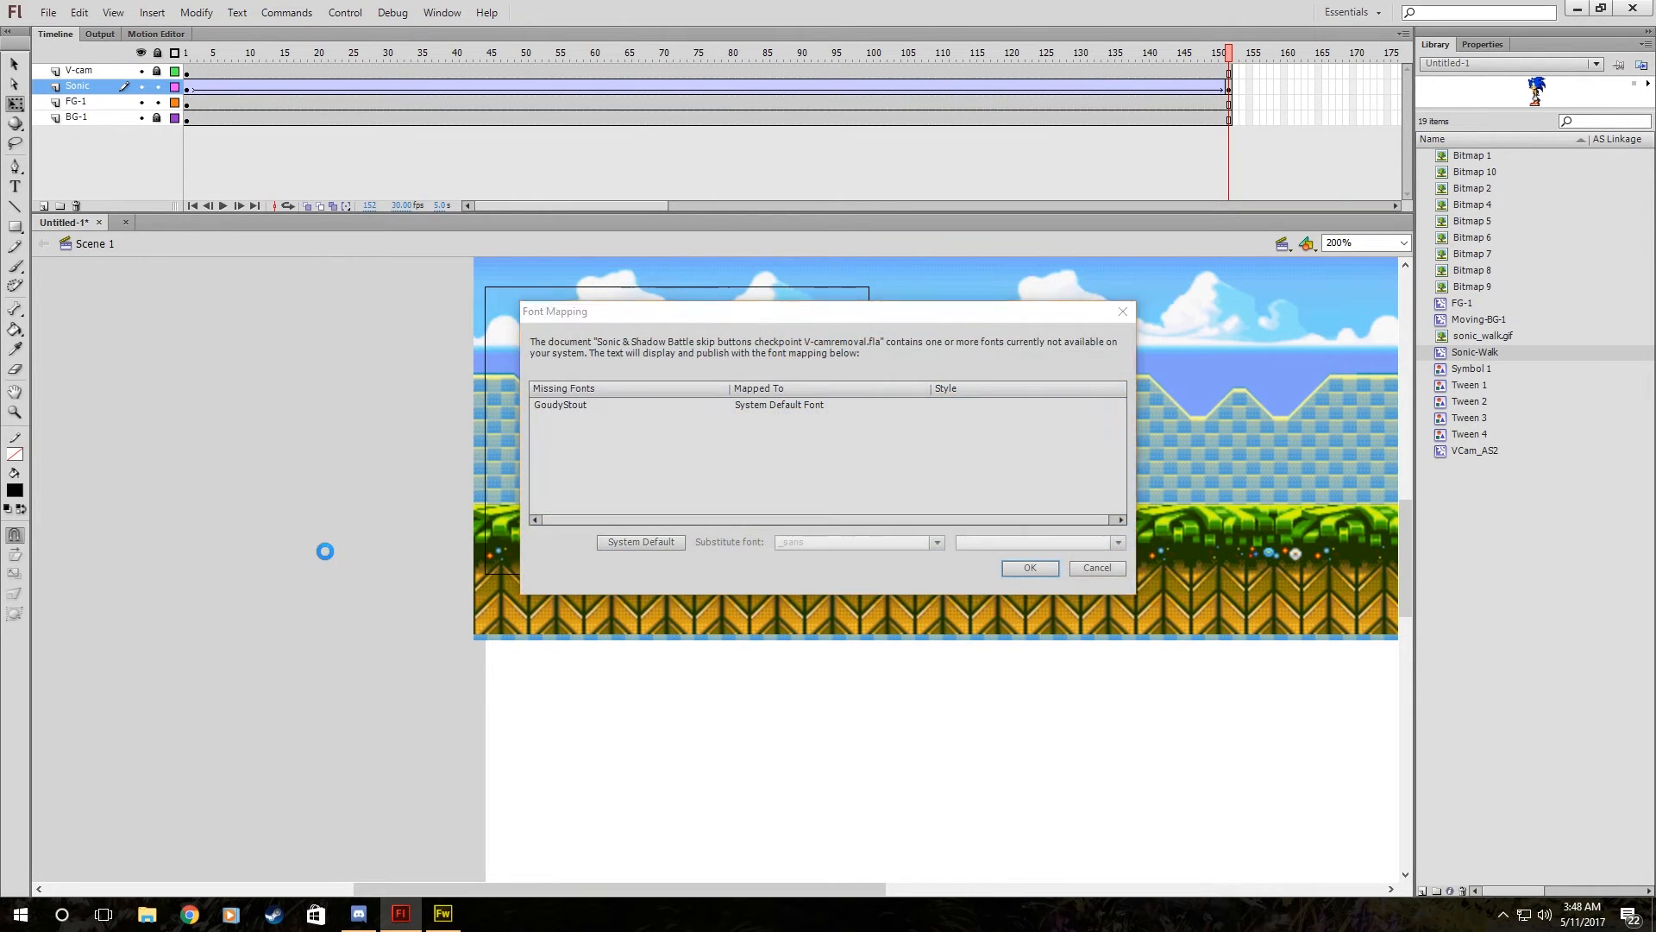
Confirm the Font Mapping dialog with its default substitute font.
click(1030, 568)
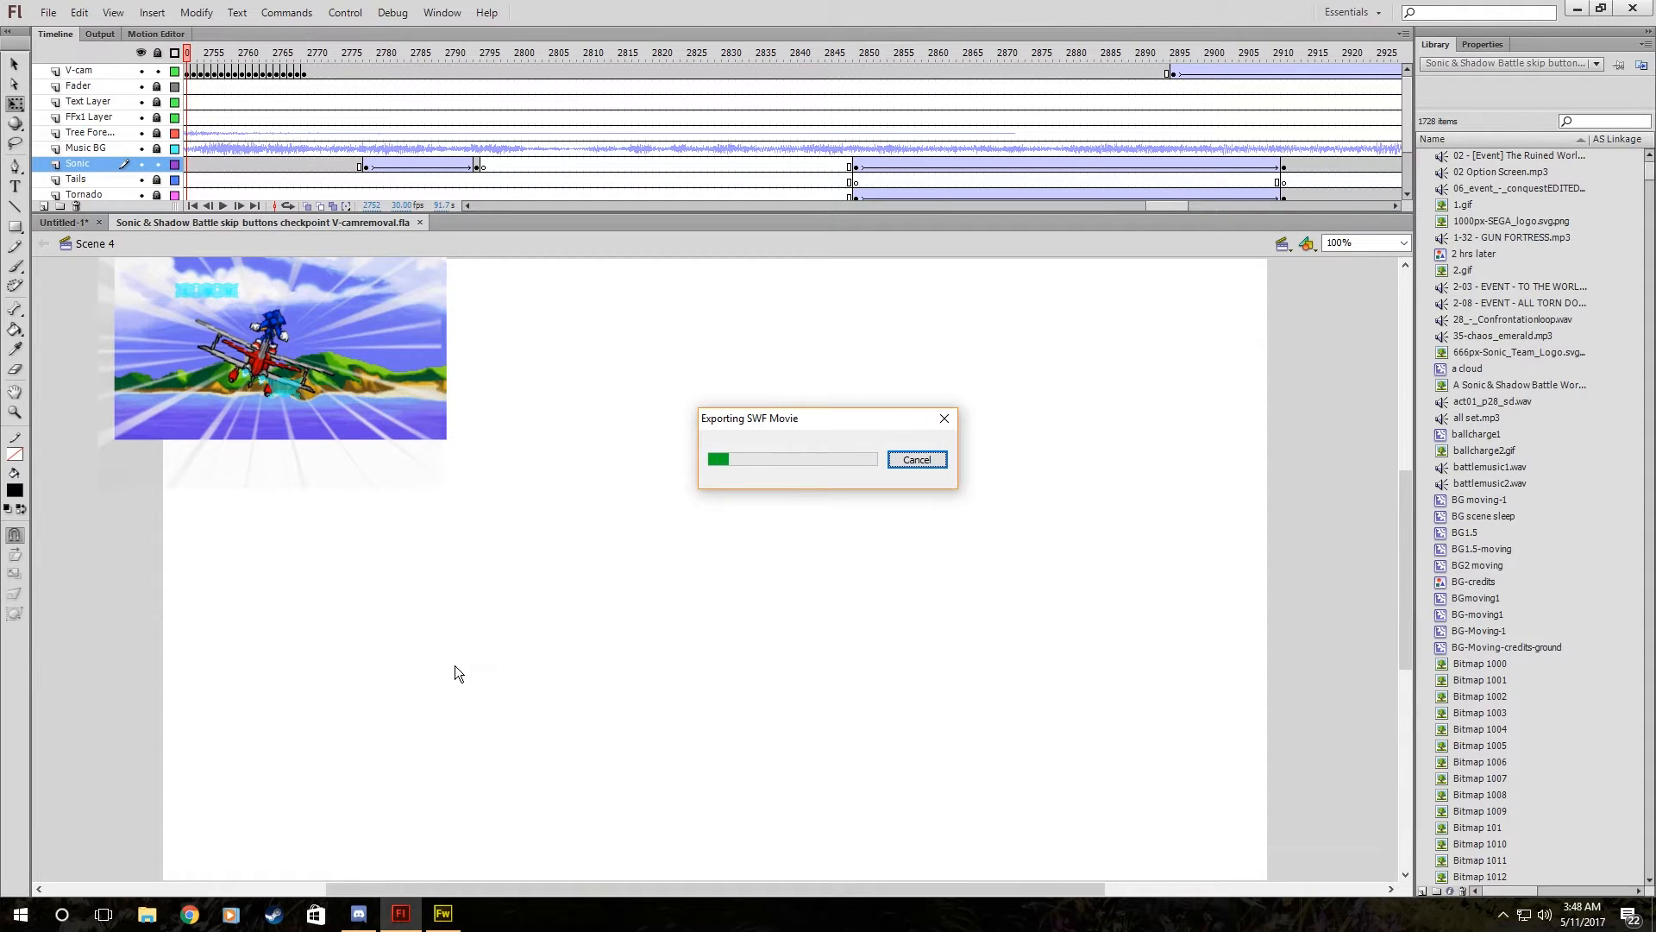
mouse_move(657, 436)
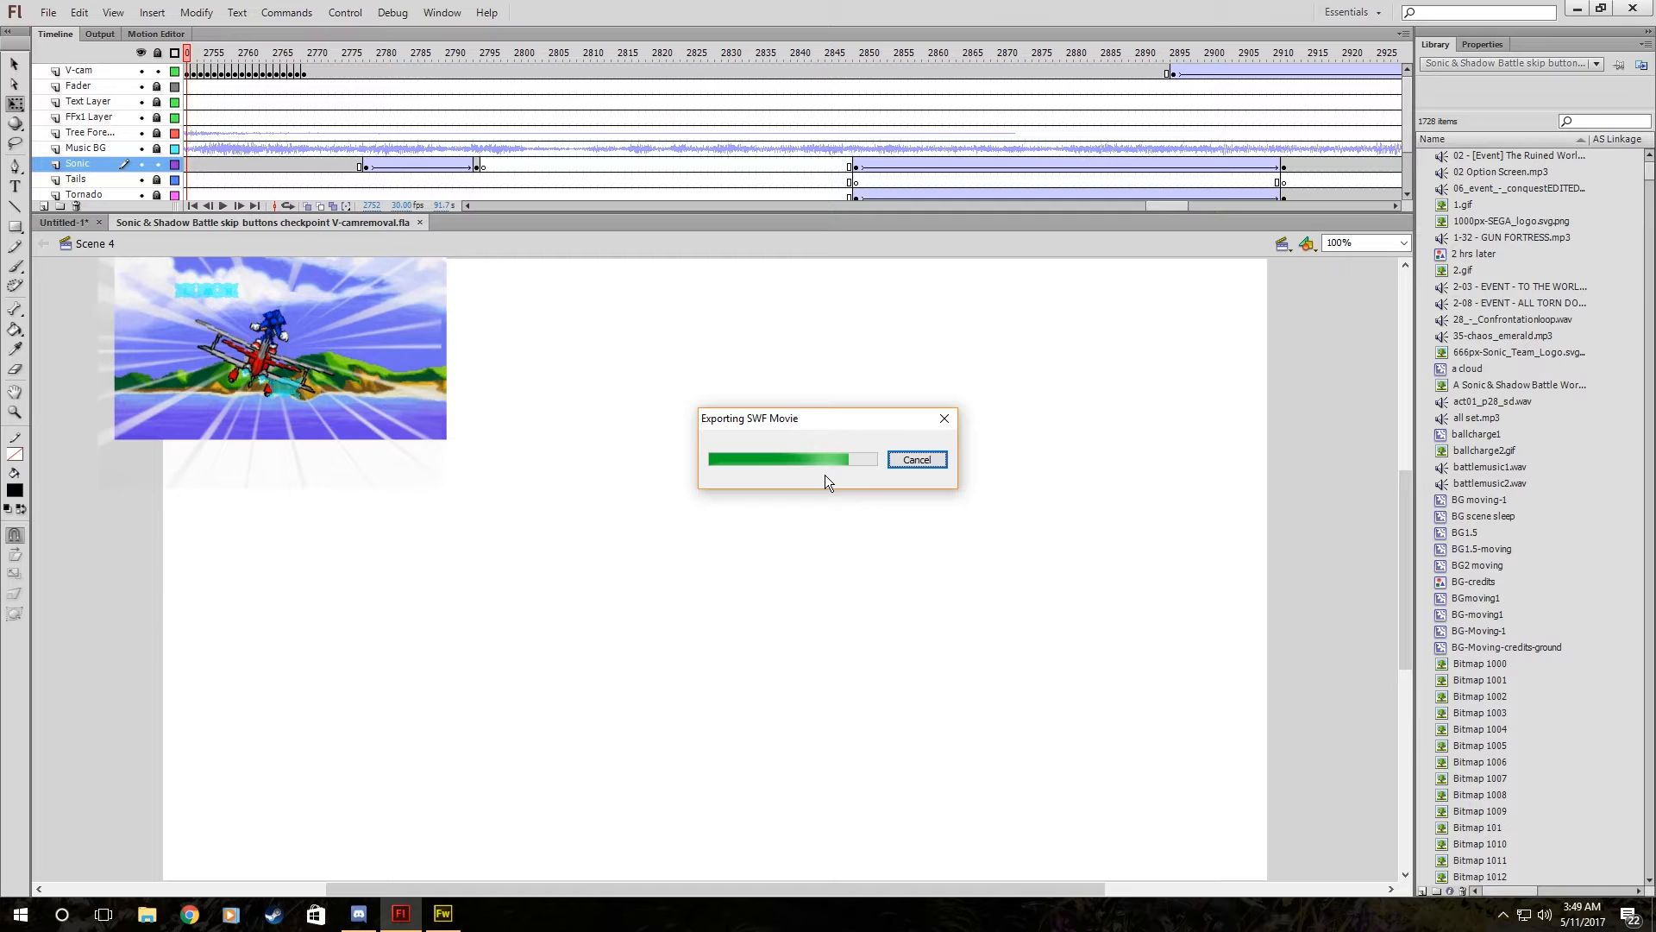
mouse_move(928, 379)
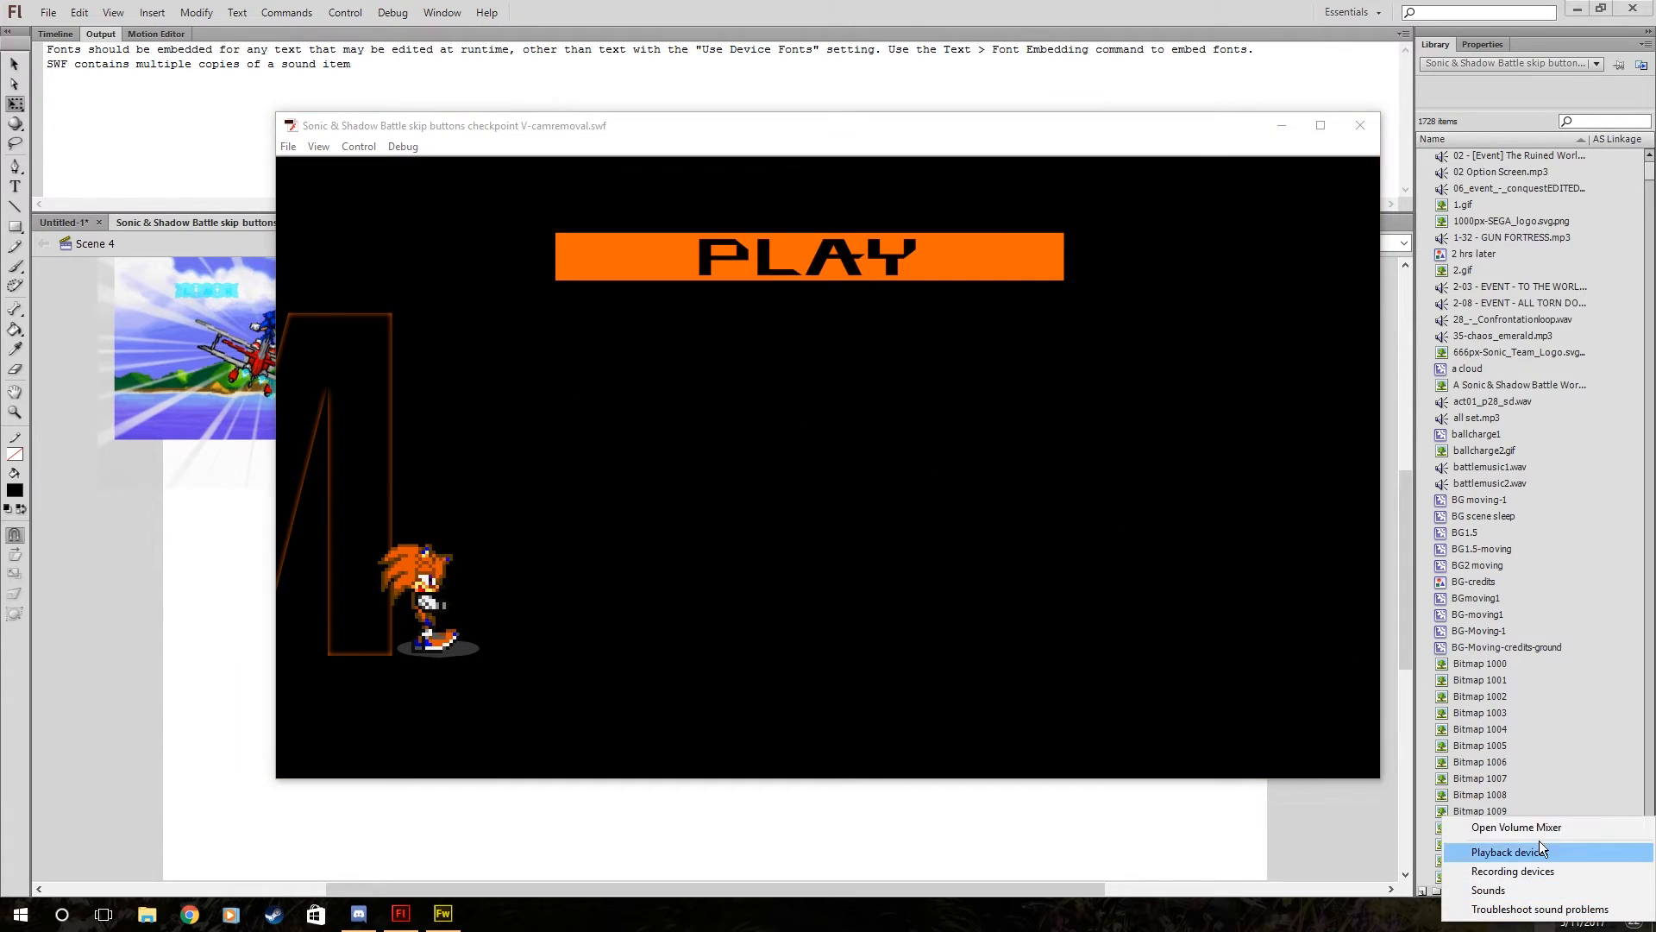
Watch the Sonic & Shadow Battle SWF with adjusted system volume, close it, and return to Fireworks.
click(1515, 826)
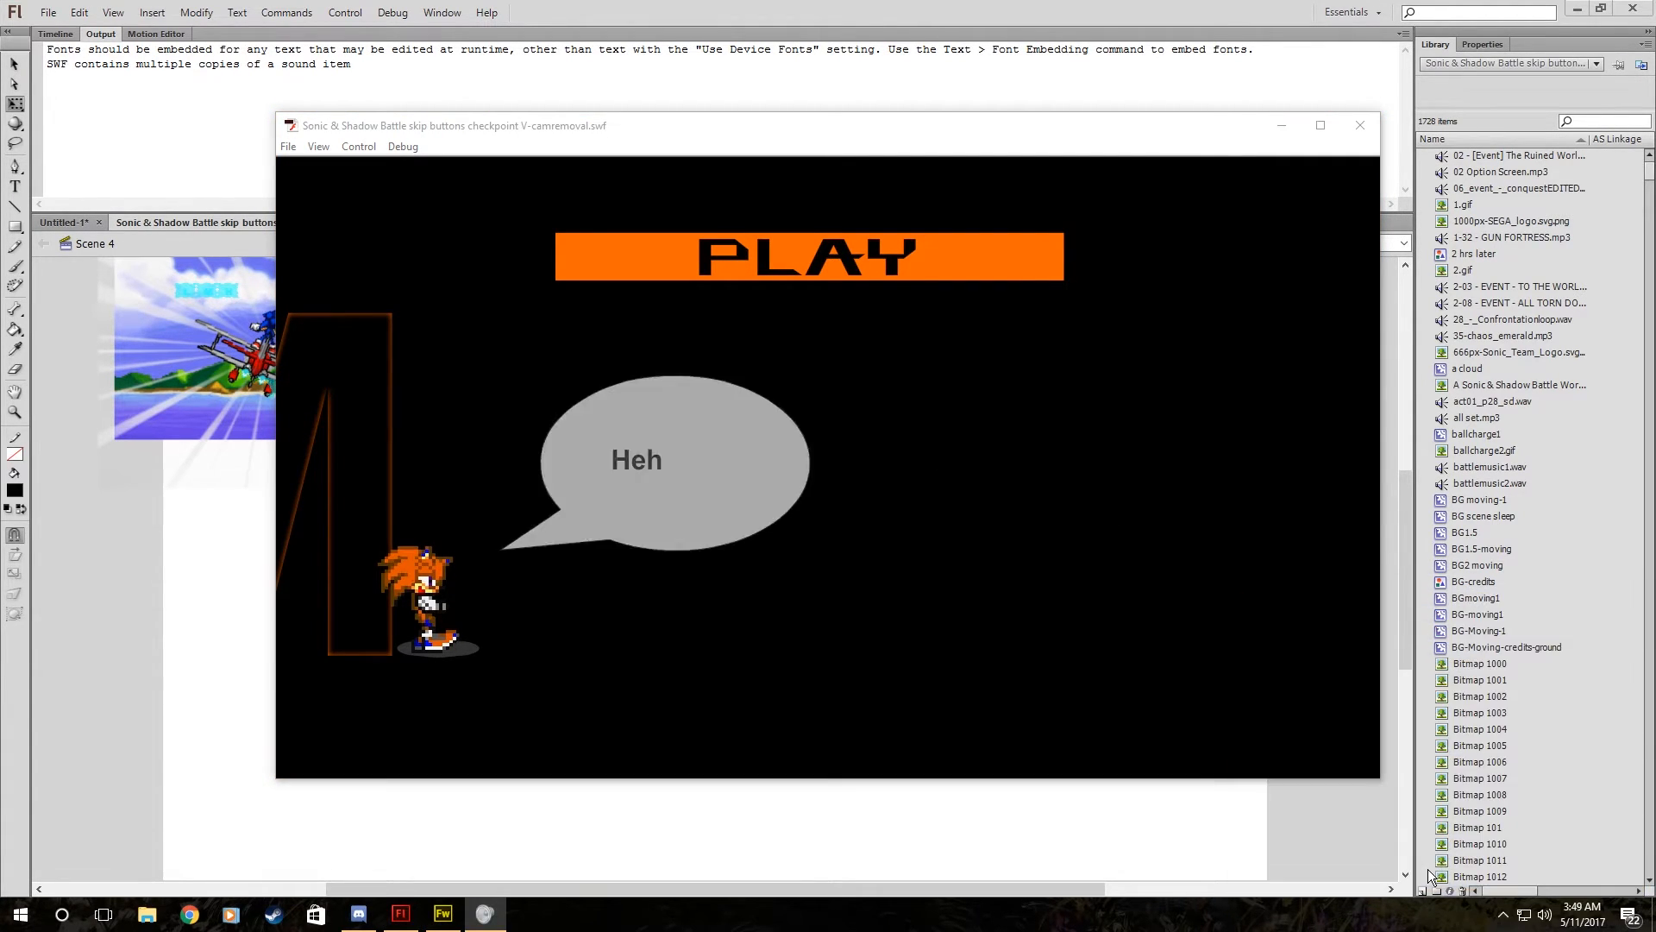
right_click(1581, 919)
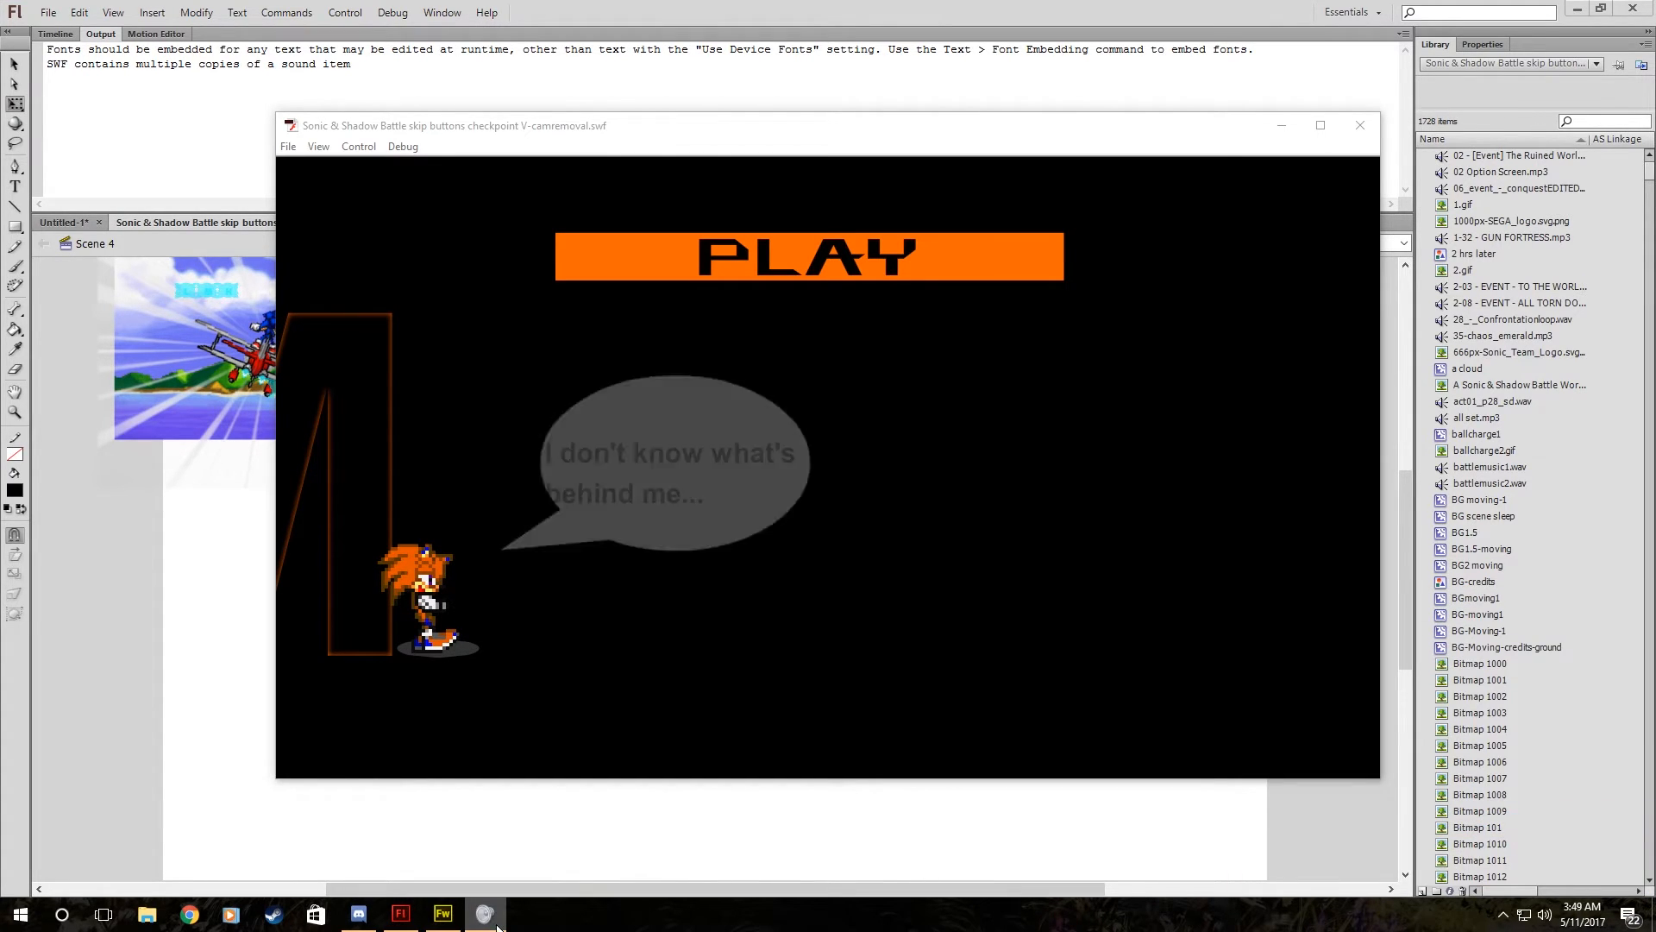
click(844, 276)
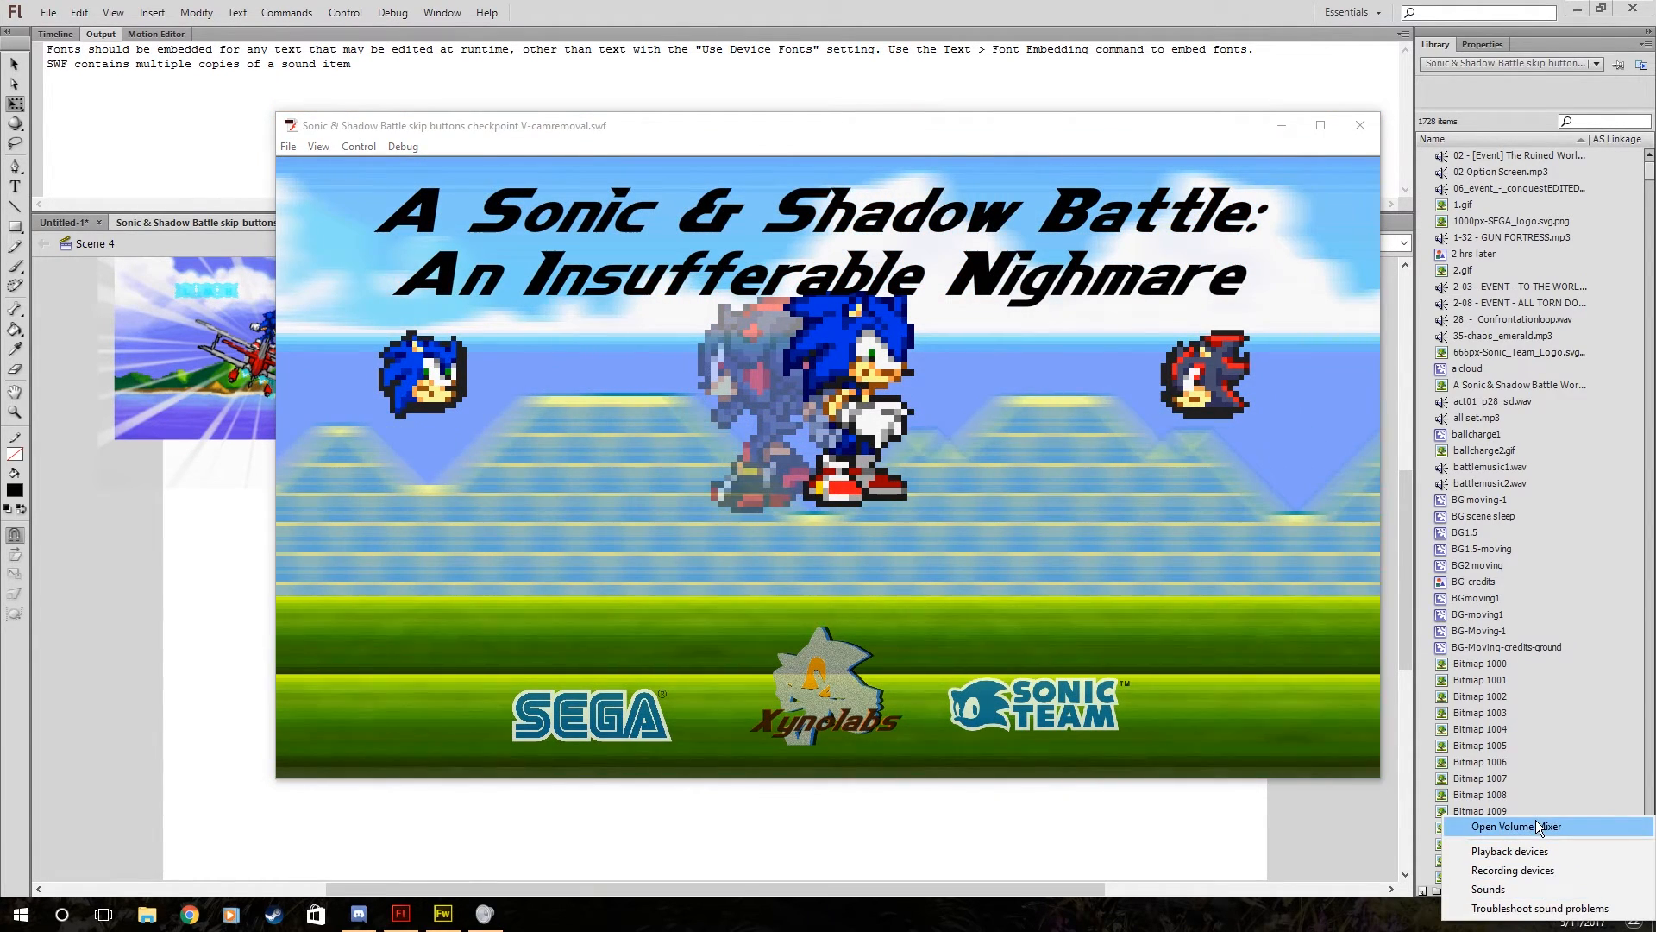
click(1516, 827)
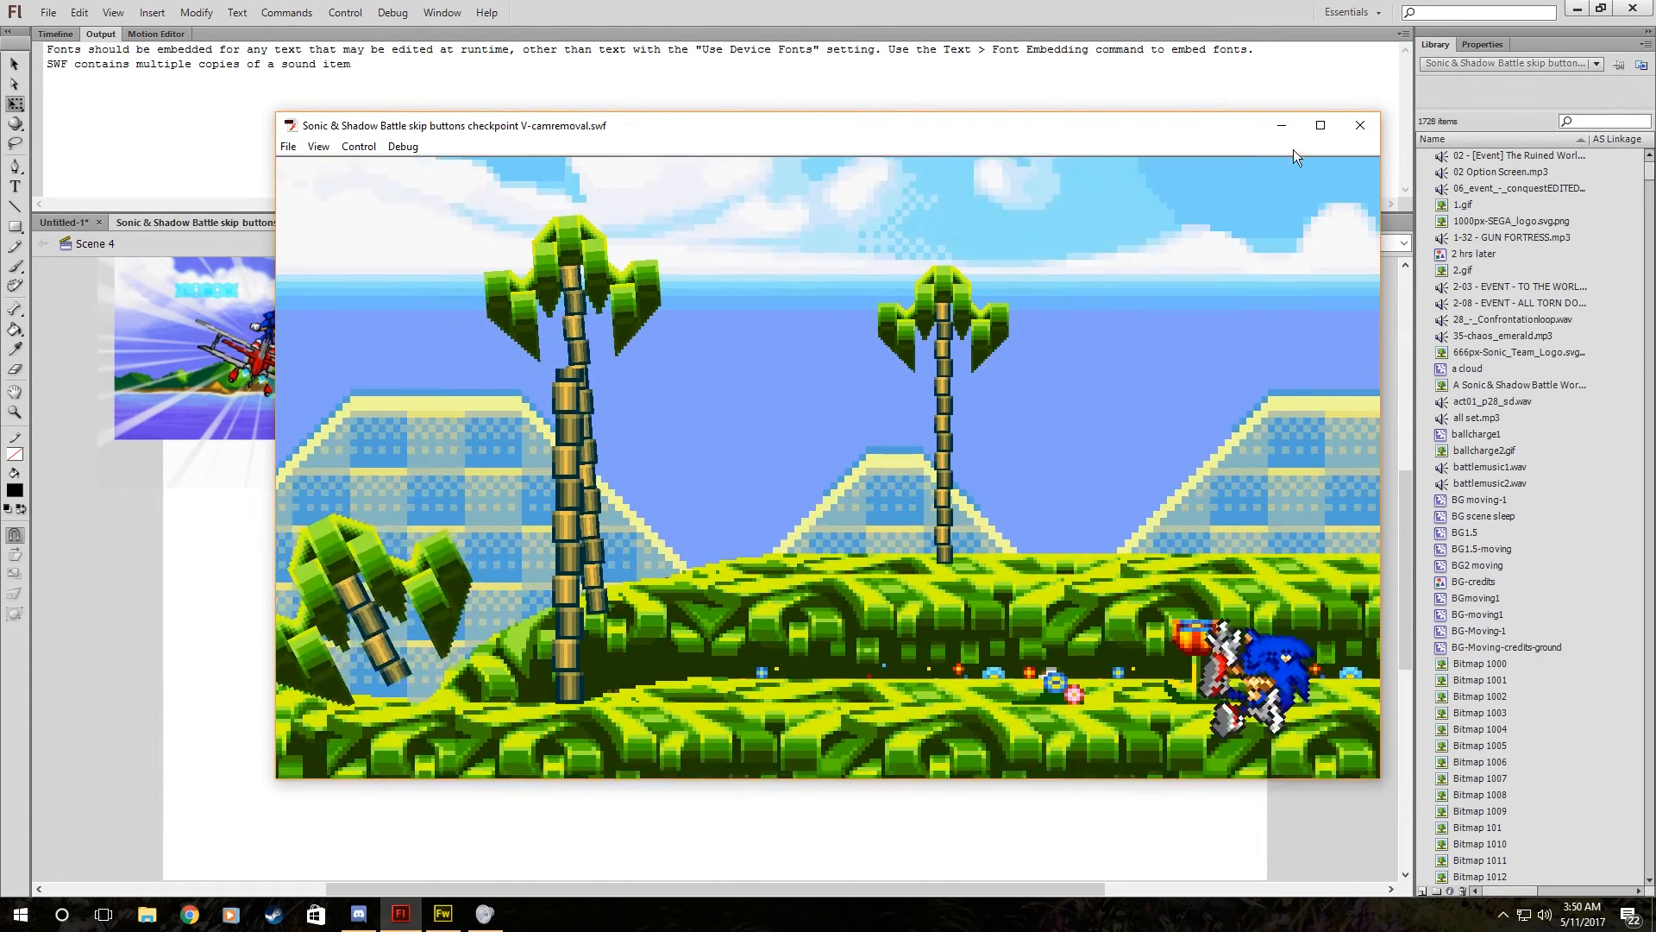
click(1359, 125)
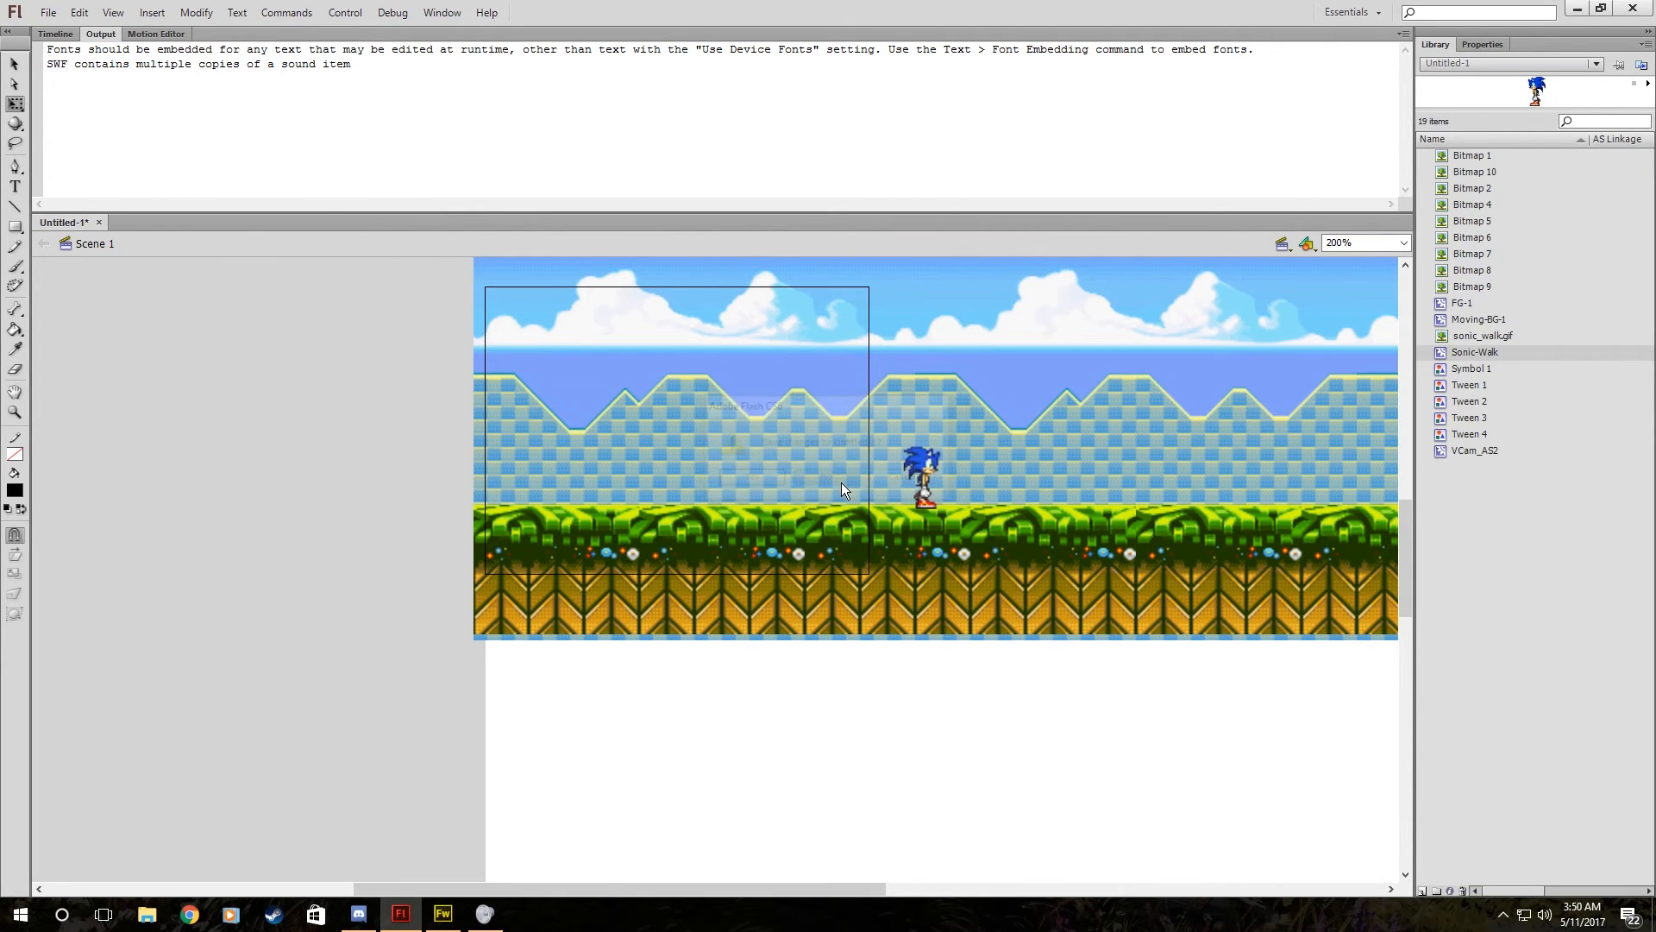
click(443, 913)
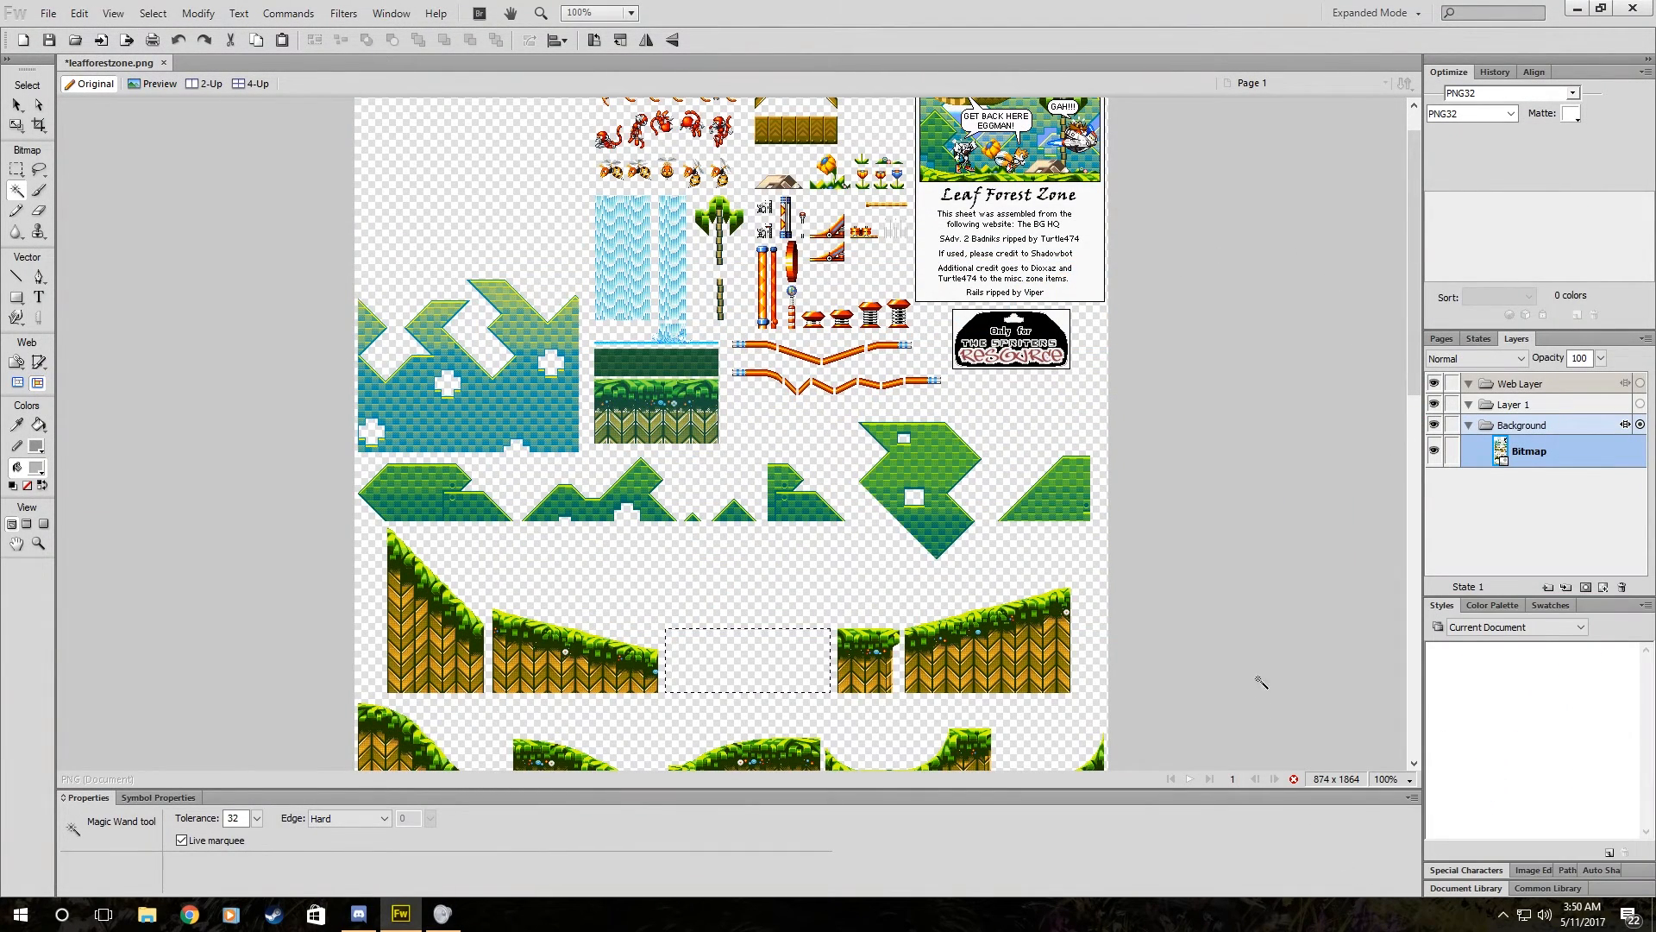
mouse_move(1311, 284)
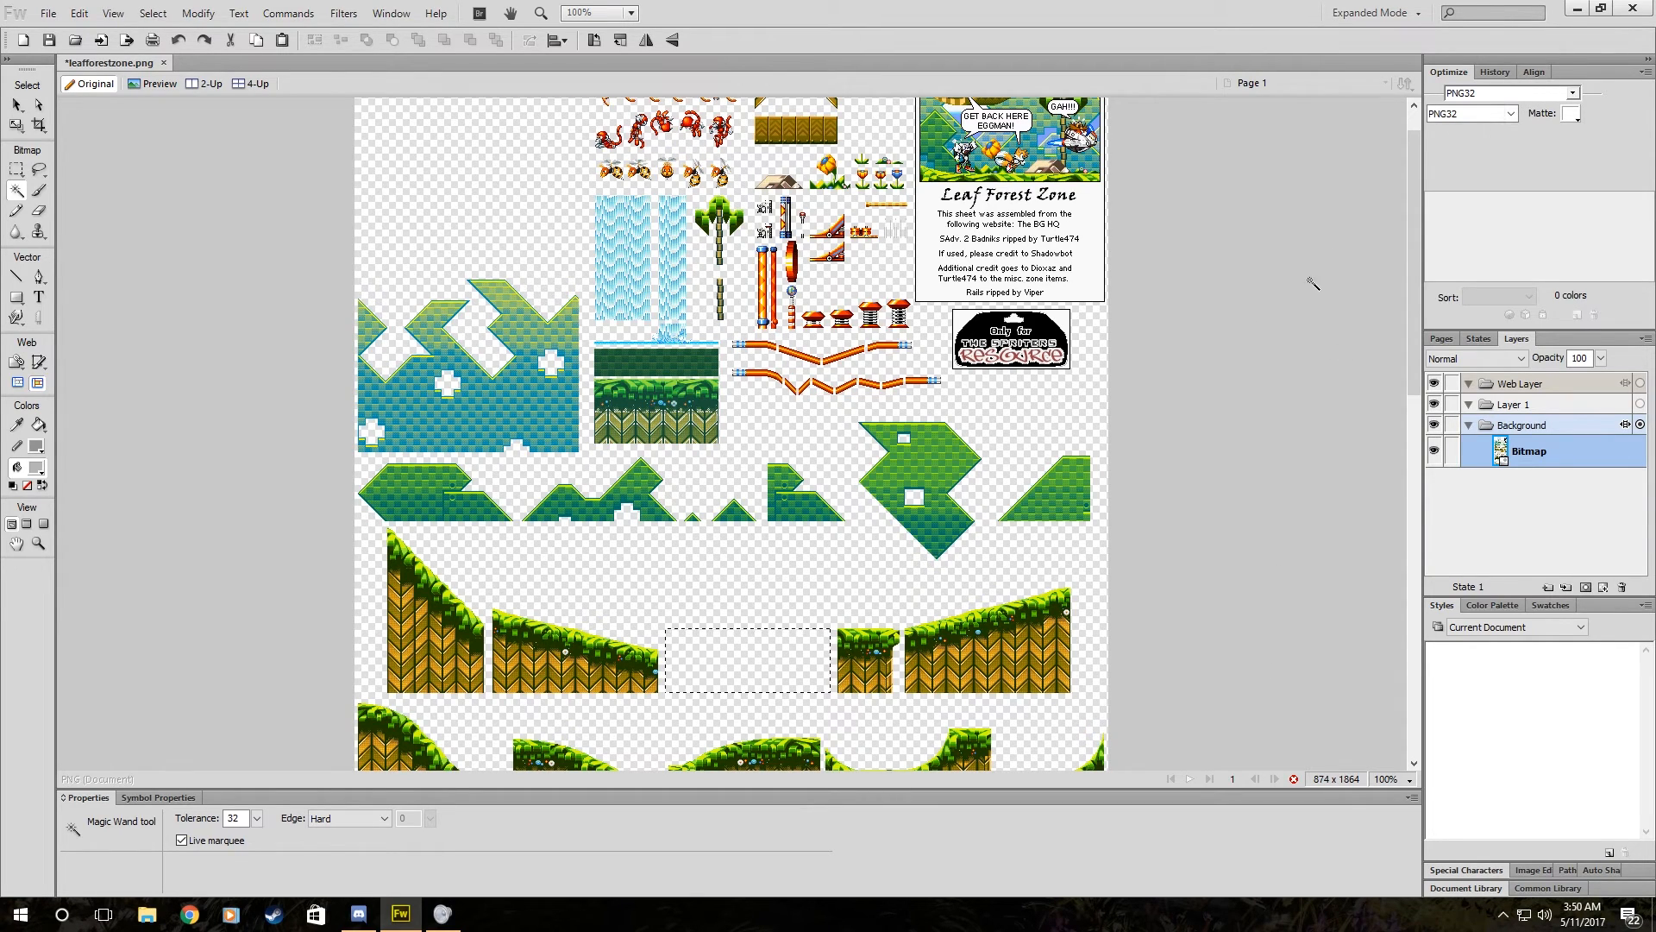
scroll(down, 3)
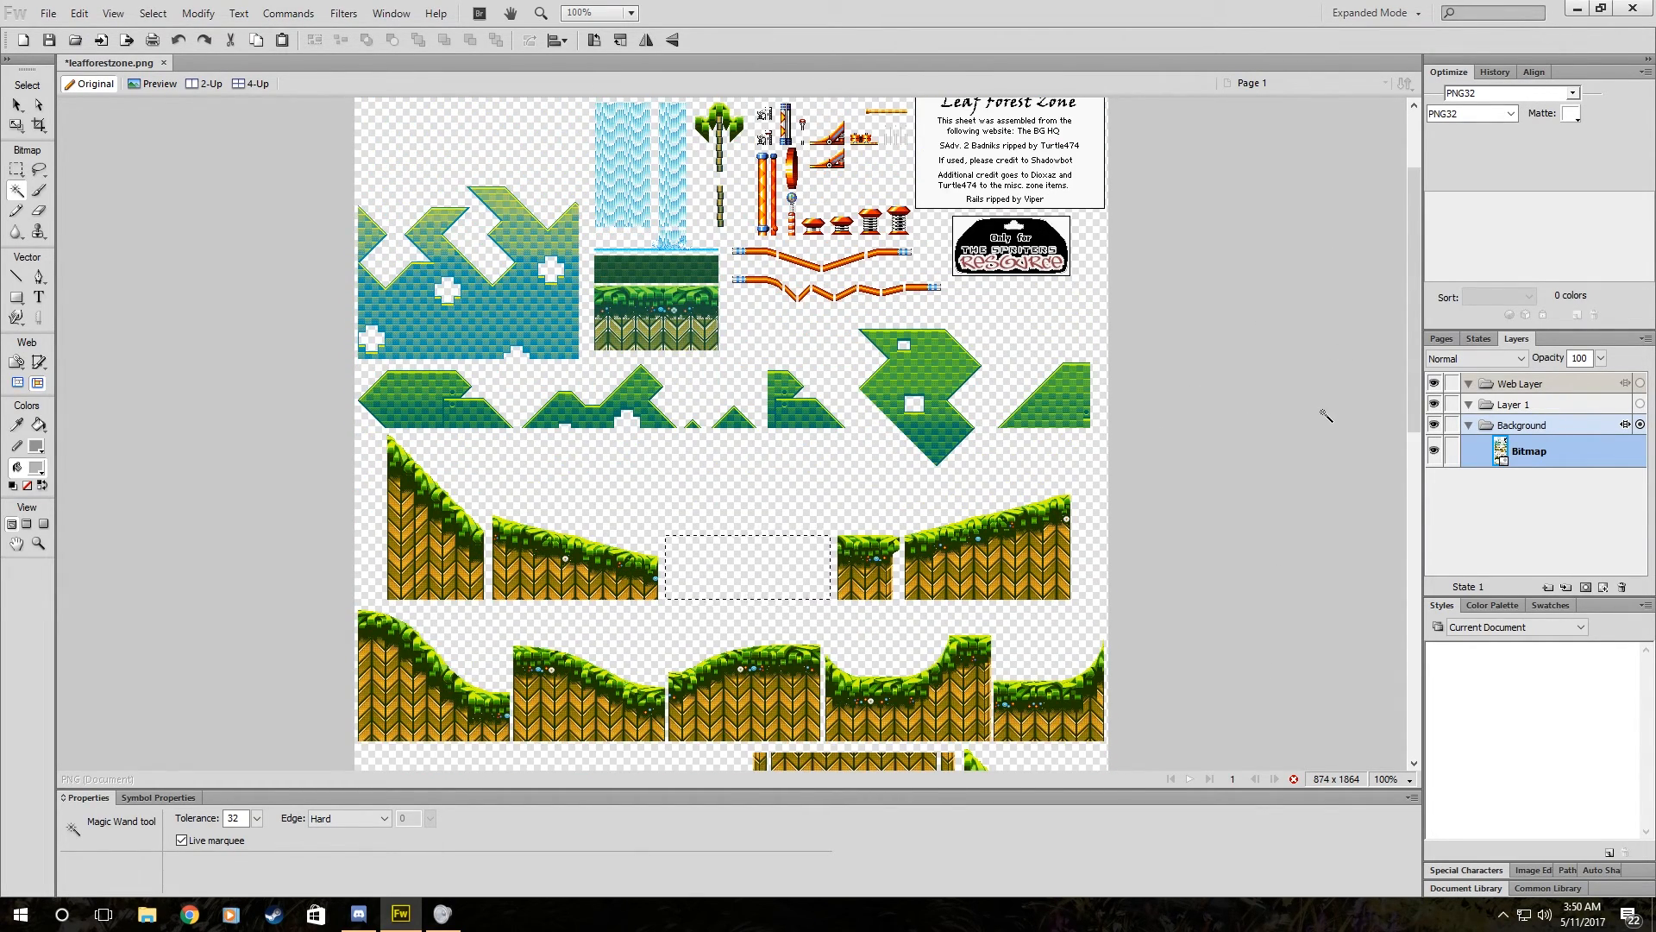